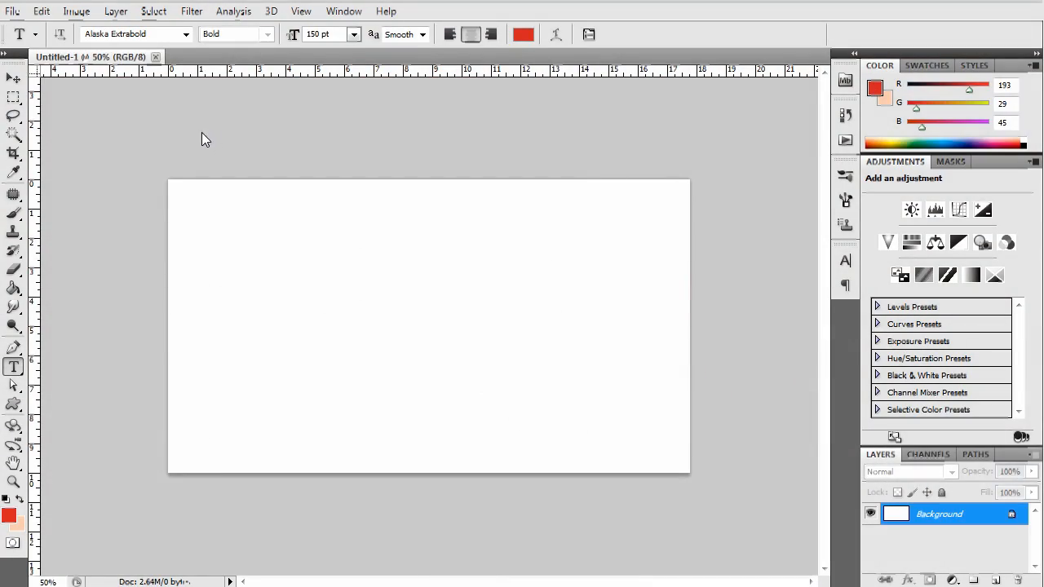
pyautogui.moveTo(397, 297)
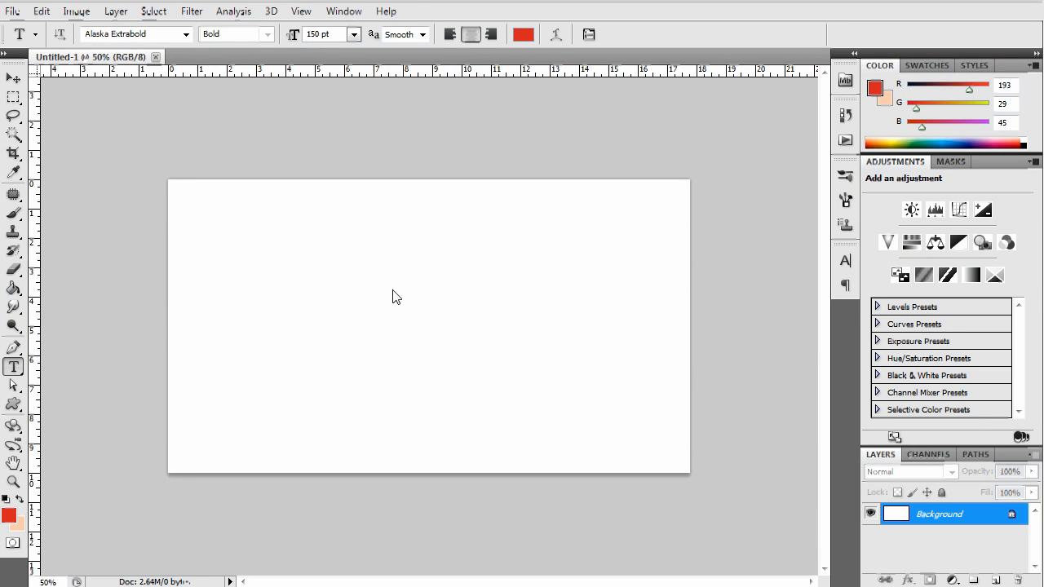
# Start a new Photoshop document named 'Merry Christmas Text' at 1280×720, 72 ppi, white background.
pyautogui.click(13, 10)
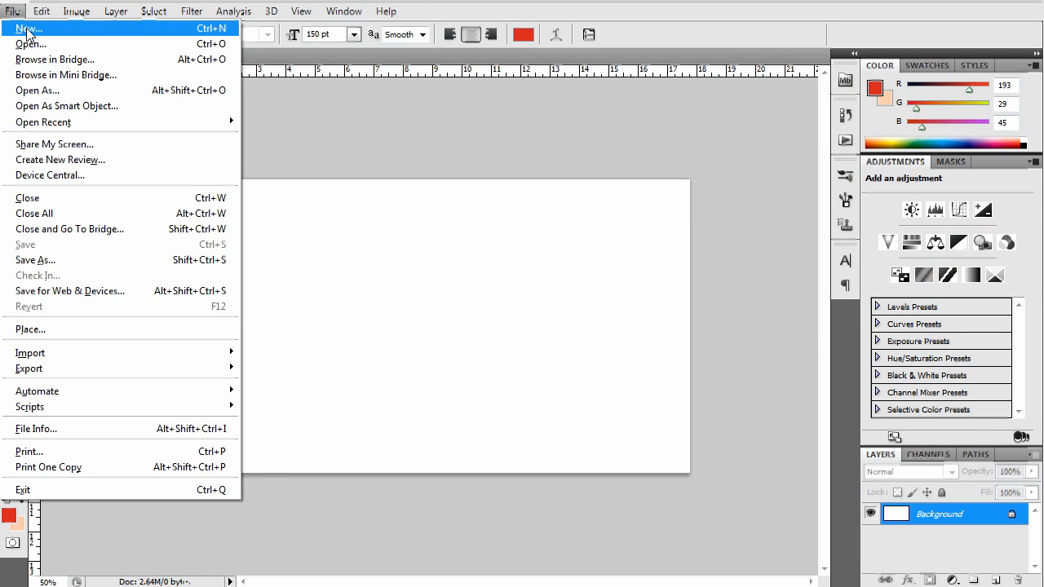
pyautogui.click(29, 28)
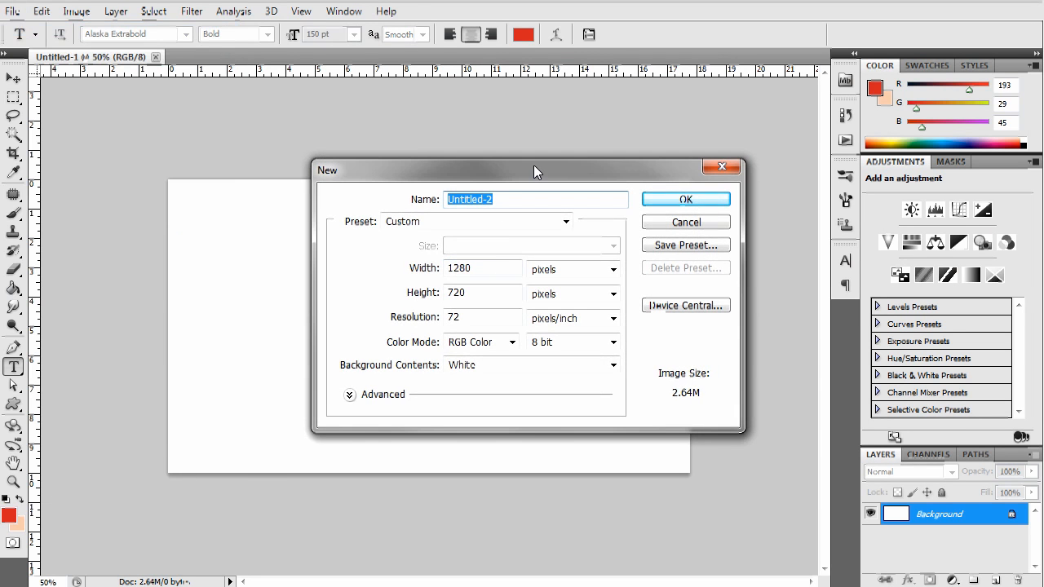
pyautogui.write('Merry')
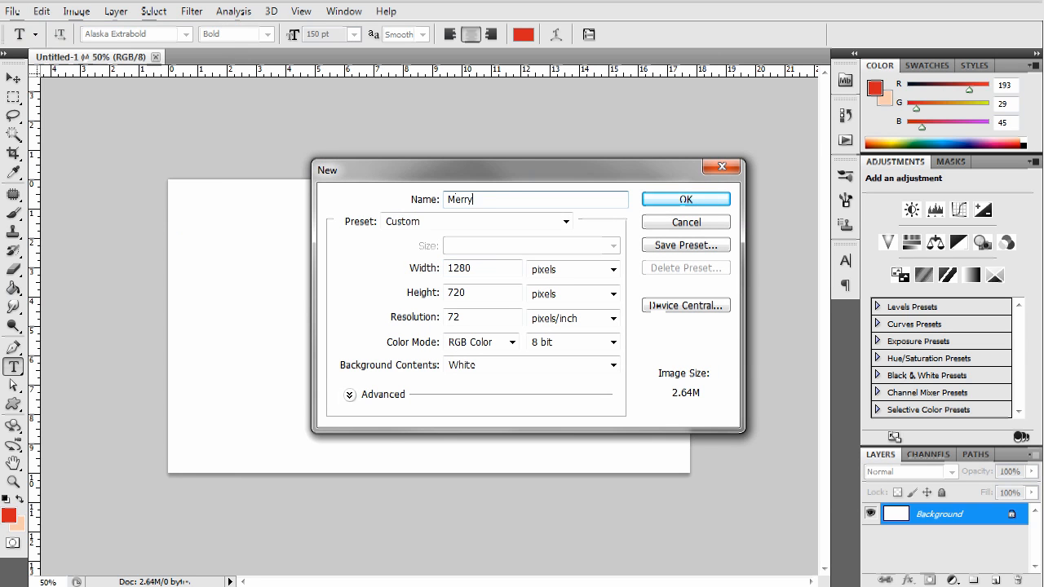
pyautogui.write('Christmas Text')
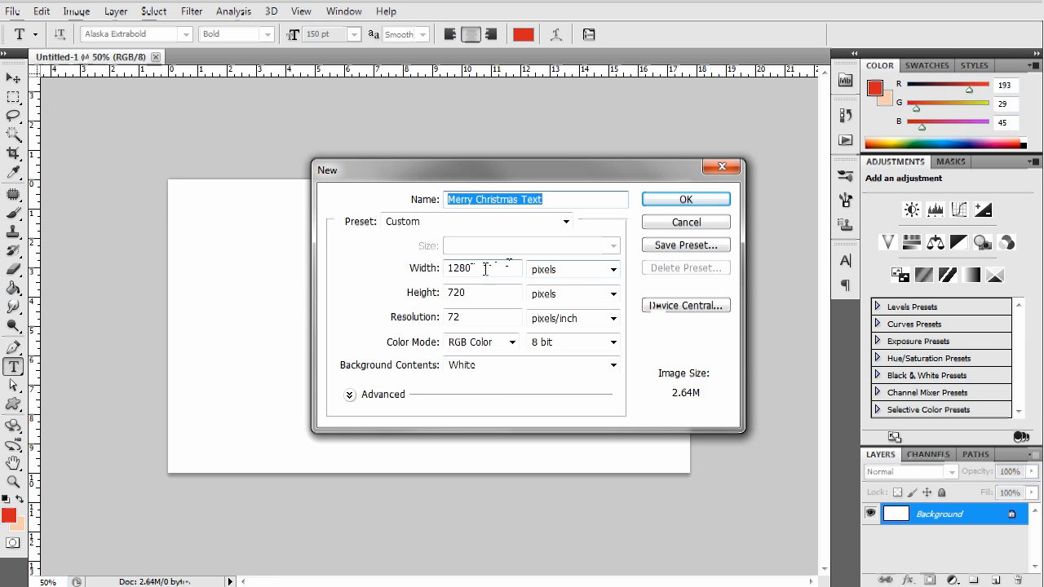
# Create the document and set the type colour to a darker red.
pyautogui.click(685, 199)
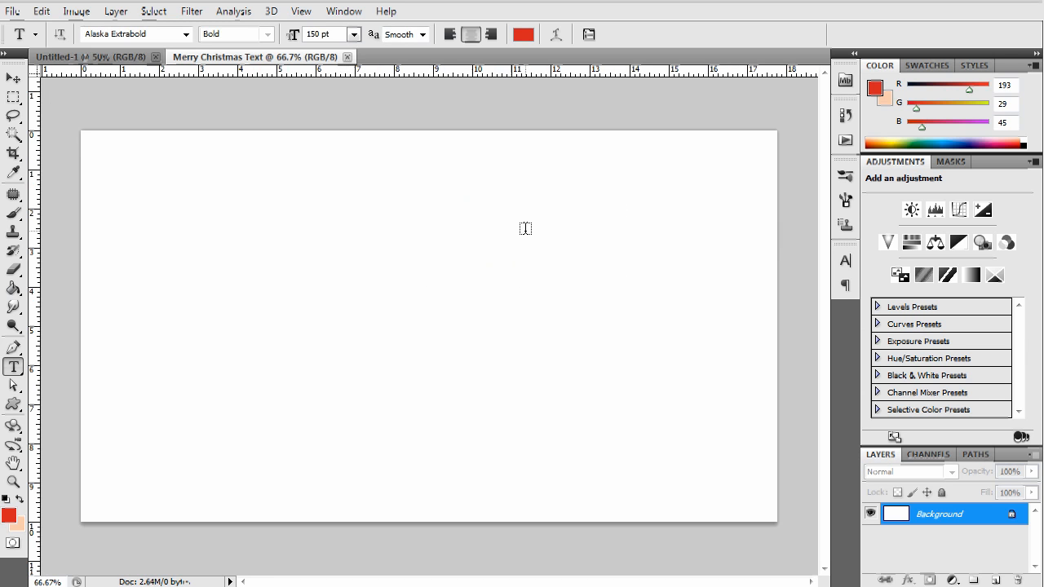
pyautogui.moveTo(474, 273)
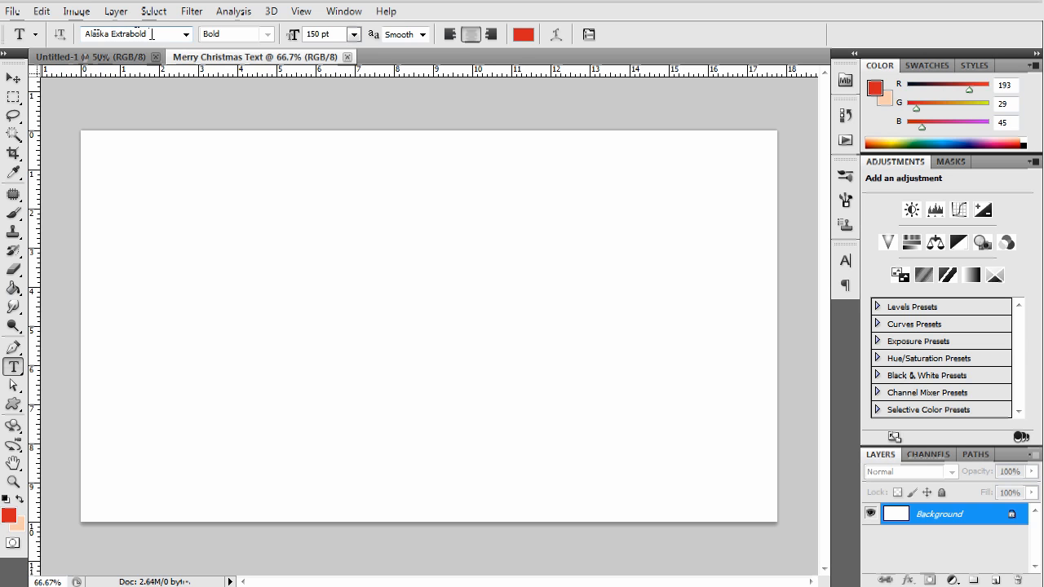
pyautogui.moveTo(134, 33)
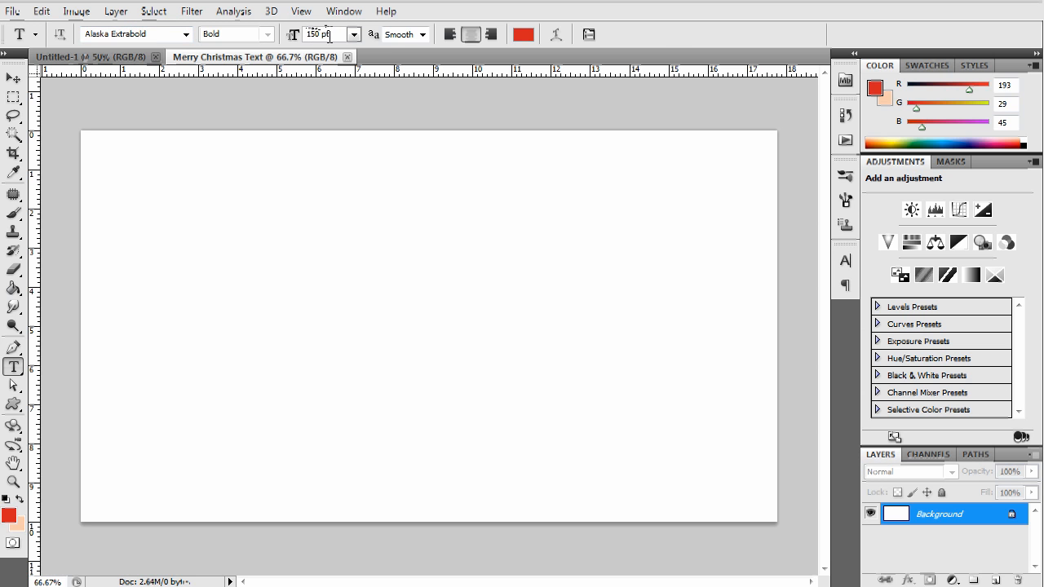
pyautogui.click(522, 35)
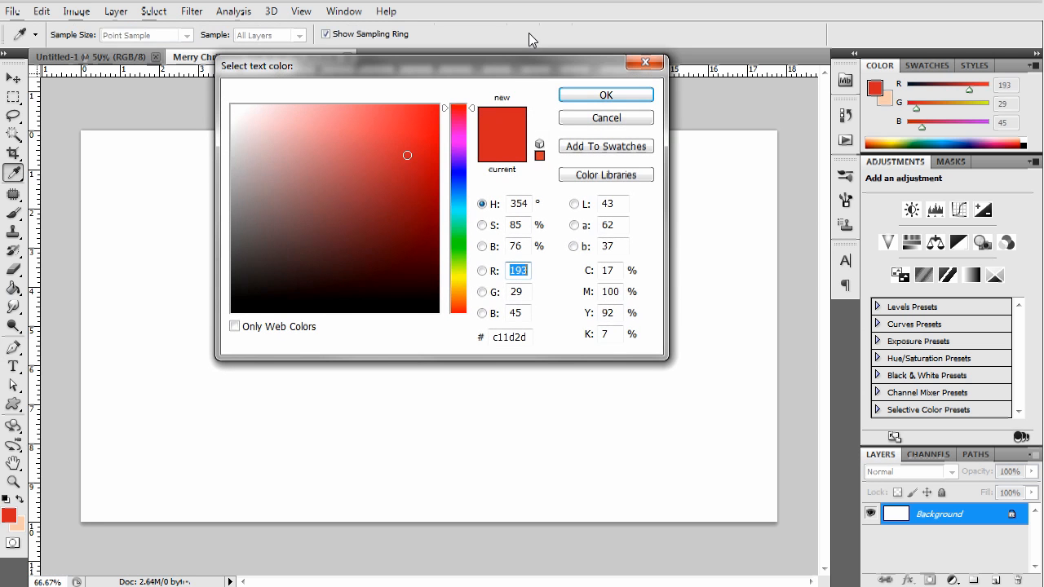
pyautogui.click(421, 179)
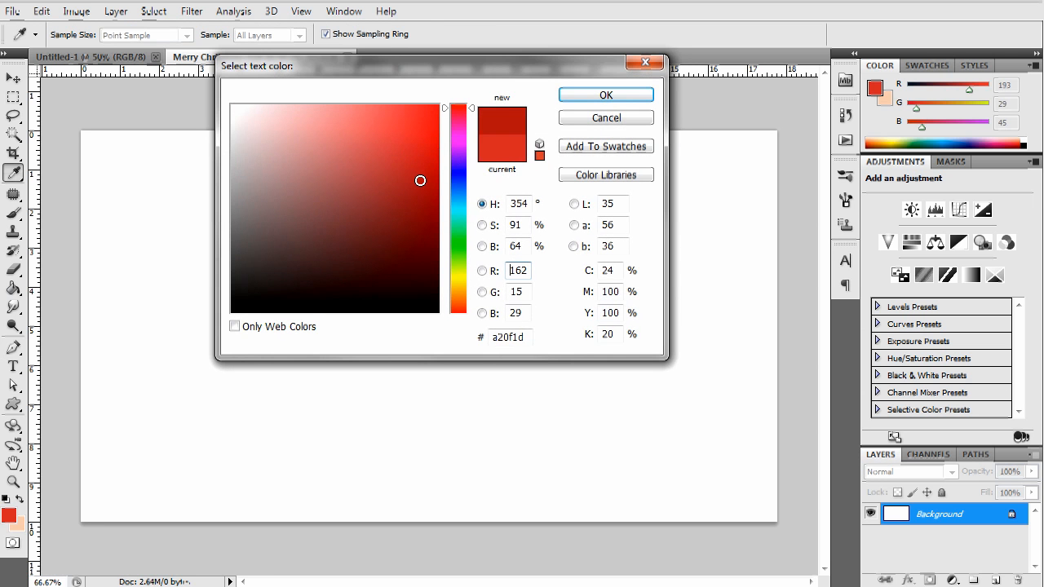
pyautogui.click(605, 95)
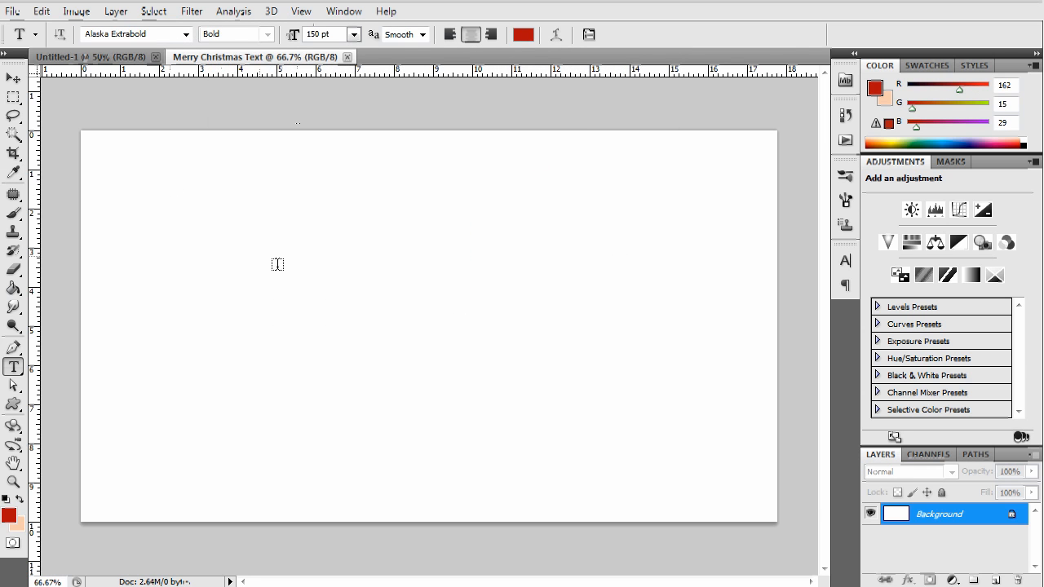
# Write 'Merry Christmas' on the canvas in large bold dark red lettering.
pyautogui.click(424, 310)
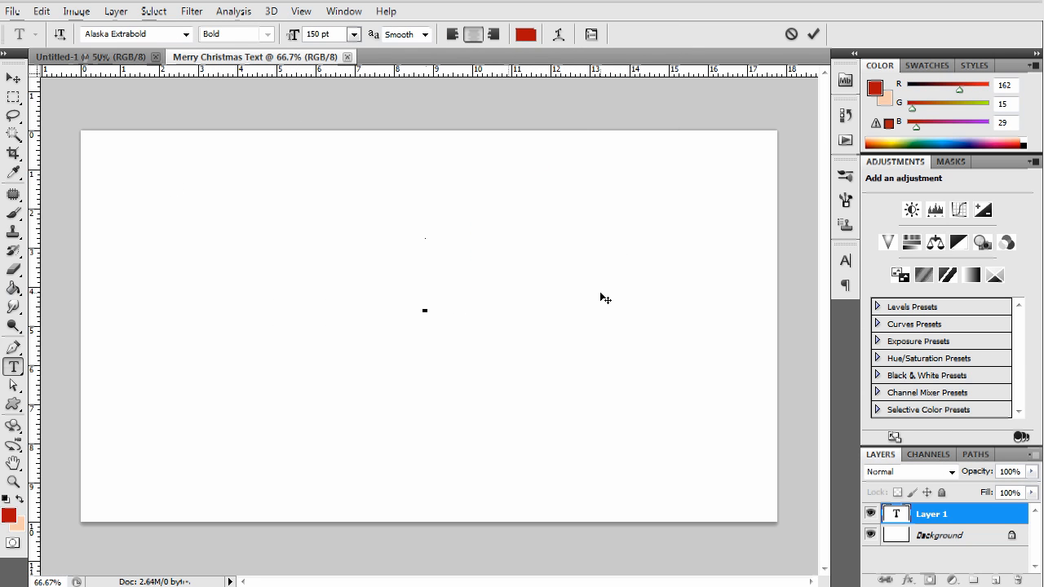
pyautogui.write('Merry')
pyautogui.write('Christmas')
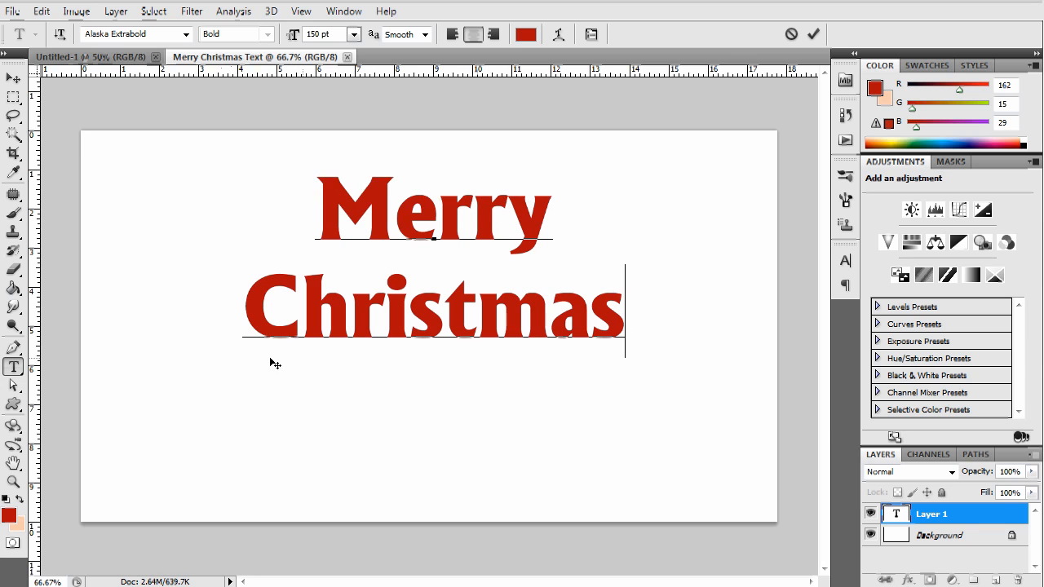
pyautogui.click(813, 34)
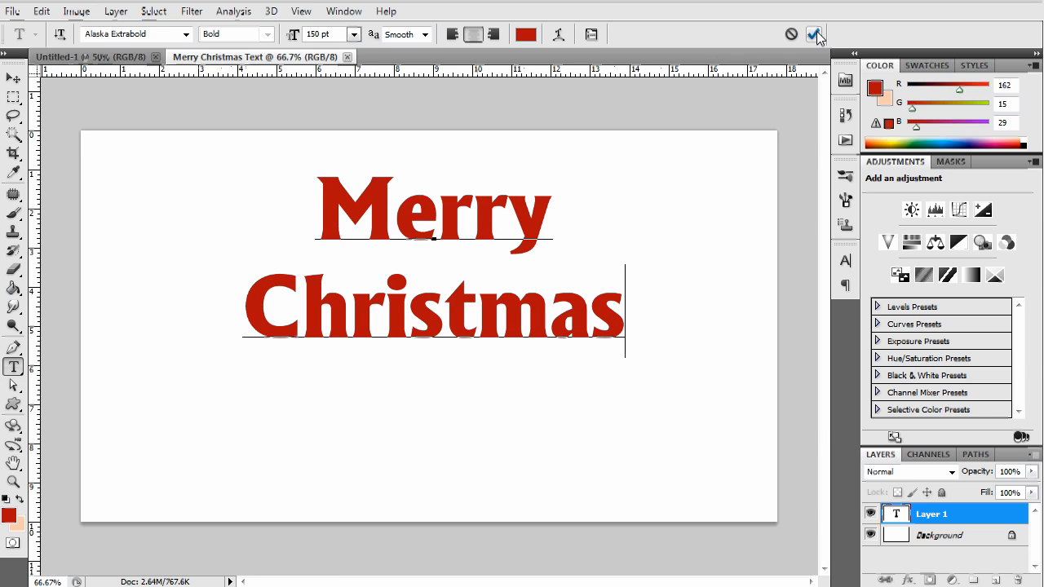
# Commit the text and convert the type layer to a 3D Repoussé object, rasterizing it.
pyautogui.click(813, 34)
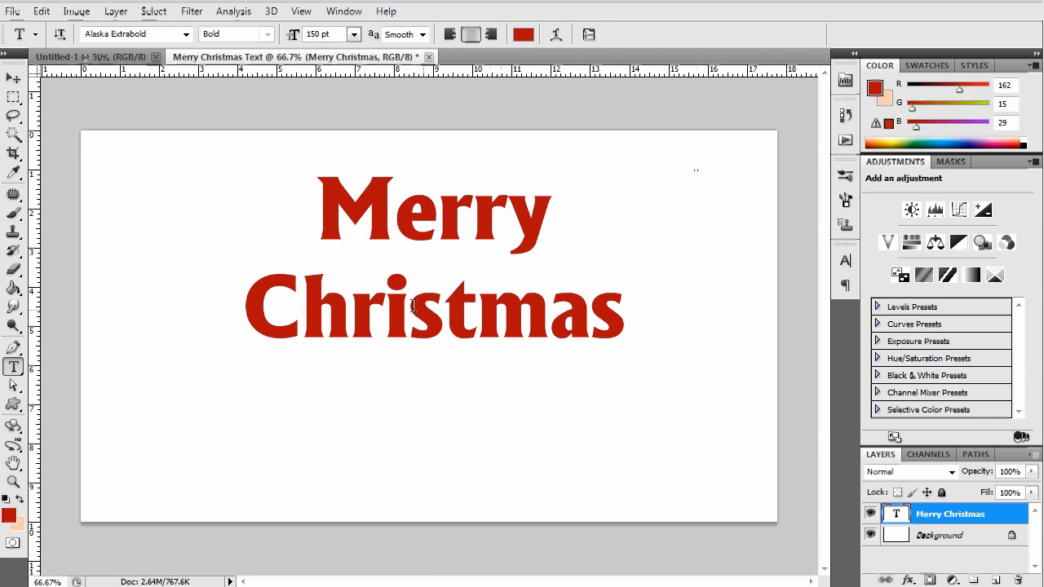
pyautogui.moveTo(330, 333)
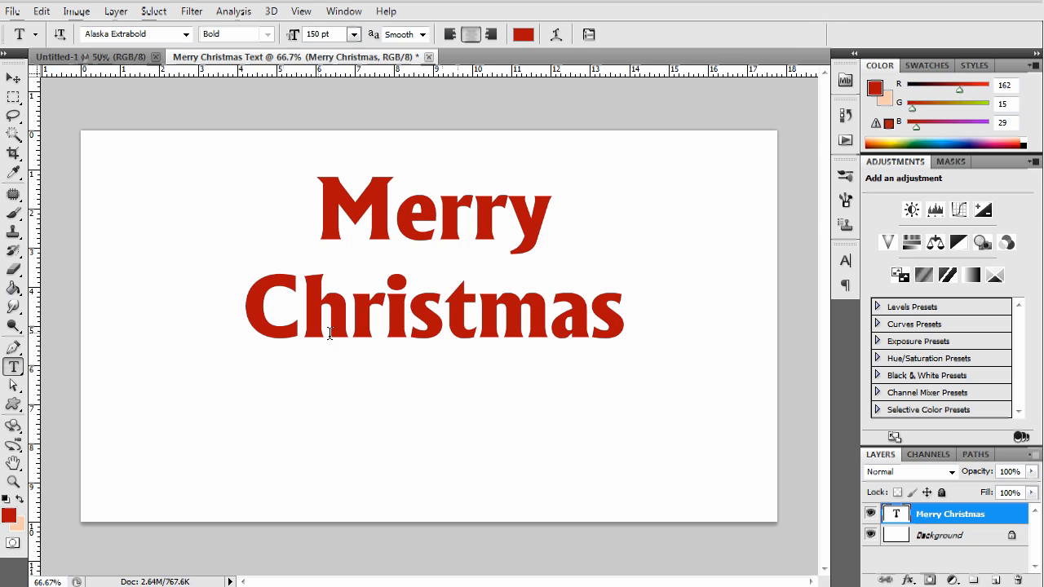
pyautogui.moveTo(399, 212)
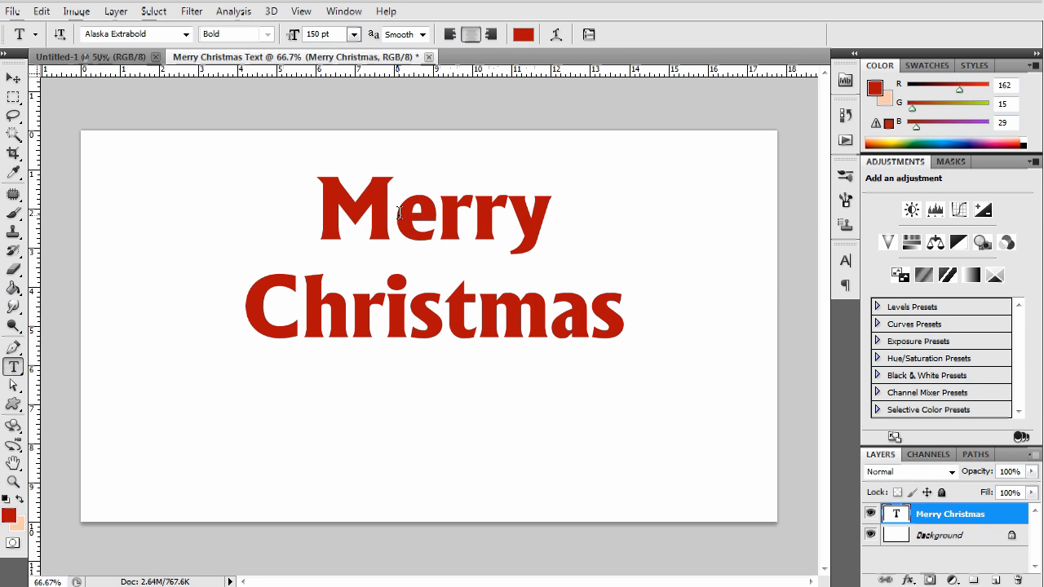
pyautogui.moveTo(408, 147)
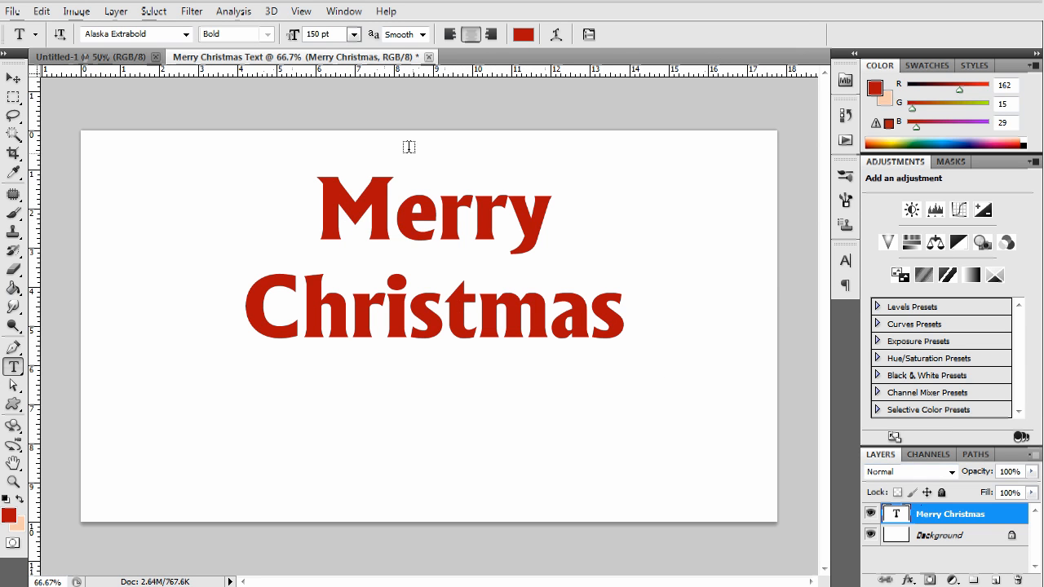
pyautogui.click(271, 9)
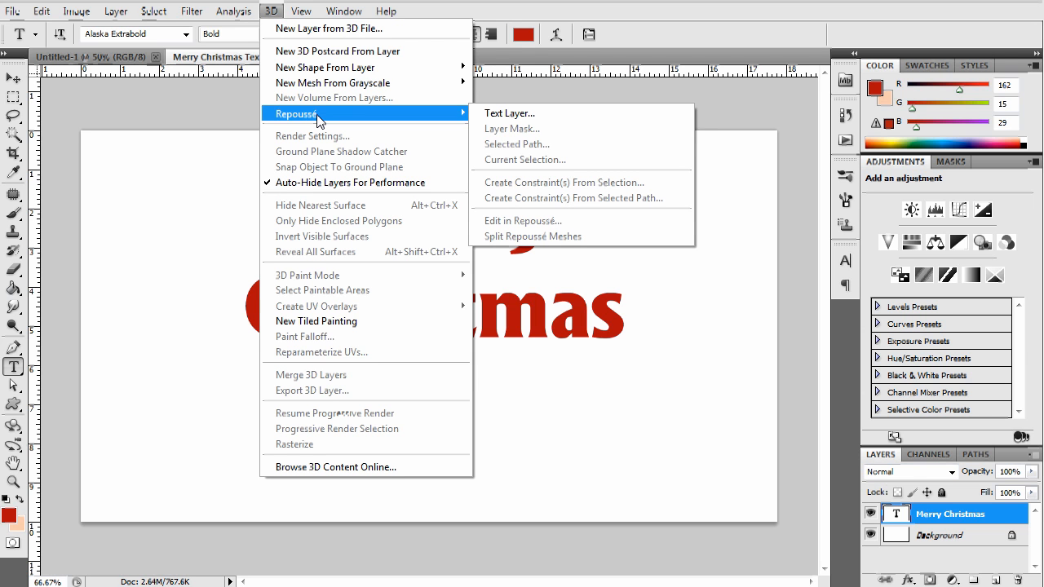
pyautogui.moveTo(353, 122)
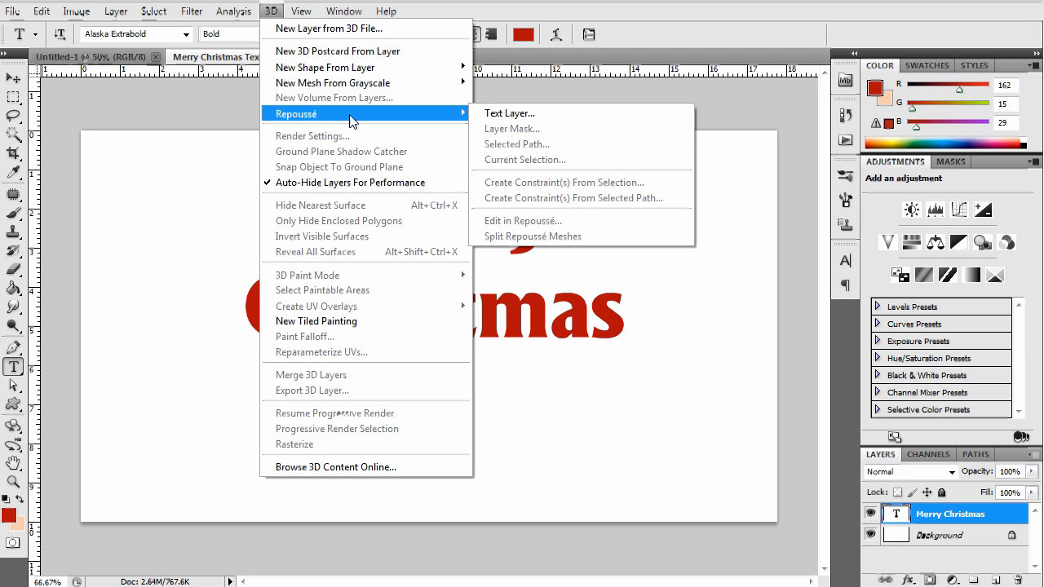
pyautogui.moveTo(438, 120)
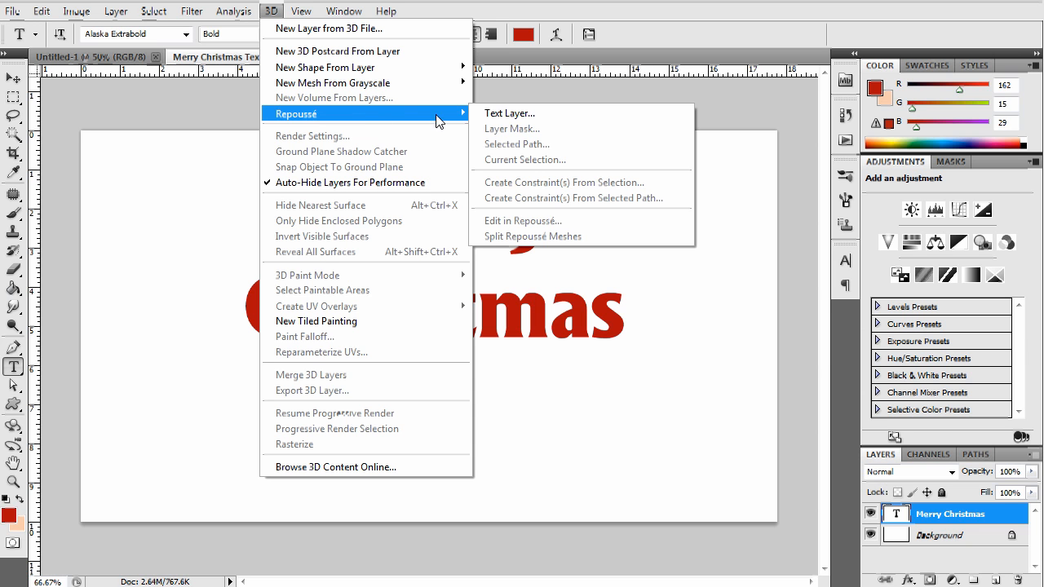
pyautogui.moveTo(509, 113)
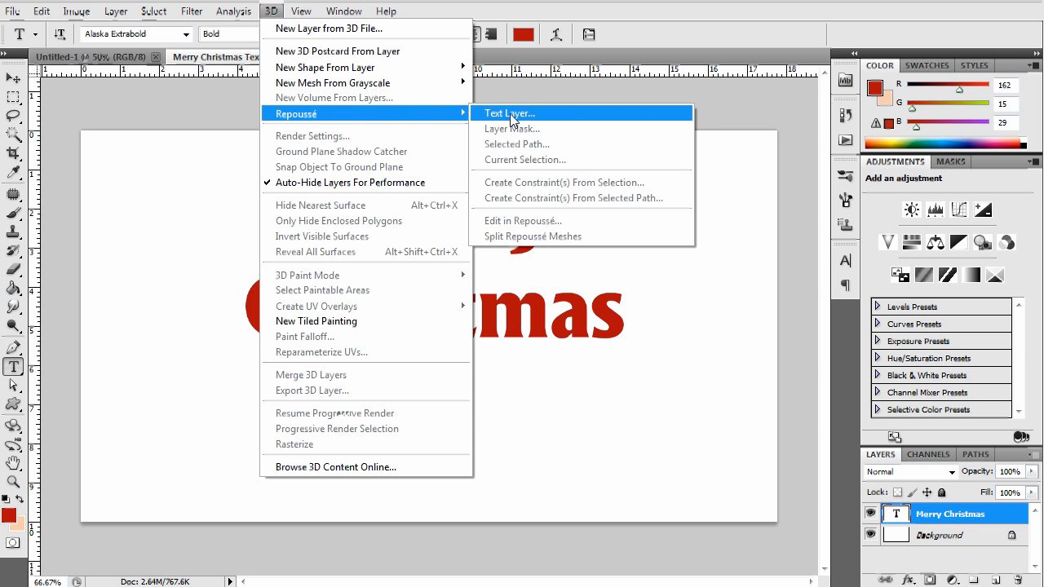
pyautogui.click(509, 113)
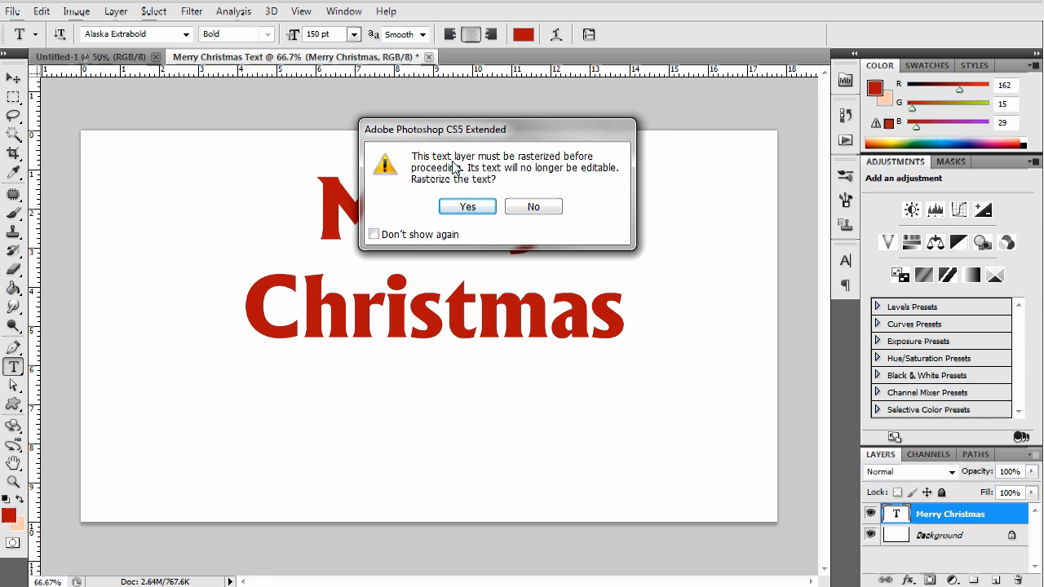
pyautogui.moveTo(554, 176)
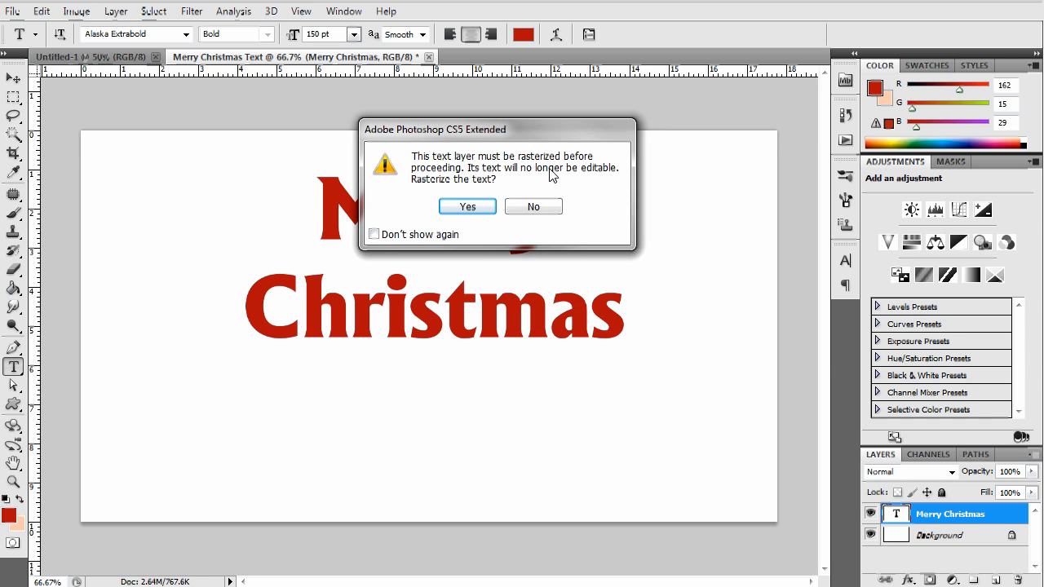
pyautogui.click(467, 206)
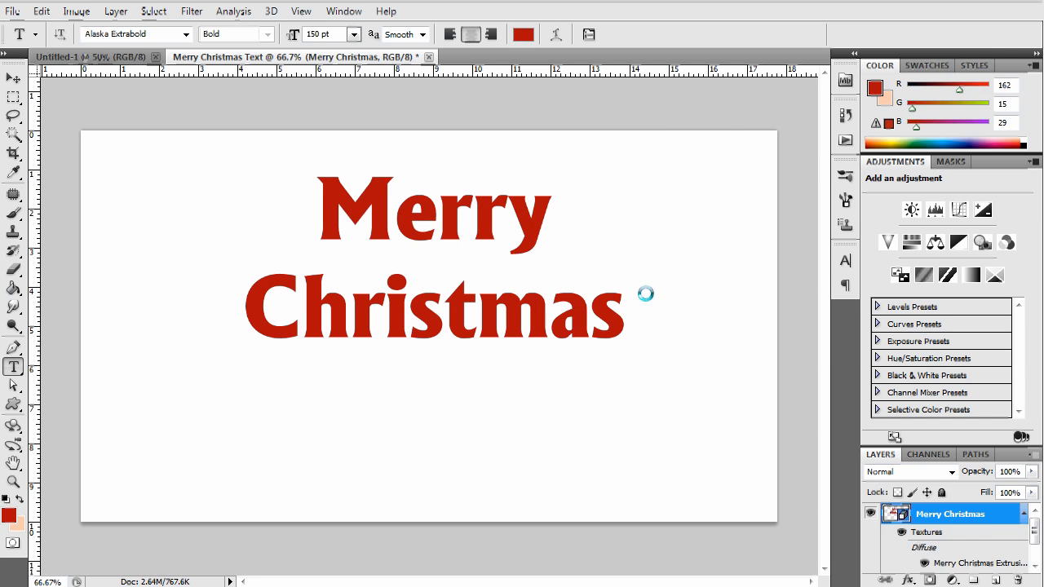
# Reduce the Repoussé extrusion depth and apply the 3D extrusion to the lettering.
pyautogui.click(271, 10)
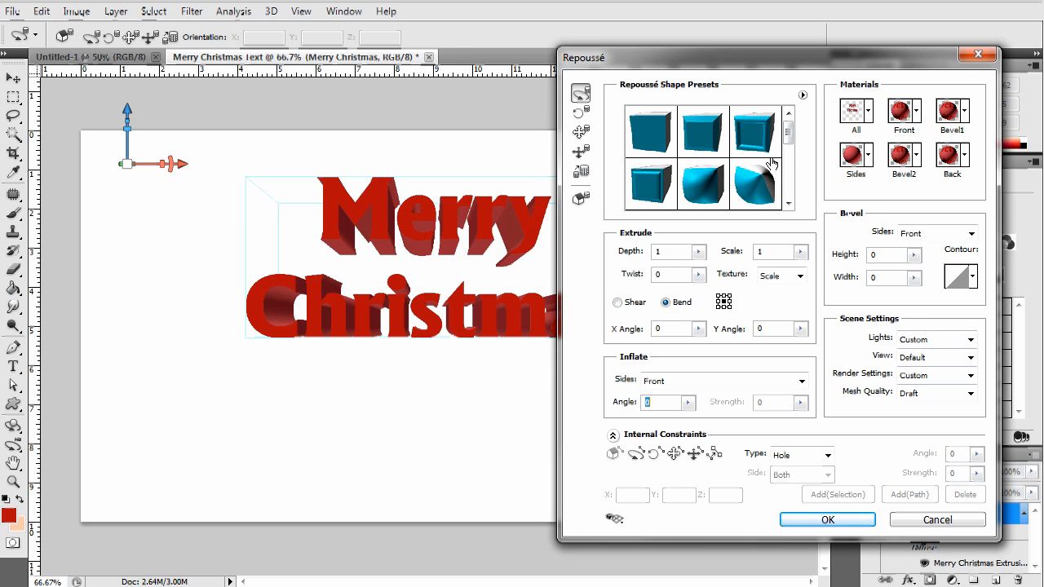
pyautogui.scroll(-3)
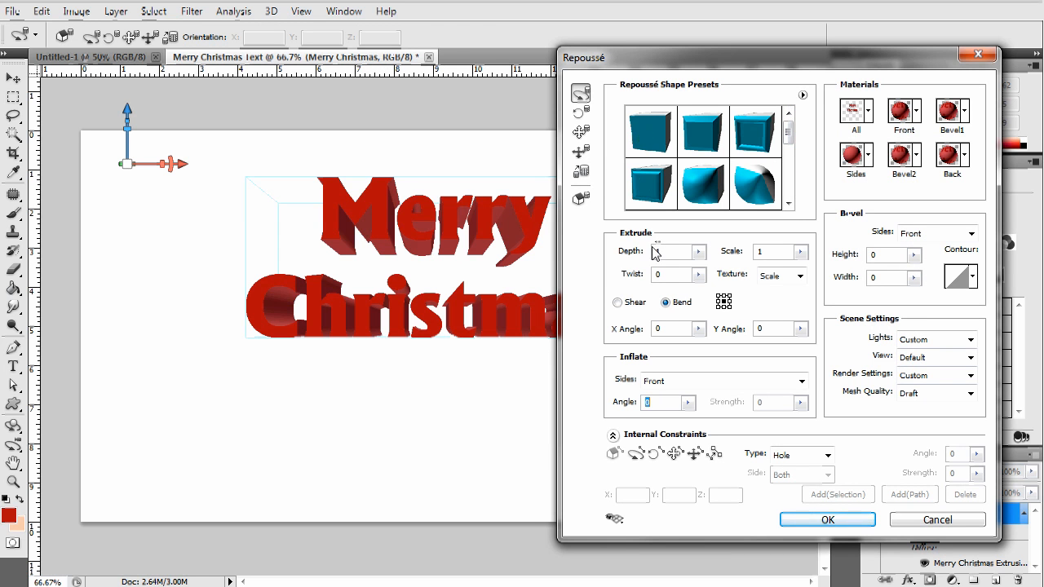
pyautogui.click(698, 248)
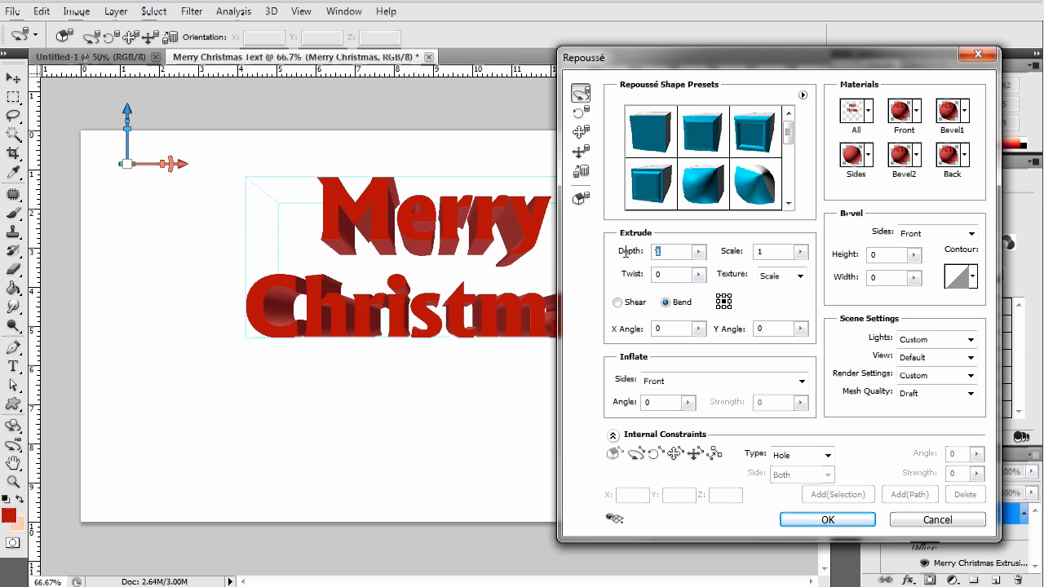
pyautogui.click(698, 255)
pyautogui.write('.3')
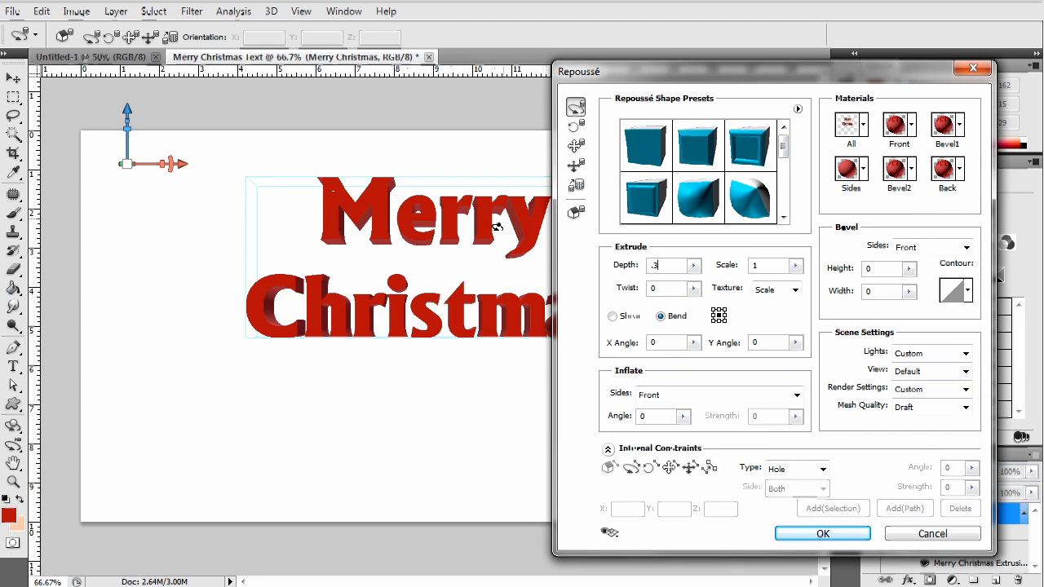
pyautogui.moveTo(356, 314)
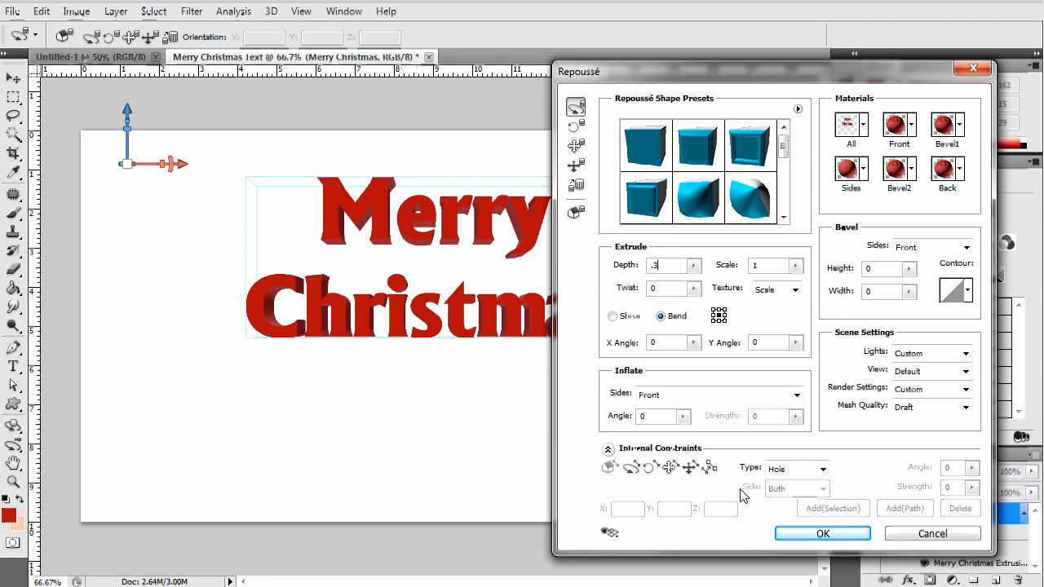
pyautogui.click(822, 534)
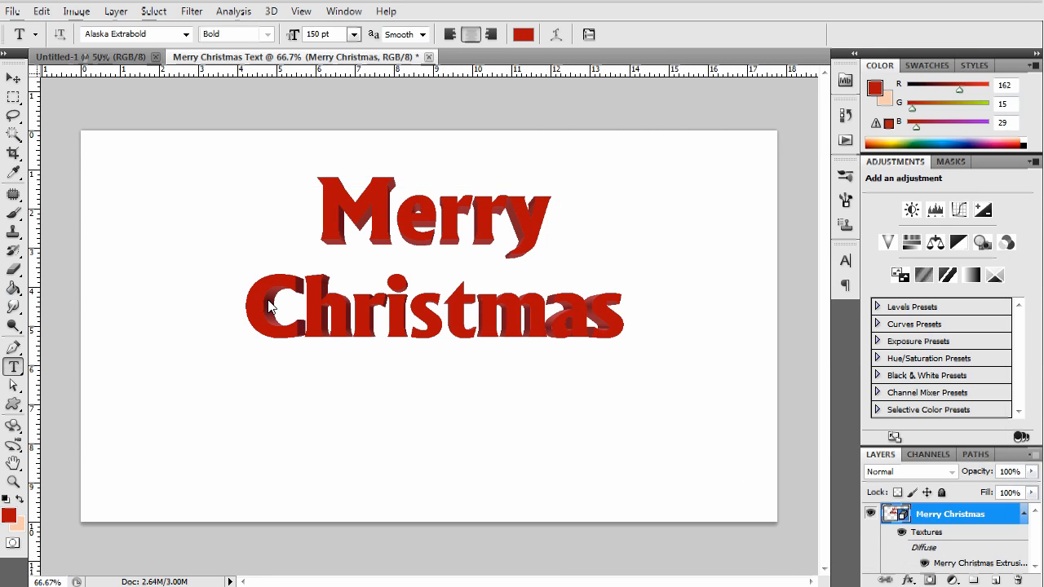
# Save the 3D text as 'Merry Christmas Text' PSD on the Desktop.
pyautogui.click(13, 10)
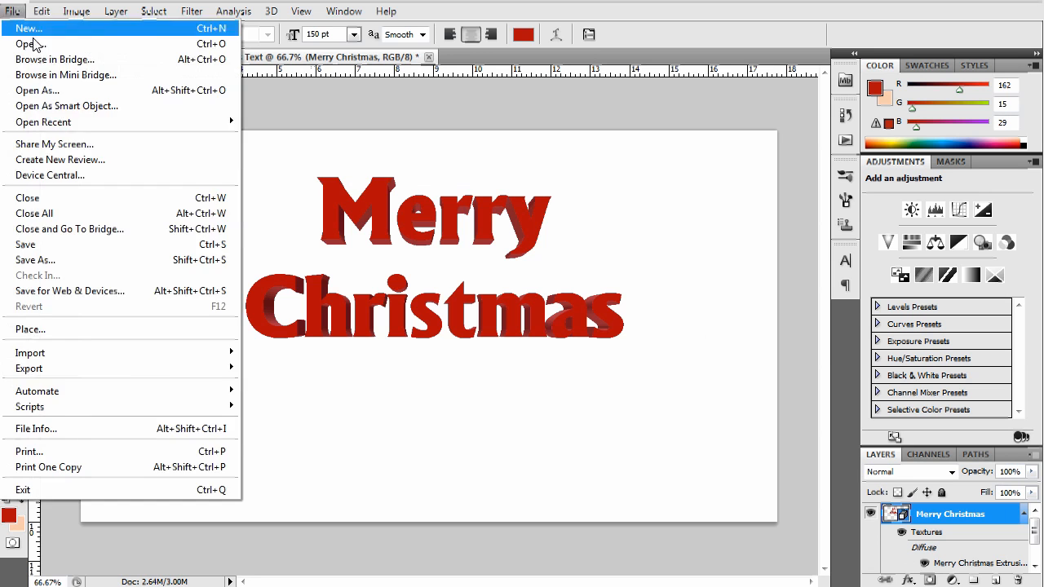
pyautogui.click(36, 260)
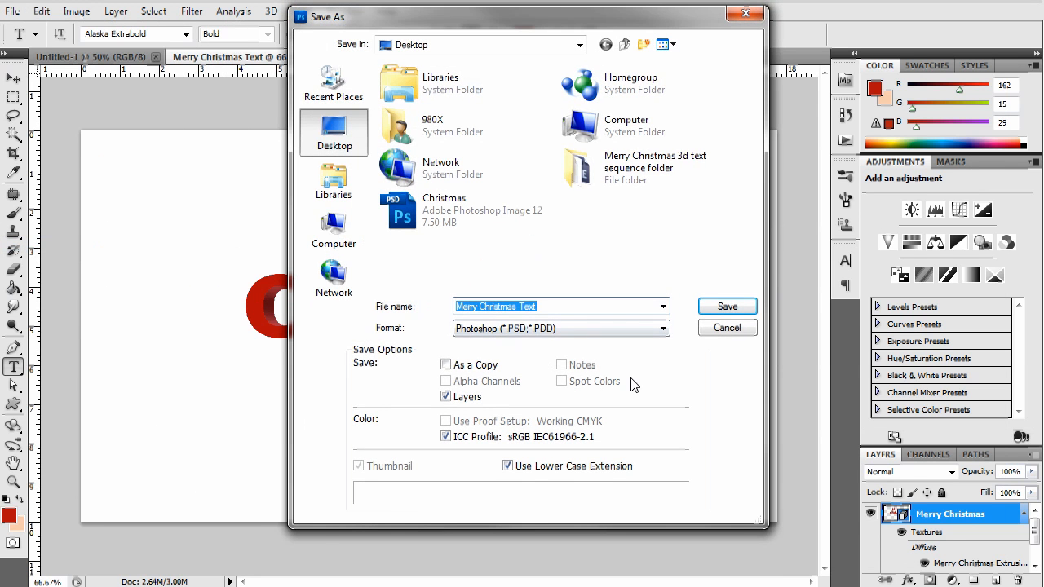
pyautogui.moveTo(620, 329)
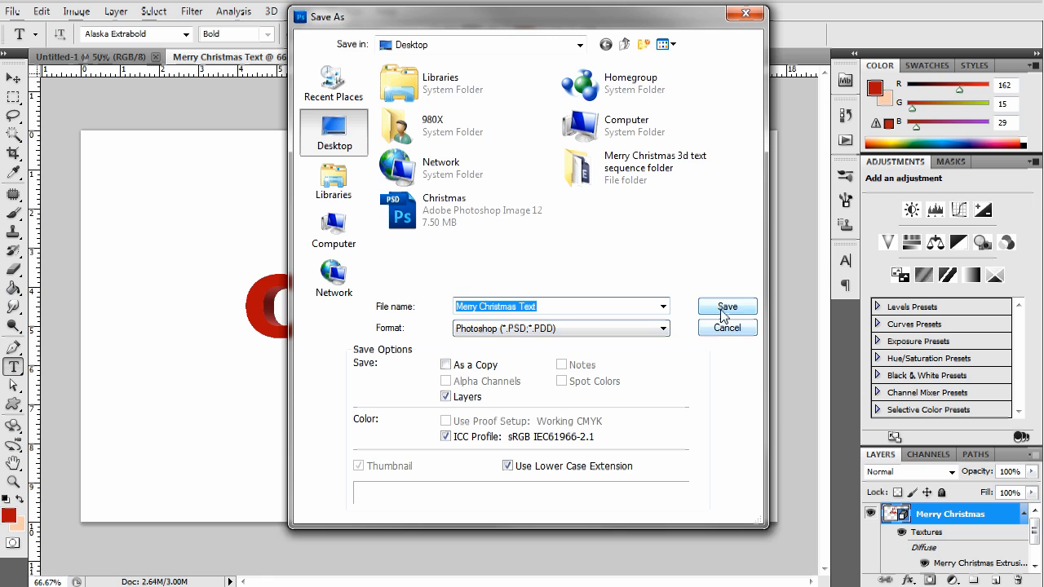
pyautogui.click(726, 306)
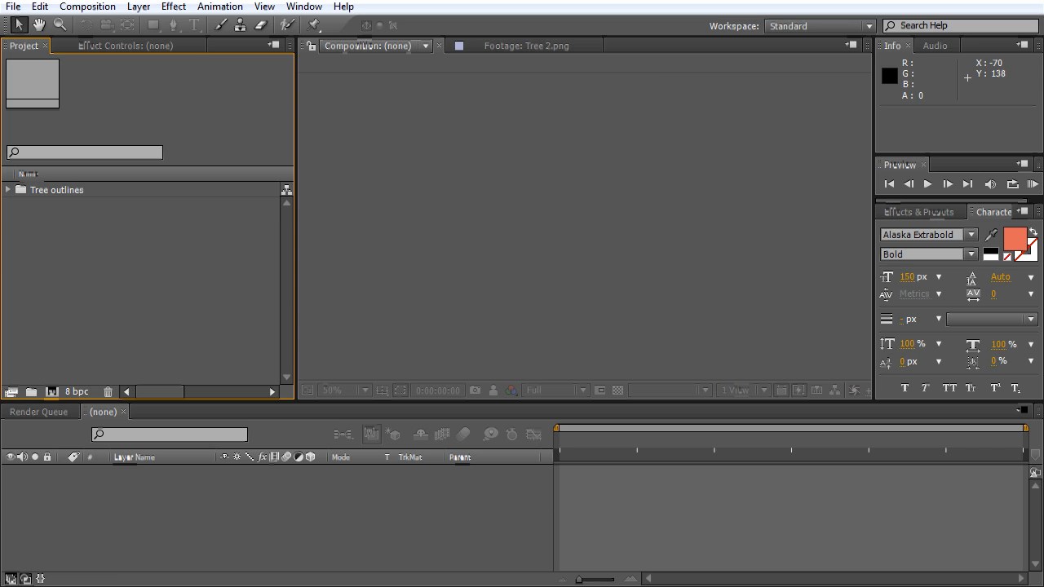
pyautogui.moveTo(13, 196)
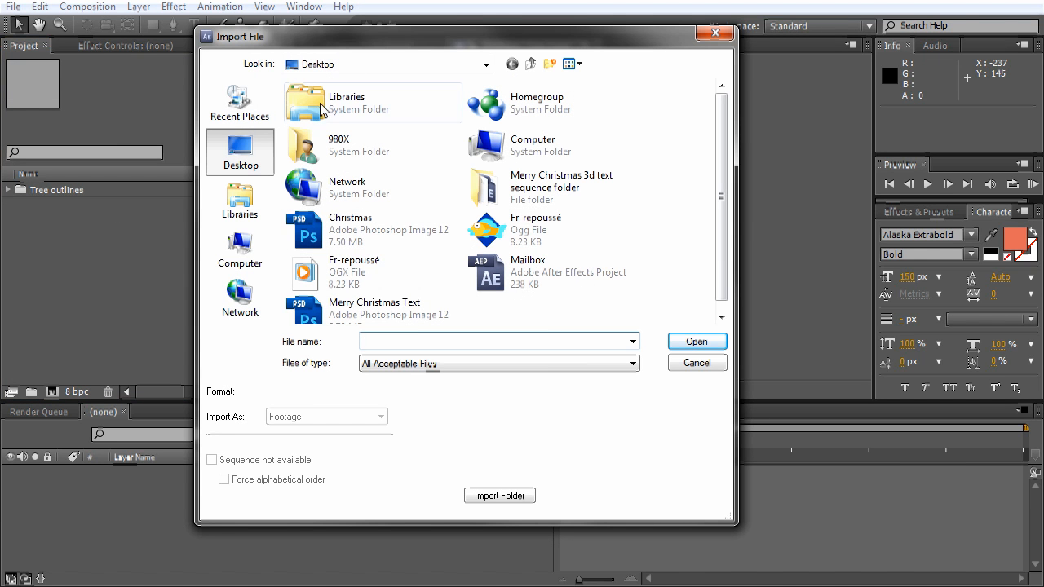
# Import Merry Christmas Text.psd into After Effects as a composition.
pyautogui.scroll(3)
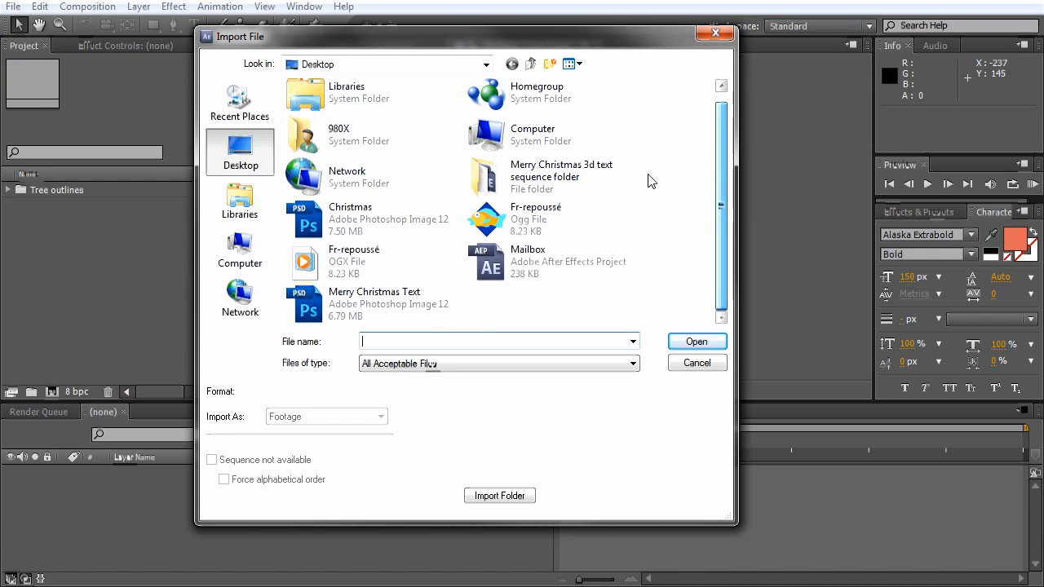
pyautogui.click(375, 303)
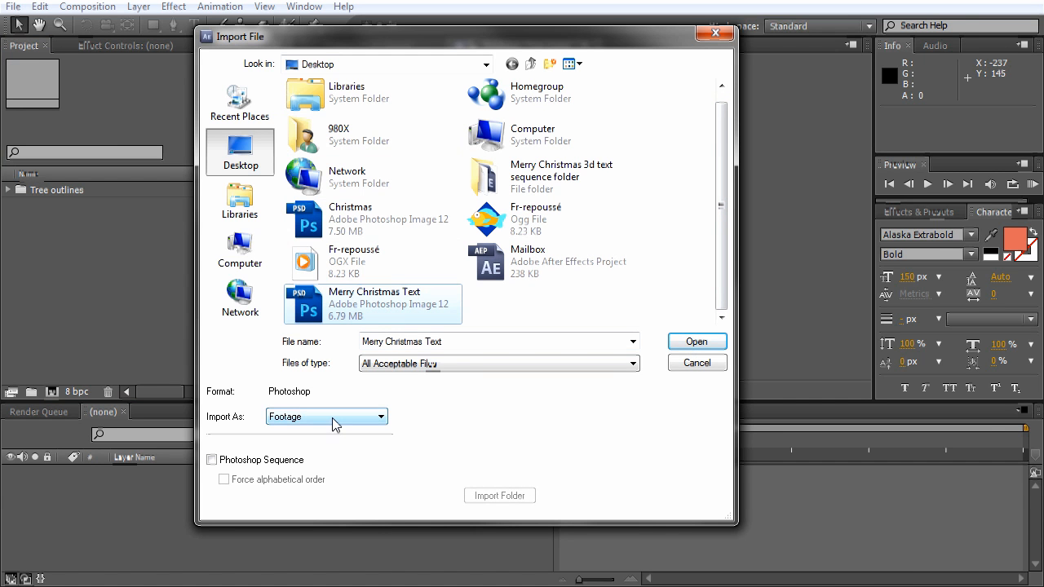
pyautogui.click(326, 416)
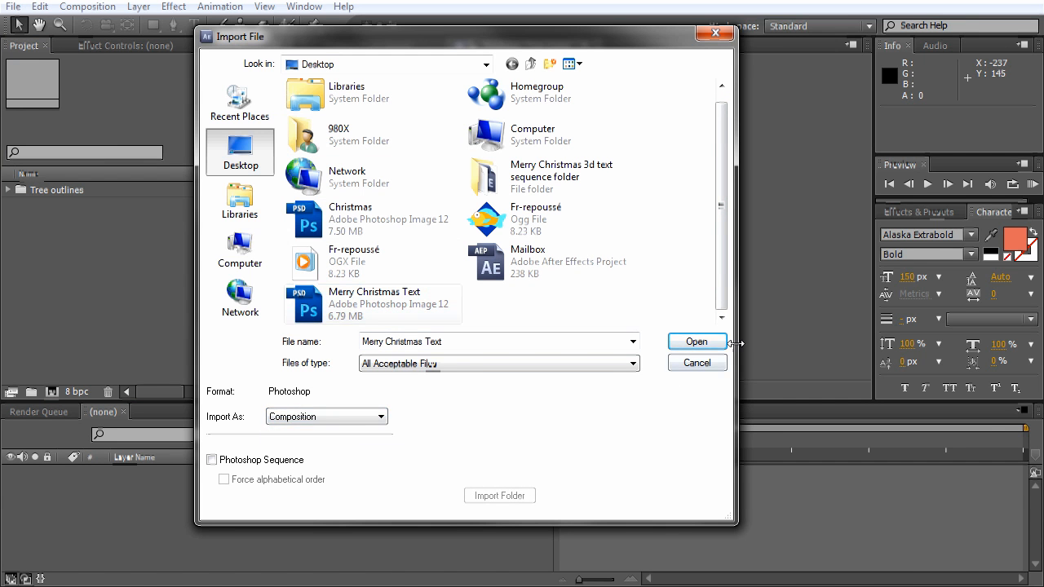
pyautogui.click(695, 341)
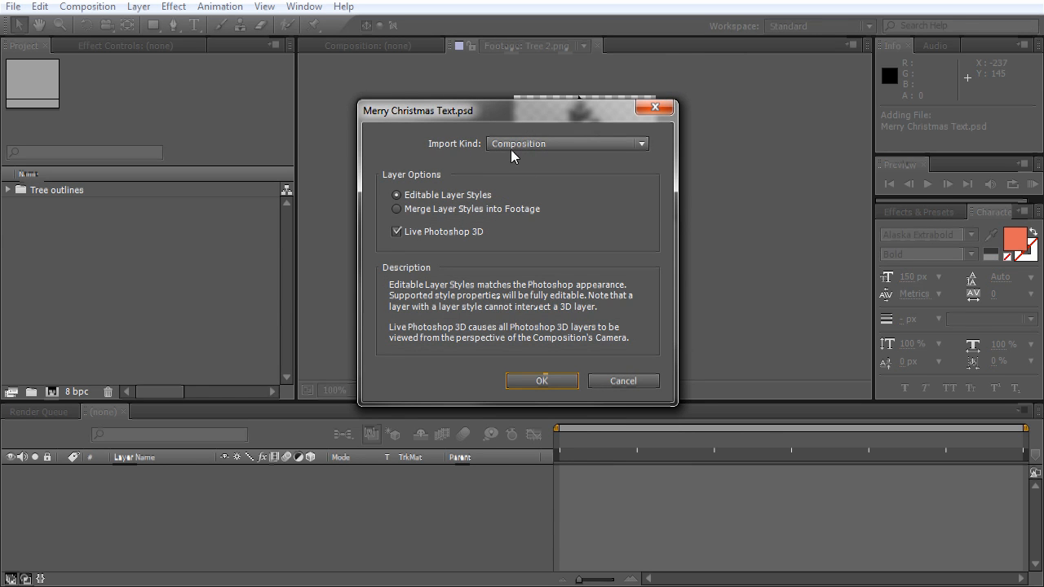
pyautogui.moveTo(402, 202)
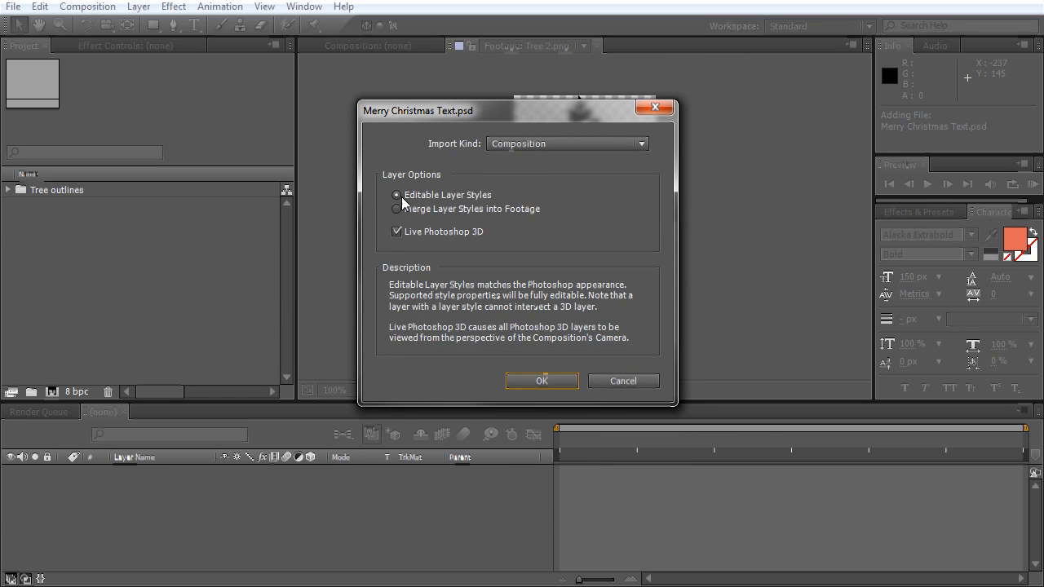
pyautogui.moveTo(434, 199)
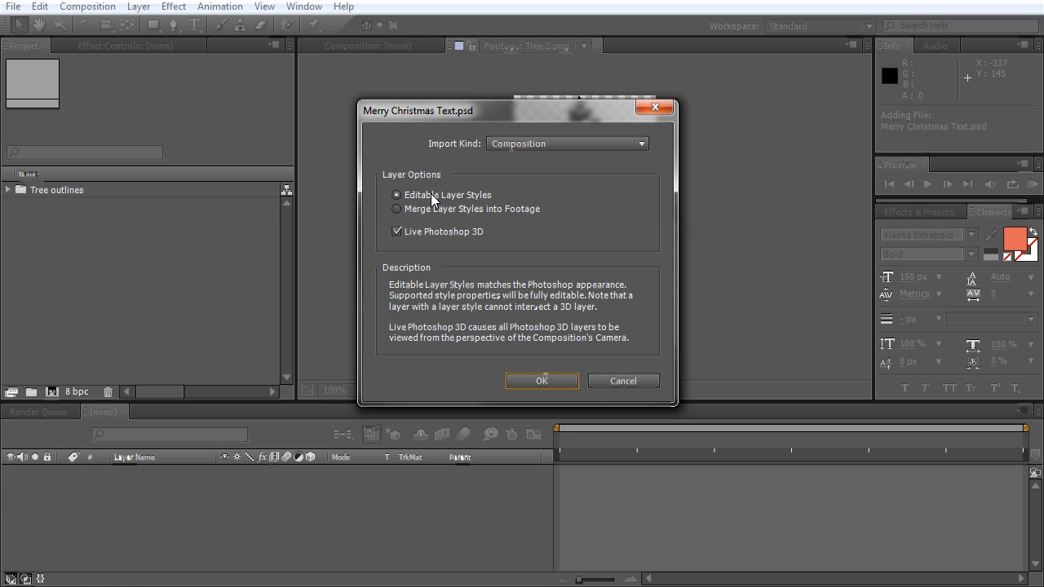
pyautogui.moveTo(434, 238)
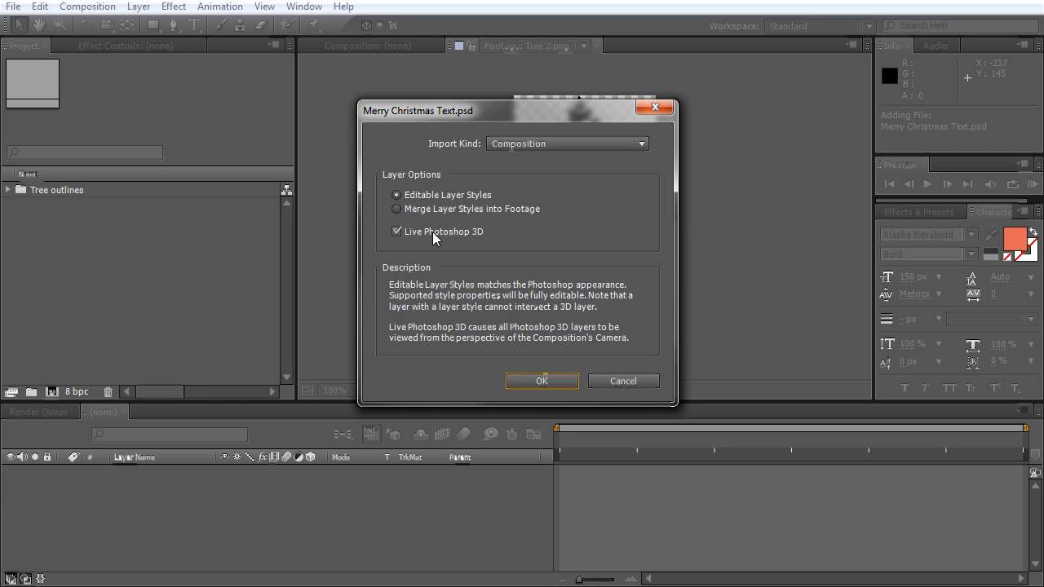
pyautogui.moveTo(385, 229)
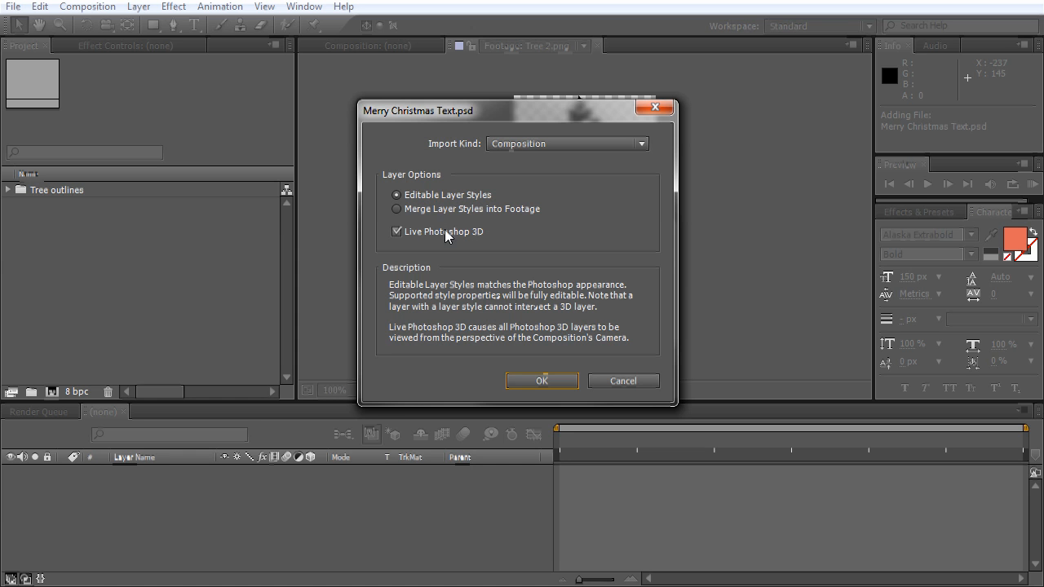
pyautogui.moveTo(544, 382)
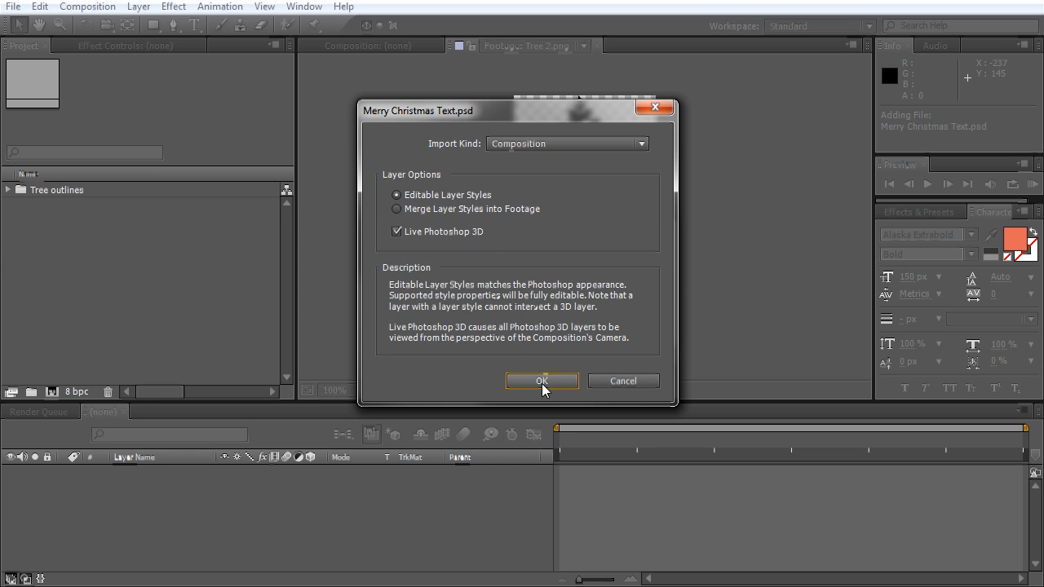
# Accept Editable Layer Styles and Live Photoshop 3D, then collapse the imported layers folder.
pyautogui.click(541, 381)
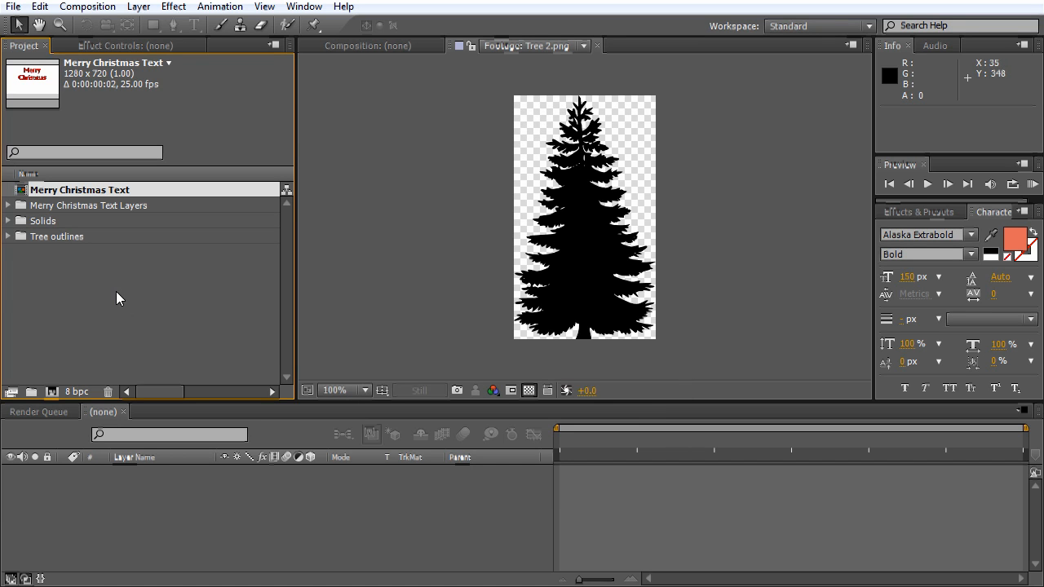
pyautogui.moveTo(23, 213)
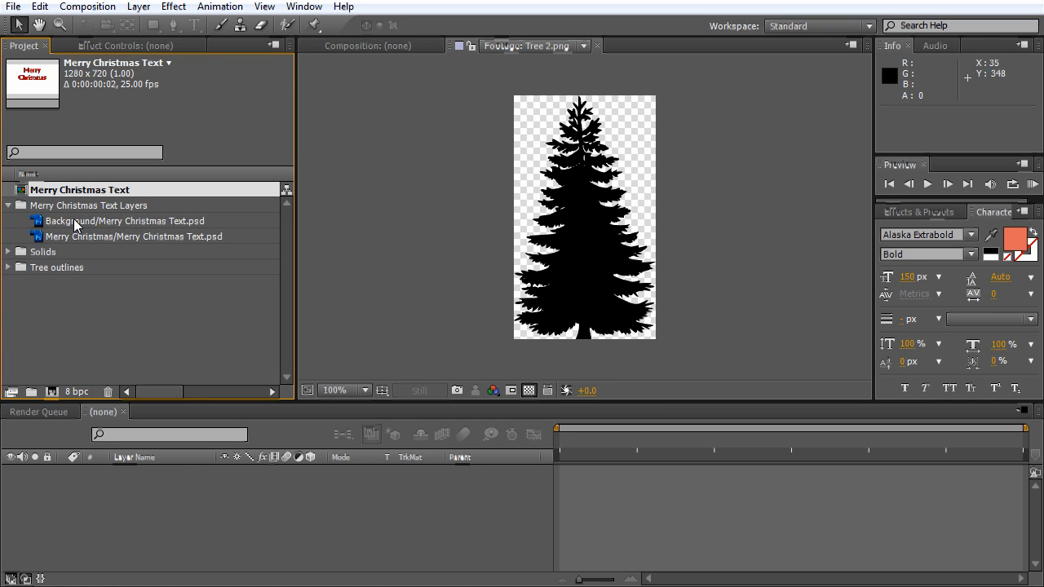
pyautogui.moveTo(20, 212)
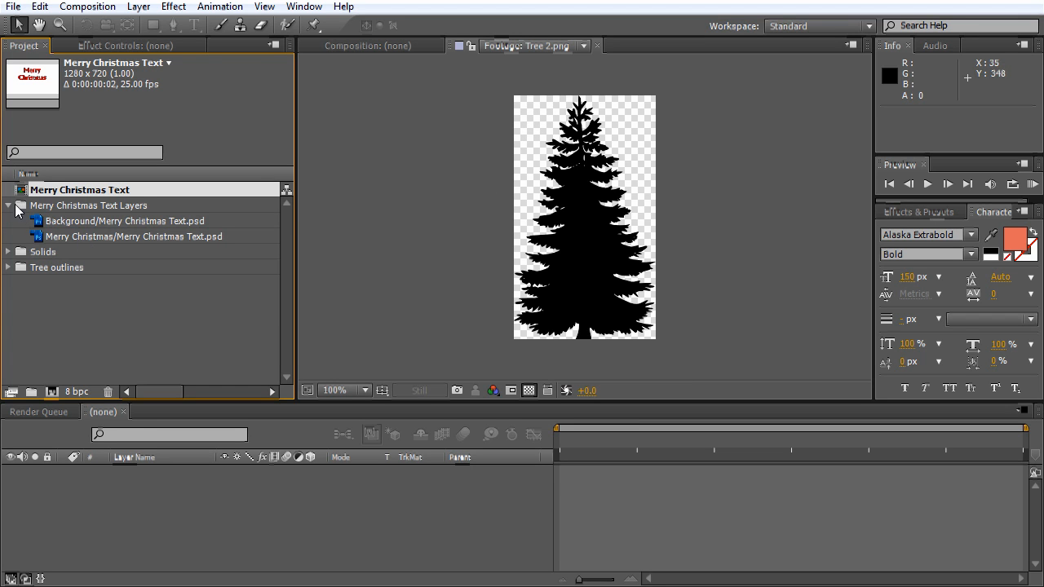
pyautogui.click(8, 206)
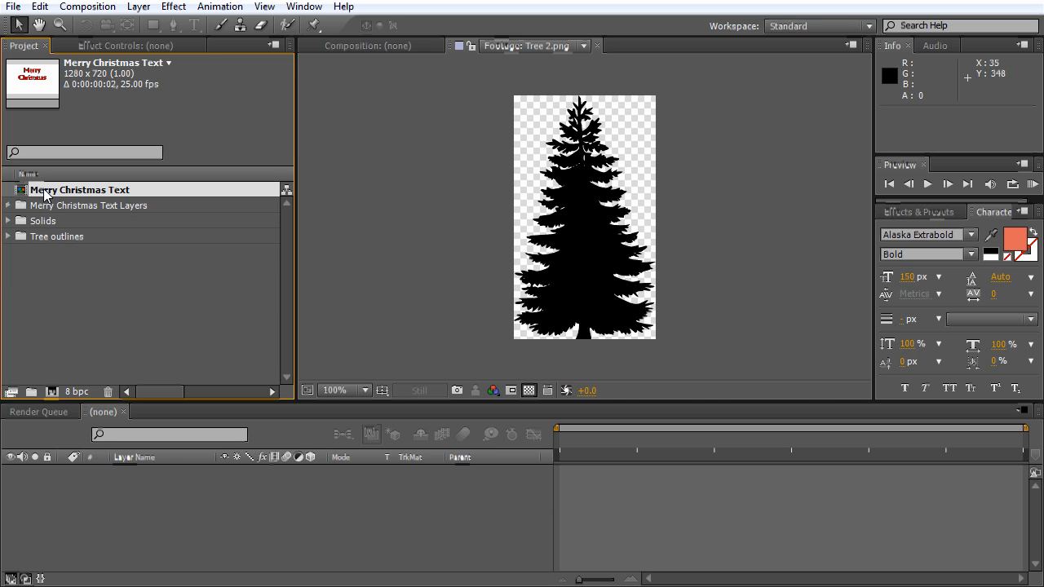
pyautogui.doubleClick(79, 190)
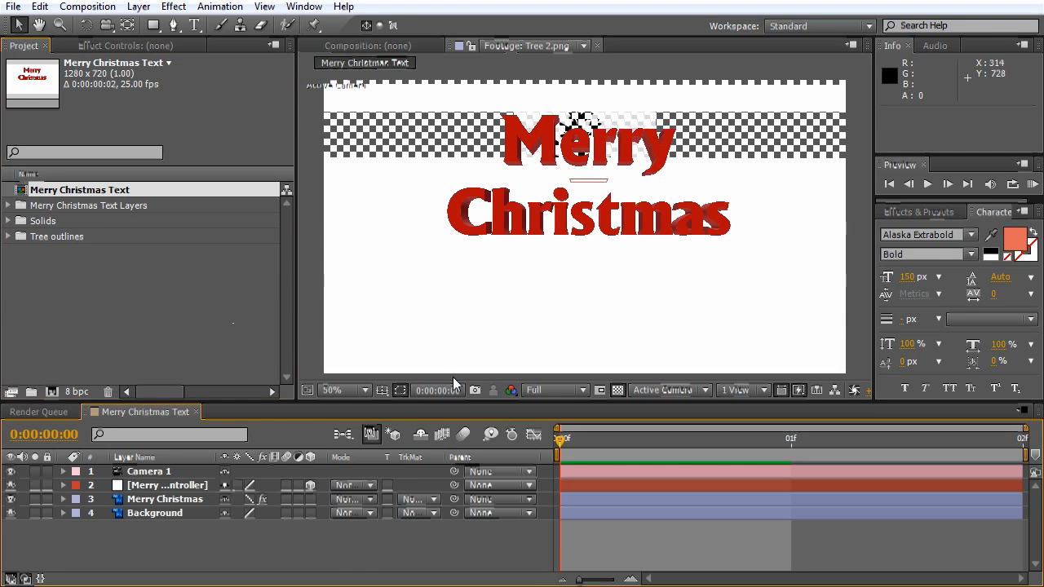
pyautogui.click(366, 62)
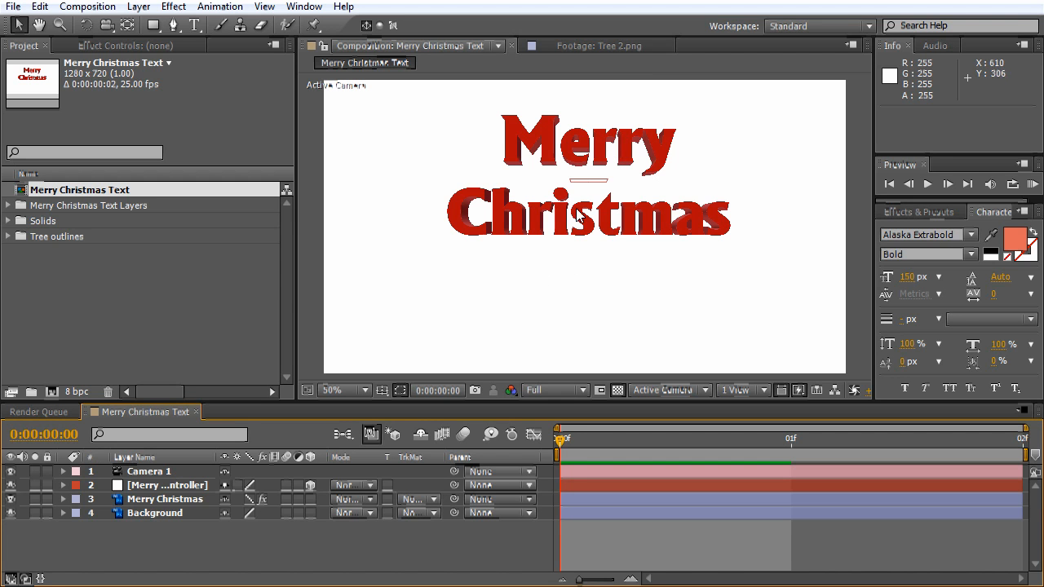
pyautogui.click(148, 471)
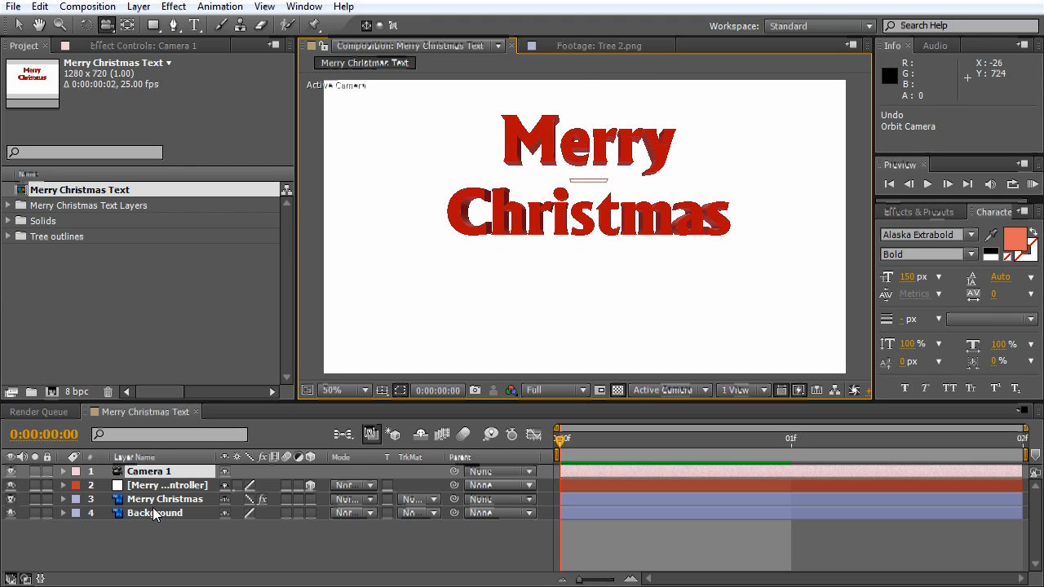
pyautogui.click(155, 512)
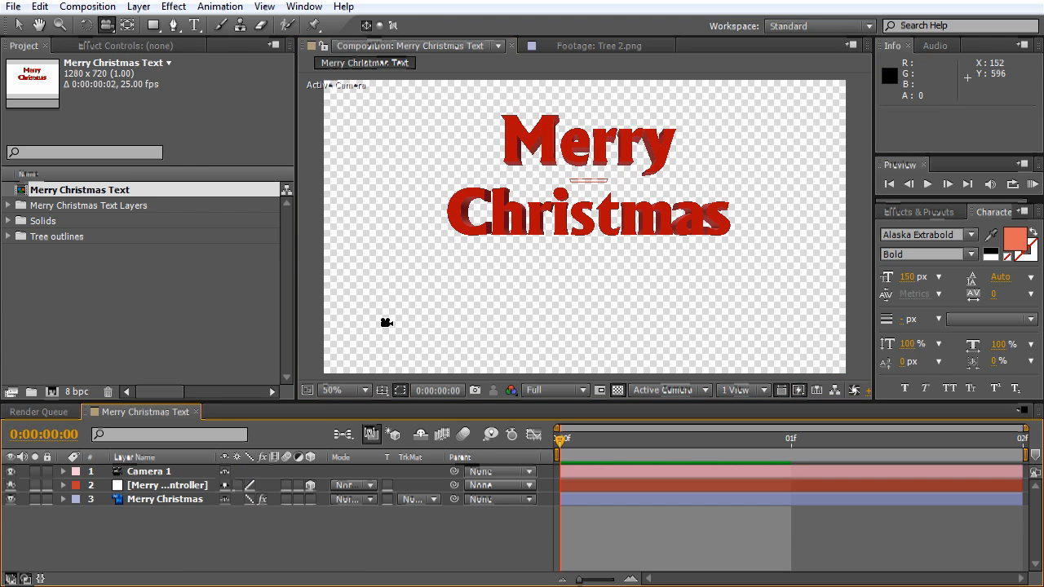
pyautogui.moveTo(526, 187)
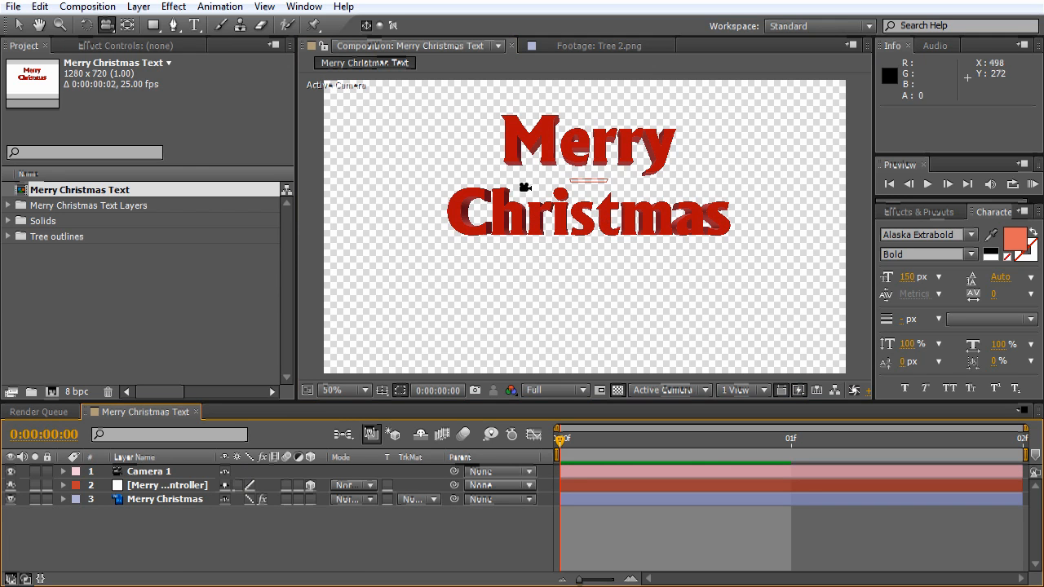
pyautogui.moveTo(509, 137)
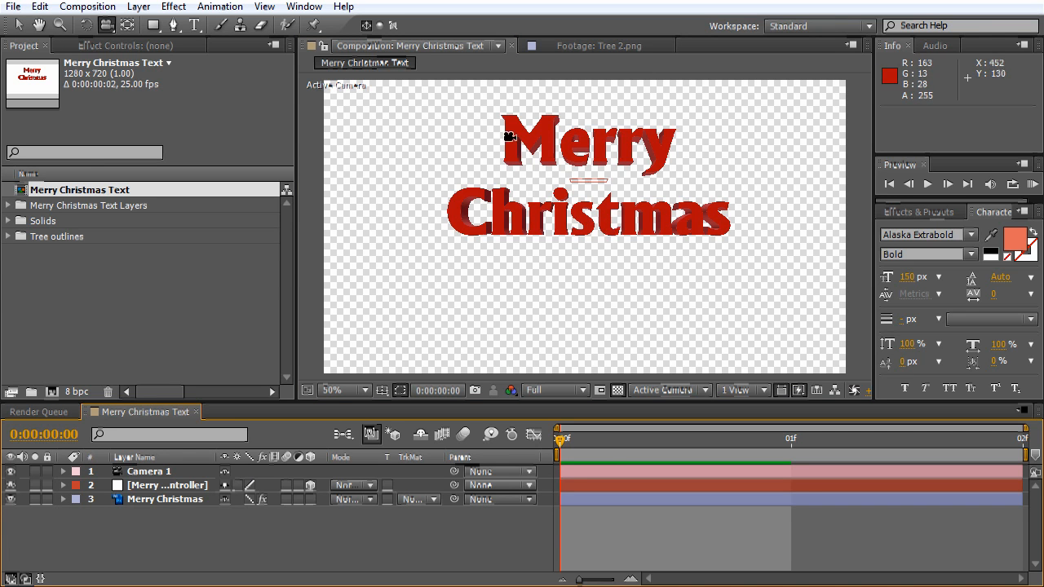
pyautogui.moveTo(633, 151)
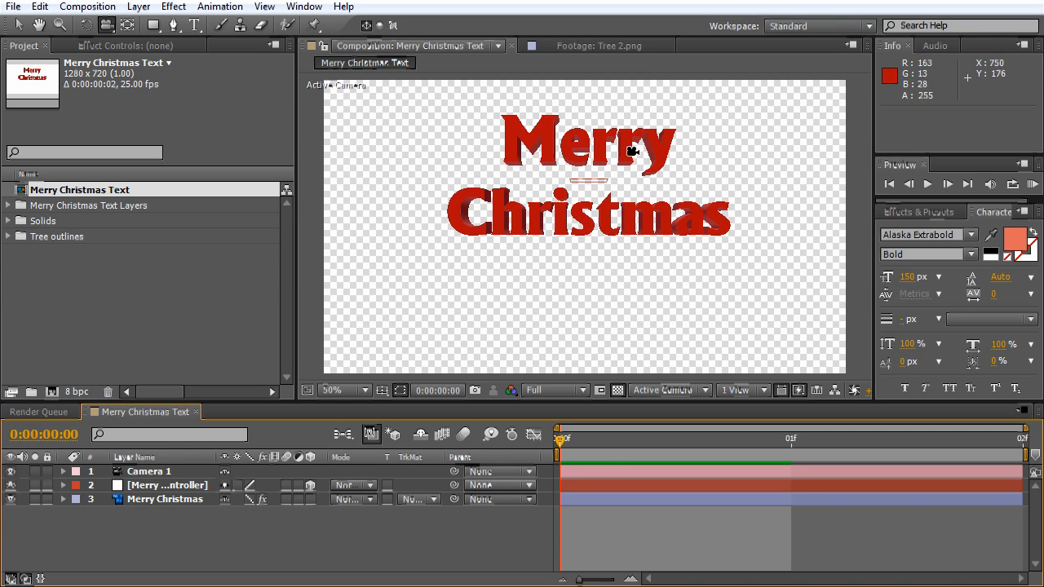
pyautogui.moveTo(535, 218)
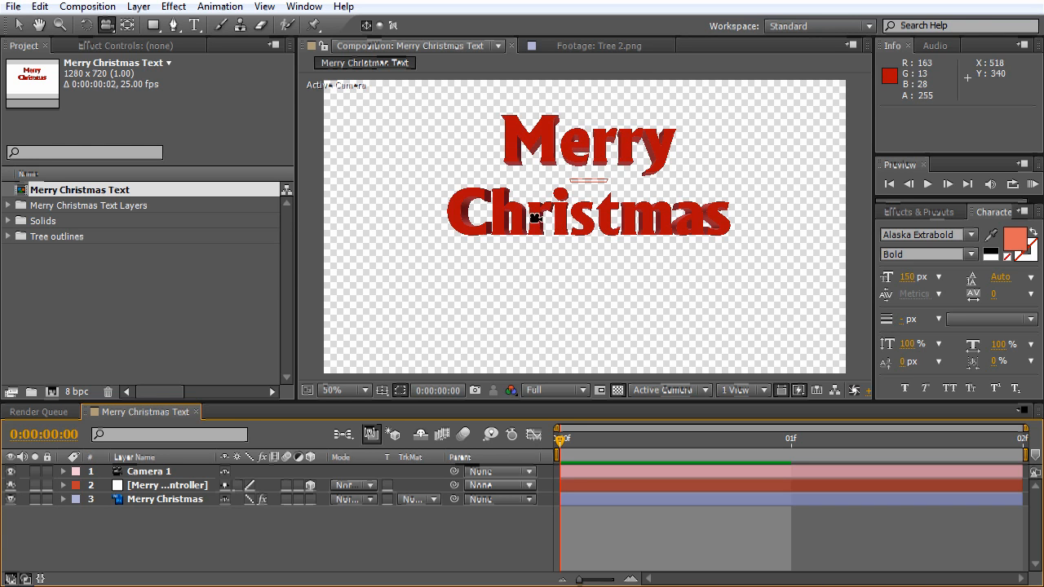
pyautogui.moveTo(512, 186)
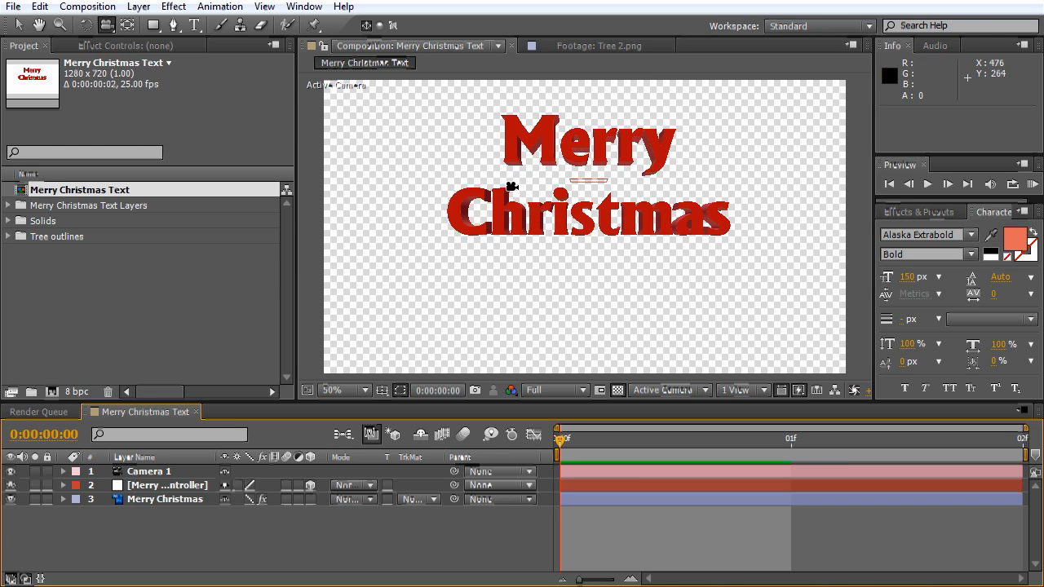
pyautogui.moveTo(528, 144)
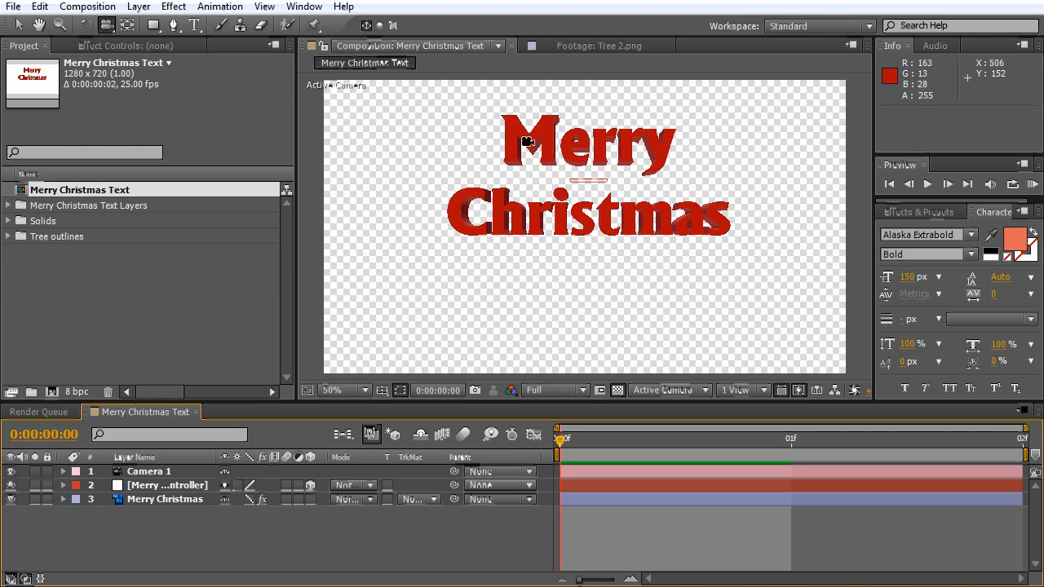
pyautogui.moveTo(577, 231)
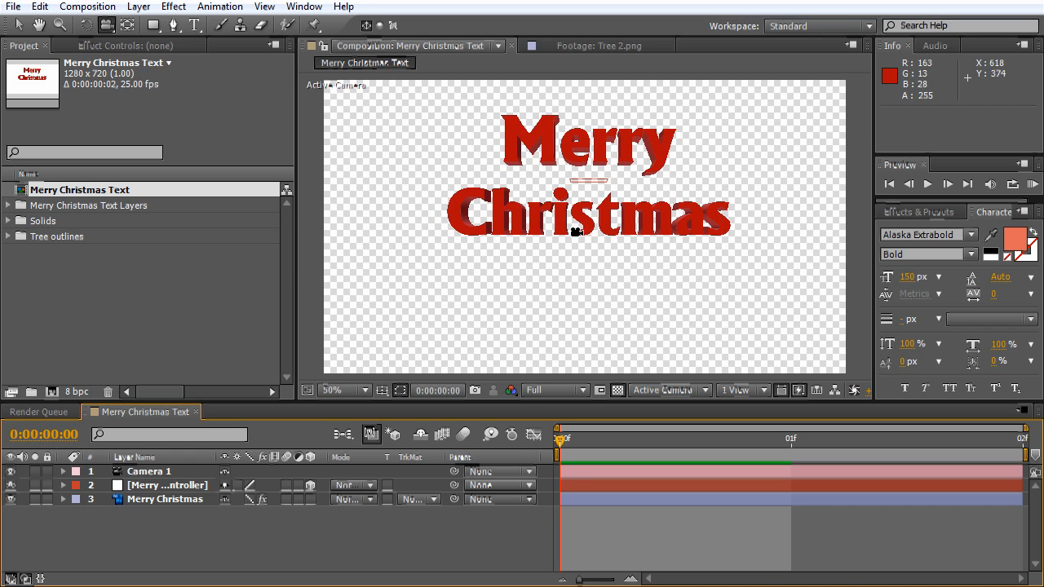
pyautogui.moveTo(512, 137)
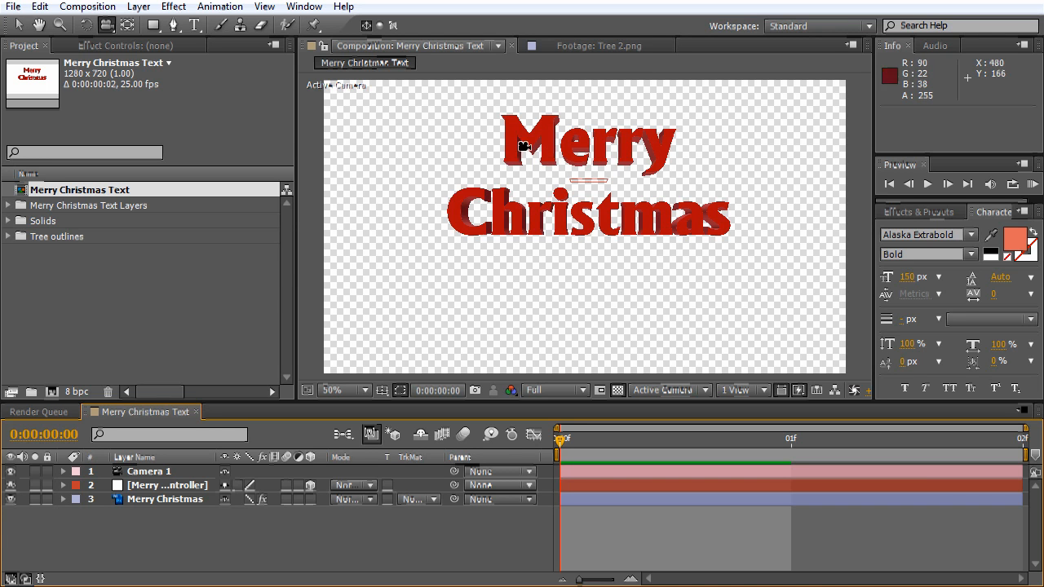
pyautogui.moveTo(699, 214)
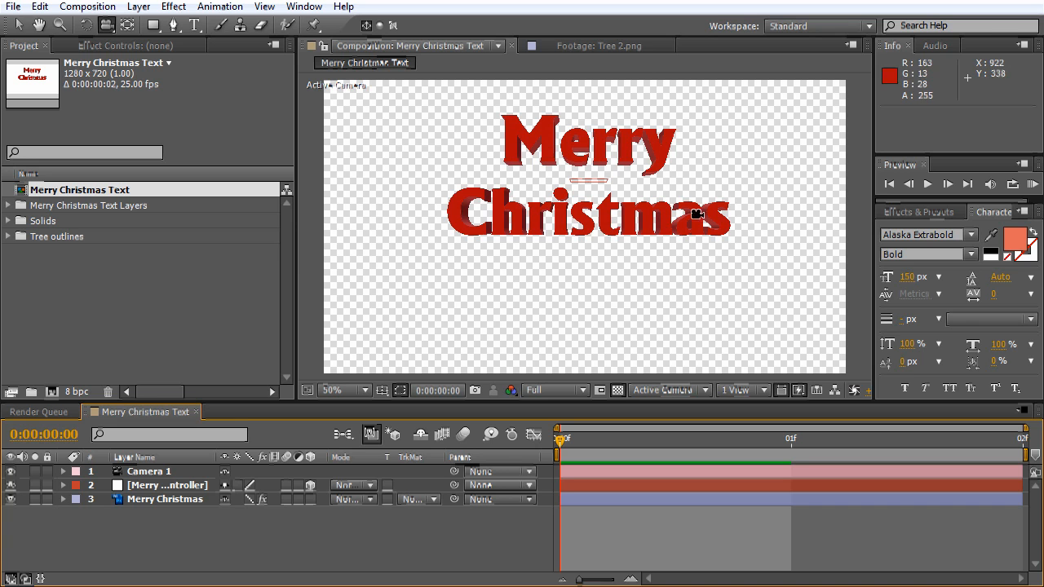
pyautogui.moveTo(489, 199)
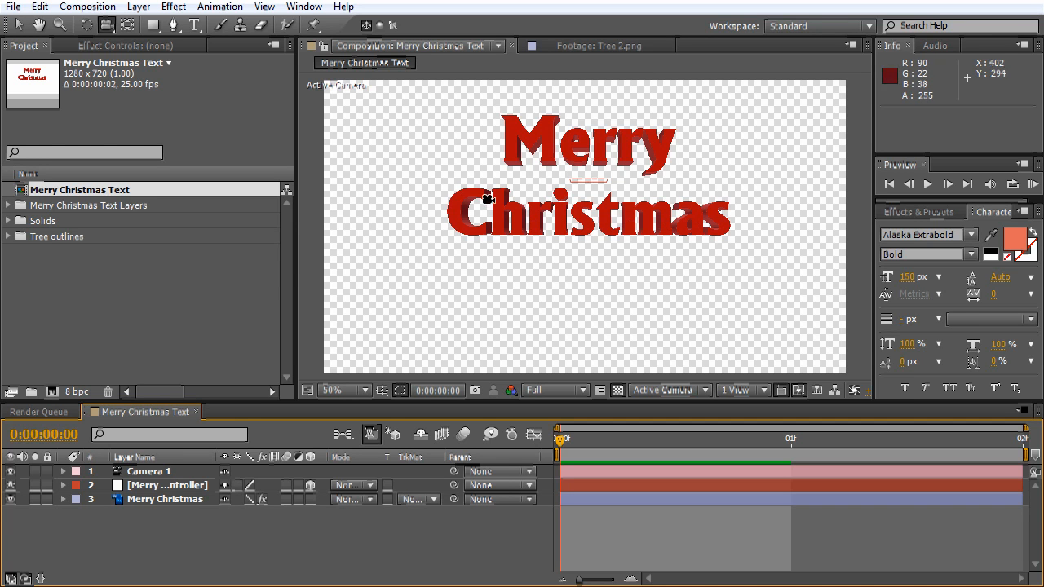
pyautogui.moveTo(504, 224)
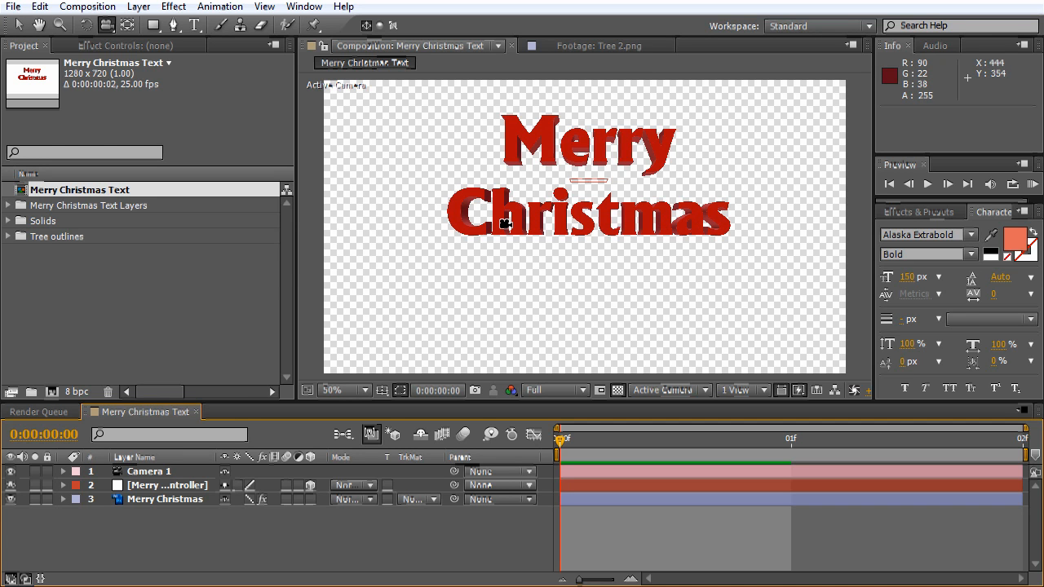
pyautogui.moveTo(645, 154)
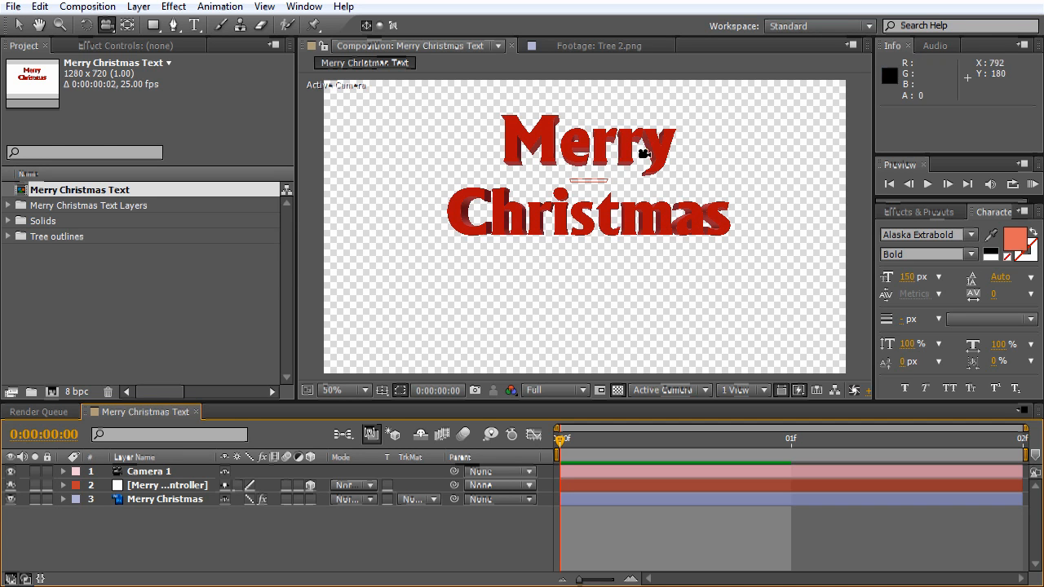
pyautogui.moveTo(554, 161)
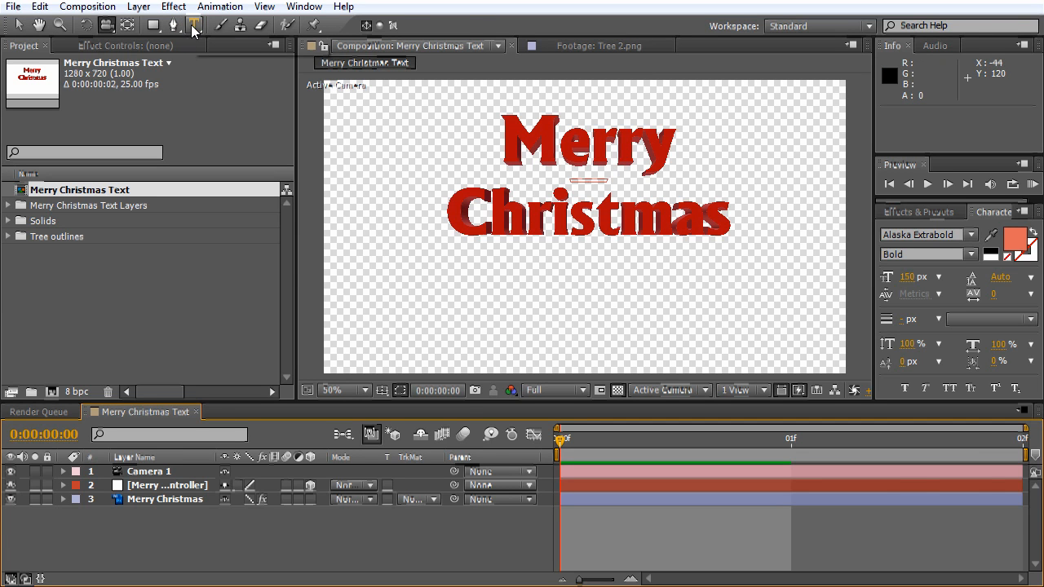
# Add a new 'Merry Christmas' text layer over the 3D title with the Horizontal Type tool.
pyautogui.click(194, 25)
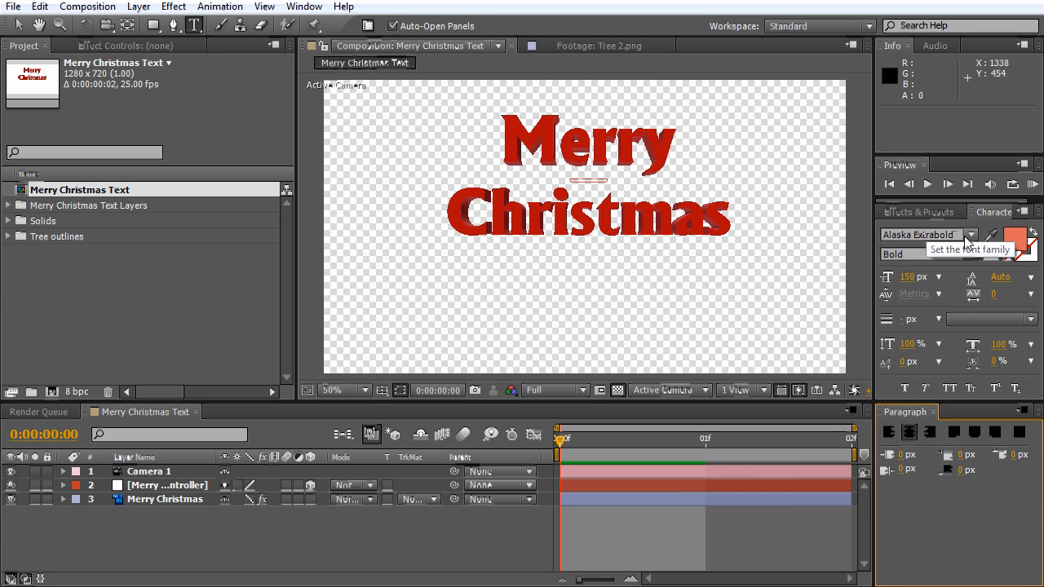
pyautogui.moveTo(910, 281)
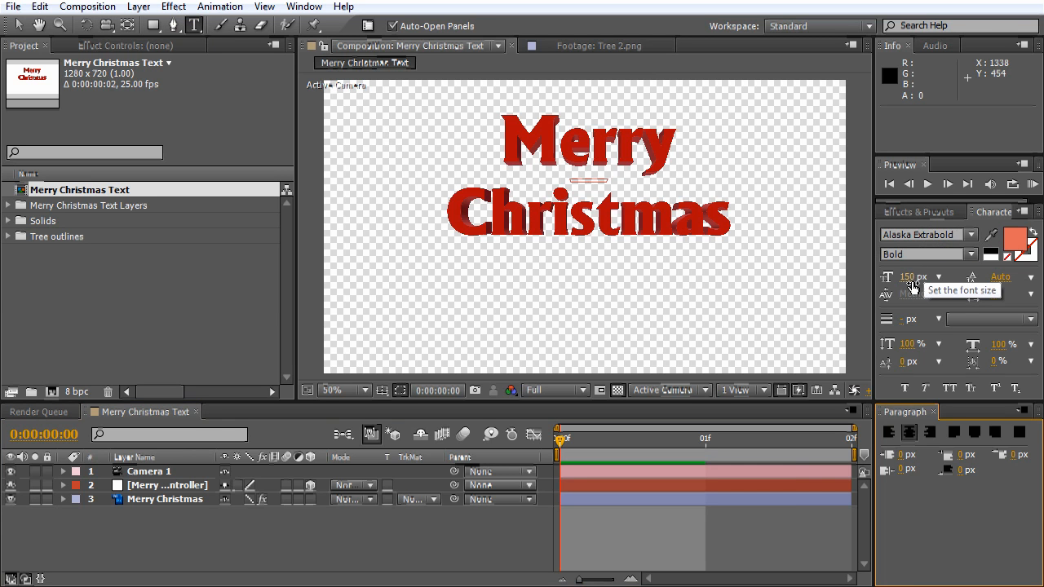
pyautogui.moveTo(555, 255)
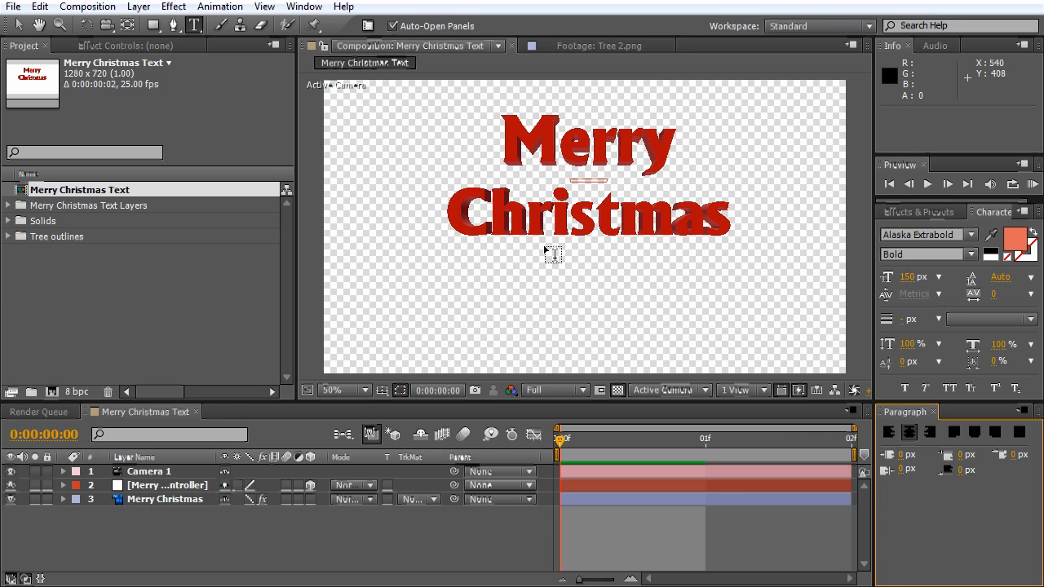
pyautogui.click(509, 252)
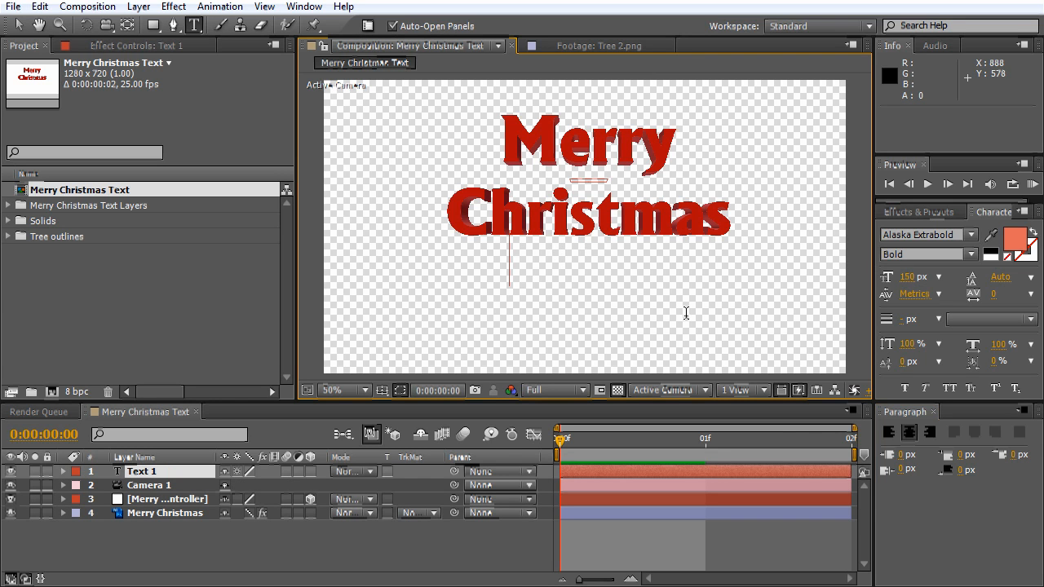
pyautogui.write('Merry')
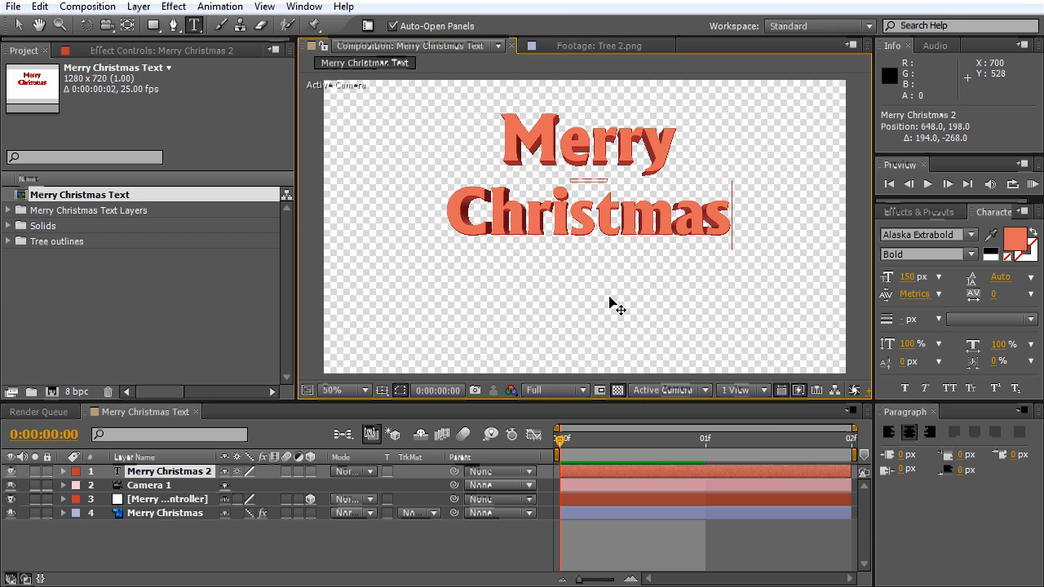
pyautogui.click(333, 390)
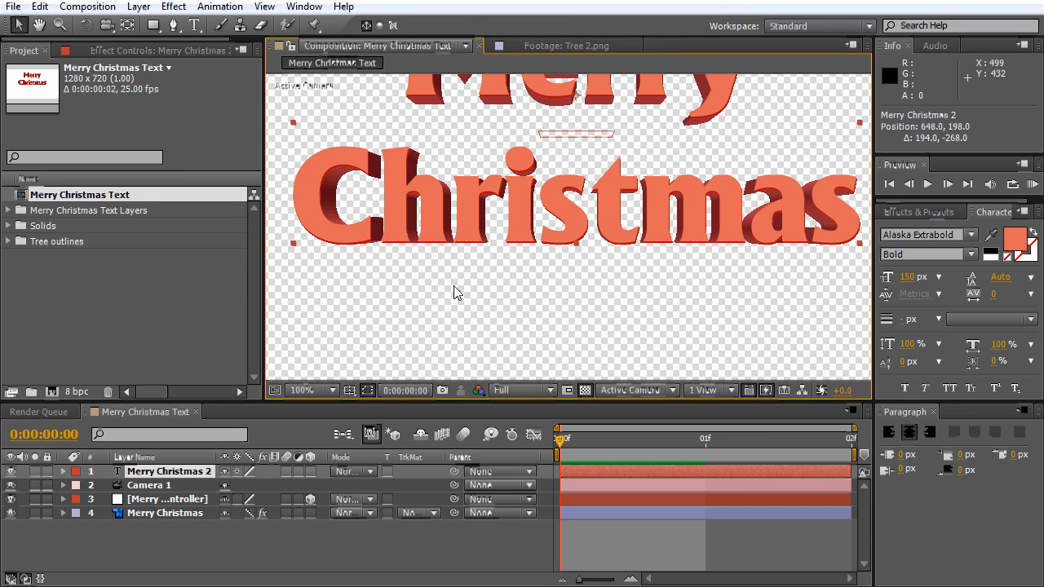
pyautogui.moveTo(539, 248)
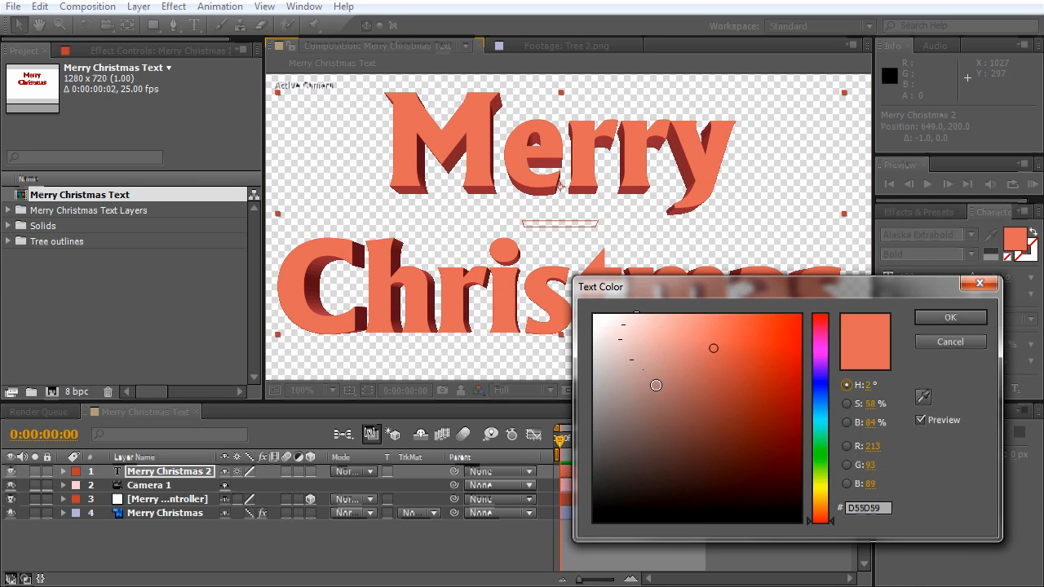
# Try several fill colours and settle the new text on light salmon pink #EC7878.
pyautogui.moveTo(656, 385); pyautogui.dragTo(810, 526)
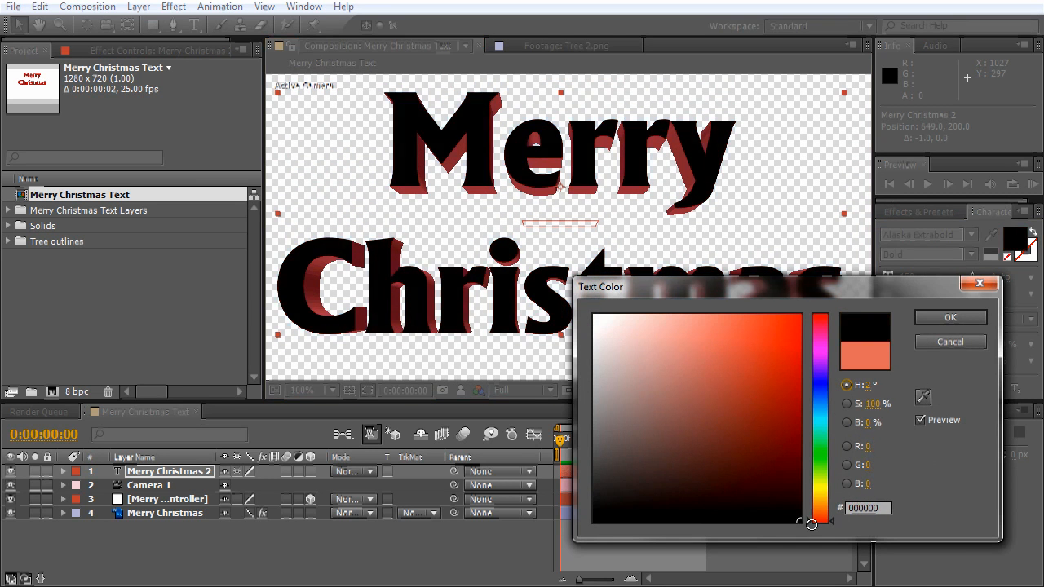
pyautogui.click(723, 366)
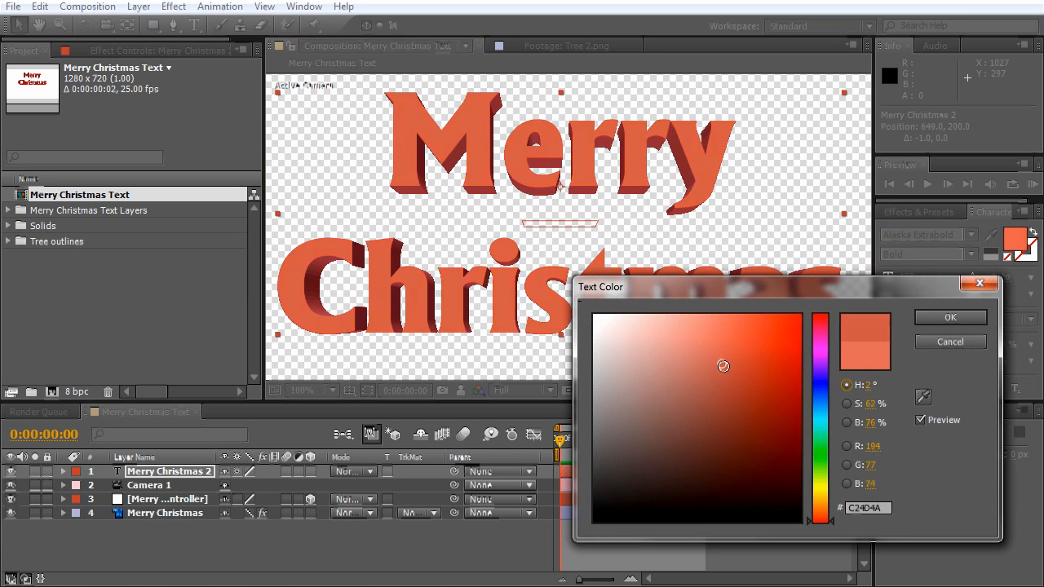
pyautogui.moveTo(822, 375); pyautogui.dragTo(826, 459)
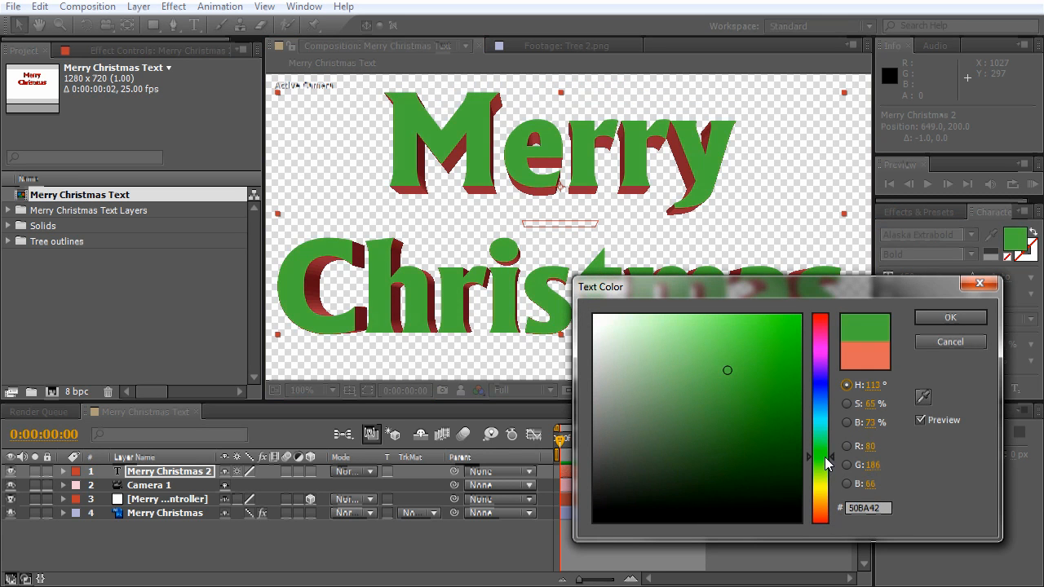
pyautogui.moveTo(831, 465); pyautogui.dragTo(831, 451)
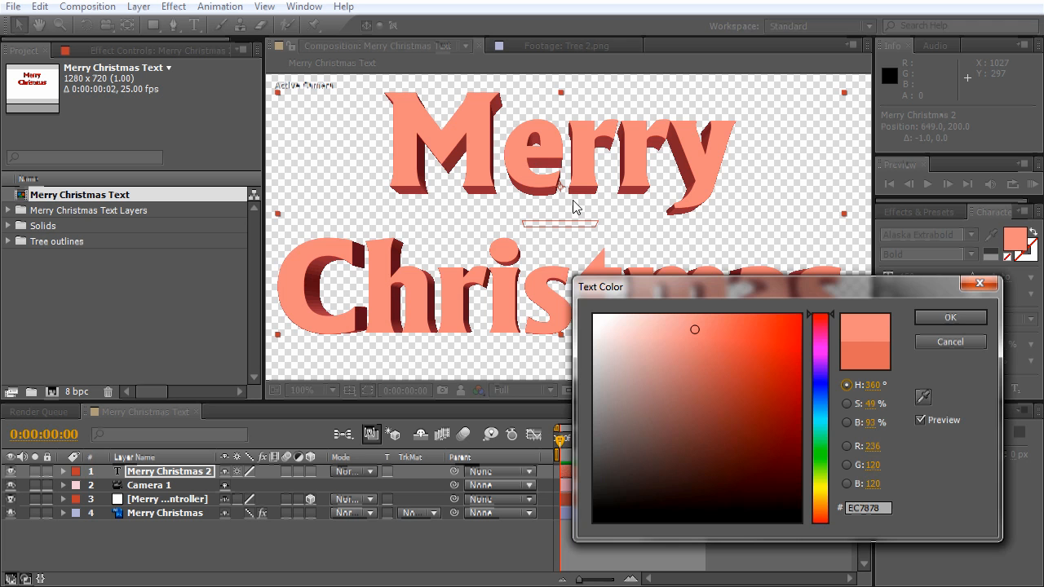
pyautogui.click(949, 316)
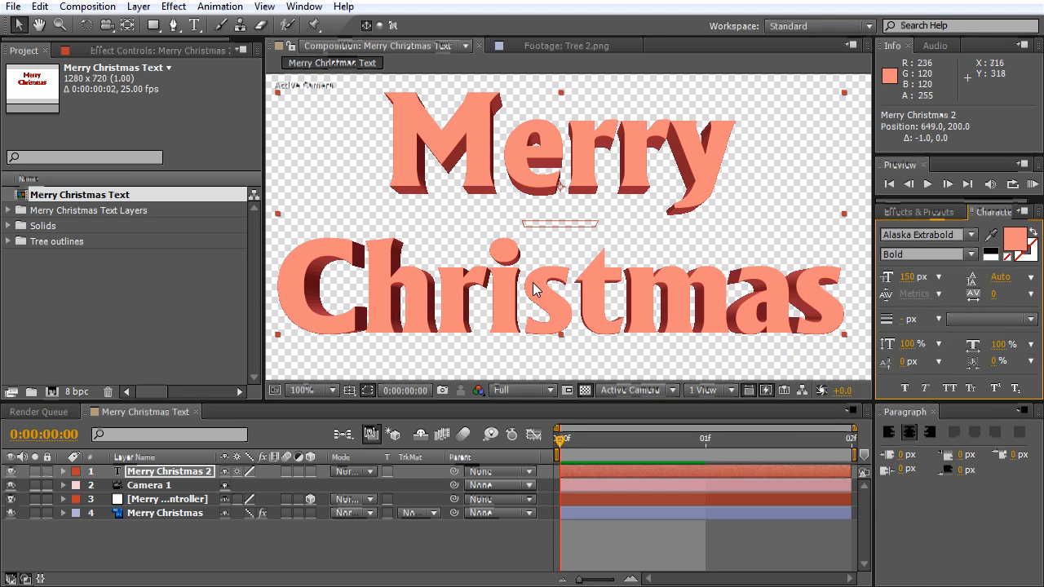
pyautogui.click(333, 390)
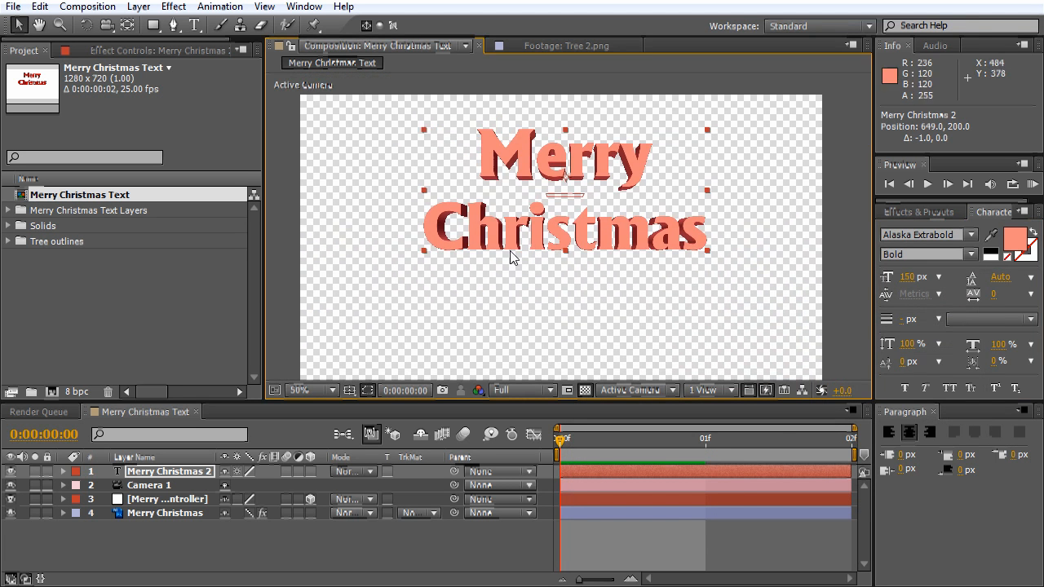
pyautogui.moveTo(498, 277)
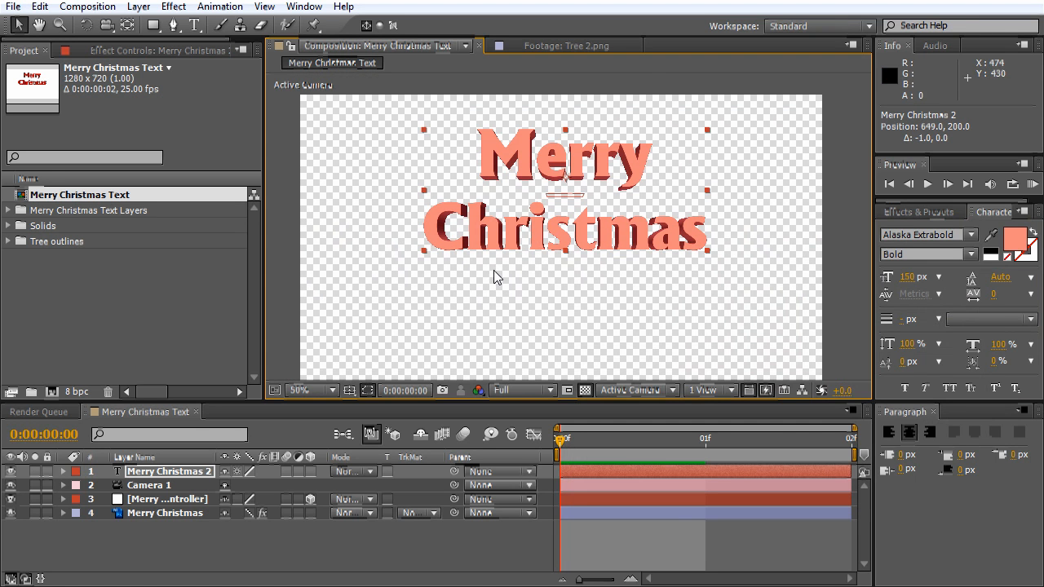
pyautogui.moveTo(528, 199)
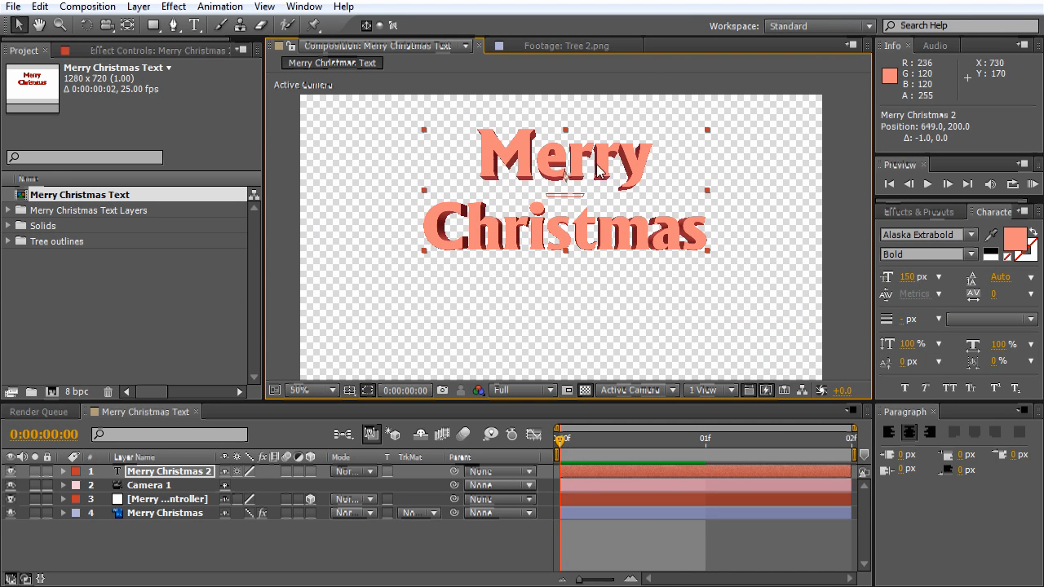
pyautogui.moveTo(313, 479)
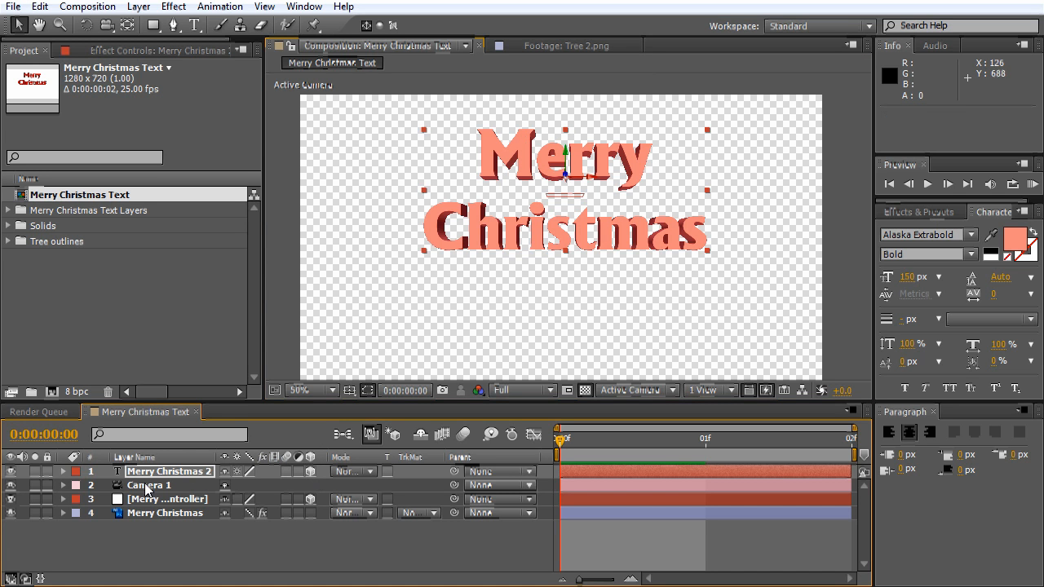
pyautogui.click(147, 486)
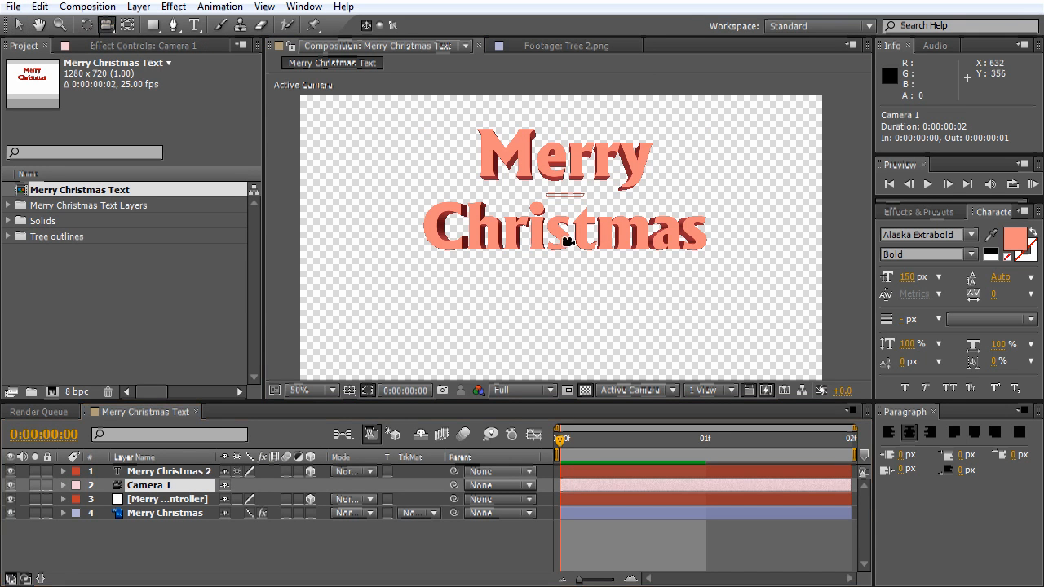
pyautogui.moveTo(567, 242); pyautogui.dragTo(535, 257)
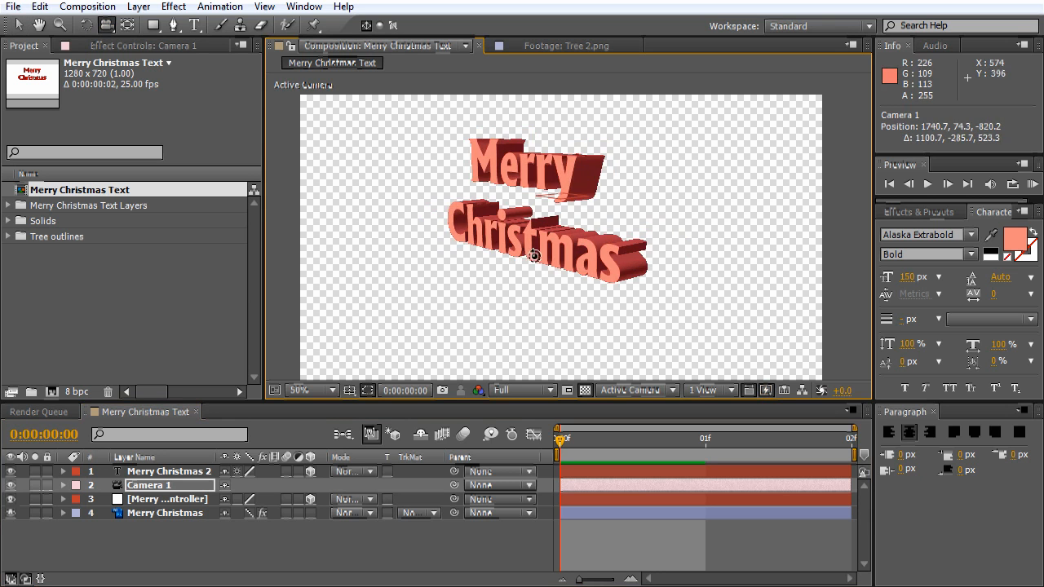
pyautogui.moveTo(535, 256); pyautogui.dragTo(612, 190)
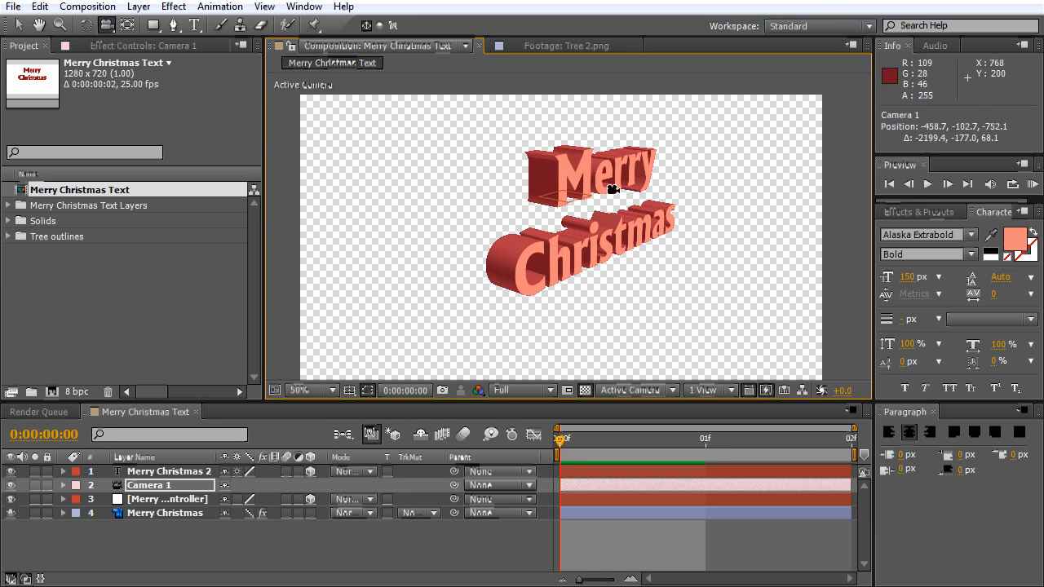
pyautogui.moveTo(611, 189); pyautogui.dragTo(530, 277)
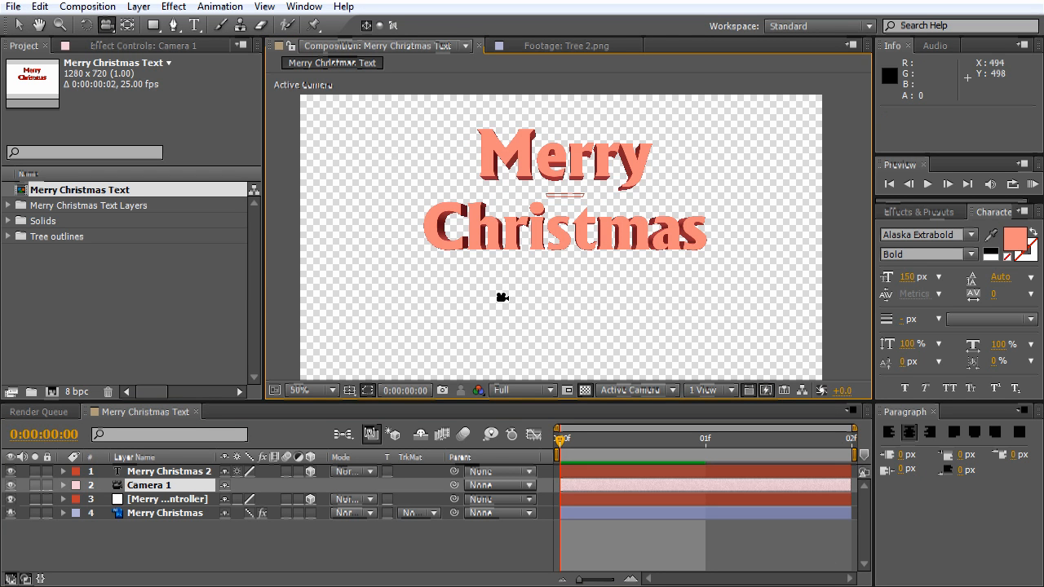
# Create a 300×800 composition named 'Tree Precomp Source' lasting two frames.
pyautogui.click(88, 6)
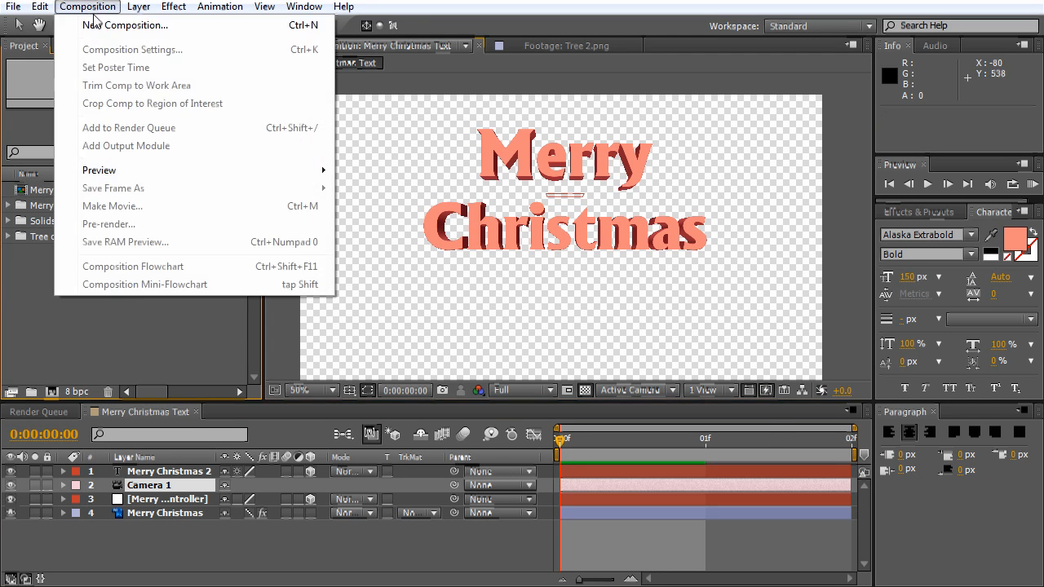
pyautogui.click(132, 49)
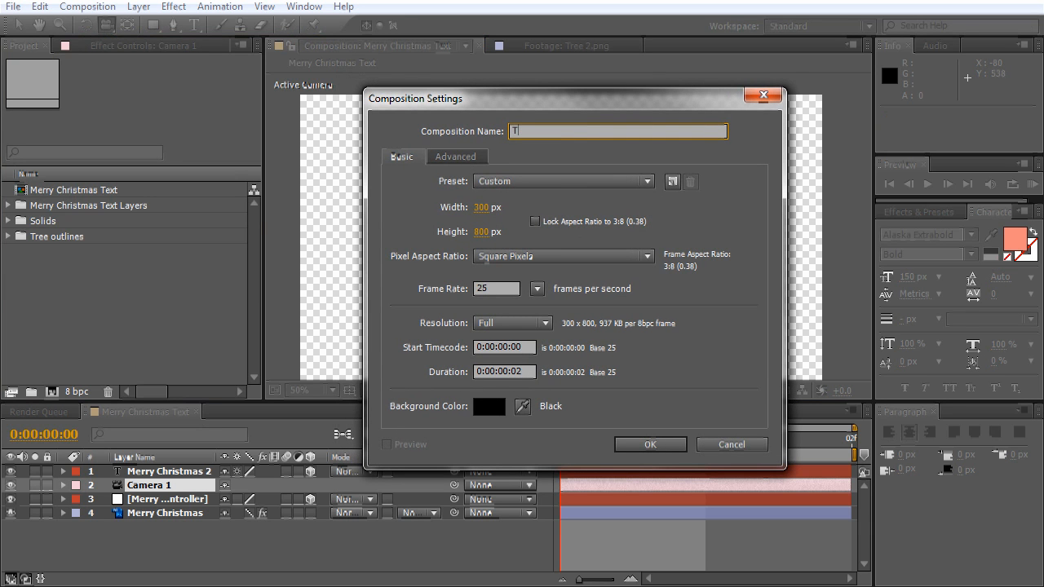
pyautogui.write('Tree Precomp Source')
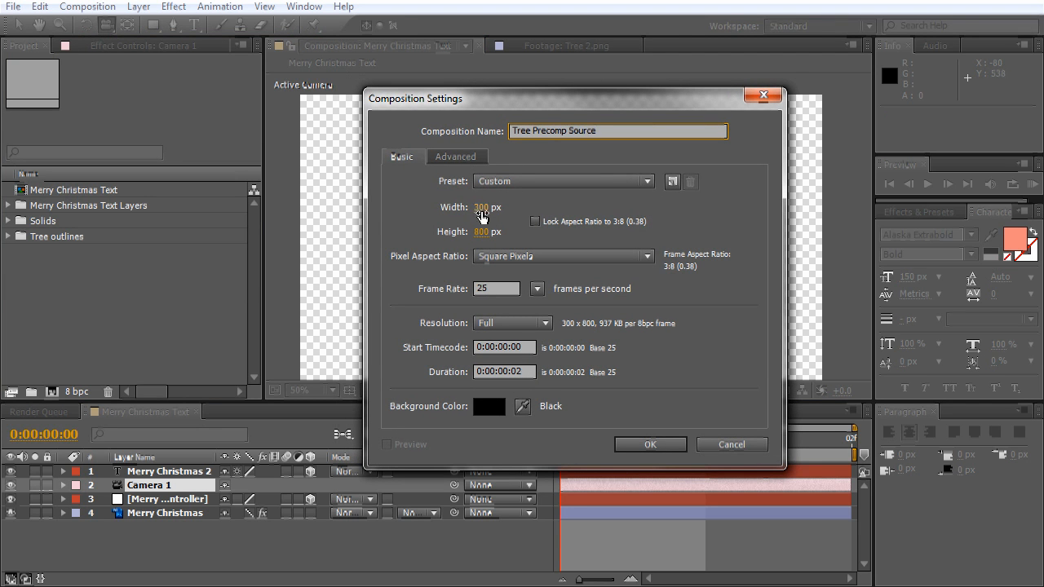
pyautogui.moveTo(487, 388)
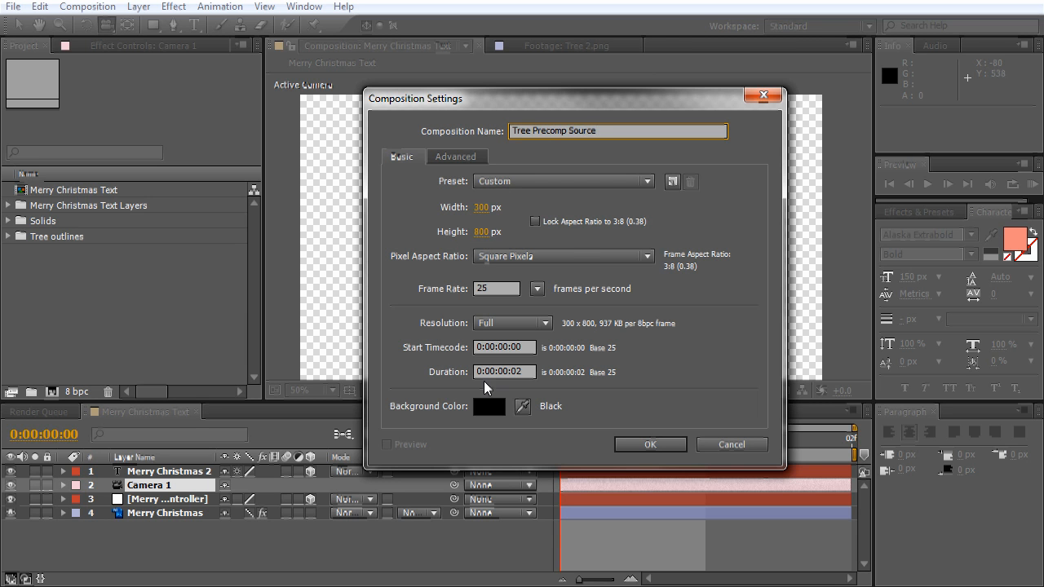
pyautogui.moveTo(553, 391)
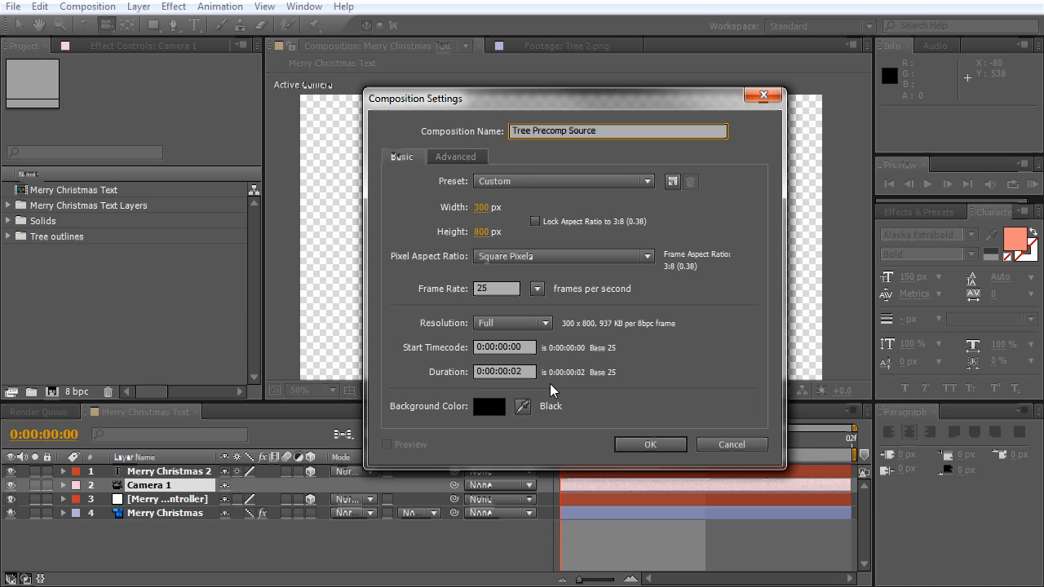
pyautogui.click(649, 444)
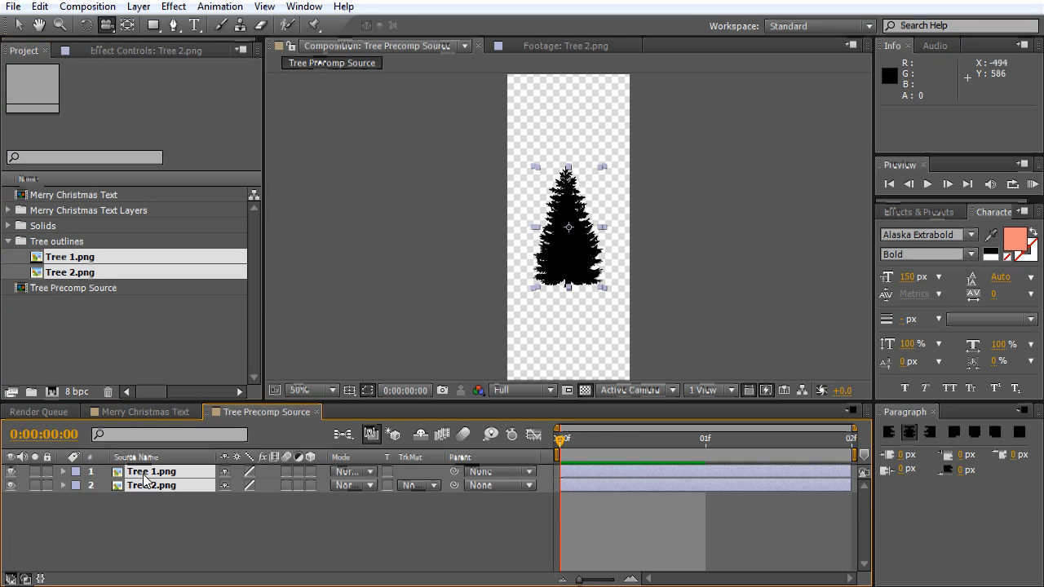
pyautogui.moveTo(175, 499)
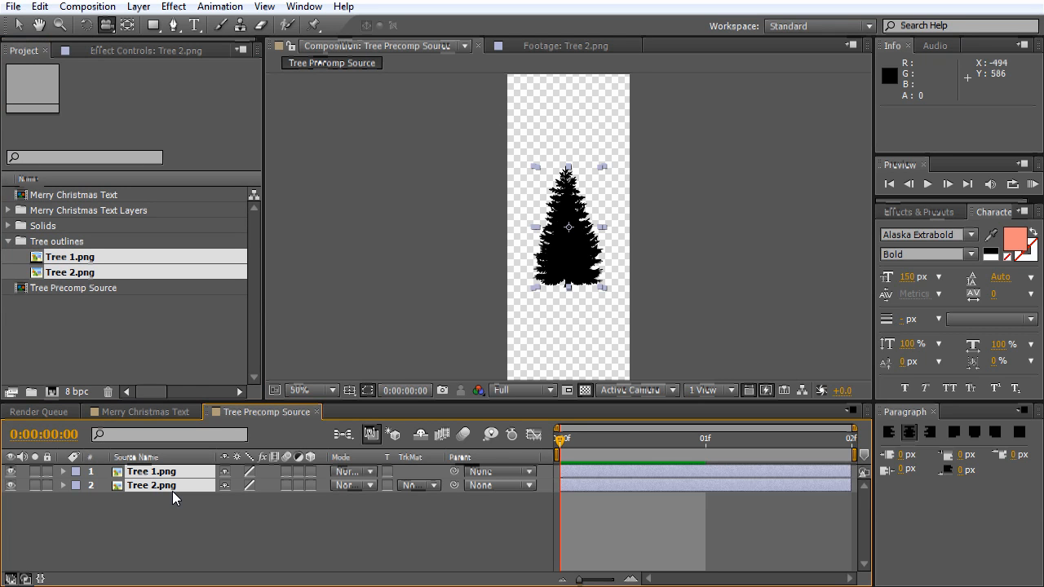
pyautogui.moveTo(160, 509)
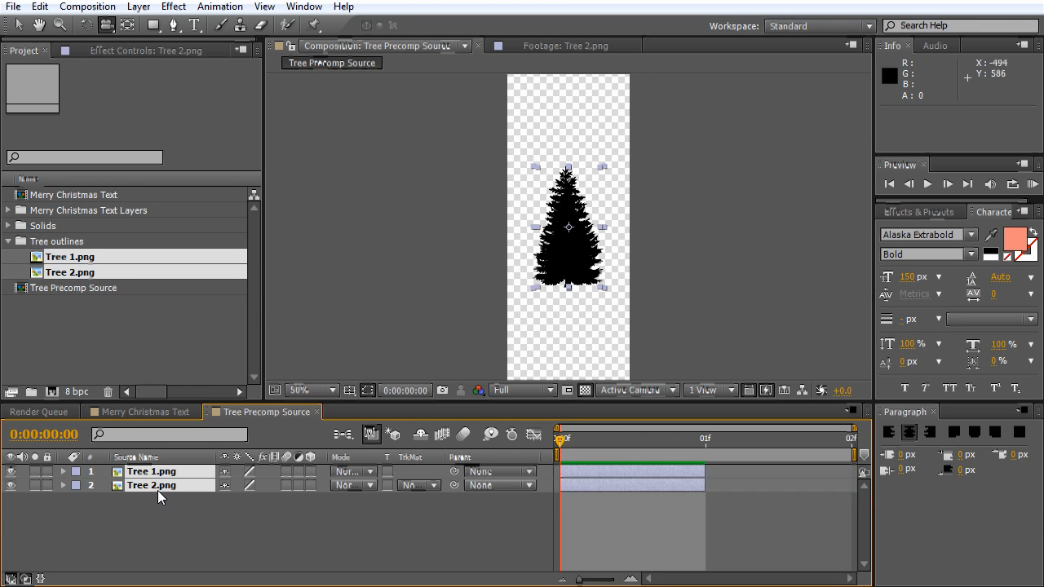
# Trim Tree 1 to frame 0 and shift Tree 2 to start at frame 1.
pyautogui.click(583, 492)
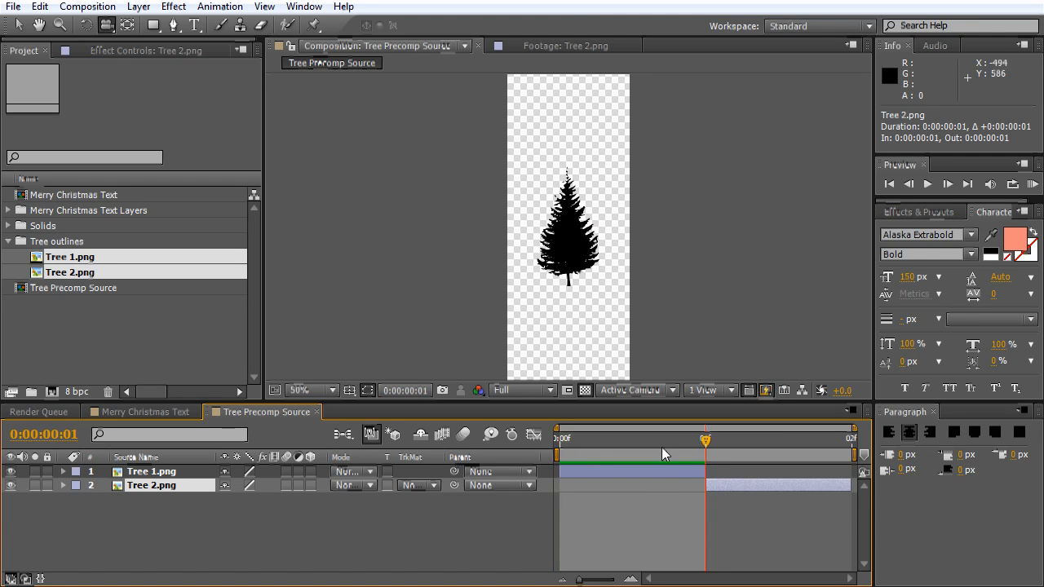
pyautogui.click(558, 437)
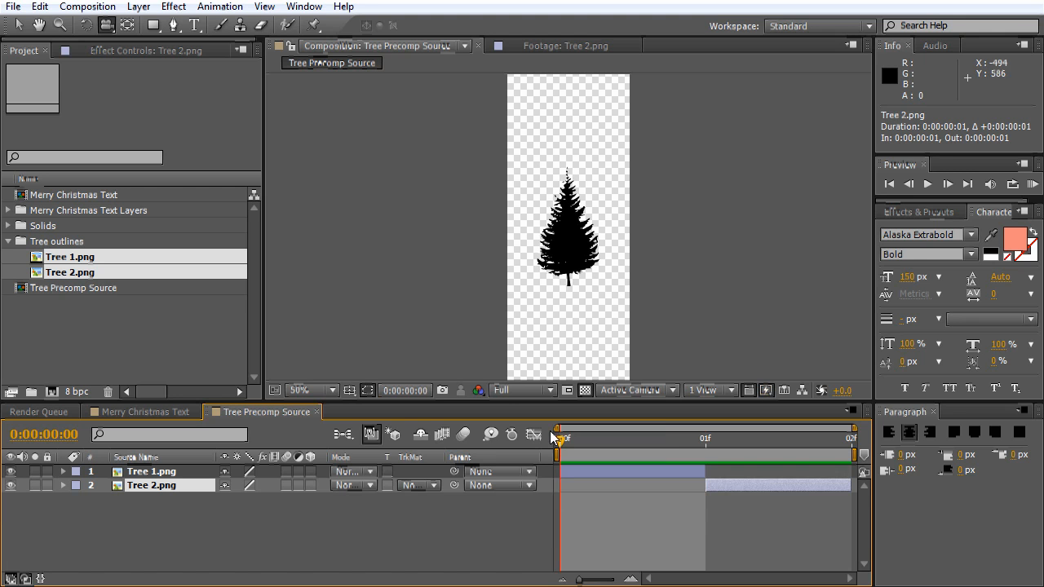
pyautogui.click(349, 390)
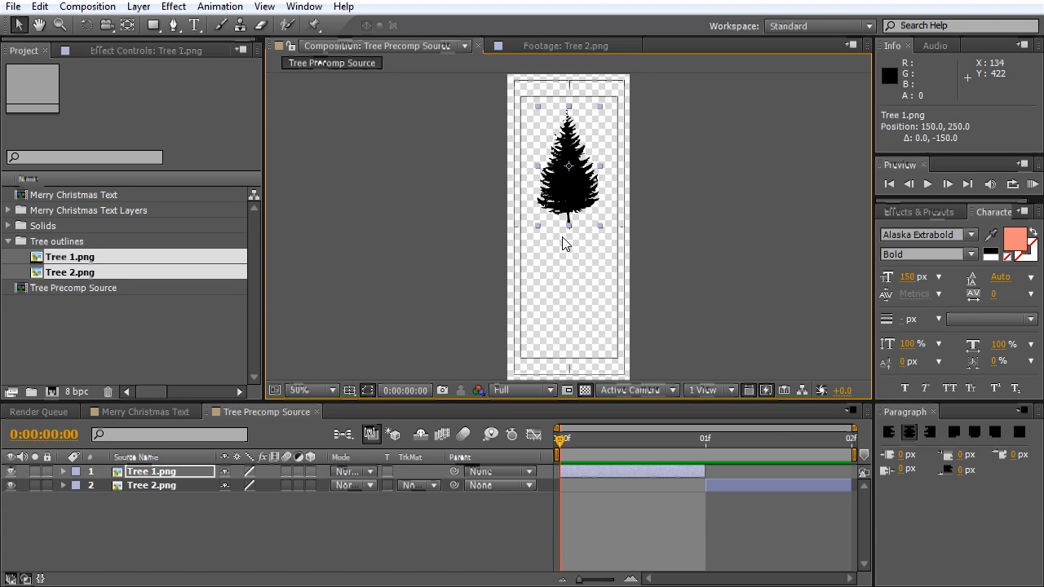
# Nudge Tree 1 and Tree 2 so both trunk bases sit at the same spot, checking while zoomed in.
pyautogui.click(294, 388)
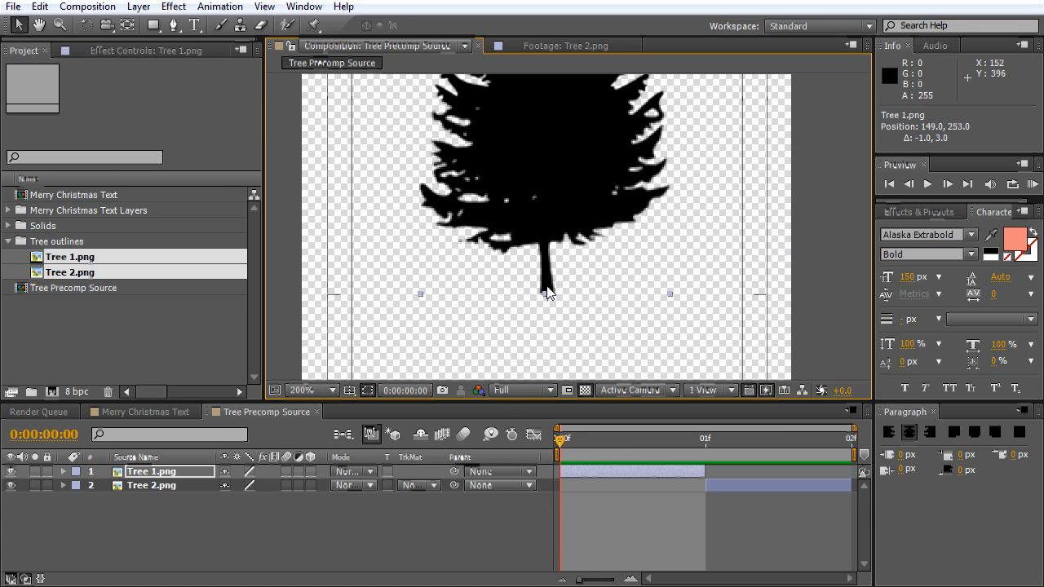
pyautogui.moveTo(548, 310)
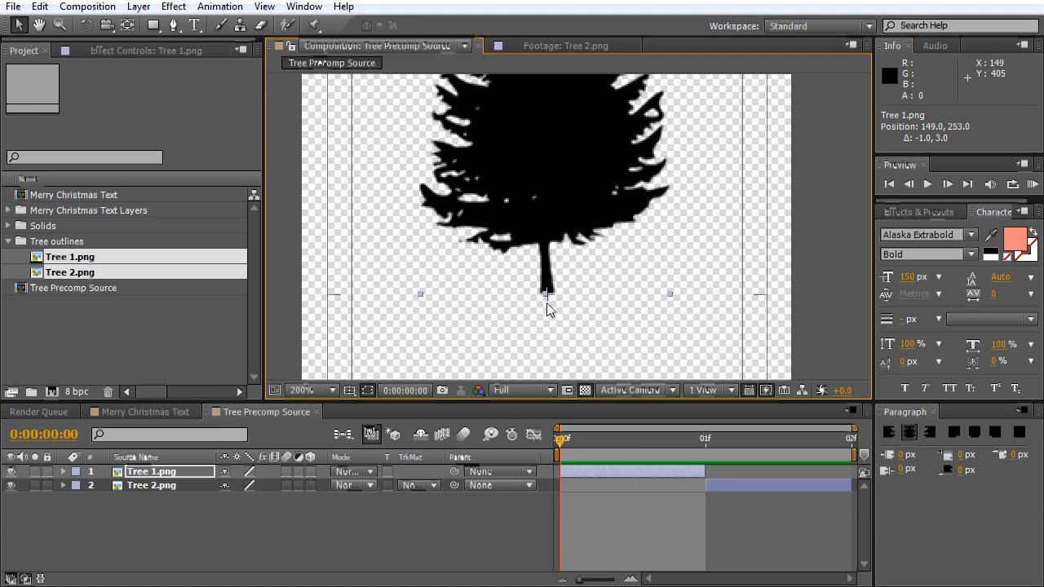
pyautogui.moveTo(545, 300)
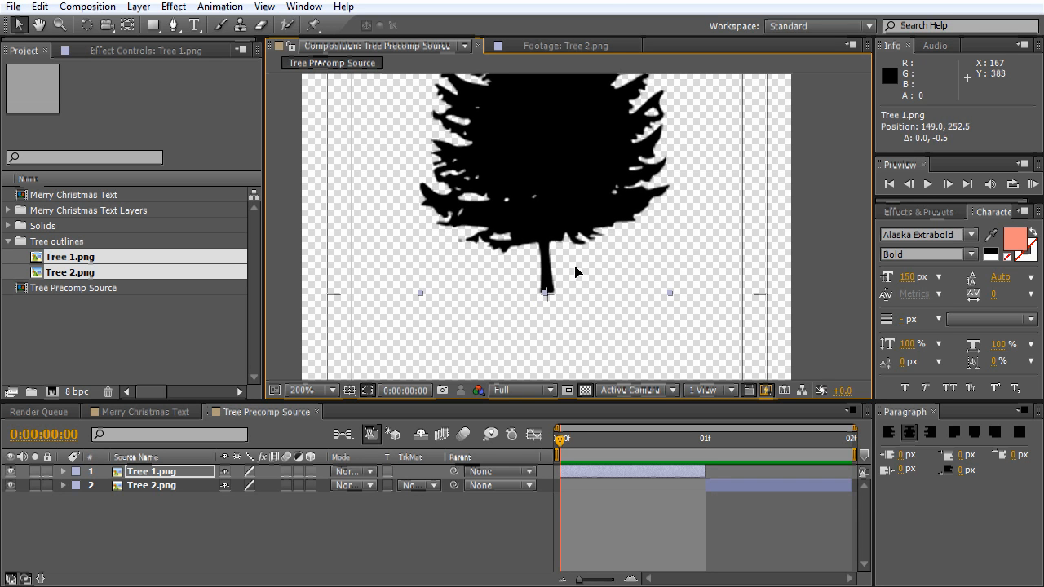
pyautogui.click(303, 390)
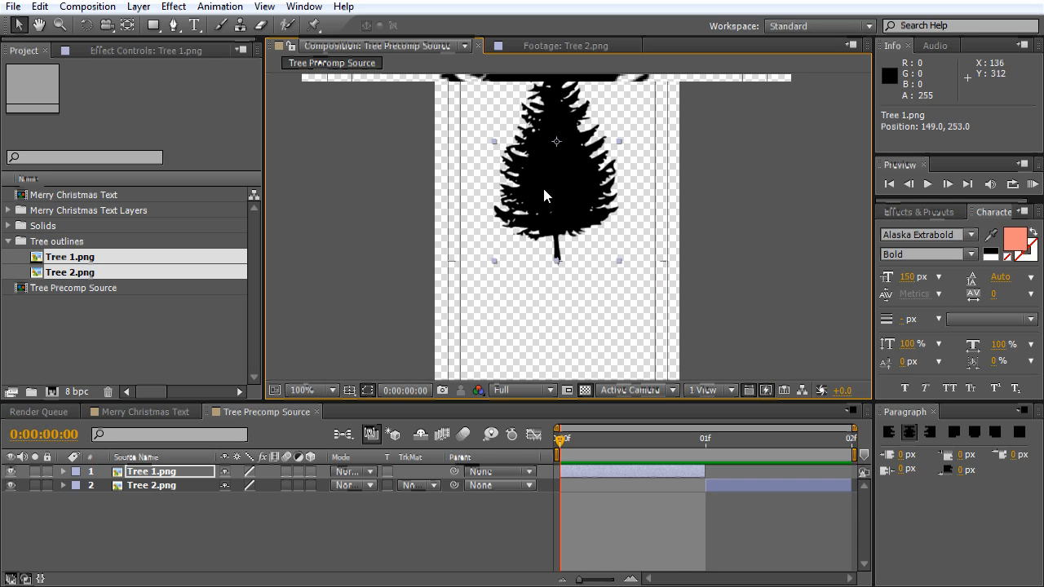
pyautogui.moveTo(564, 191)
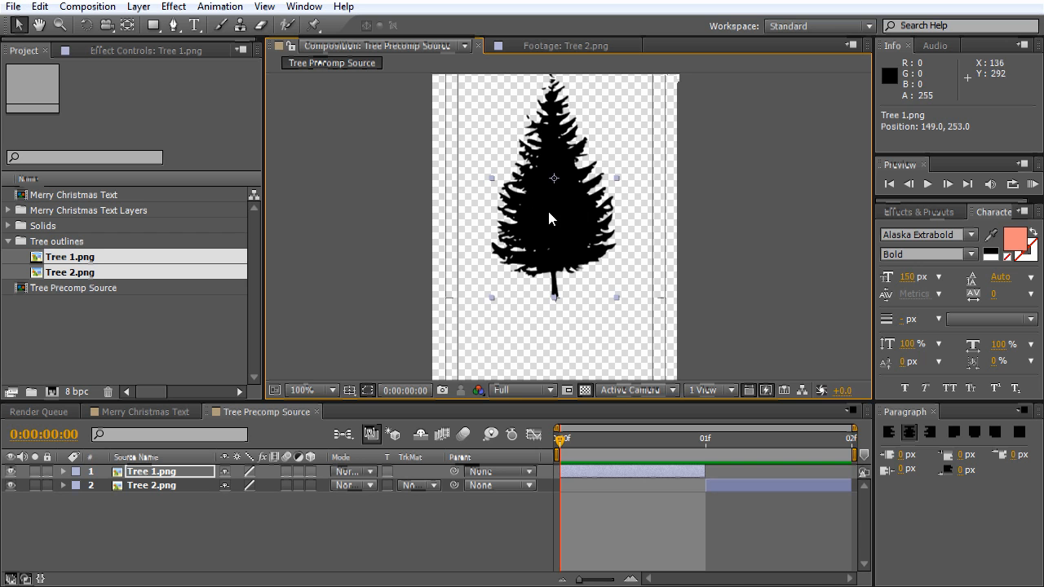
pyautogui.moveTo(669, 437)
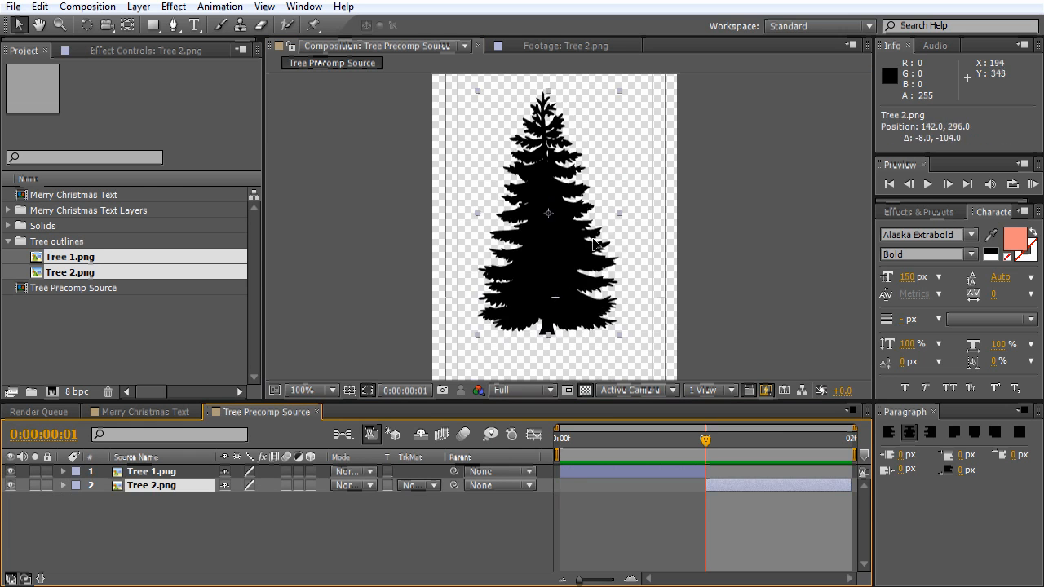
pyautogui.click(300, 390)
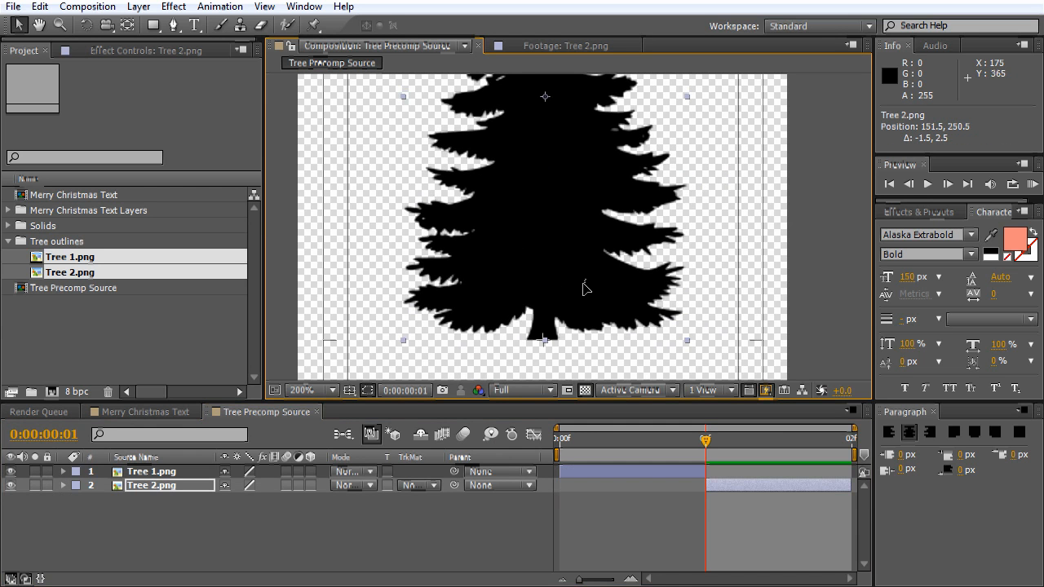
pyautogui.click(300, 389)
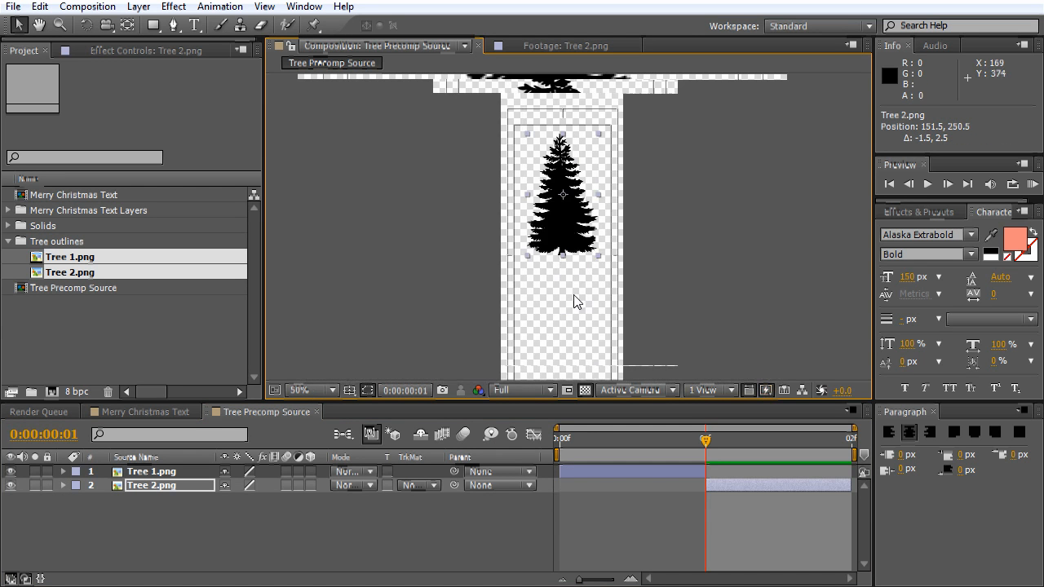
pyautogui.click(300, 390)
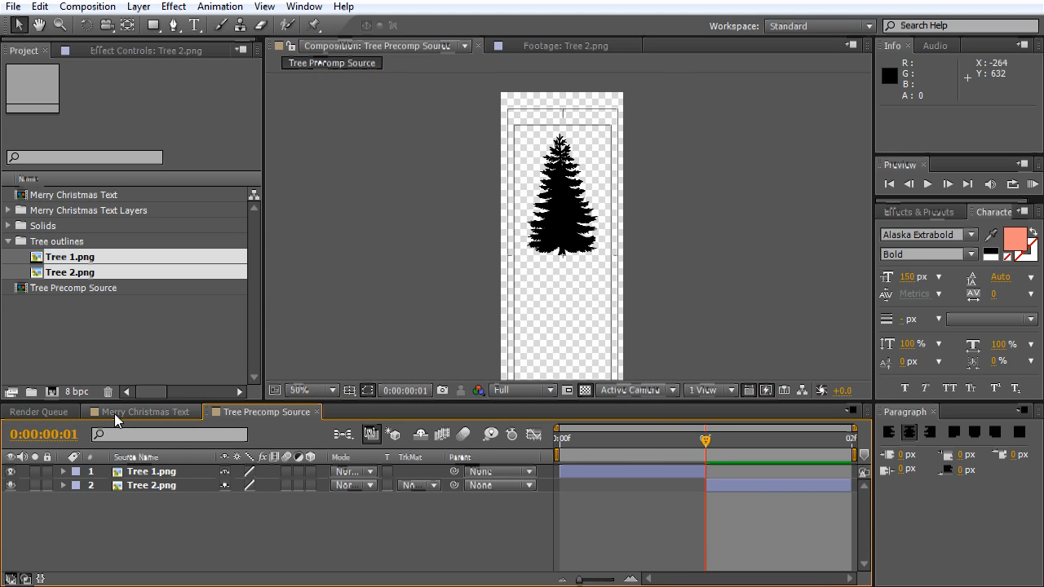
# Create a white 2000×2000 solid named Ground Plane in the Merry Christmas Text composition.
pyautogui.click(144, 411)
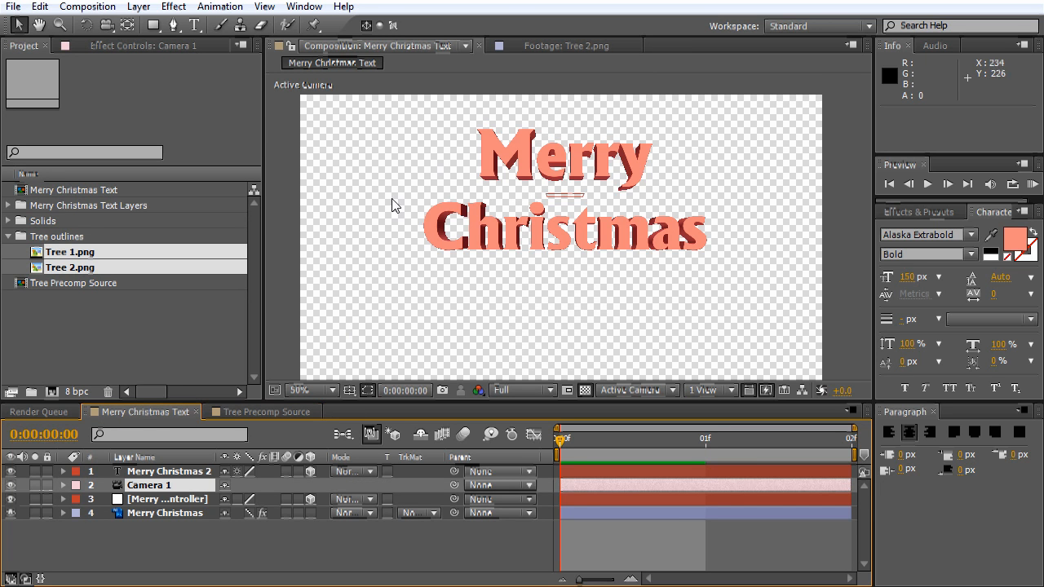
pyautogui.moveTo(401, 243)
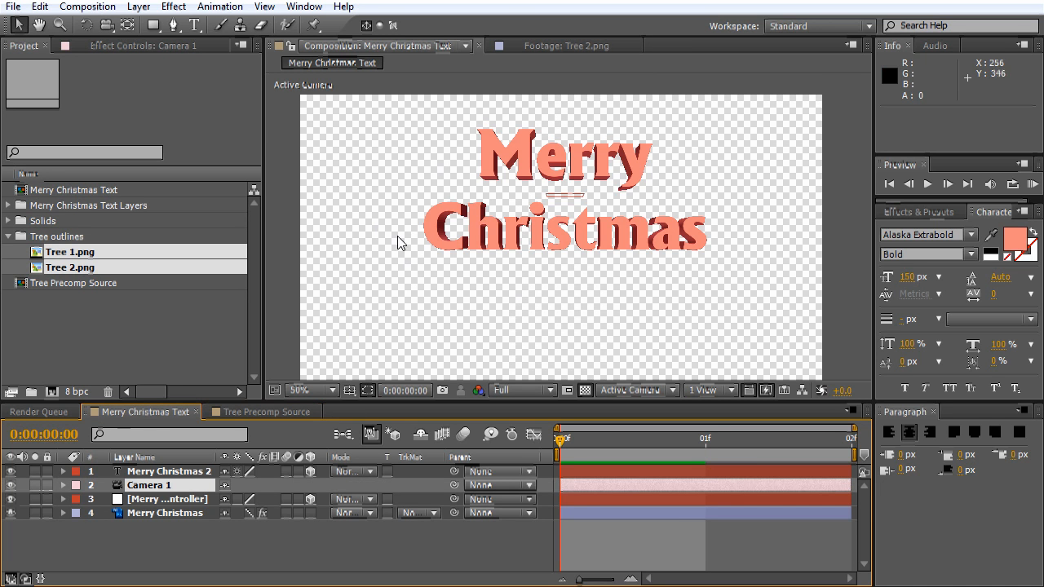
pyautogui.click(137, 6)
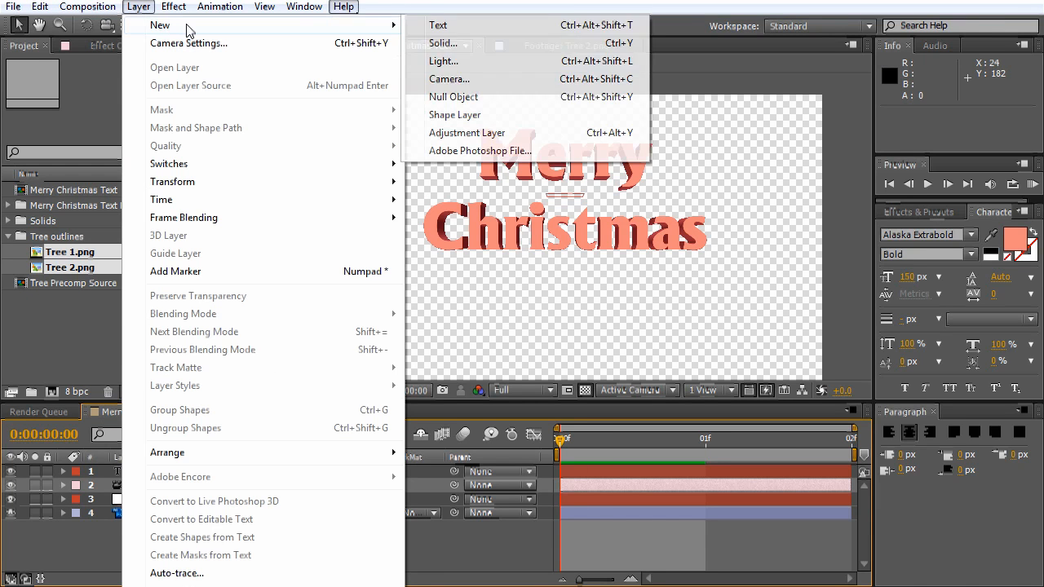
pyautogui.click(444, 42)
pyautogui.write('G')
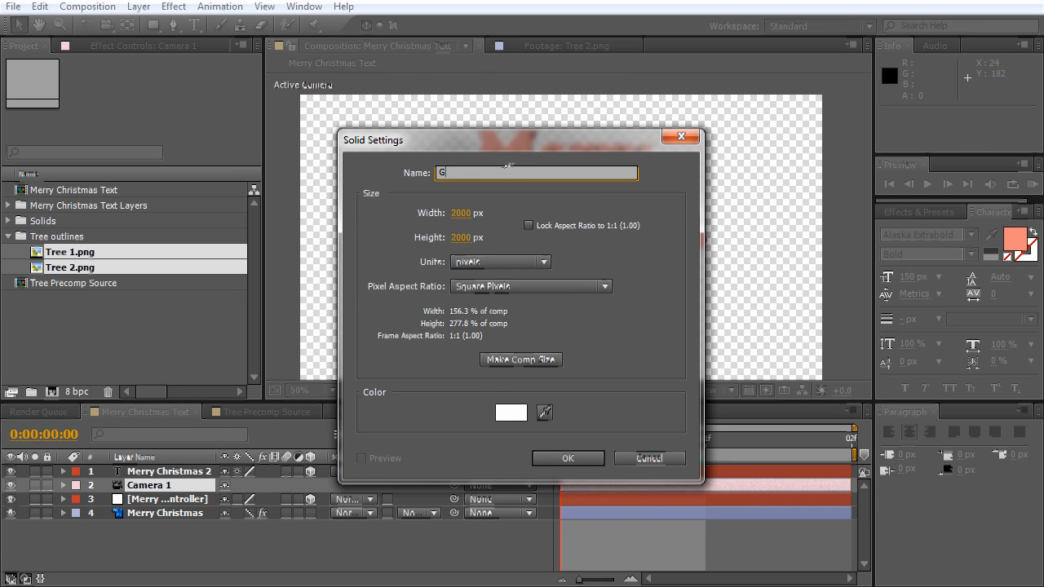
pyautogui.write('round Plane')
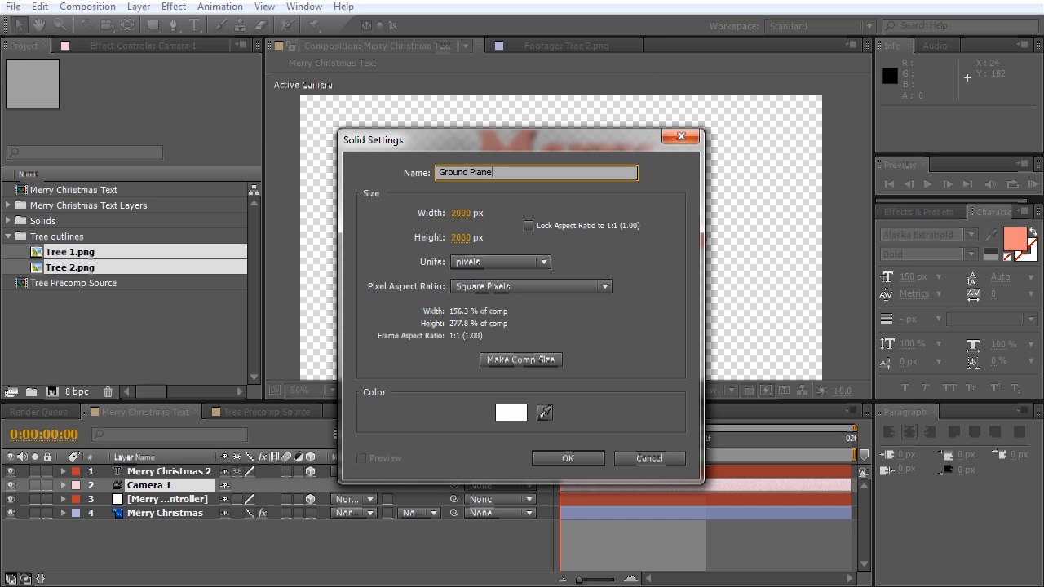
pyautogui.click(567, 459)
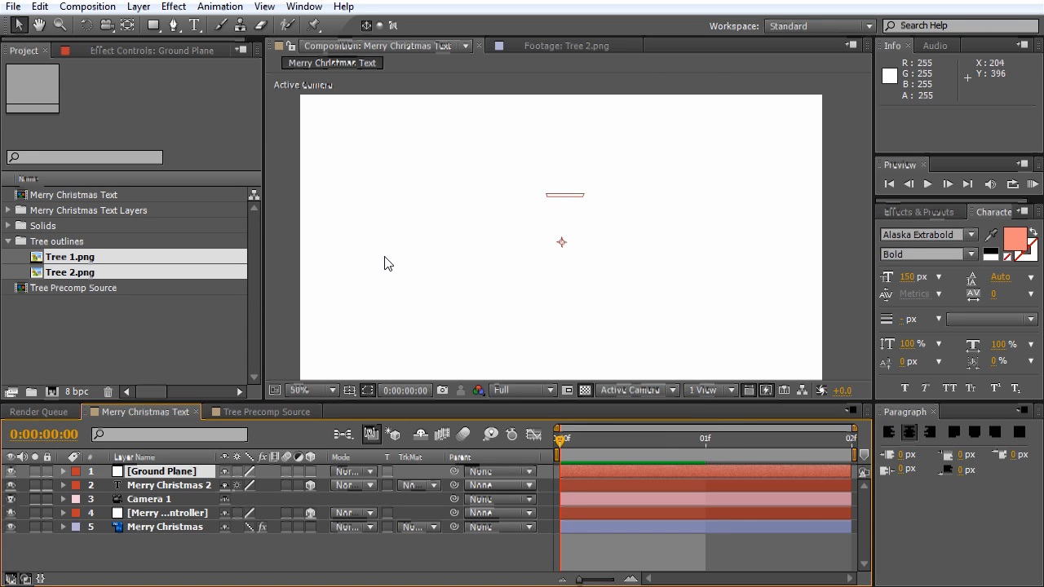
pyautogui.moveTo(463, 235)
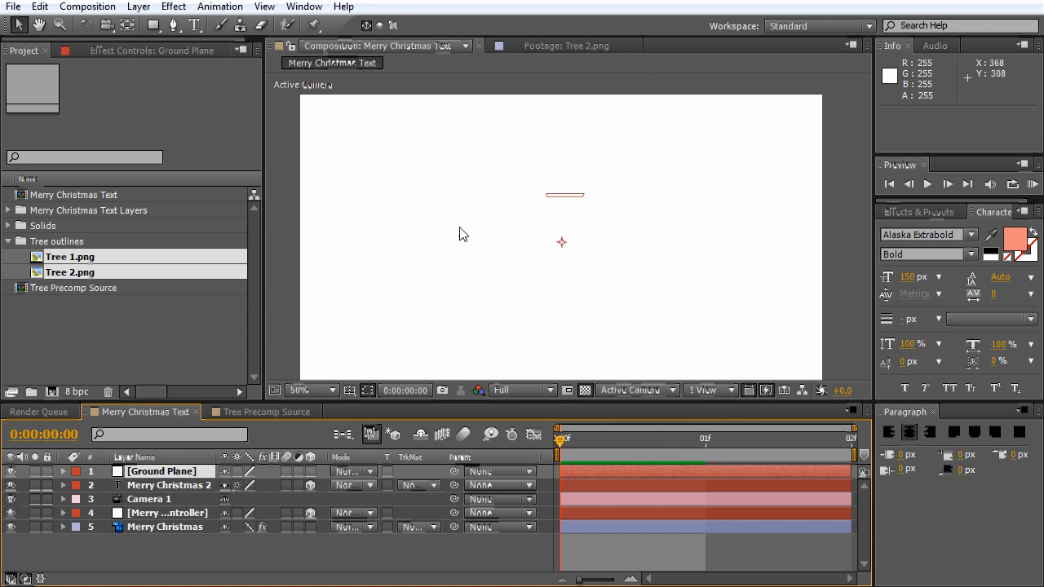
# Precompose Ground Plane as 'Ground Plane PreComp' with Open New Composition ticked.
pyautogui.click(137, 7)
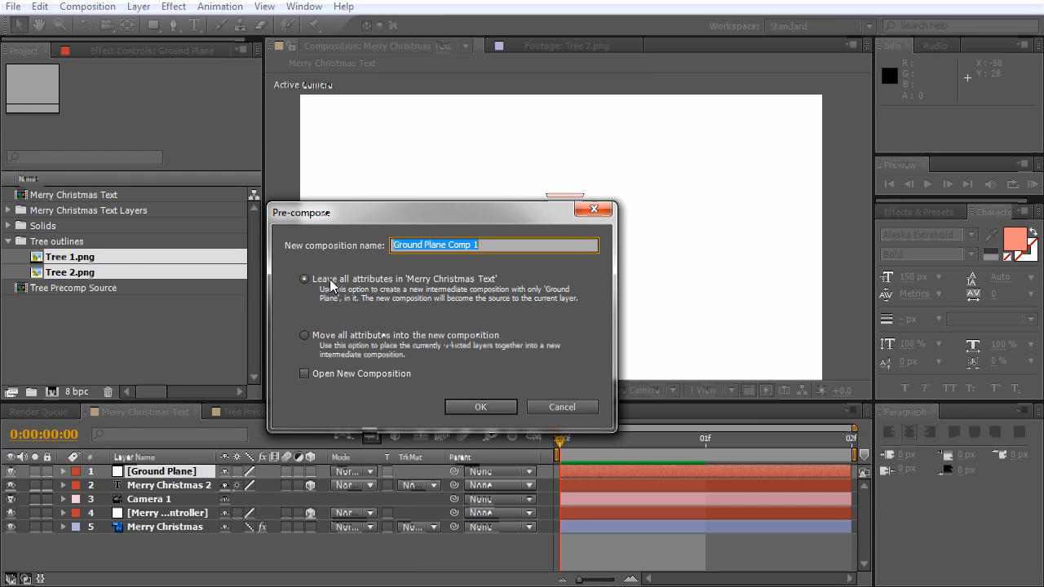
pyautogui.moveTo(449, 281)
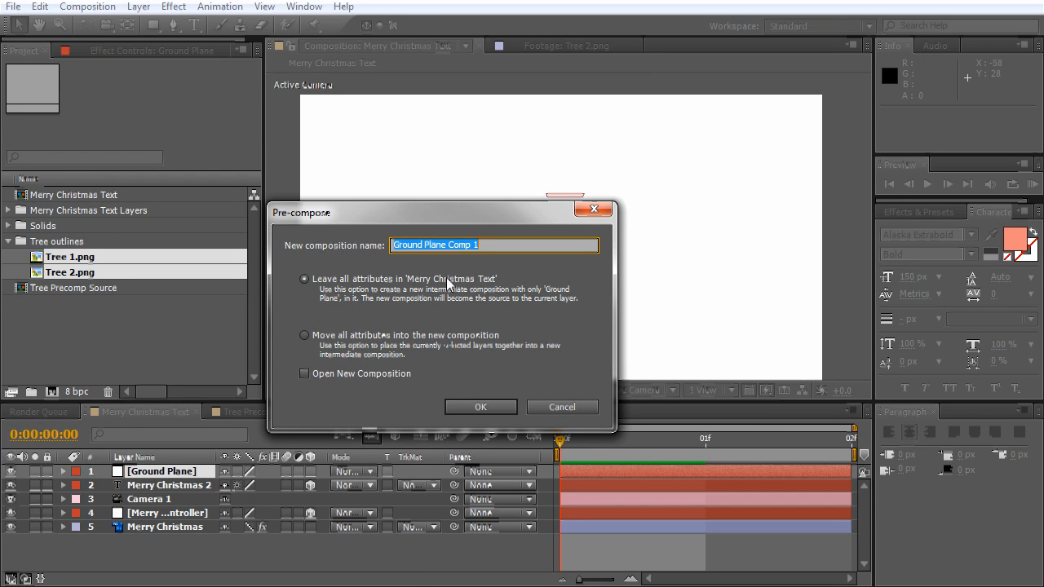
pyautogui.click(493, 244)
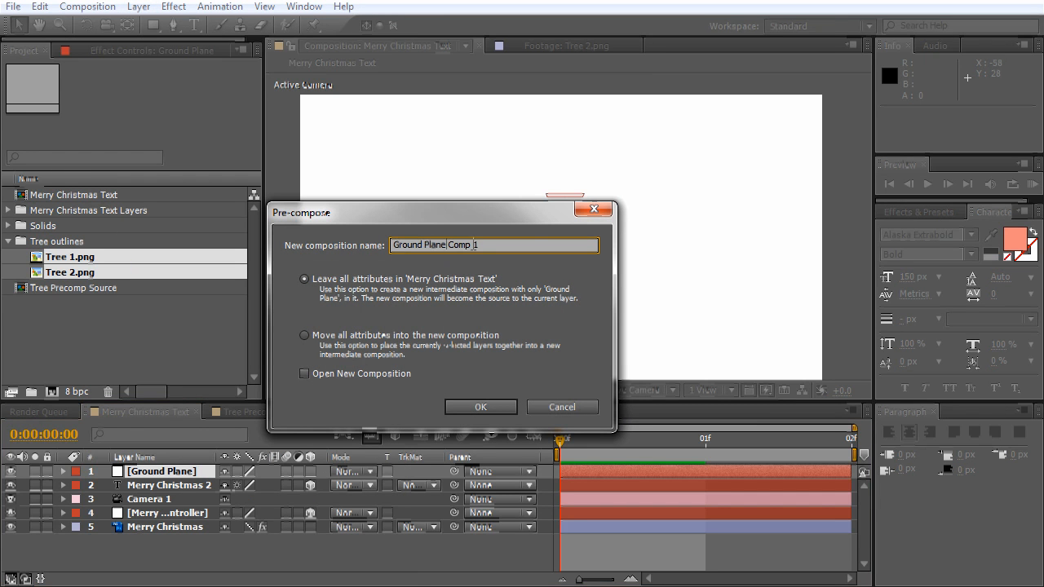
pyautogui.write('Pre')
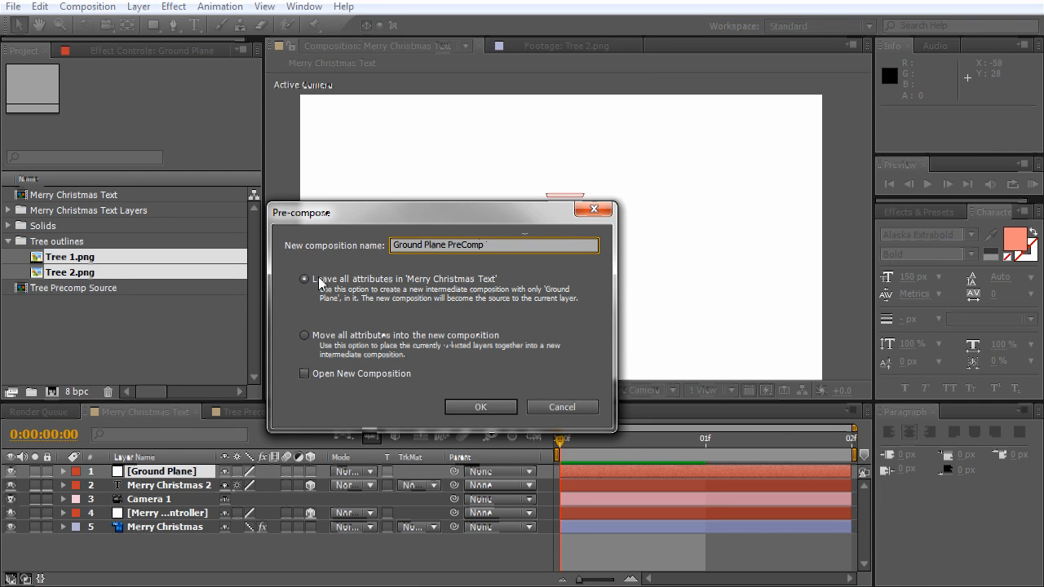
pyautogui.click(303, 373)
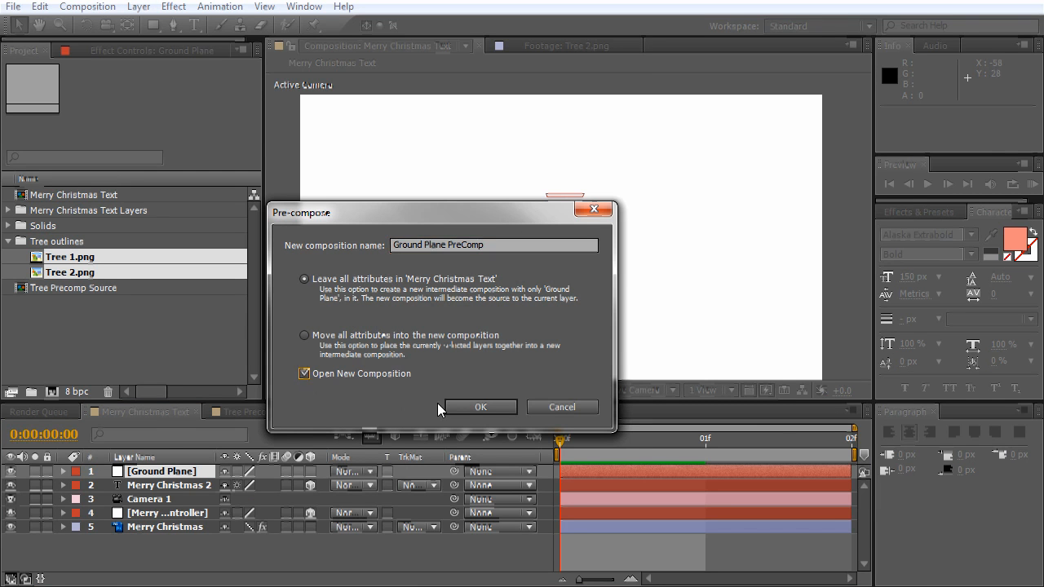
pyautogui.click(480, 407)
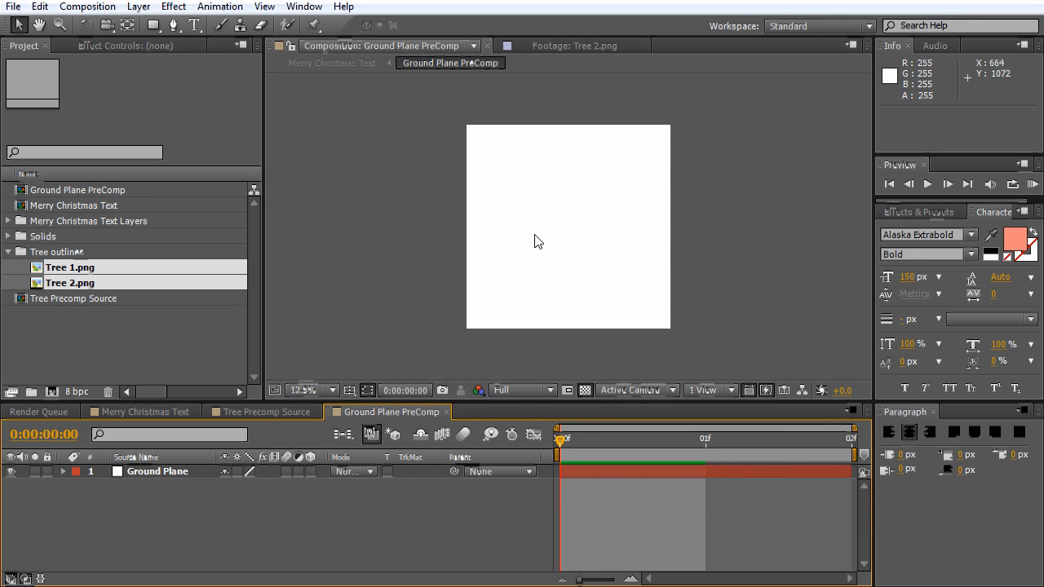
pyautogui.moveTo(597, 200)
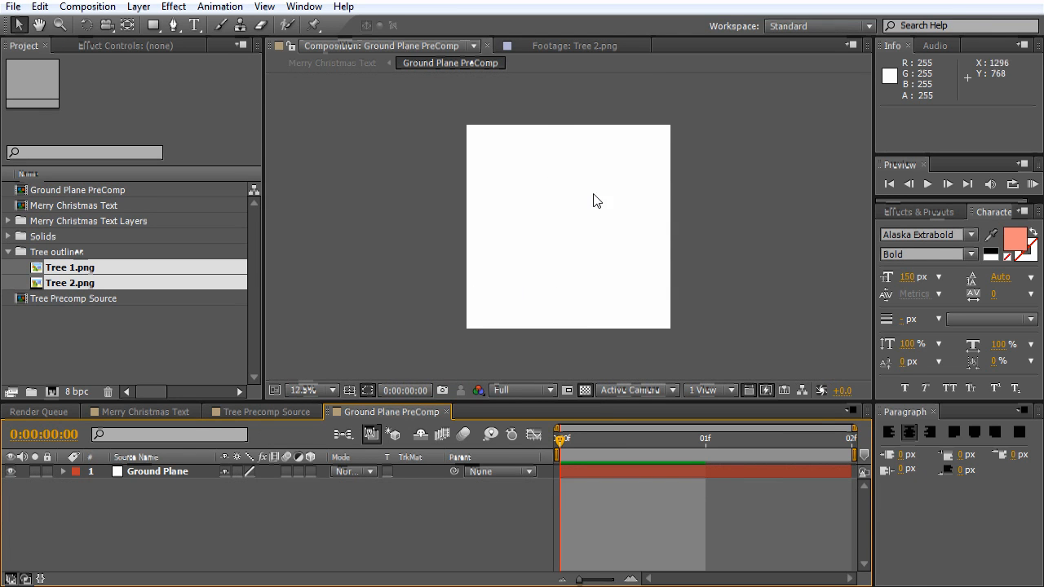
pyautogui.moveTo(562, 127)
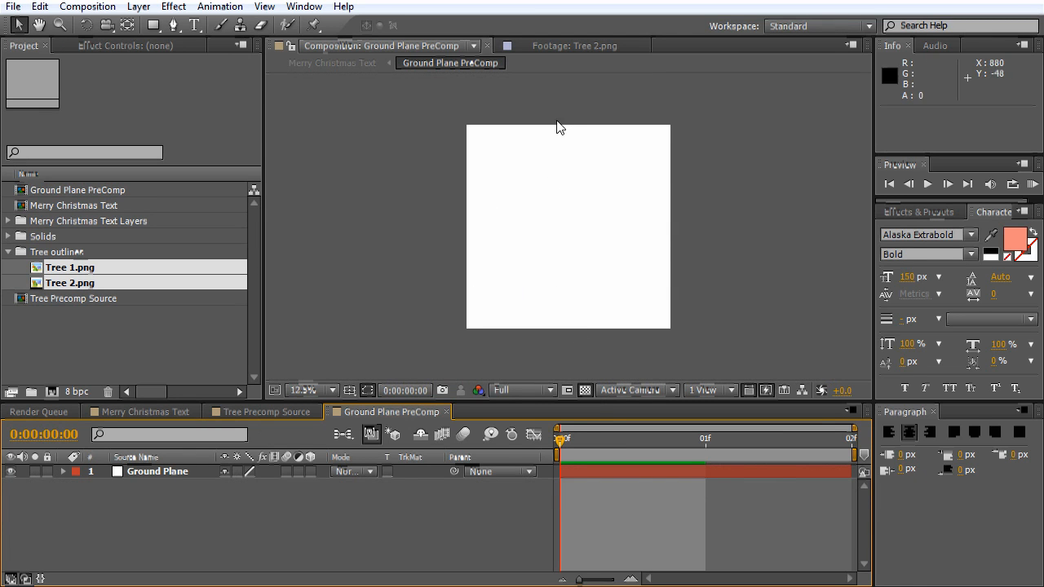
pyautogui.moveTo(493, 215)
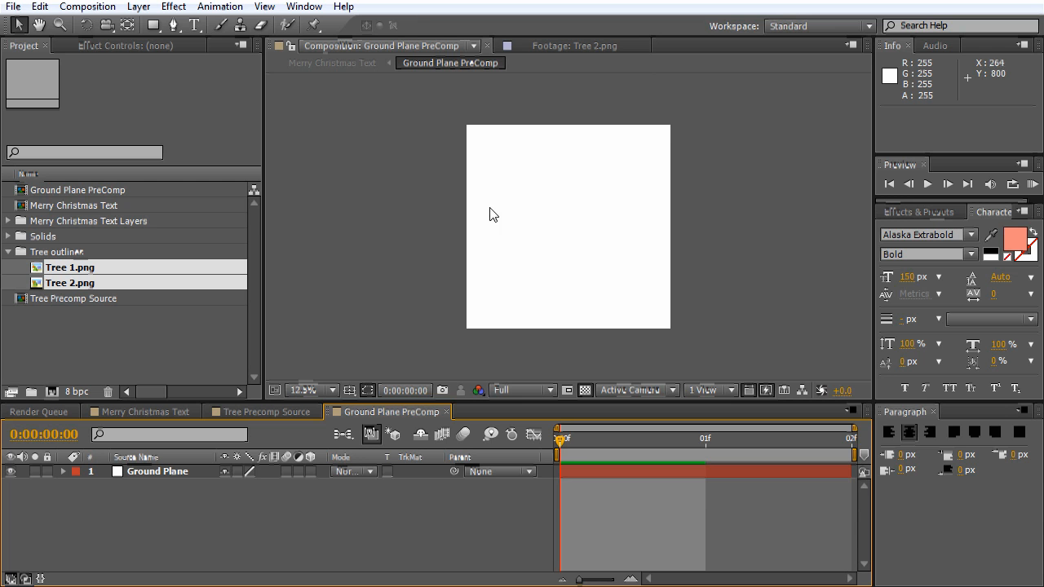
pyautogui.moveTo(535, 141)
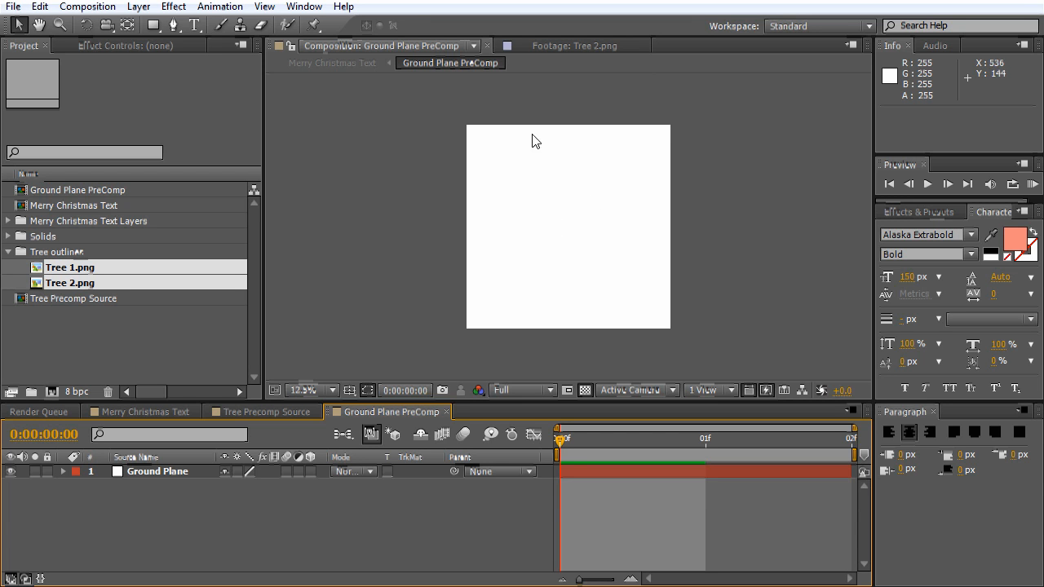
pyautogui.moveTo(564, 268)
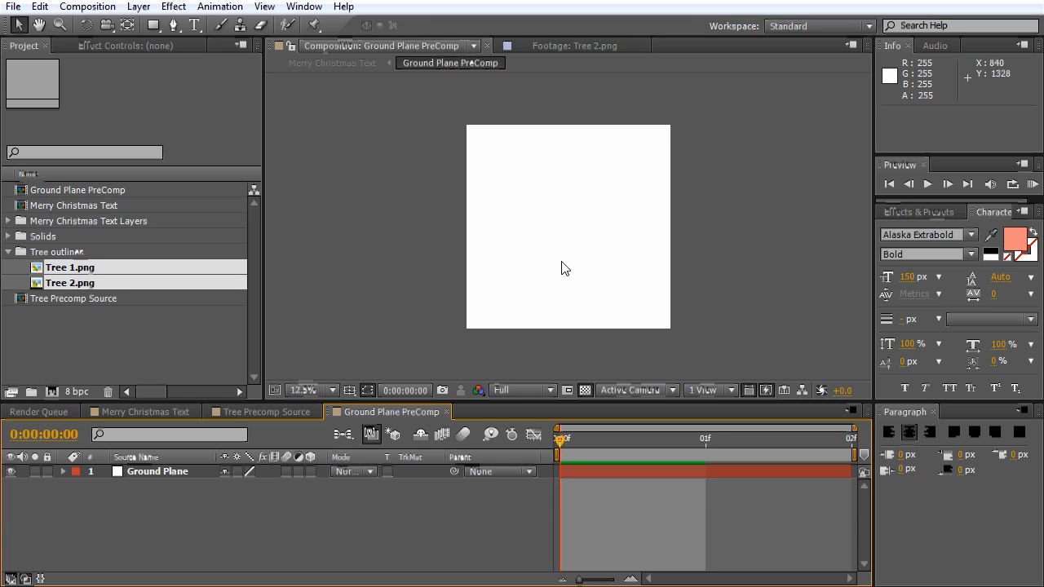
pyautogui.moveTo(141, 464)
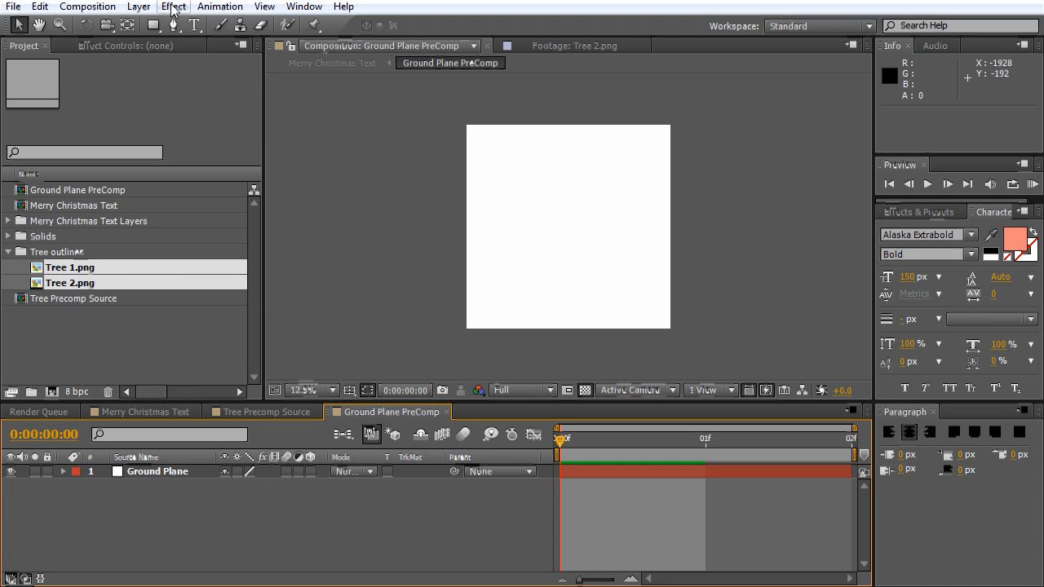
pyautogui.moveTo(463, 251)
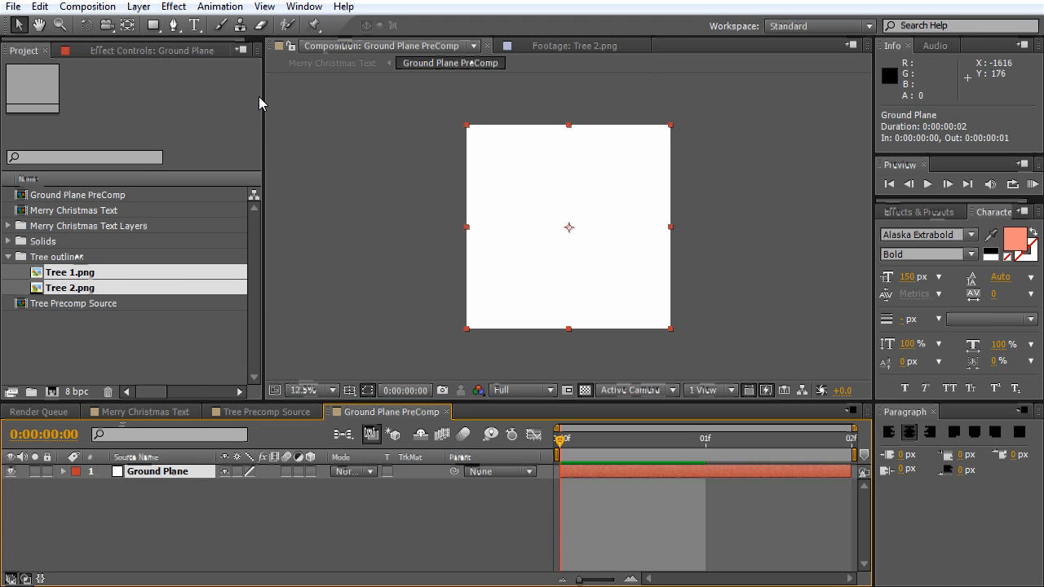
# Apply a Ramp to Ground Plane with a dark red start colour fading to white.
pyautogui.click(173, 7)
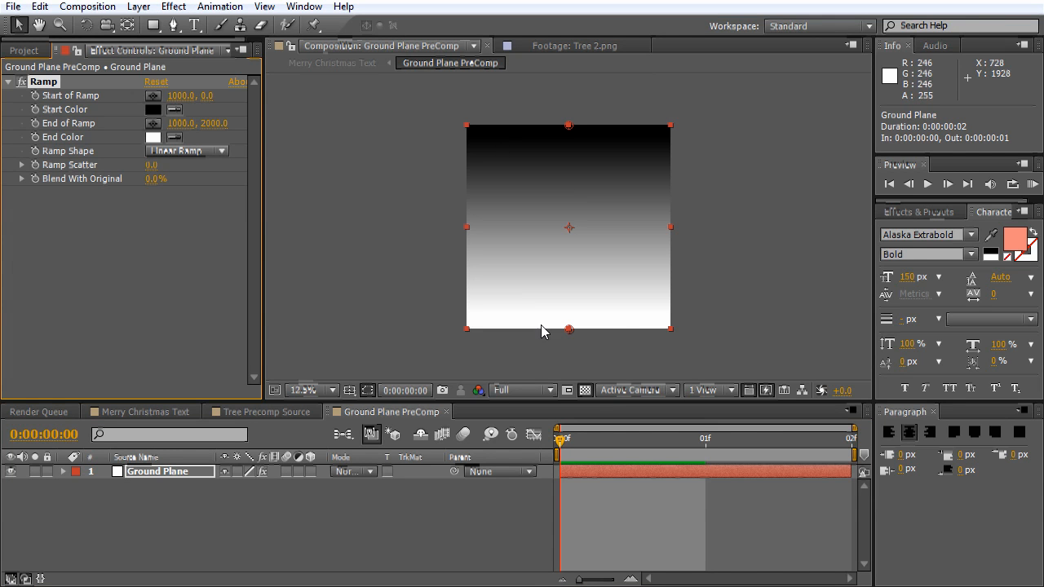
pyautogui.moveTo(553, 330)
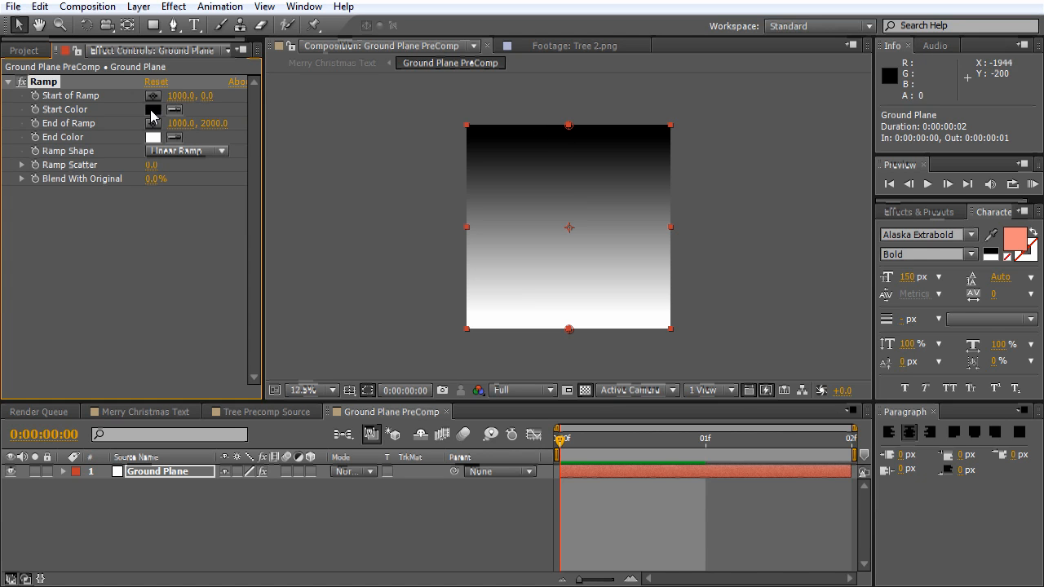
pyautogui.click(153, 108)
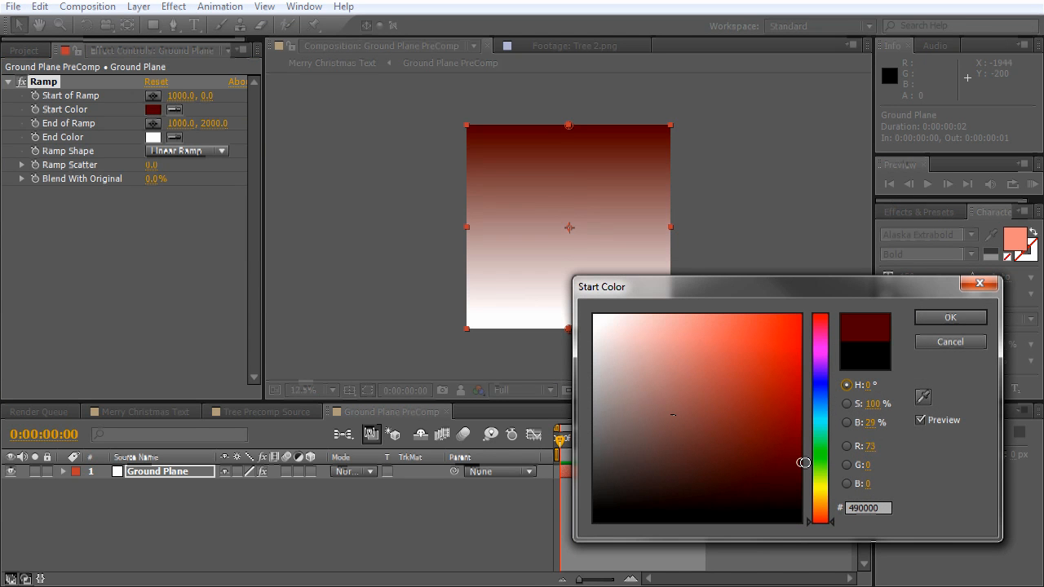
pyautogui.moveTo(803, 464); pyautogui.dragTo(809, 473)
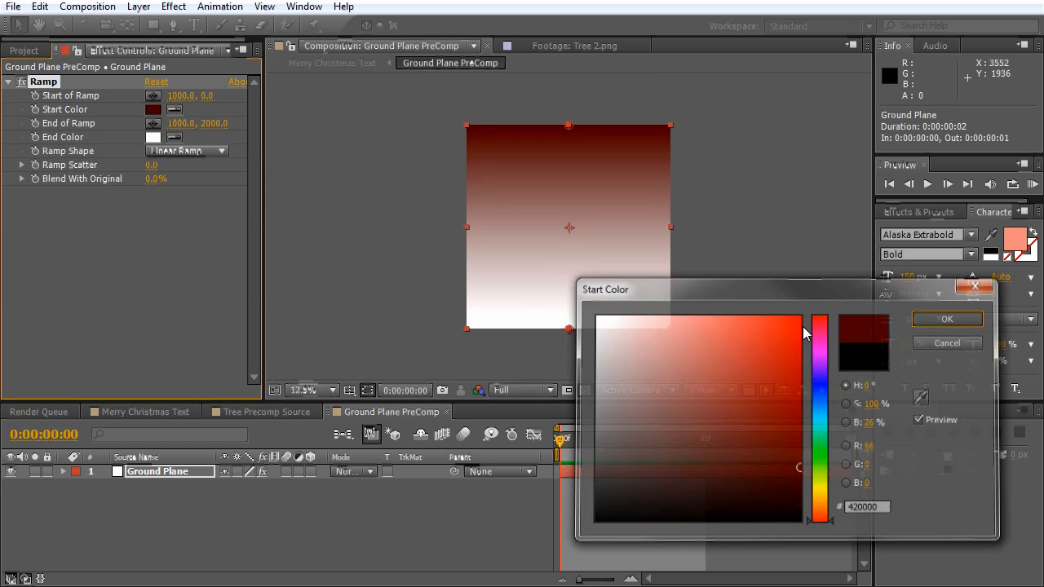
pyautogui.click(144, 412)
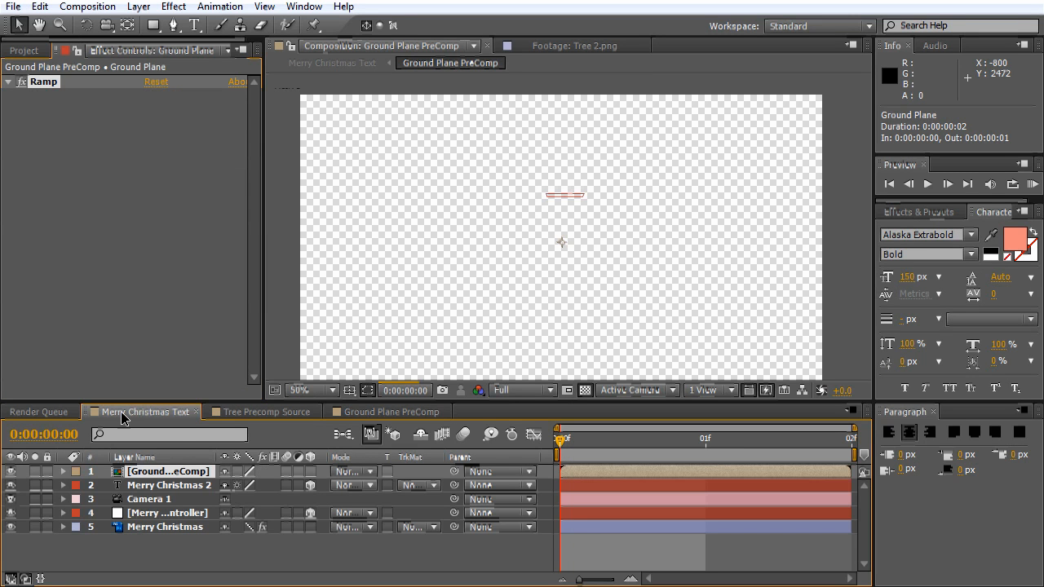
# Rotate Ground Plane PreComp flat and drag it down as a floor beneath the text.
pyautogui.click(336, 62)
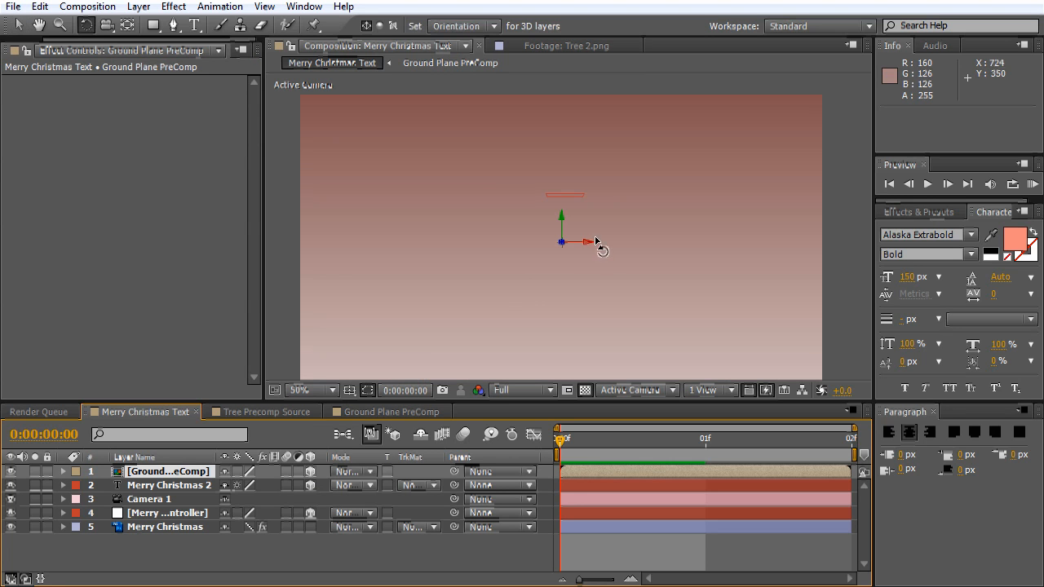
pyautogui.moveTo(580, 242)
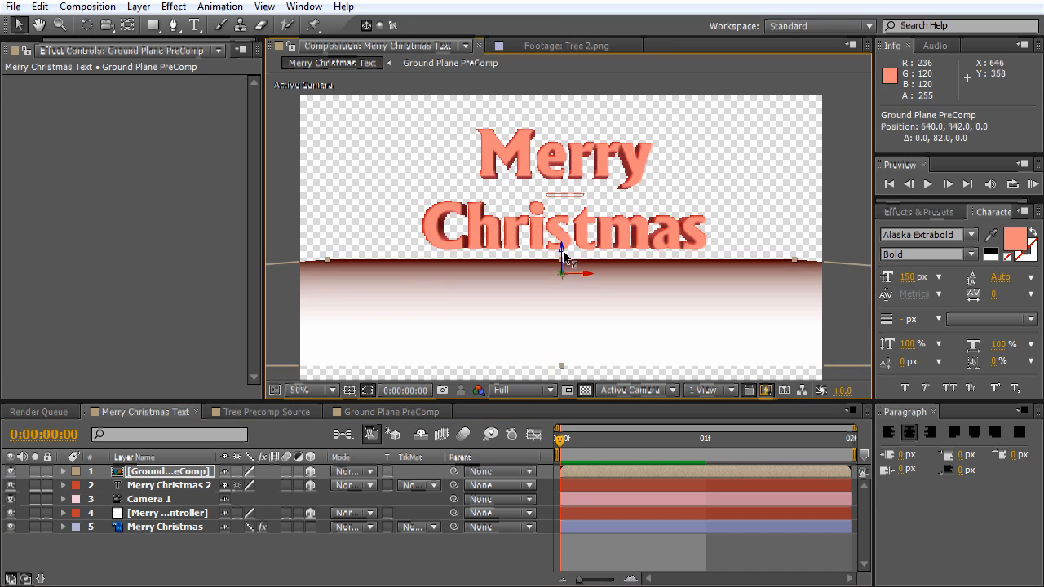
pyautogui.moveTo(561, 252); pyautogui.dragTo(561, 286)
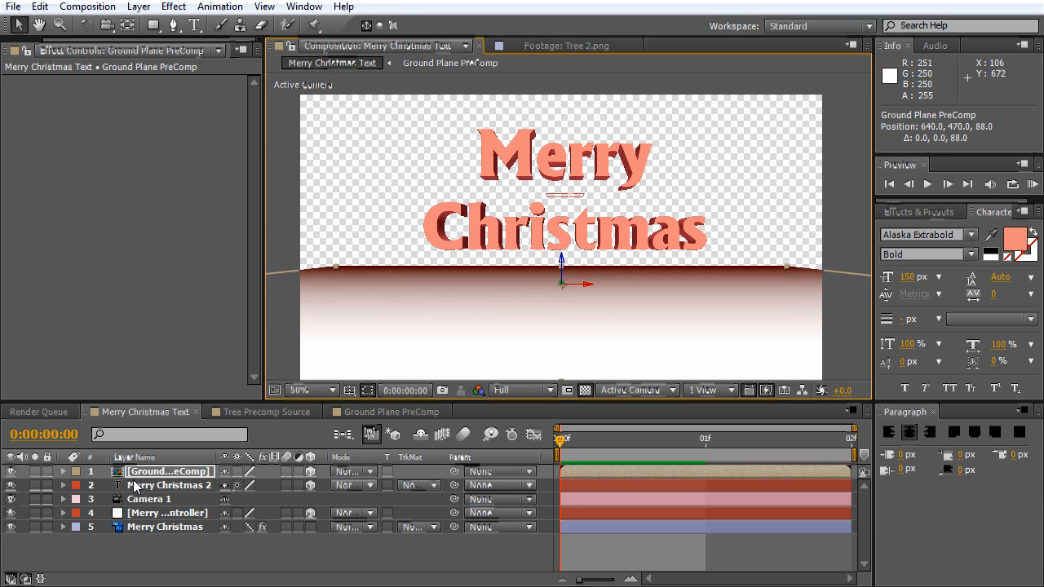
# Create a comp-sized white solid named Particular Trees and apply the Particular effect to it.
pyautogui.click(139, 6)
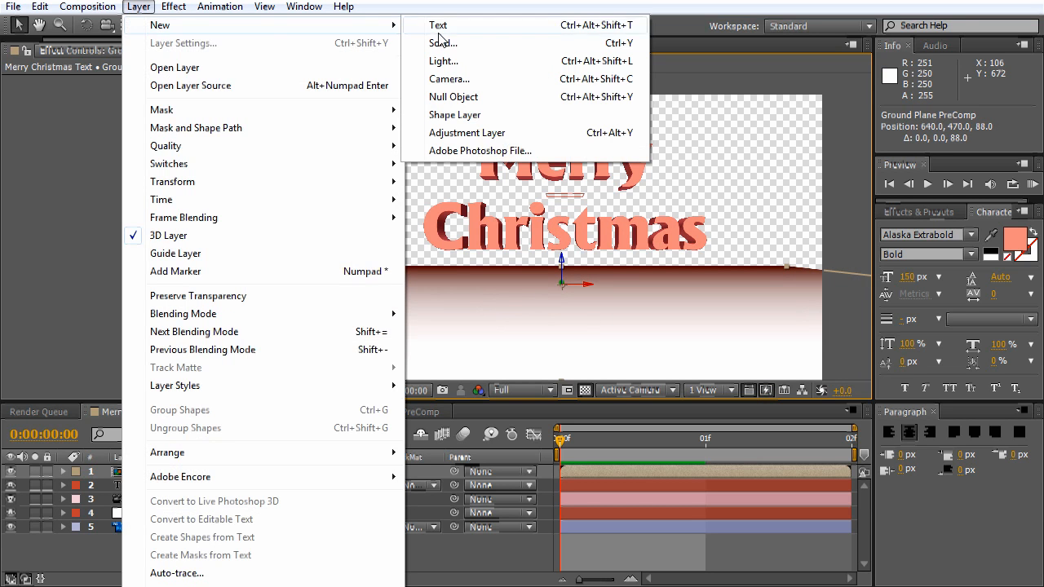
pyautogui.click(443, 42)
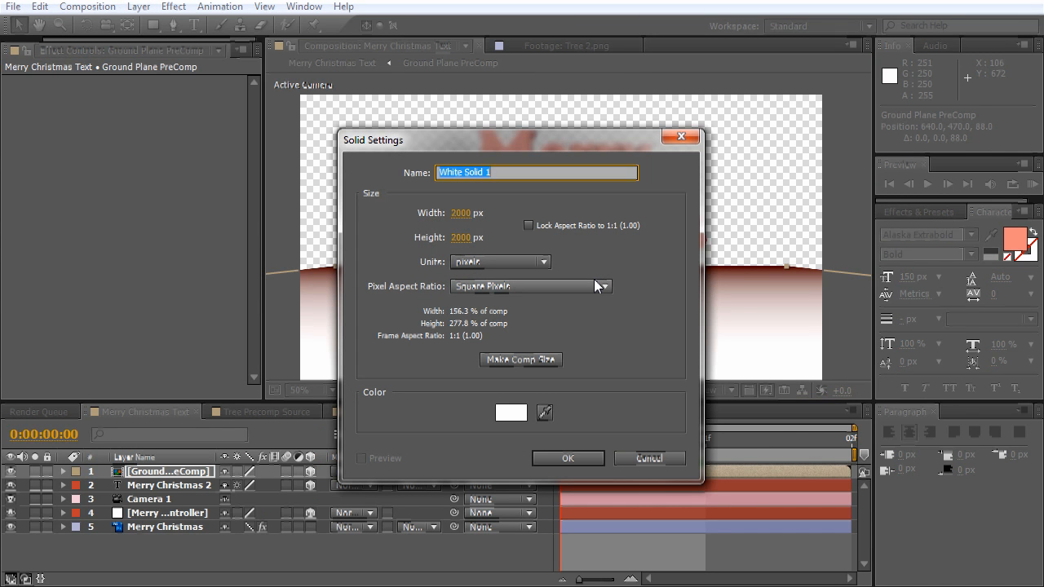
pyautogui.write('Parti')
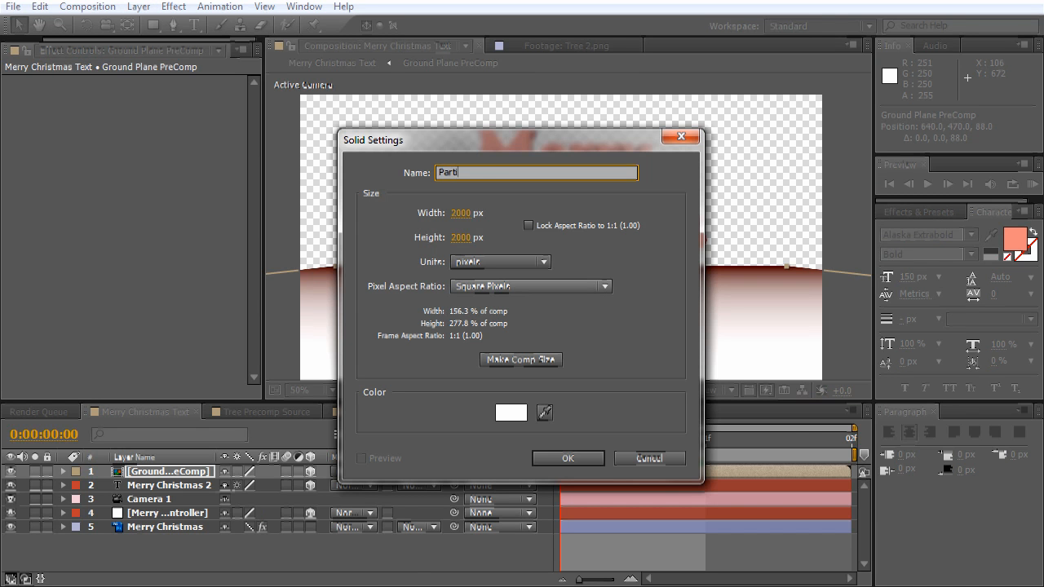
pyautogui.click(520, 361)
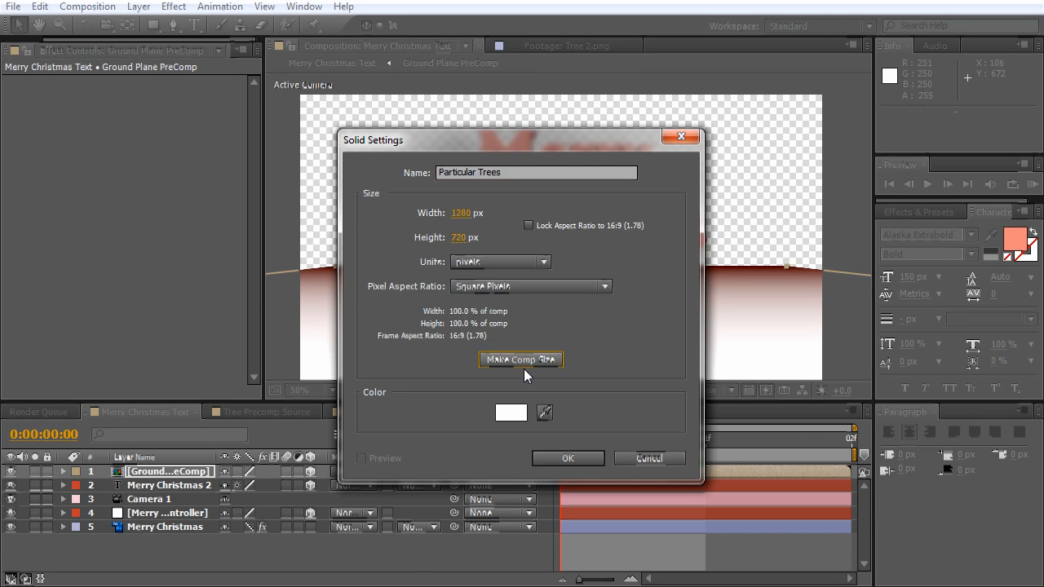
pyautogui.click(567, 457)
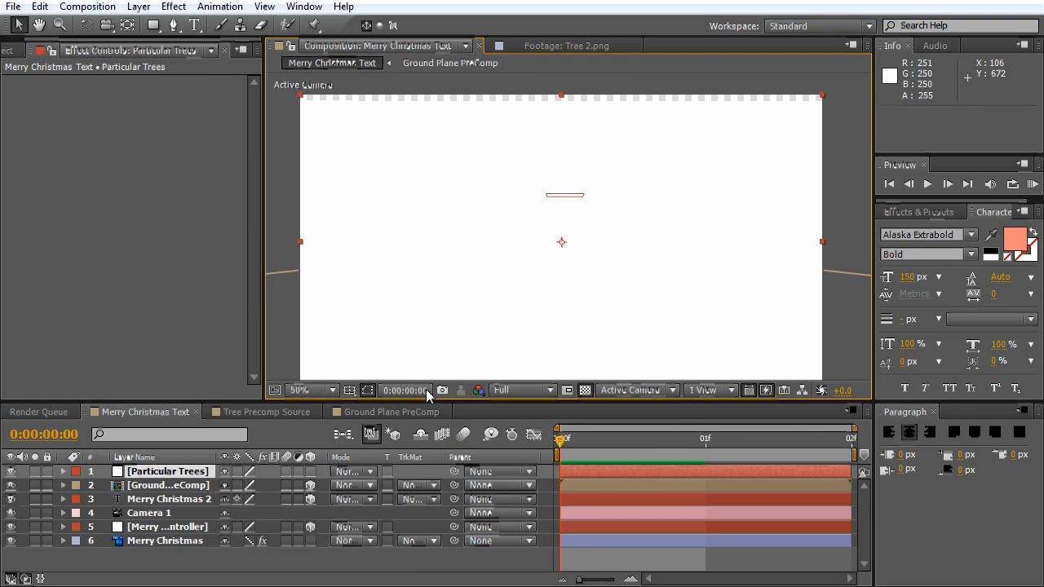
pyautogui.click(173, 6)
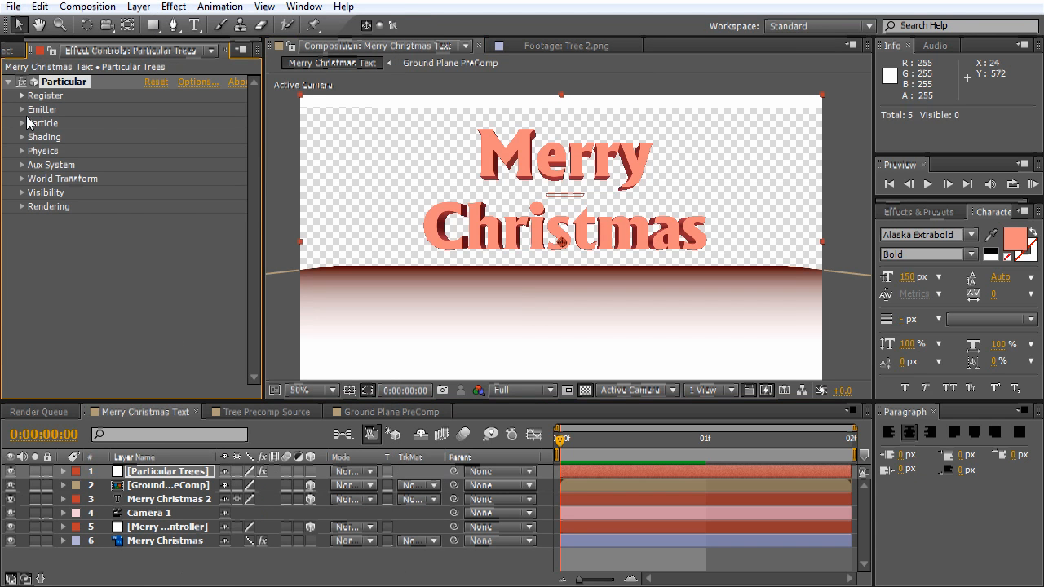
# Set Particular's Emitter Type to Layer and zero the Velocity values.
pyautogui.click(21, 109)
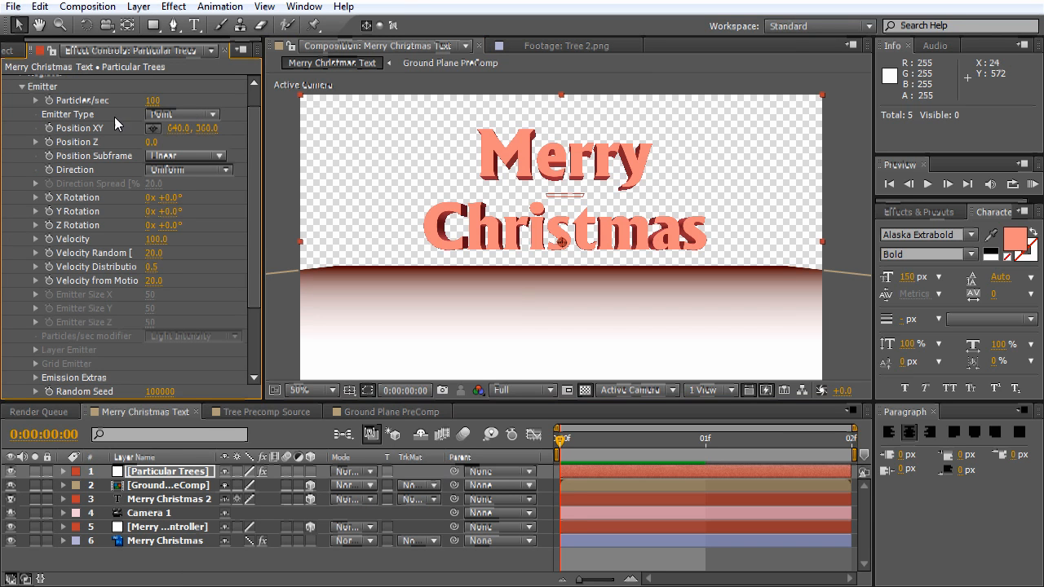
pyautogui.click(181, 114)
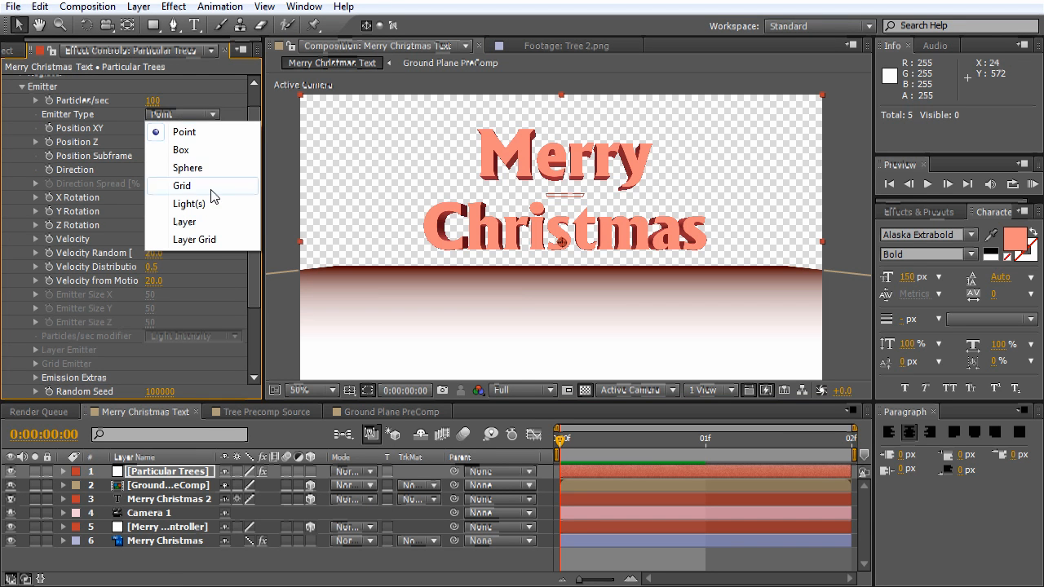
pyautogui.click(183, 222)
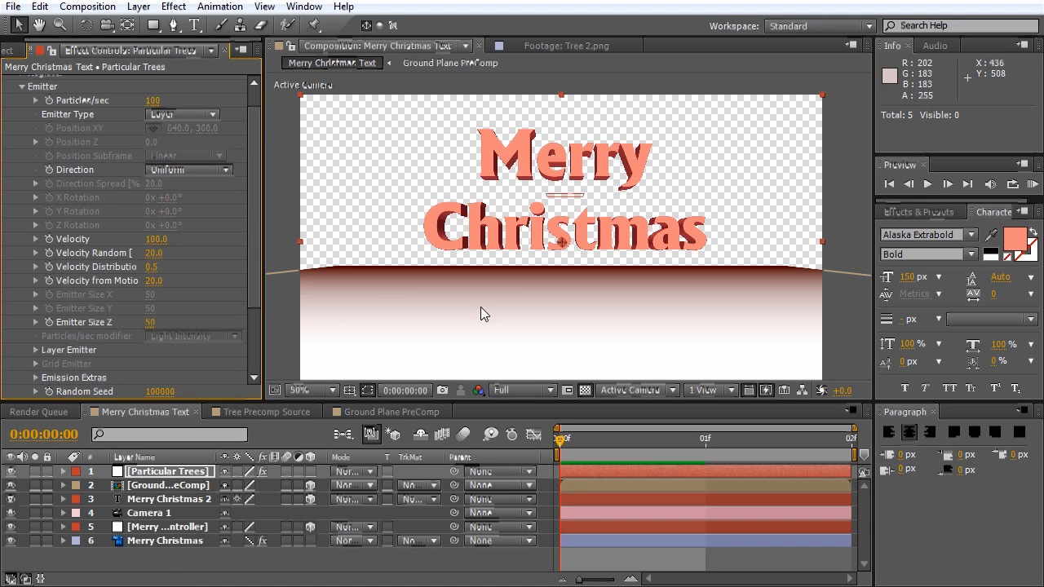
pyautogui.moveTo(369, 305)
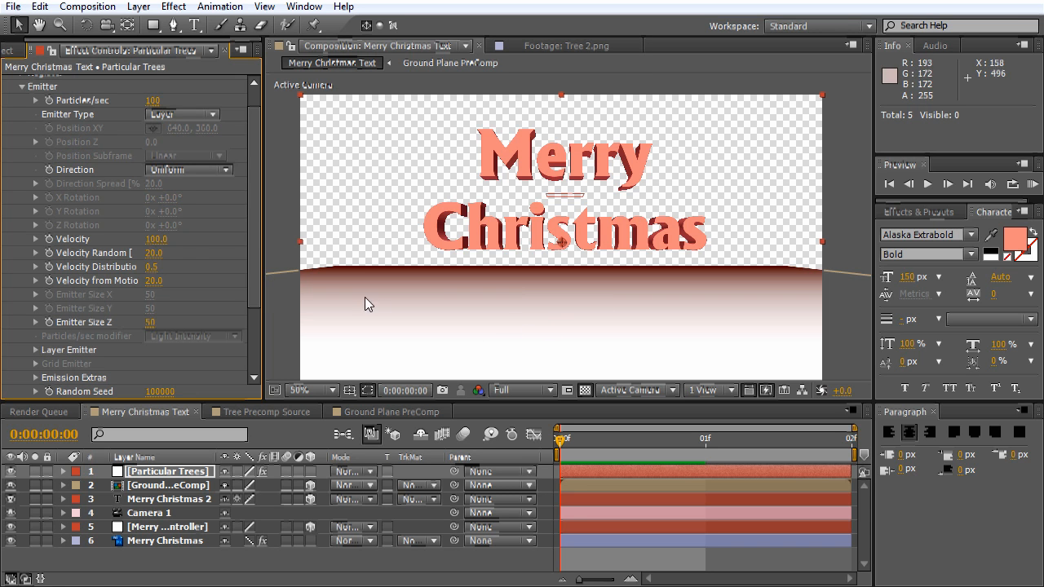
pyautogui.doubleClick(155, 238)
pyautogui.write('0')
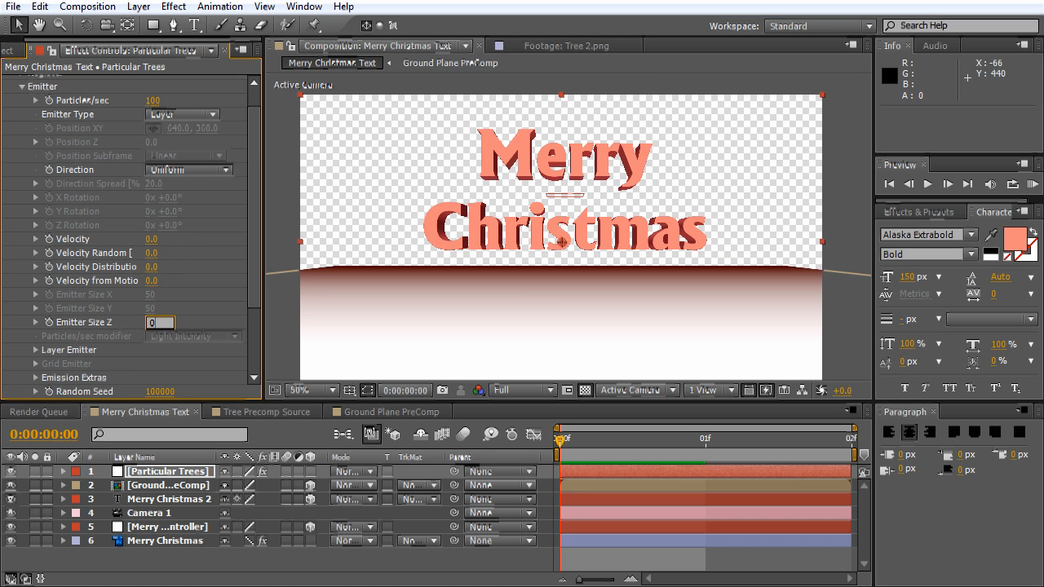
pyautogui.moveTo(48, 281)
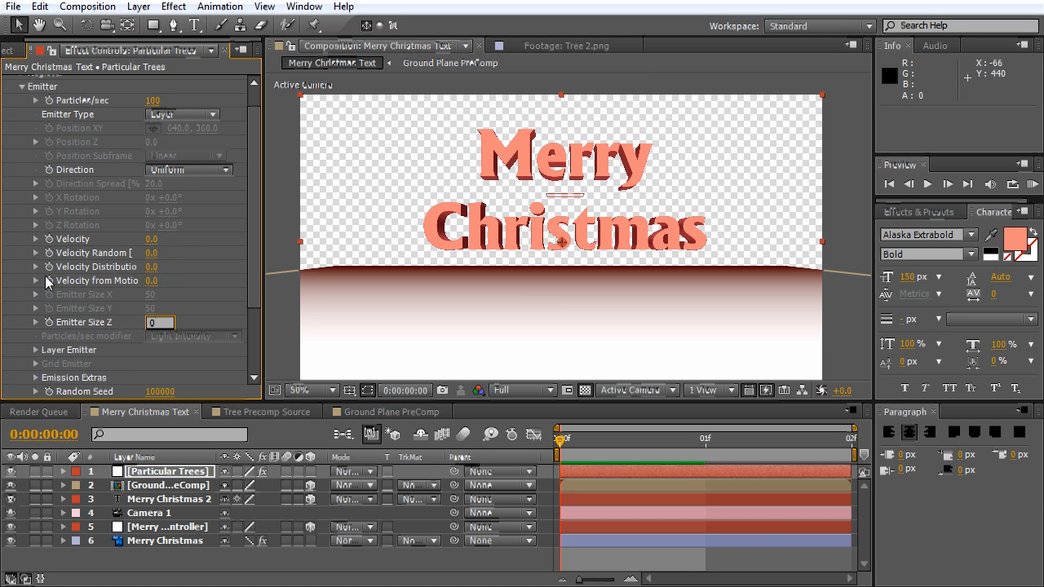
pyautogui.click(26, 350)
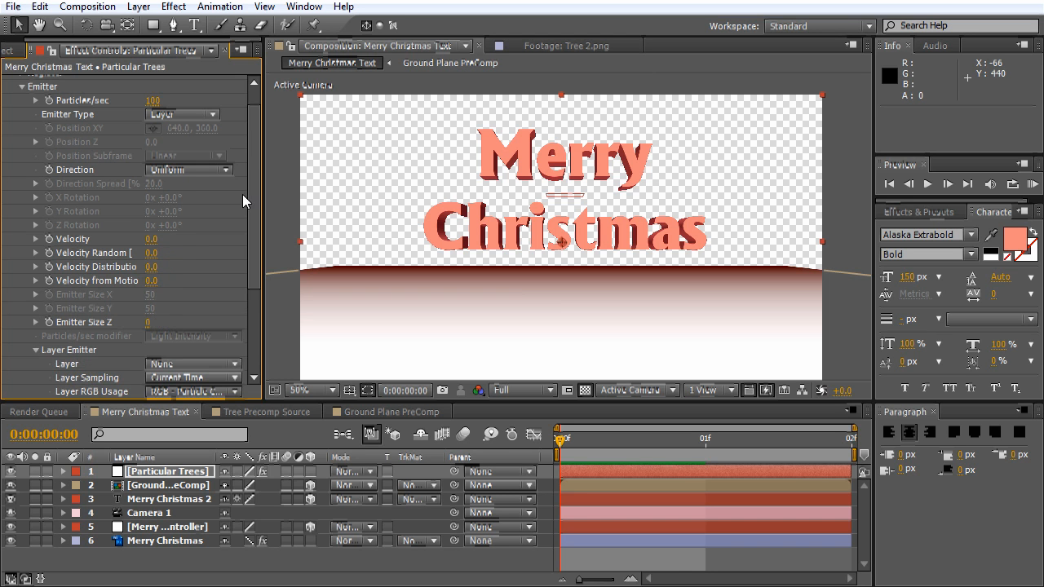
# Set the Layer Emitter to Ground Plane PreComp sampled at Particle Birth Time.
pyautogui.scroll(-3)
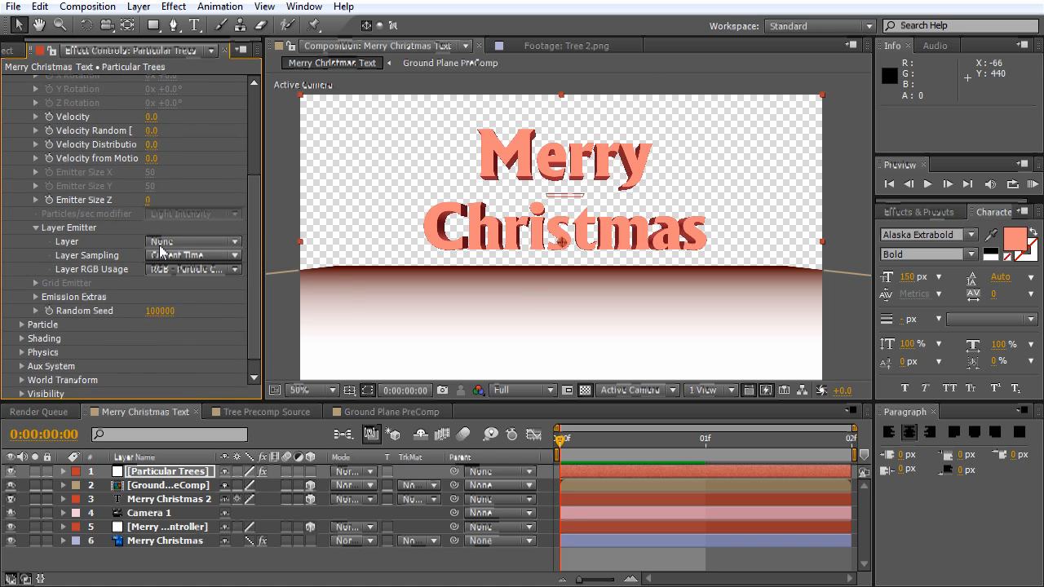
pyautogui.click(192, 242)
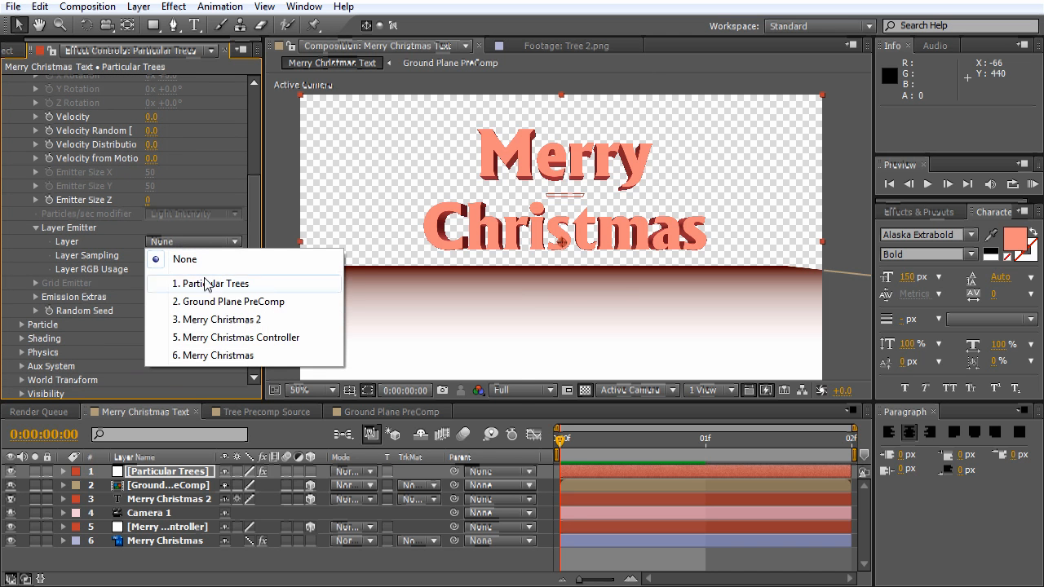
pyautogui.click(235, 301)
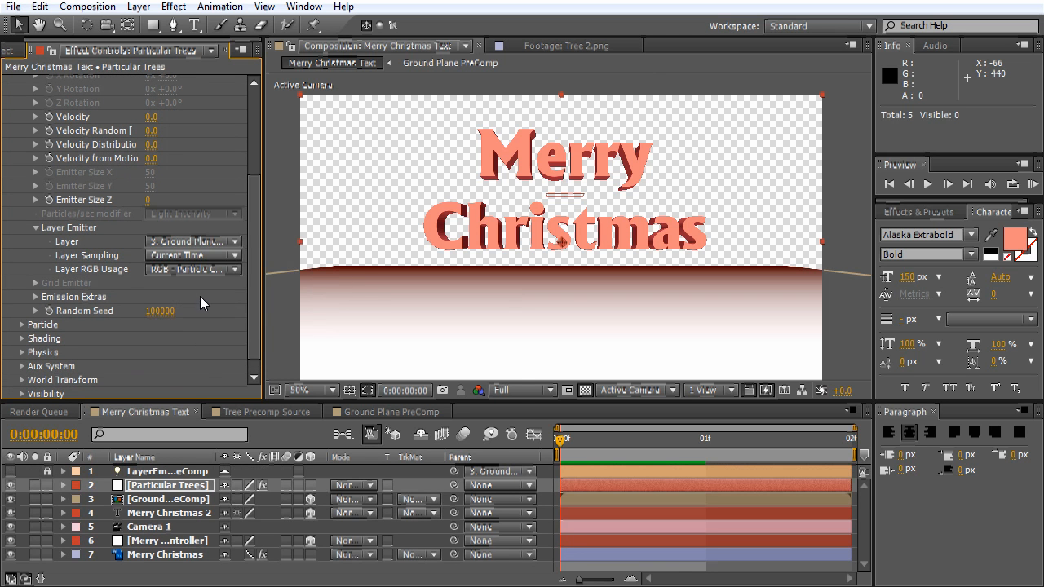
pyautogui.click(192, 255)
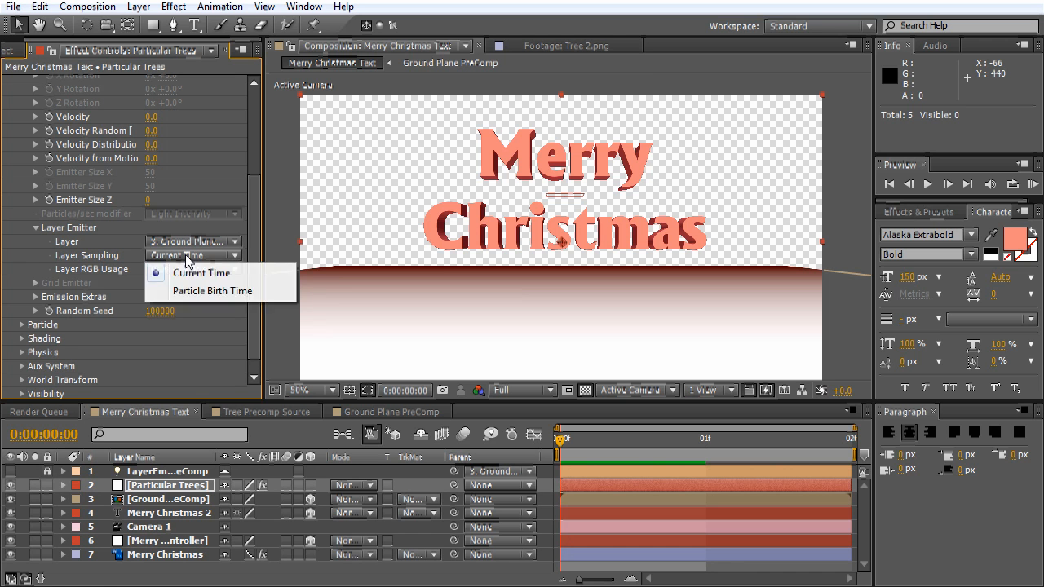
pyautogui.click(212, 290)
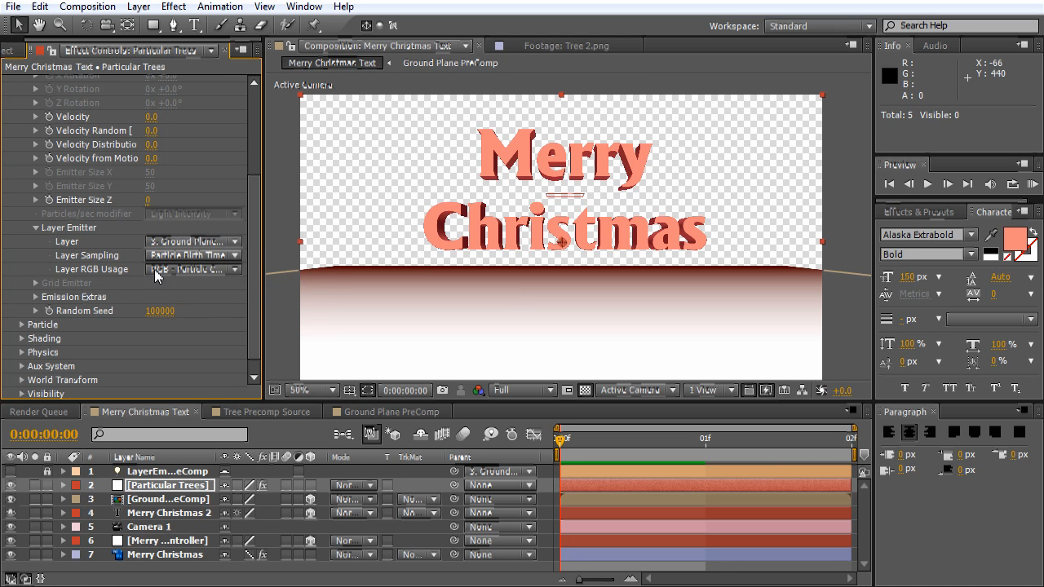
pyautogui.moveTo(262, 274)
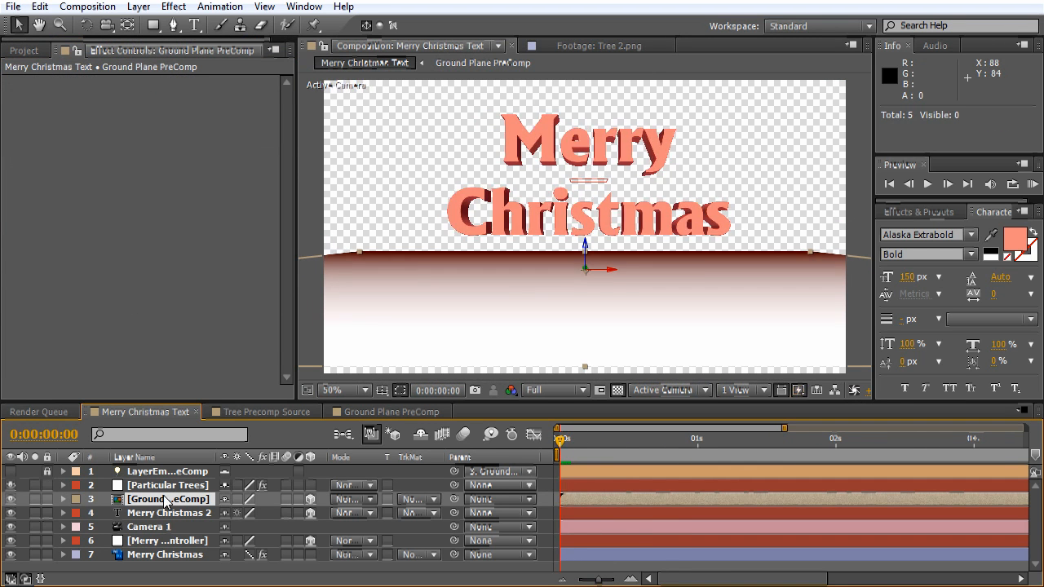
# Select Particular Trees and scrub to about 1:02 to see the scattered white particles.
pyautogui.click(166, 484)
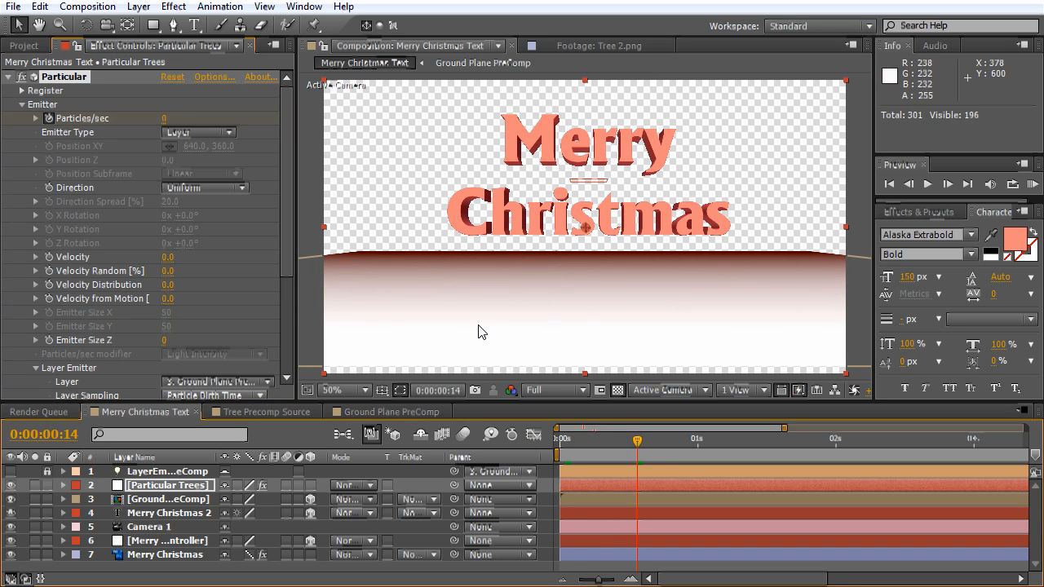
pyautogui.moveTo(479, 292)
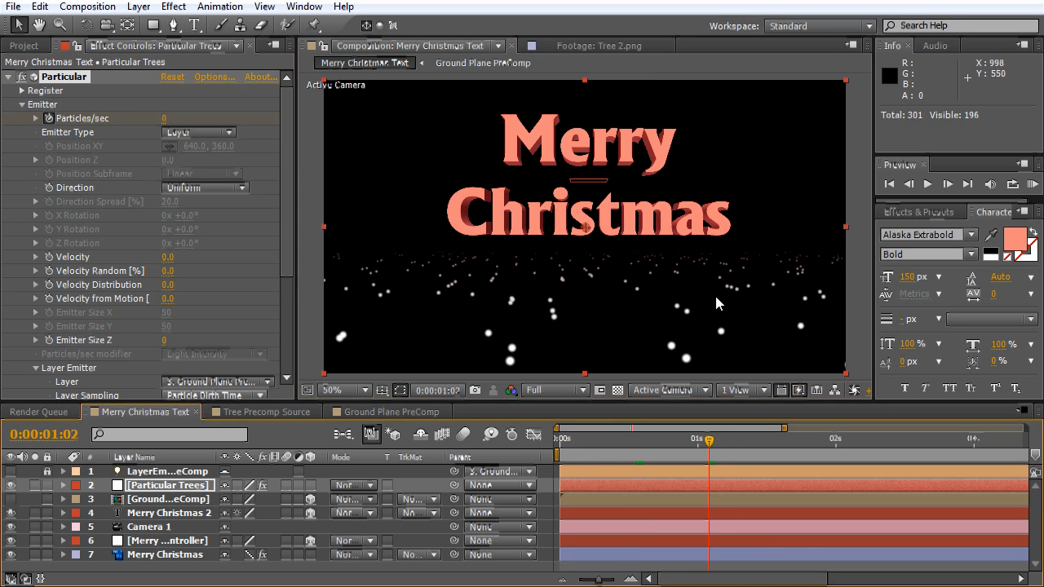
pyautogui.moveTo(645, 312)
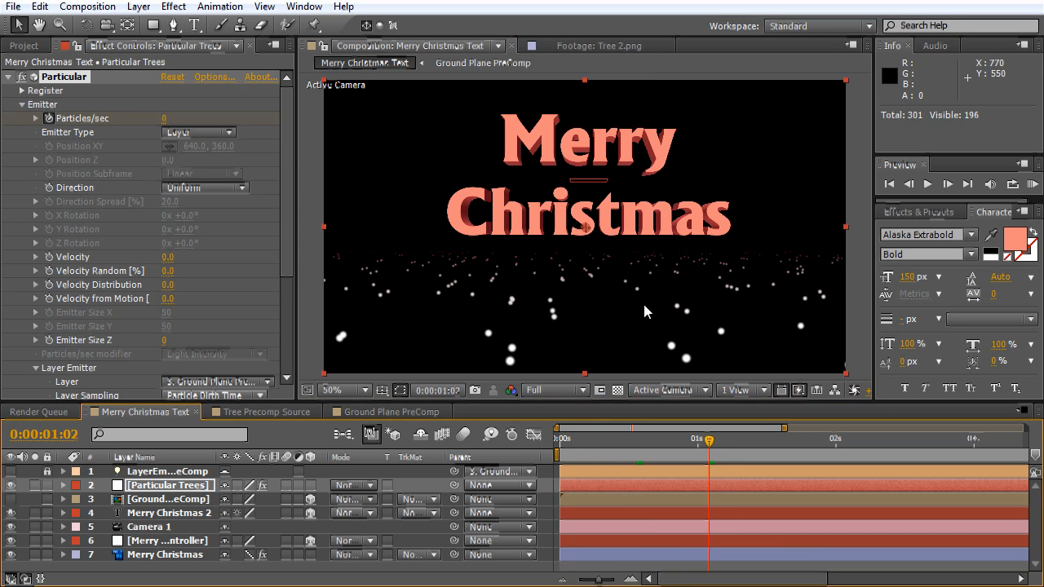
pyautogui.scroll(-3)
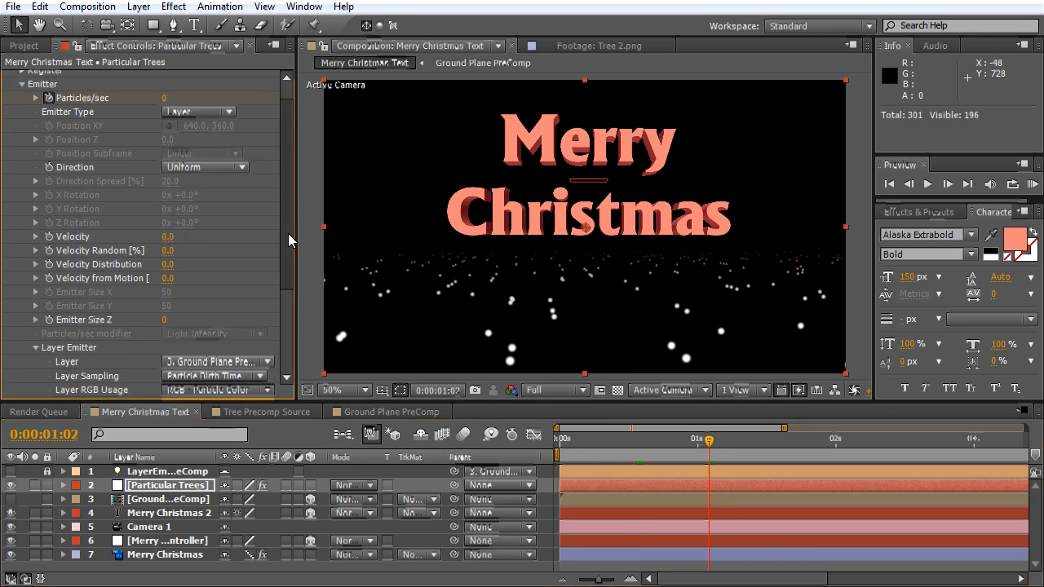
# Set Particle Type to Sprite Fill and reveal the Texture group.
pyautogui.scroll(-3)
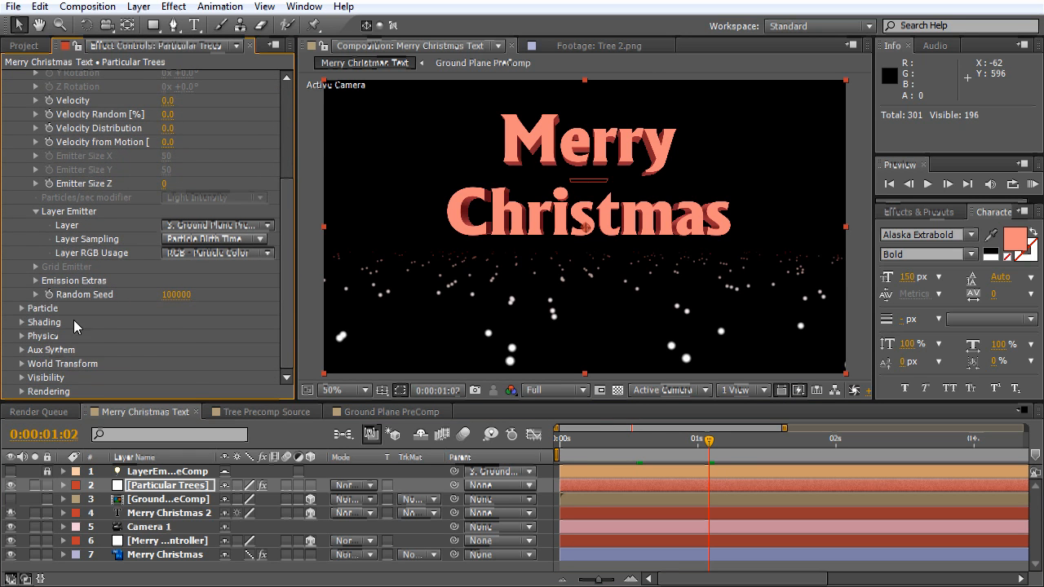
pyautogui.click(21, 308)
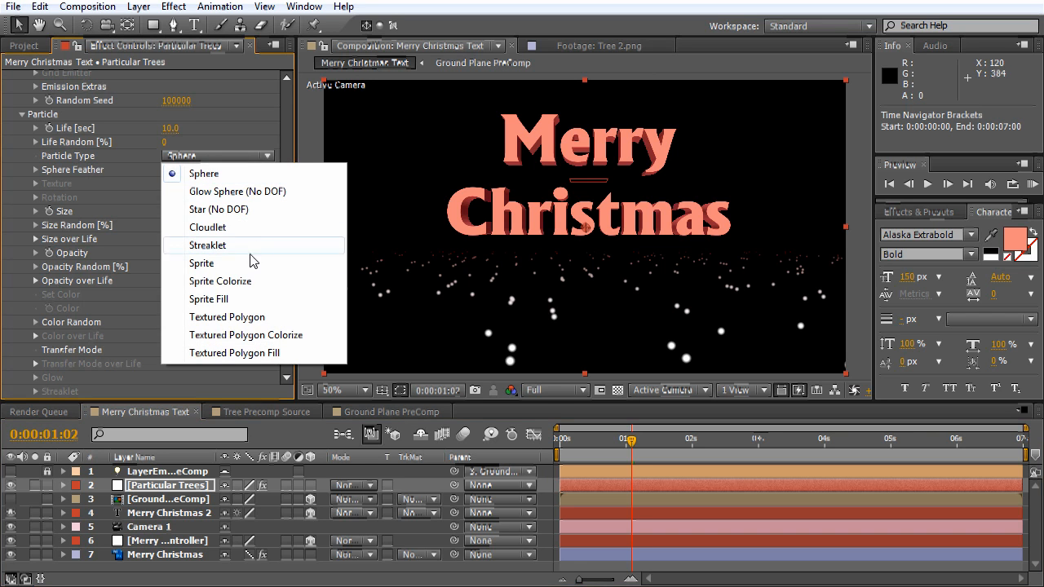
pyautogui.moveTo(252, 300)
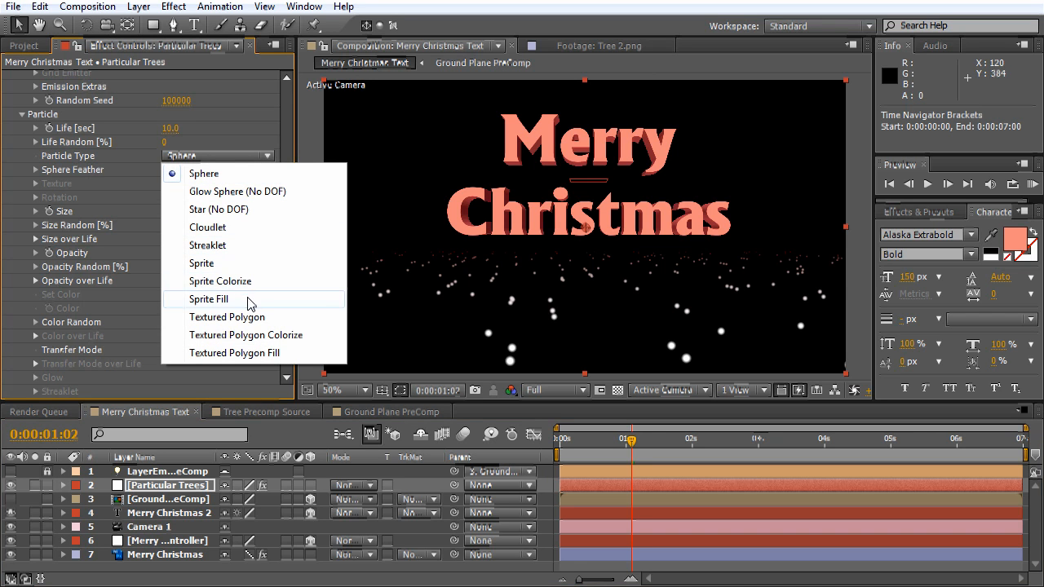
pyautogui.click(209, 299)
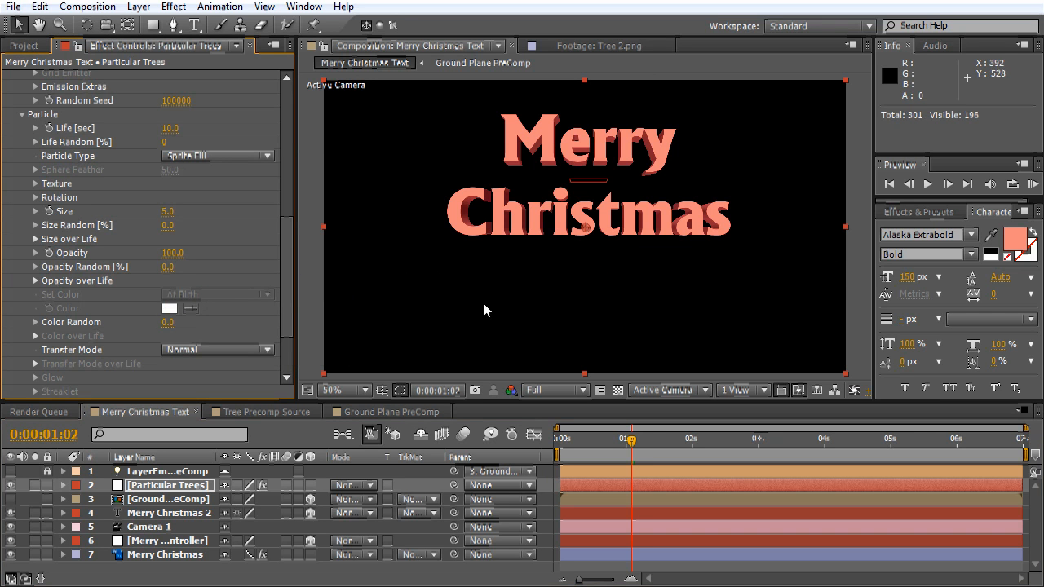
pyautogui.moveTo(395, 278)
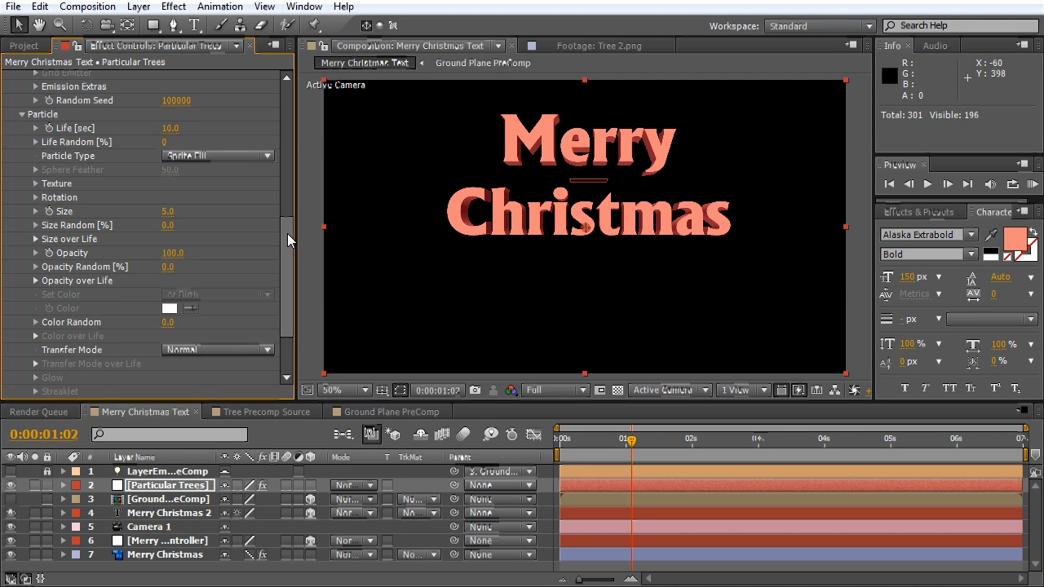
pyautogui.click(36, 183)
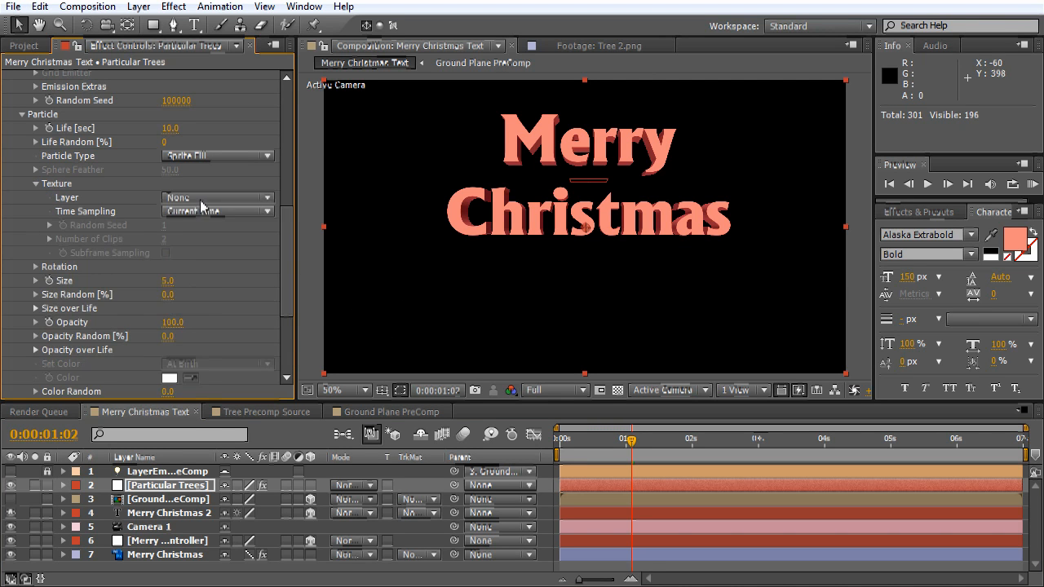
pyautogui.click(26, 46)
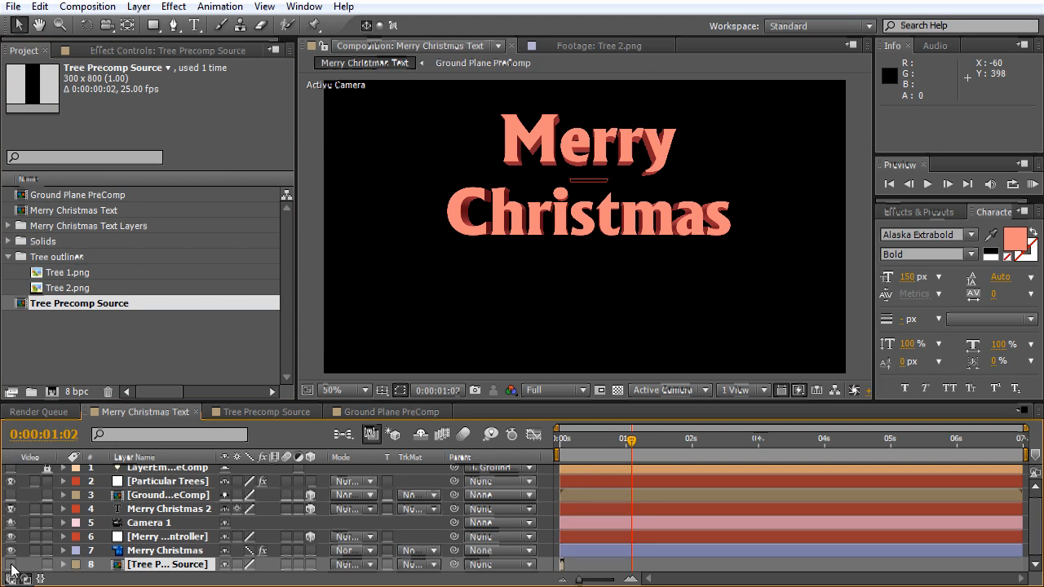
# Set Particular's Texture Layer to Tree Precomp Source with Time Sampling Random - Still Frame.
pyautogui.click(166, 480)
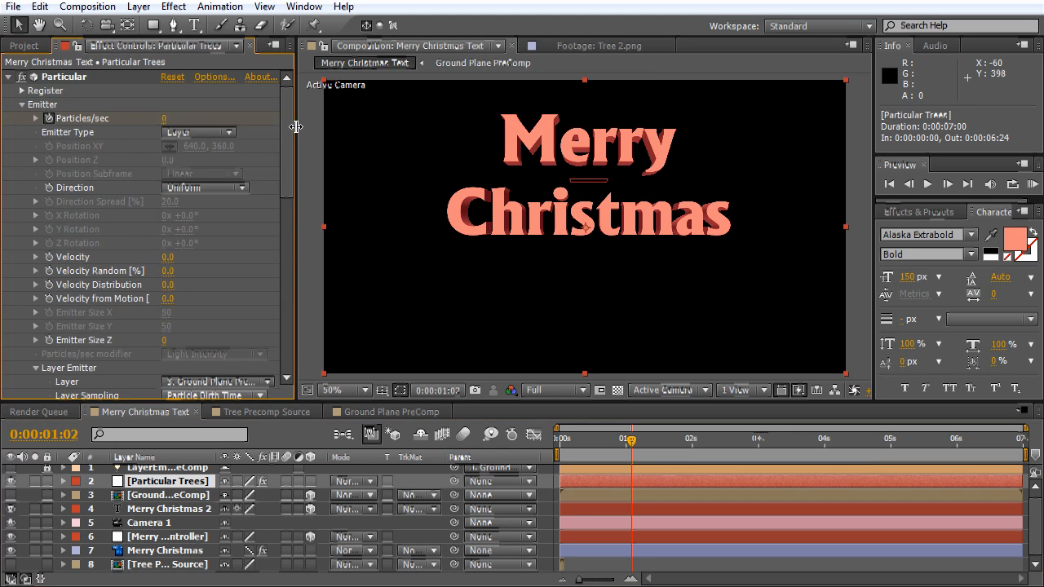
pyautogui.scroll(-3)
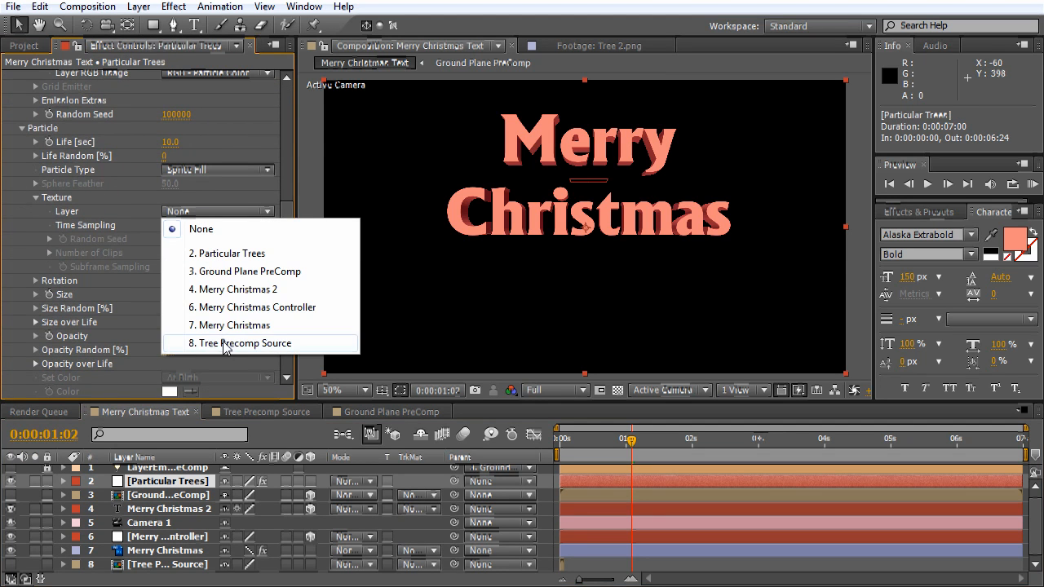
pyautogui.click(241, 342)
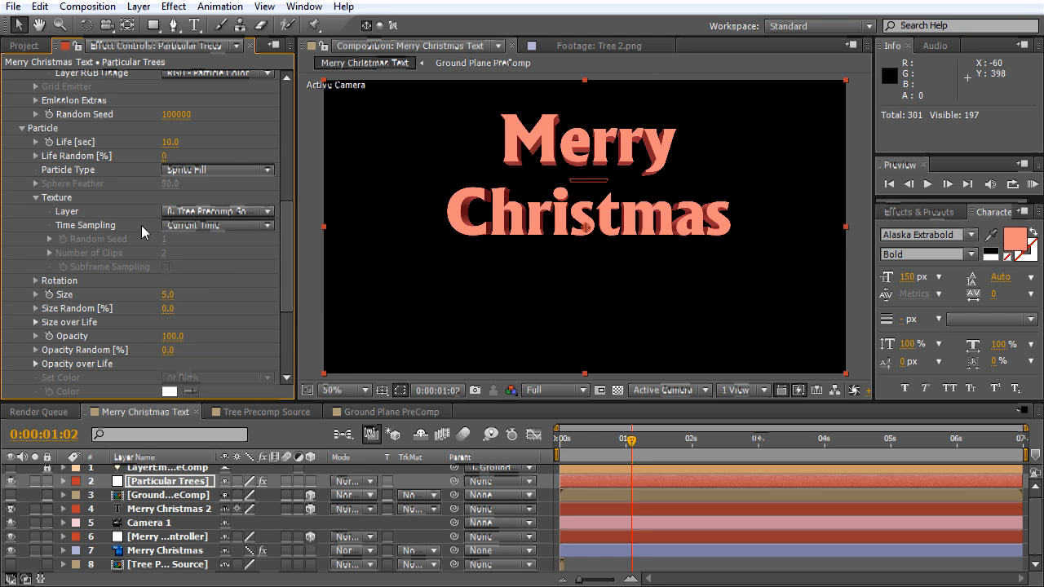
pyautogui.click(217, 225)
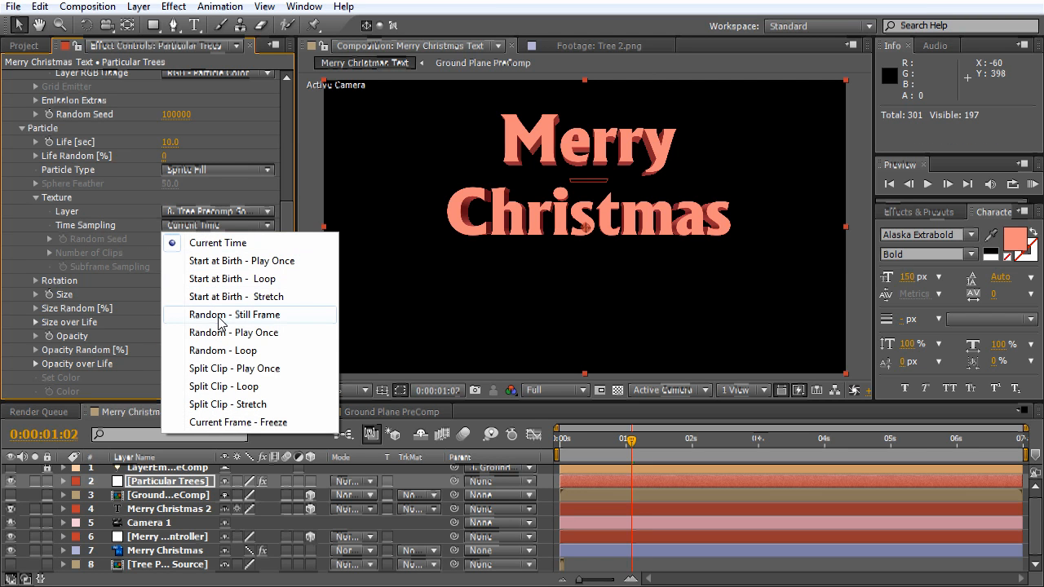
pyautogui.click(237, 313)
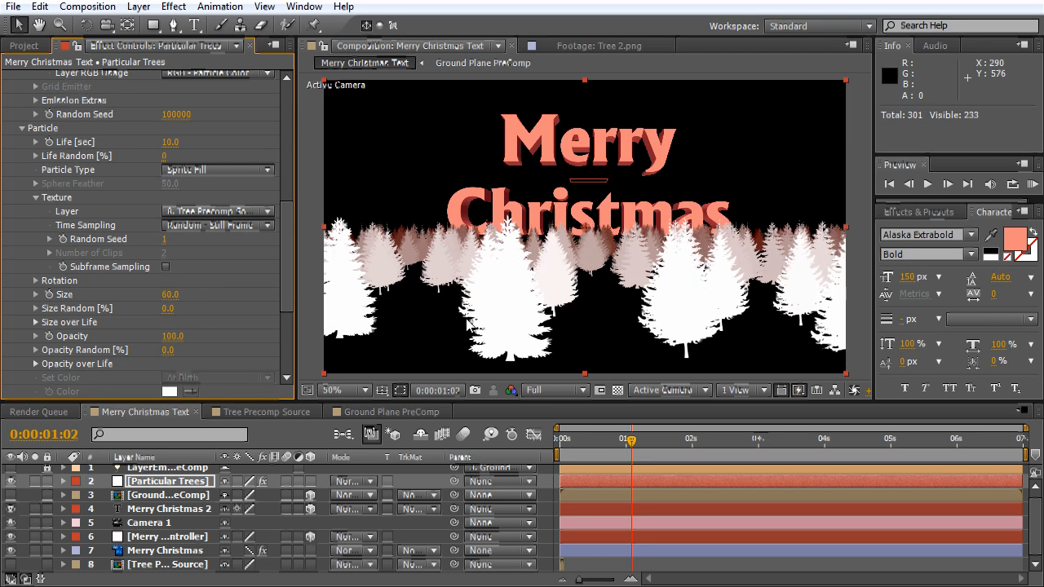
pyautogui.moveTo(9, 483)
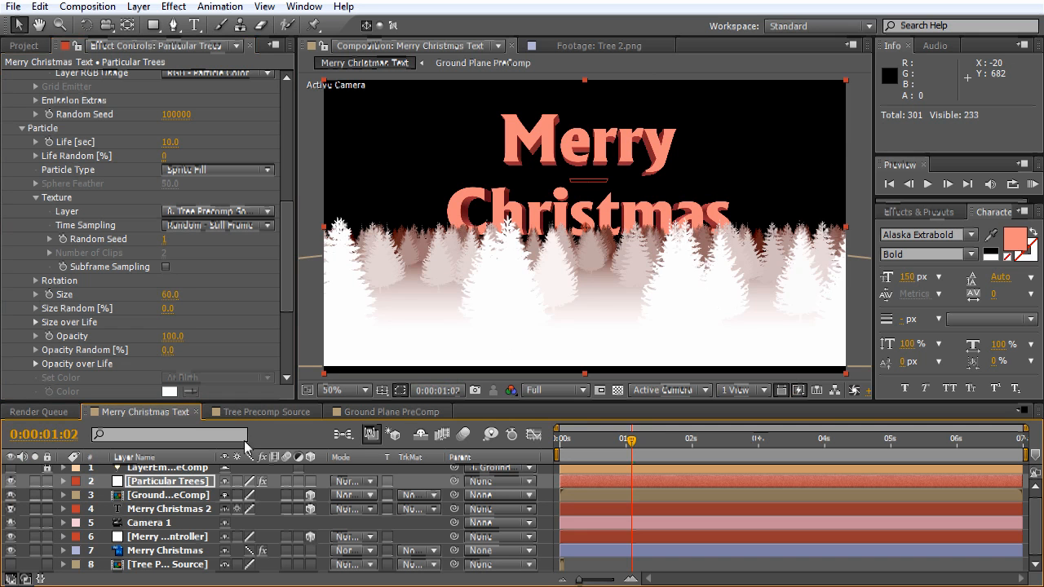
pyautogui.moveTo(493, 310)
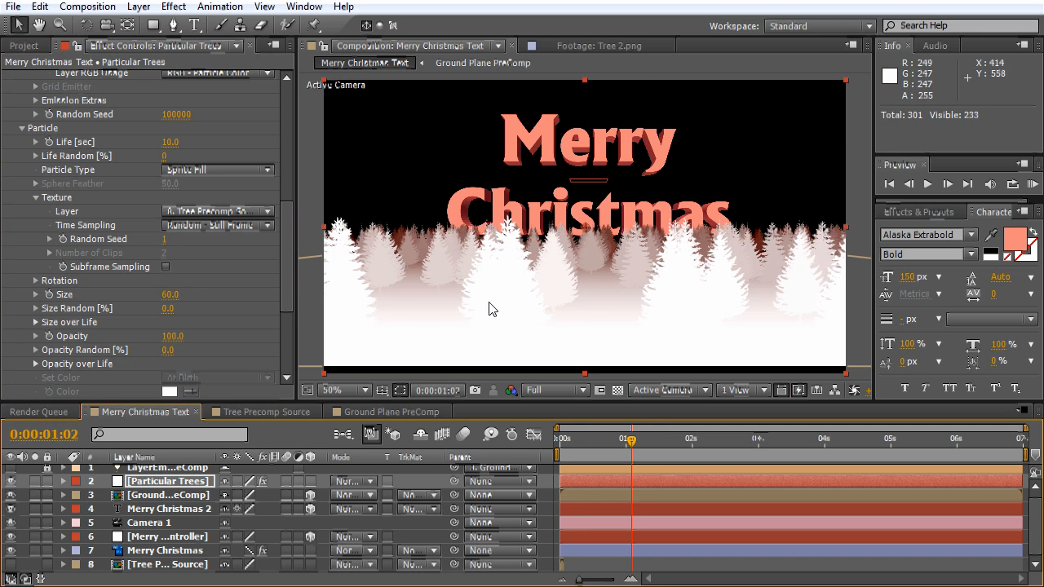
pyautogui.moveTo(582, 300)
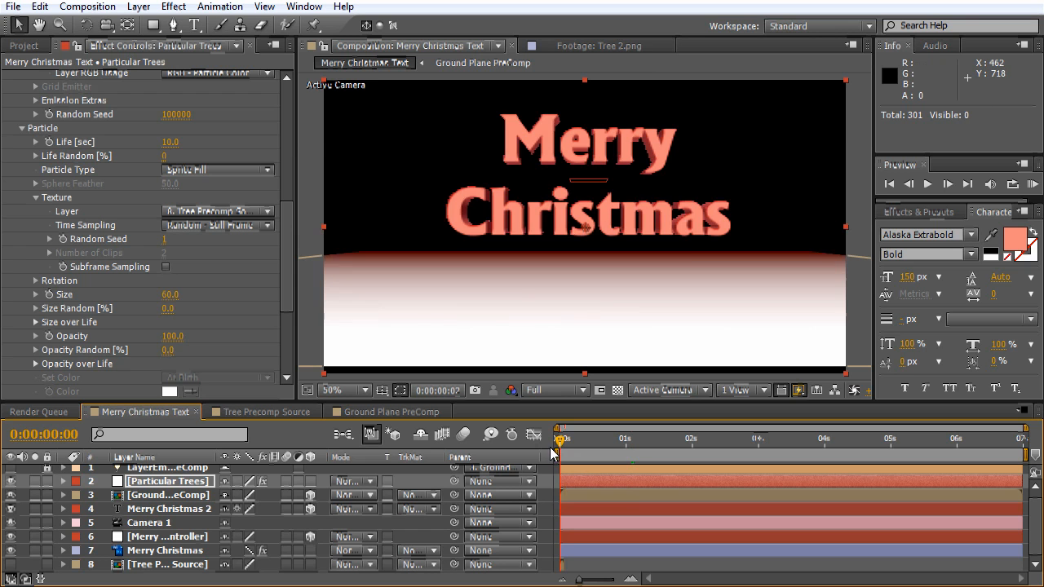
# Edit the tree Particles/sec rate and scrub forward so the white forest appears.
pyautogui.scroll(3)
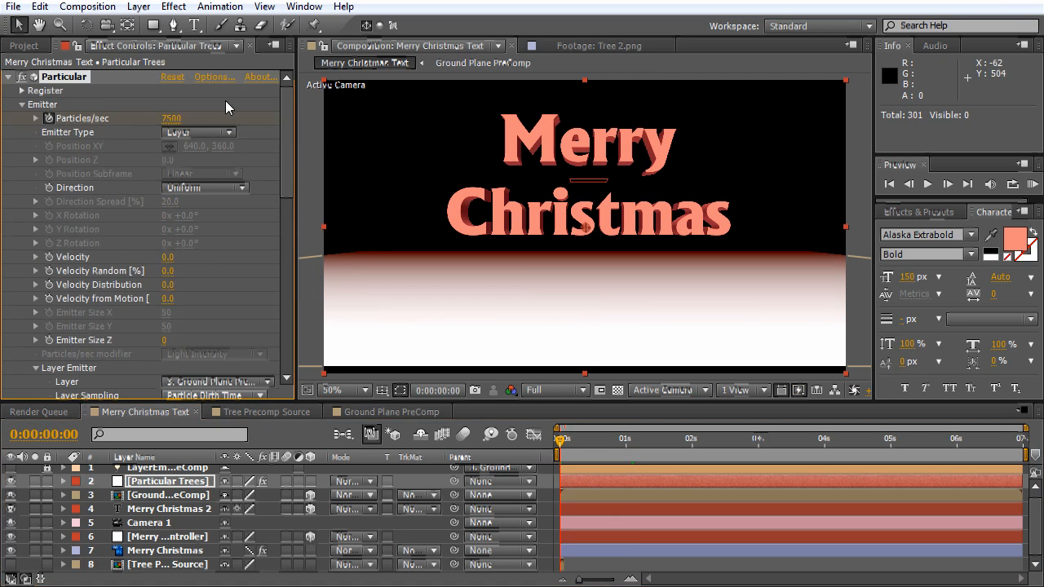
pyautogui.doubleClick(171, 118)
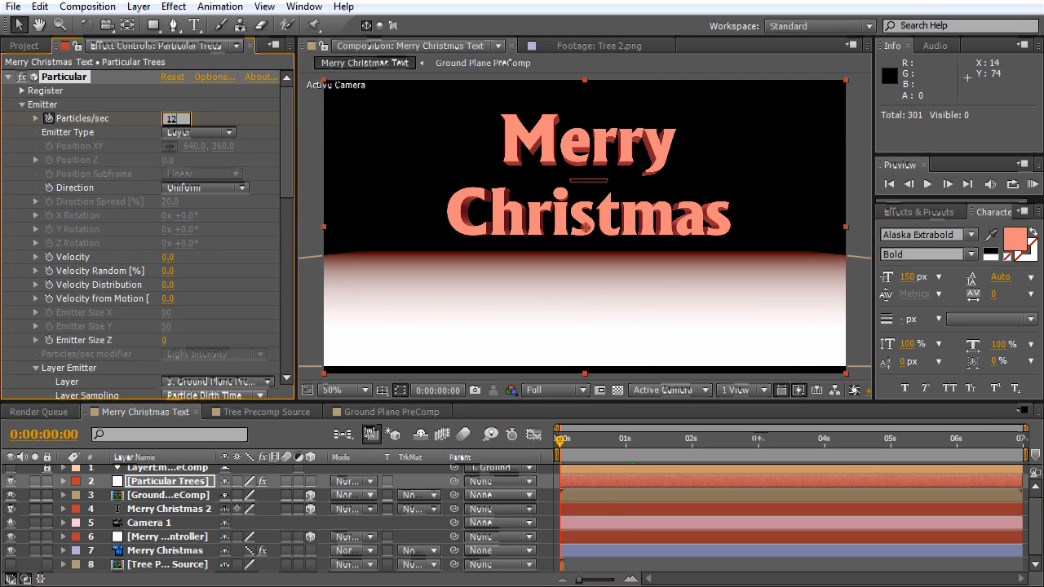
pyautogui.moveTo(562, 437); pyautogui.dragTo(602, 437)
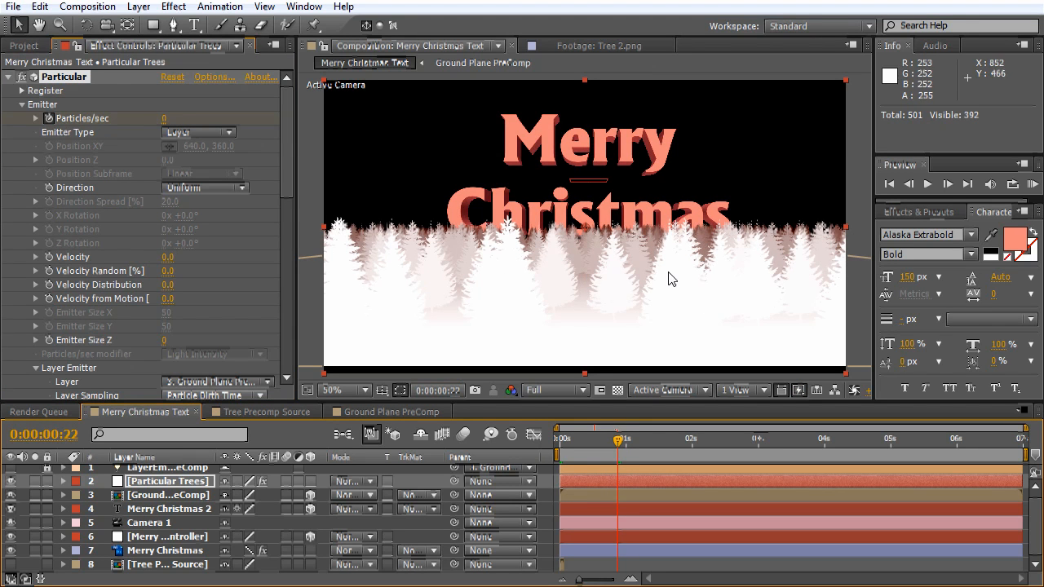
pyautogui.moveTo(497, 215)
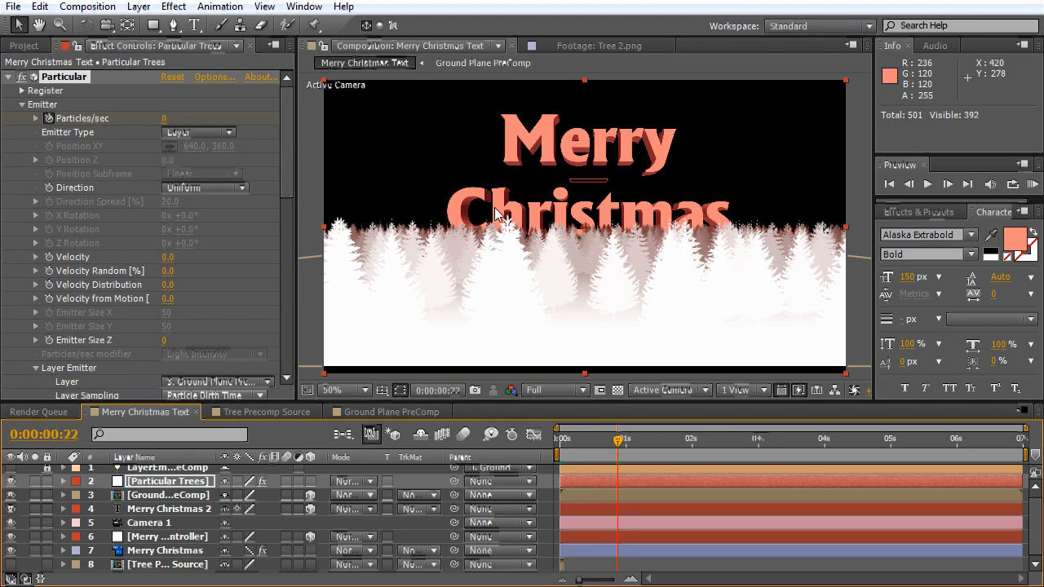
pyautogui.moveTo(491, 153)
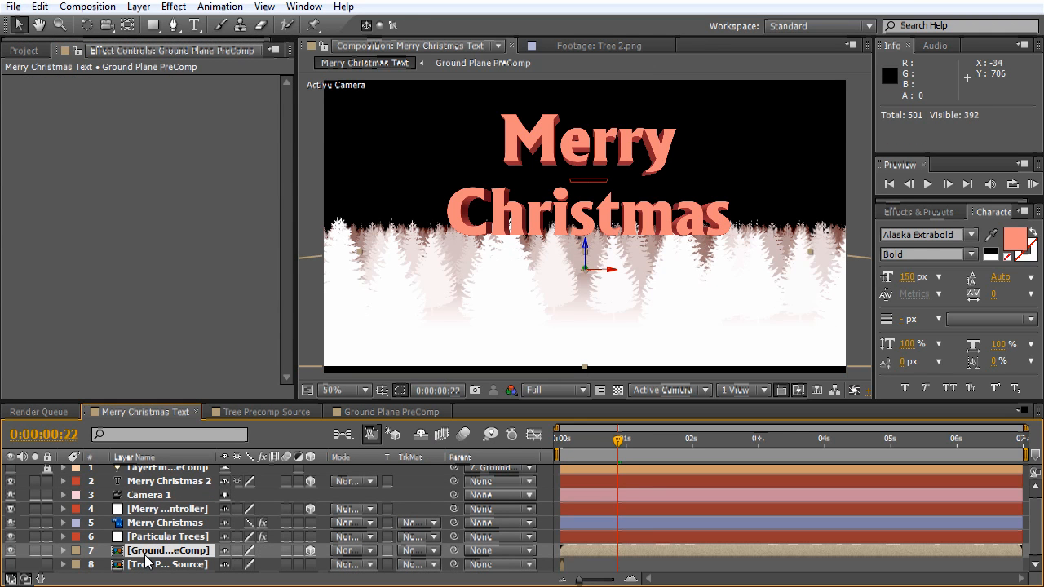
pyautogui.moveTo(634, 225)
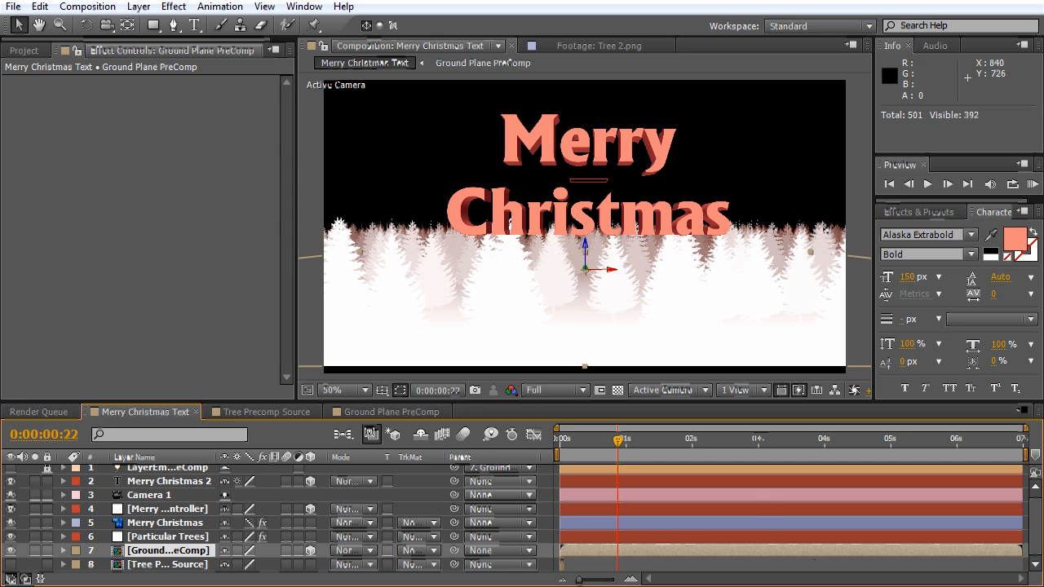
pyautogui.moveTo(585, 248)
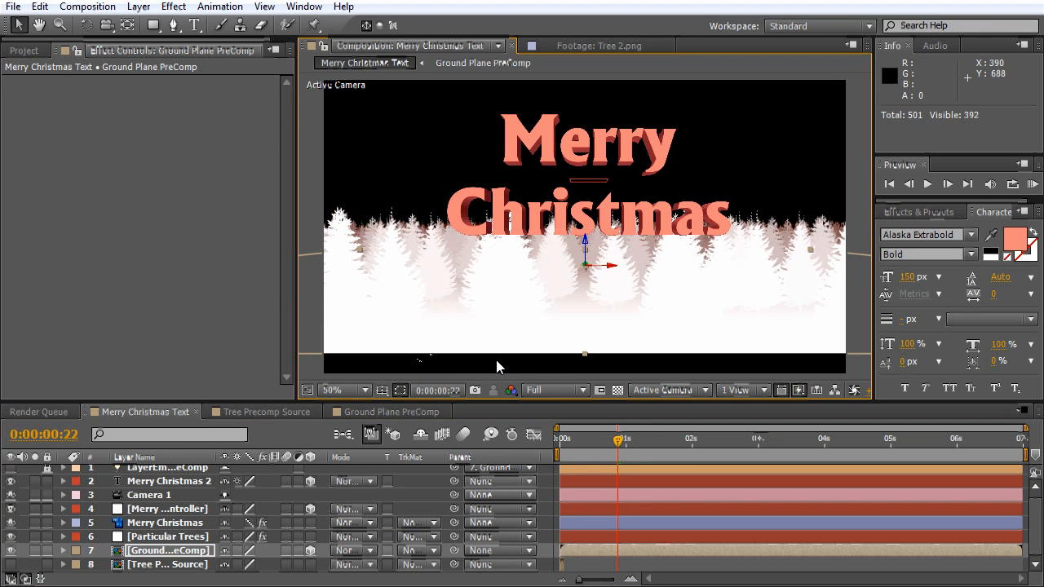
pyautogui.moveTo(587, 248)
pyautogui.write('BG')
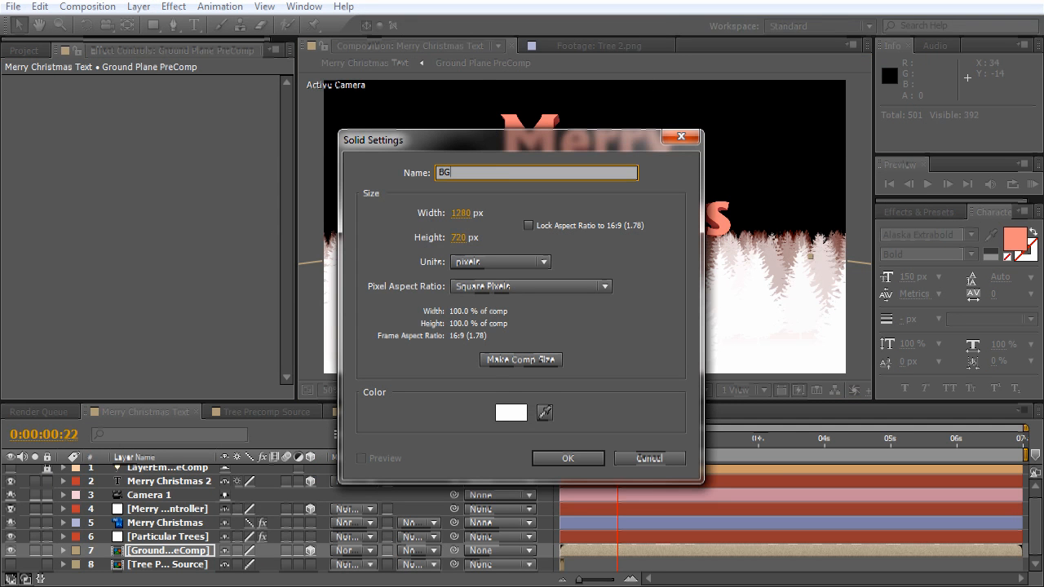
pyautogui.moveTo(568, 459)
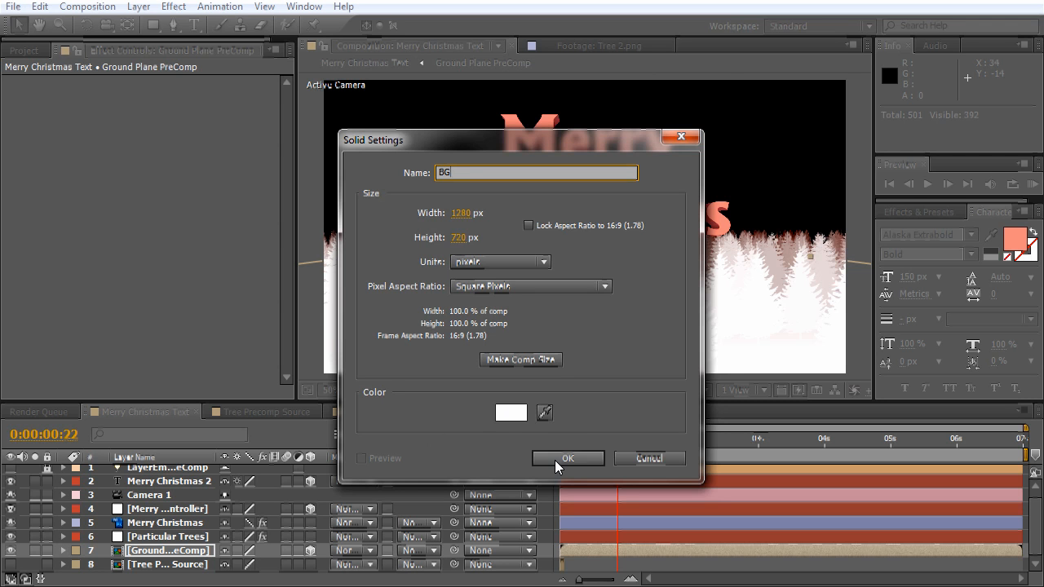
# Create the BG solid with a Ramp gradient starting from dark red.
pyautogui.click(567, 459)
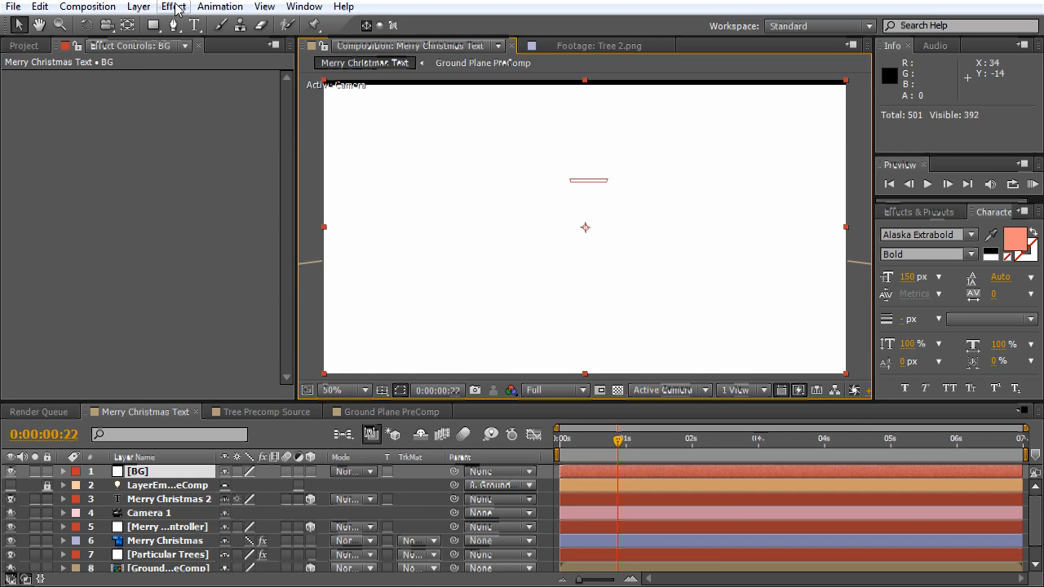
pyautogui.click(173, 7)
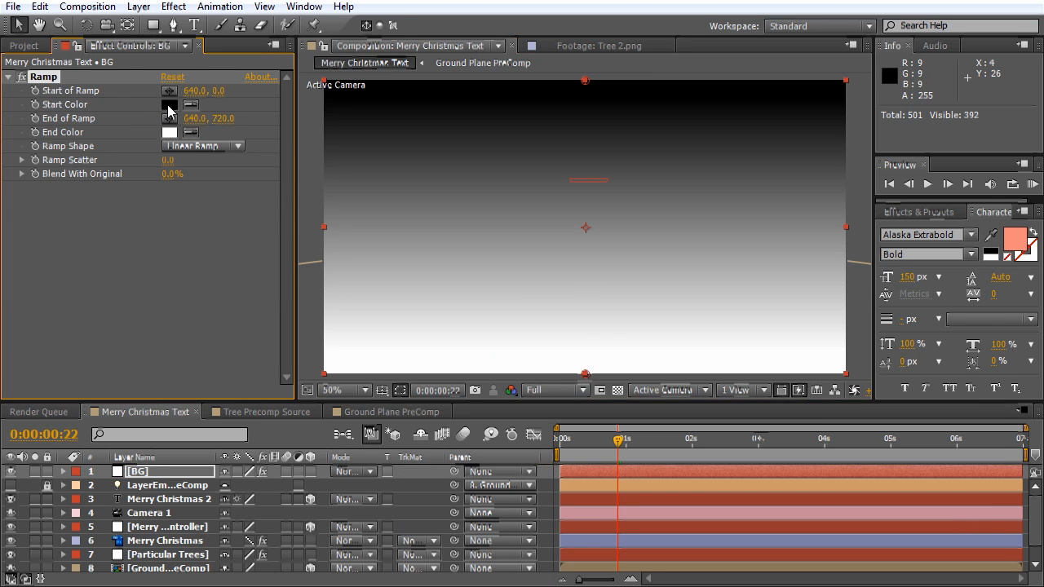
pyautogui.click(168, 105)
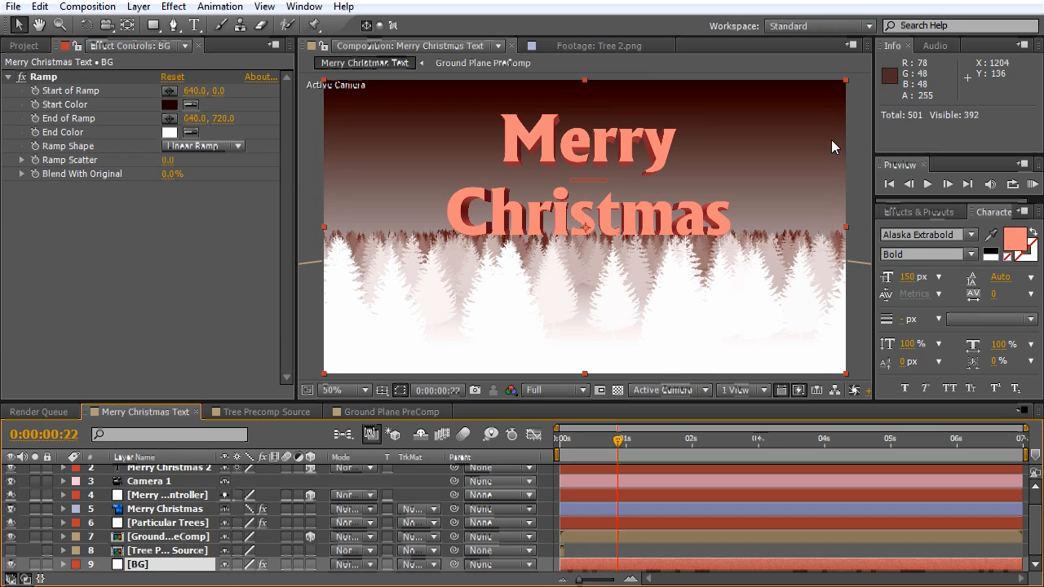
pyautogui.moveTo(688, 173)
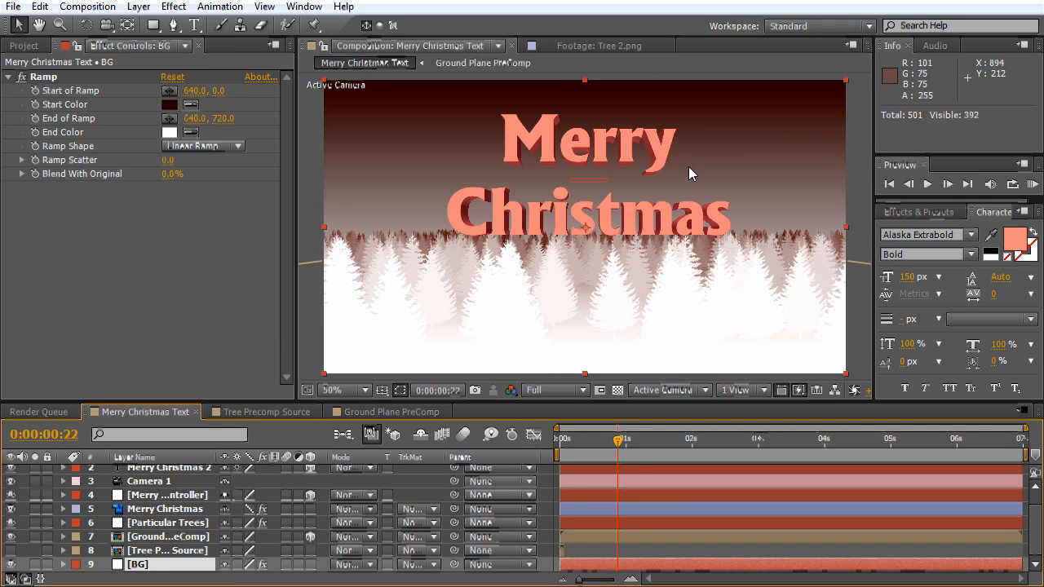
pyautogui.moveTo(399, 162)
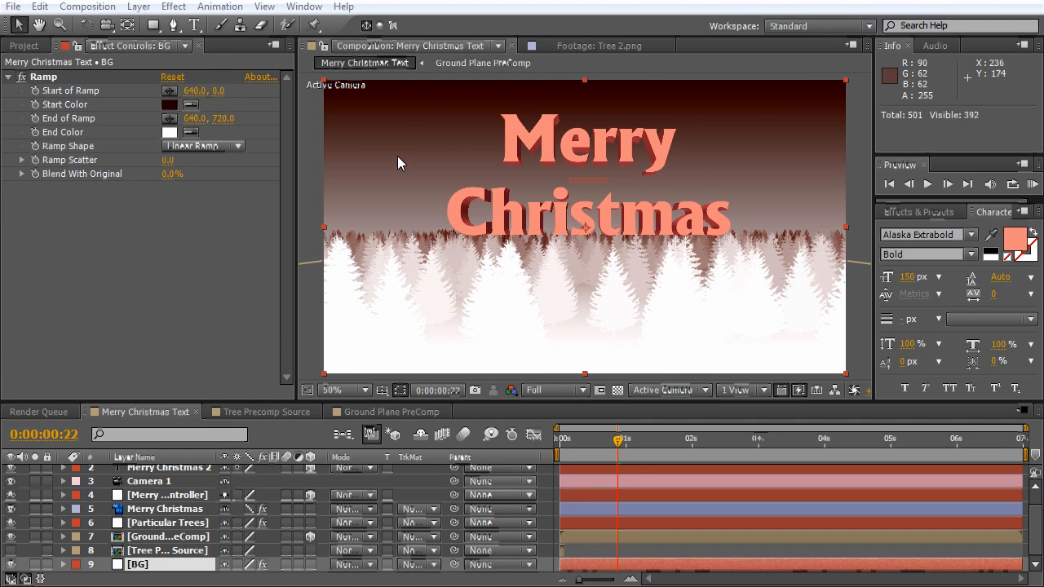
pyautogui.moveTo(139, 95)
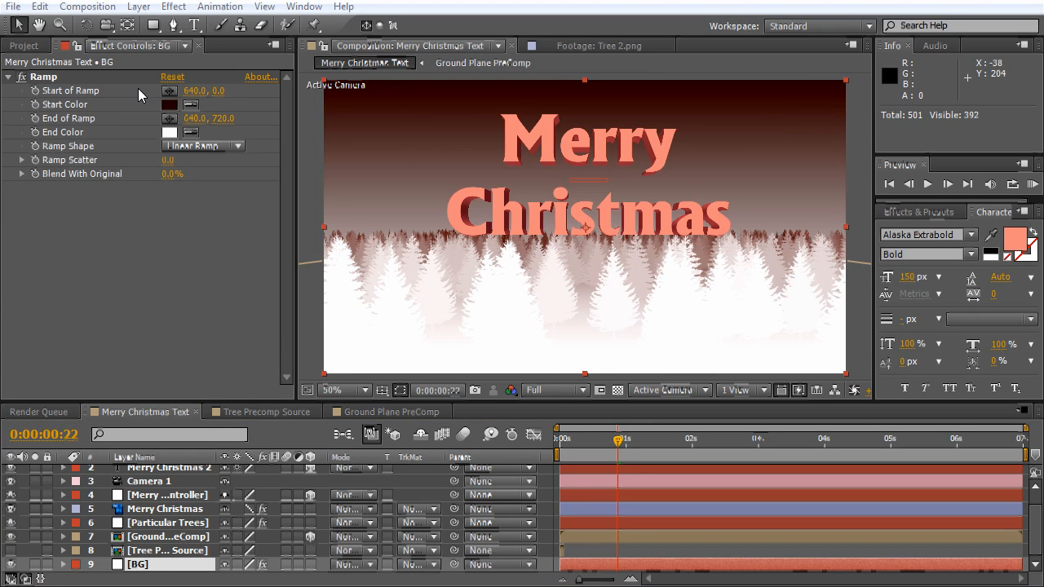
pyautogui.click(137, 6)
pyautogui.write('Snow')
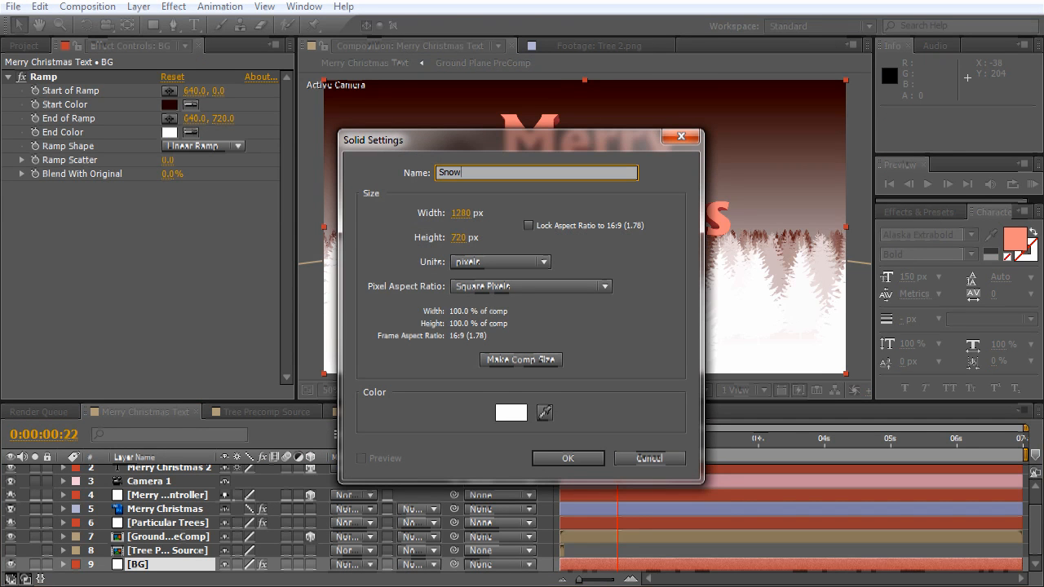
# Create the Snow solid with Trapcode Particular using a Box emitter.
pyautogui.click(567, 457)
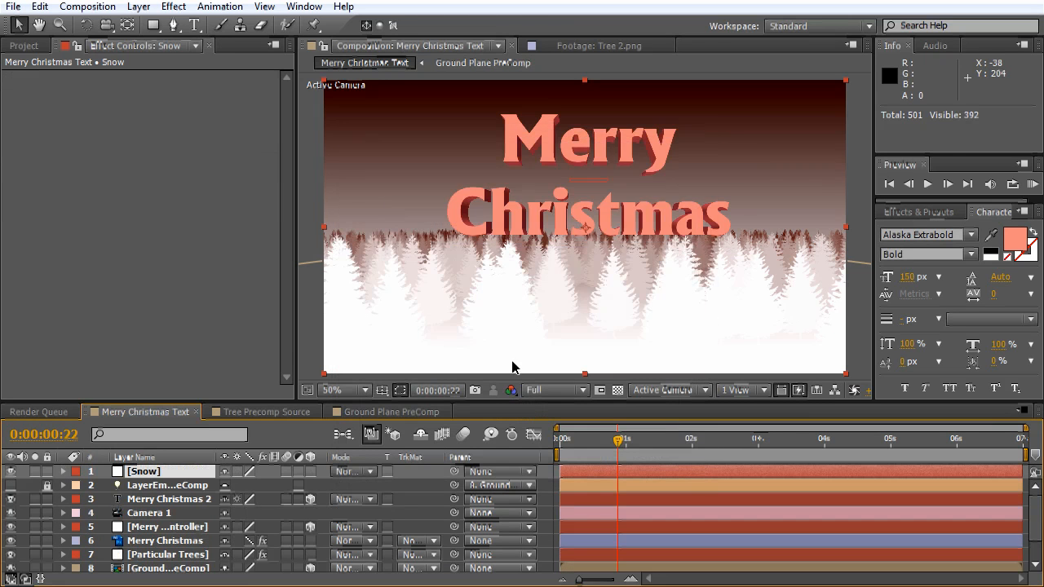
pyautogui.click(173, 6)
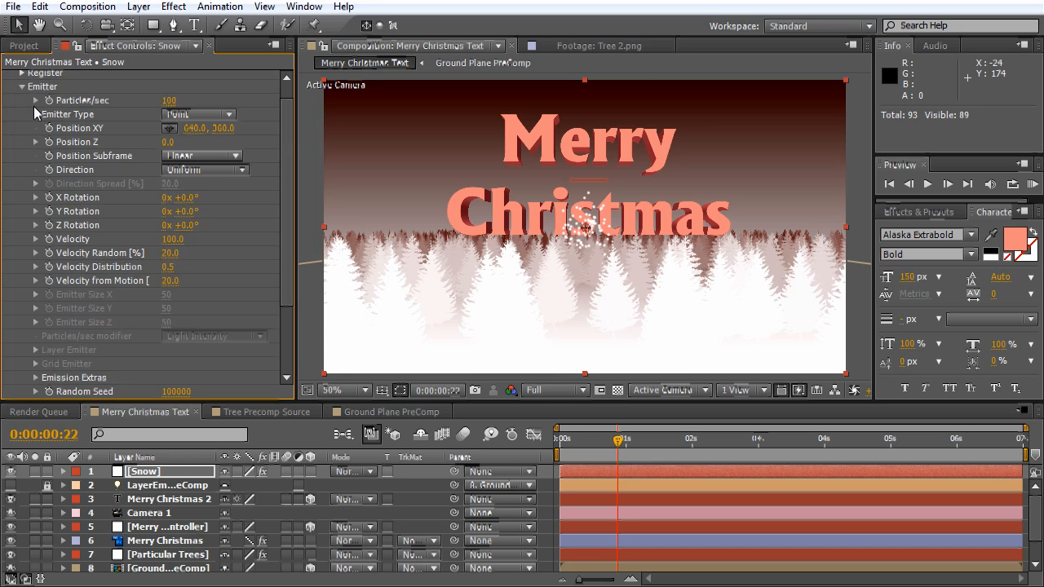
pyautogui.click(199, 114)
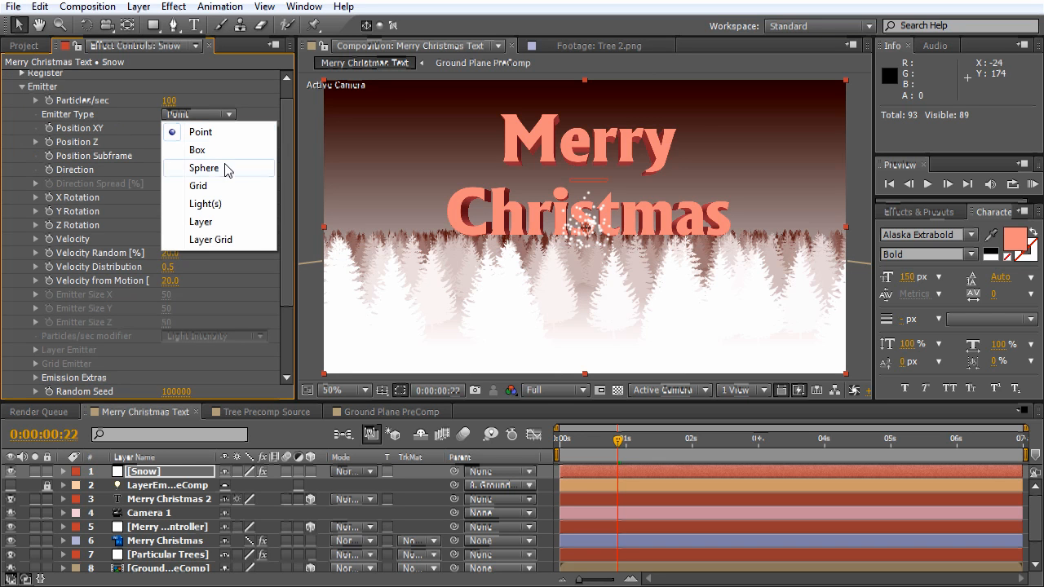
pyautogui.click(196, 150)
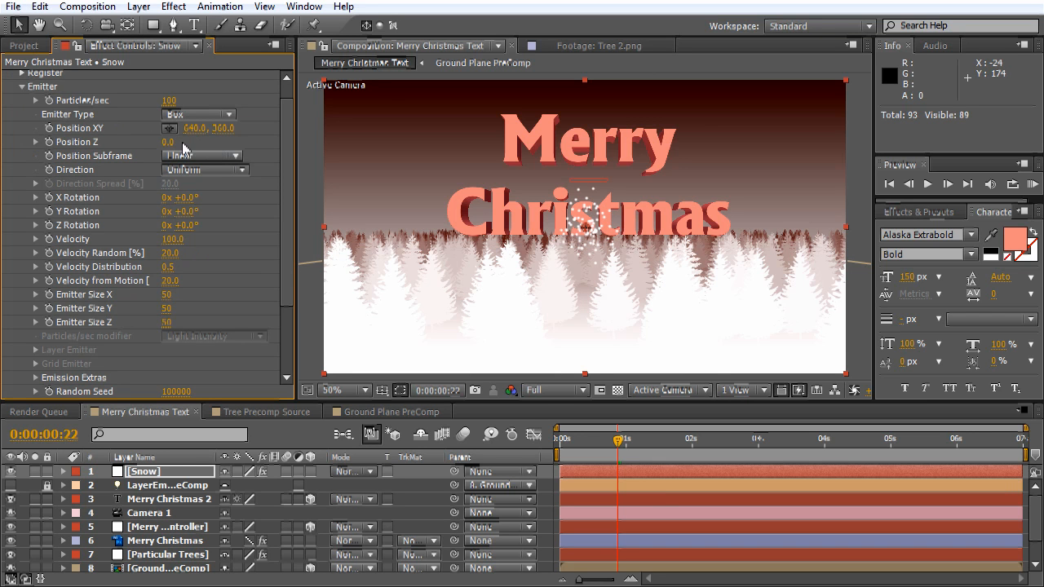
pyautogui.moveTo(166, 238)
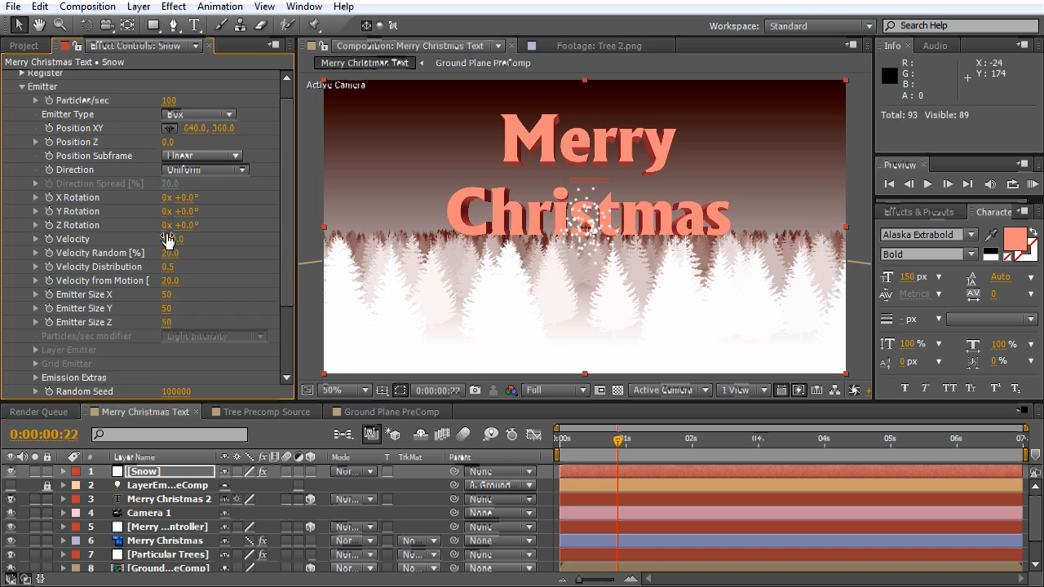
pyautogui.click(176, 254)
pyautogui.write('0')
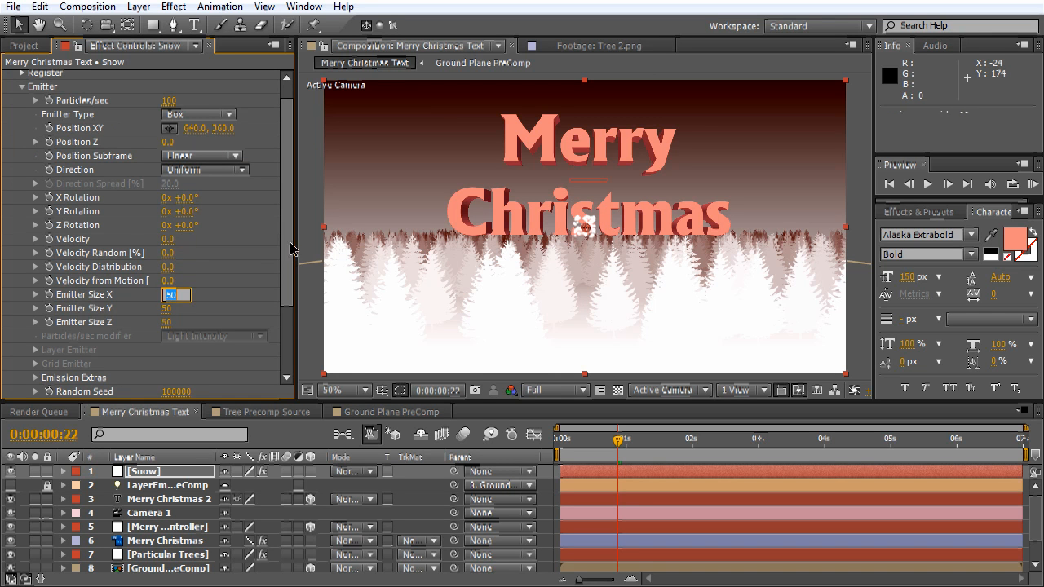
pyautogui.moveTo(620, 226)
pyautogui.write('1205')
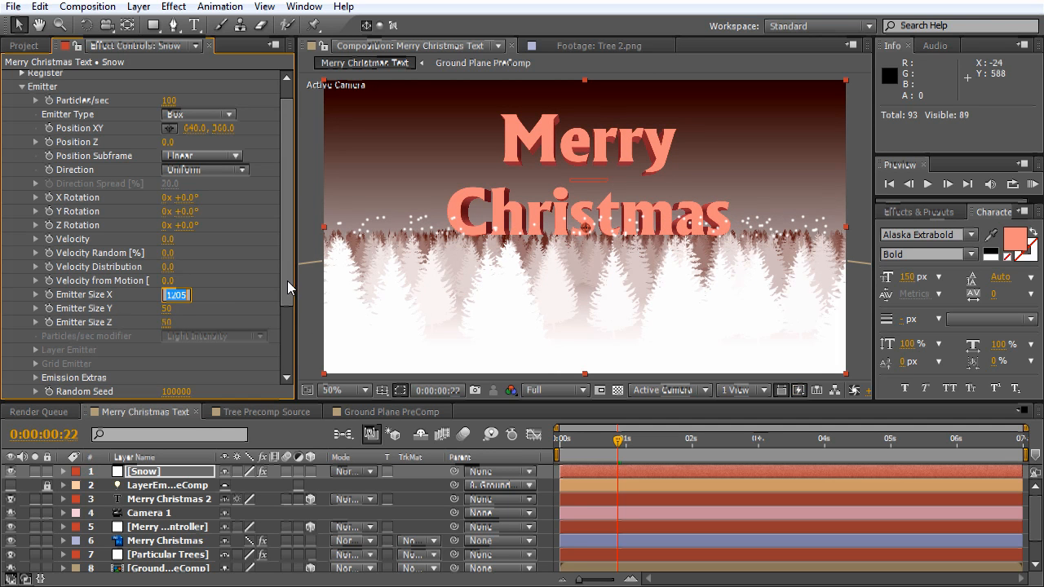
# Size the Snow box emitter (2000, 200), push its Z back and raise its Y above the frame.
pyautogui.write('2000')
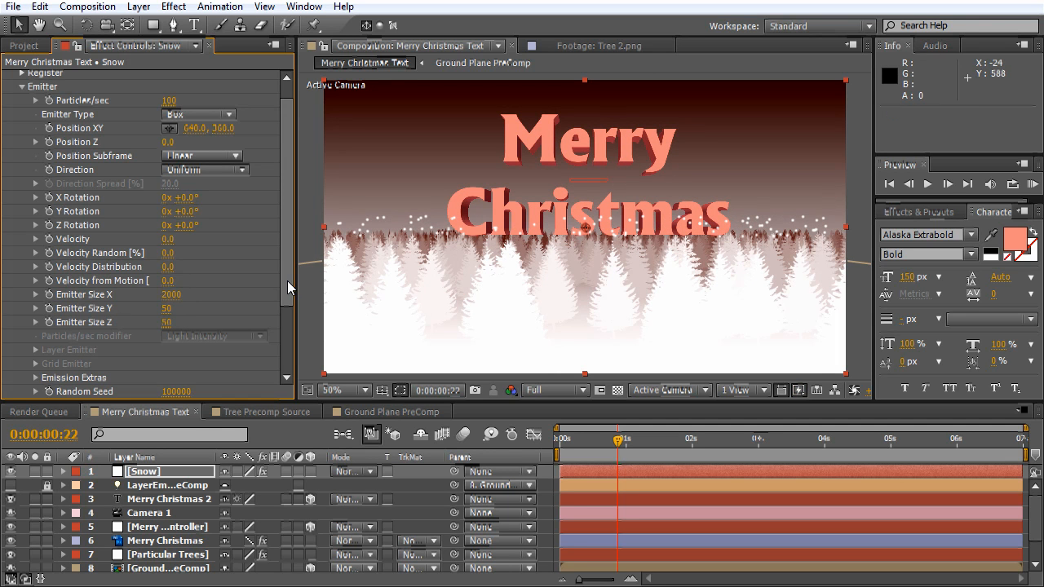
pyautogui.moveTo(346, 235)
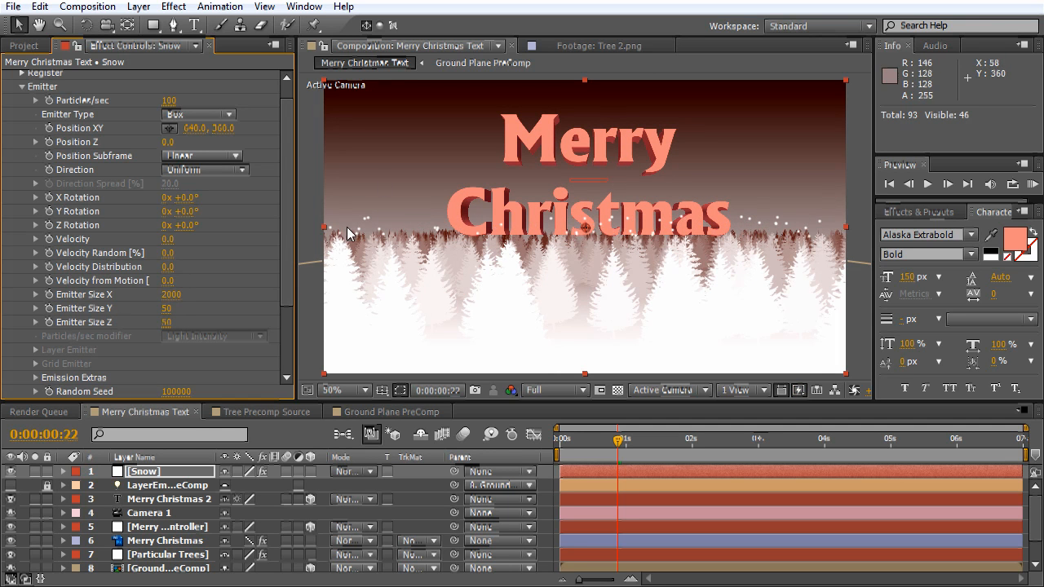
pyautogui.moveTo(432, 177)
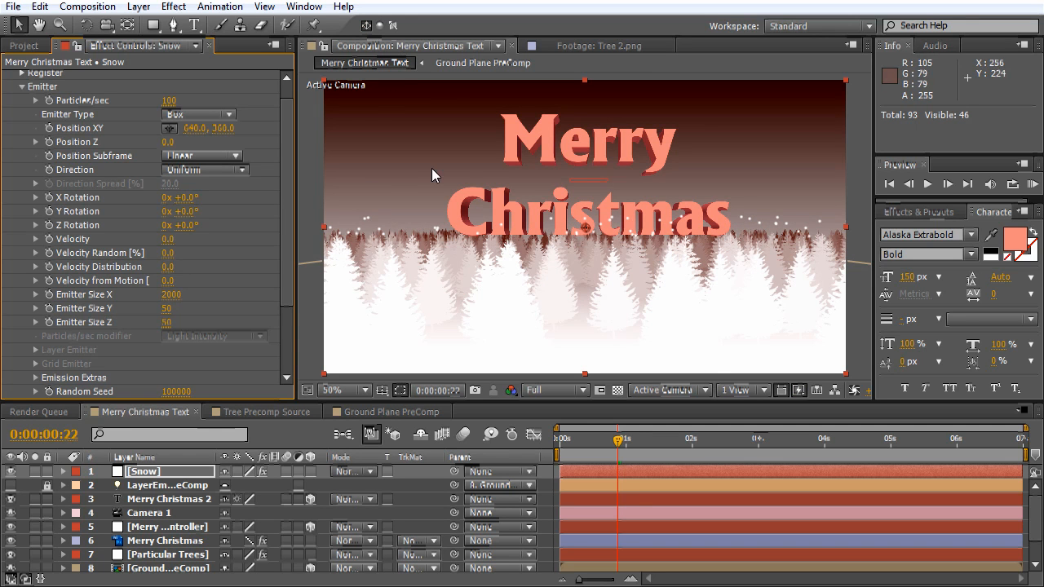
pyautogui.moveTo(336, 124)
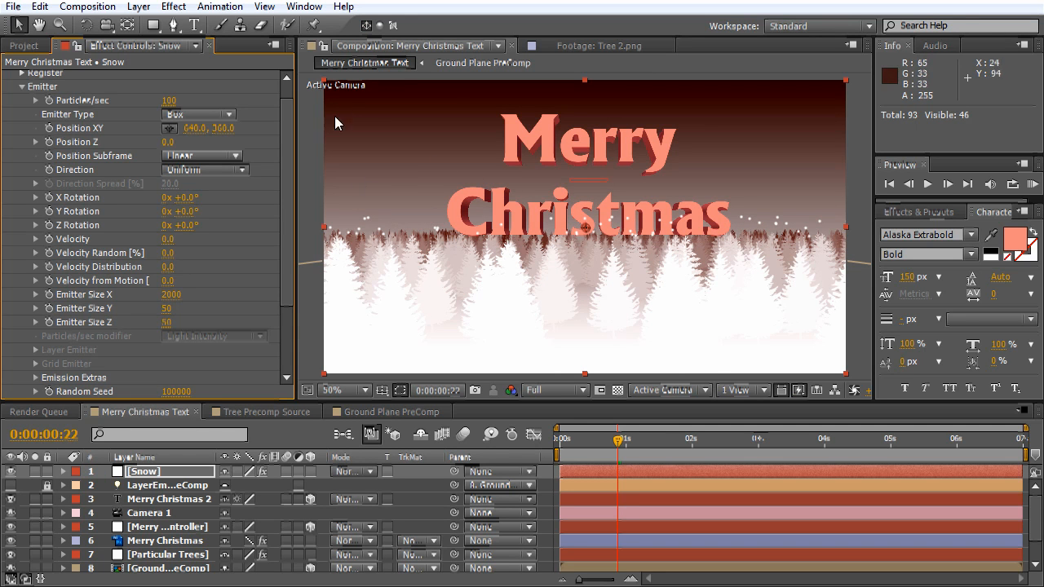
pyautogui.moveTo(725, 132)
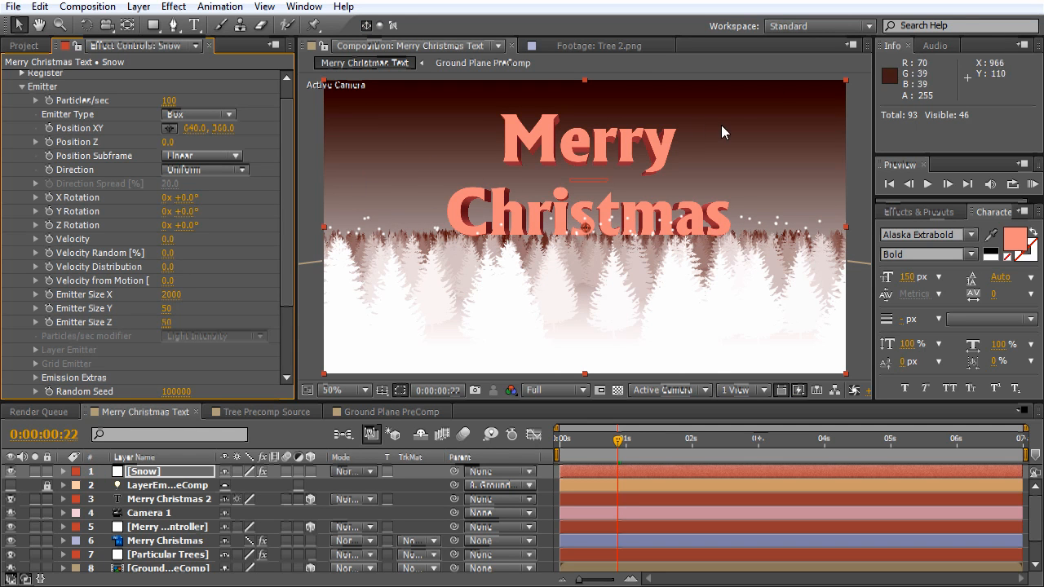
pyautogui.moveTo(355, 205)
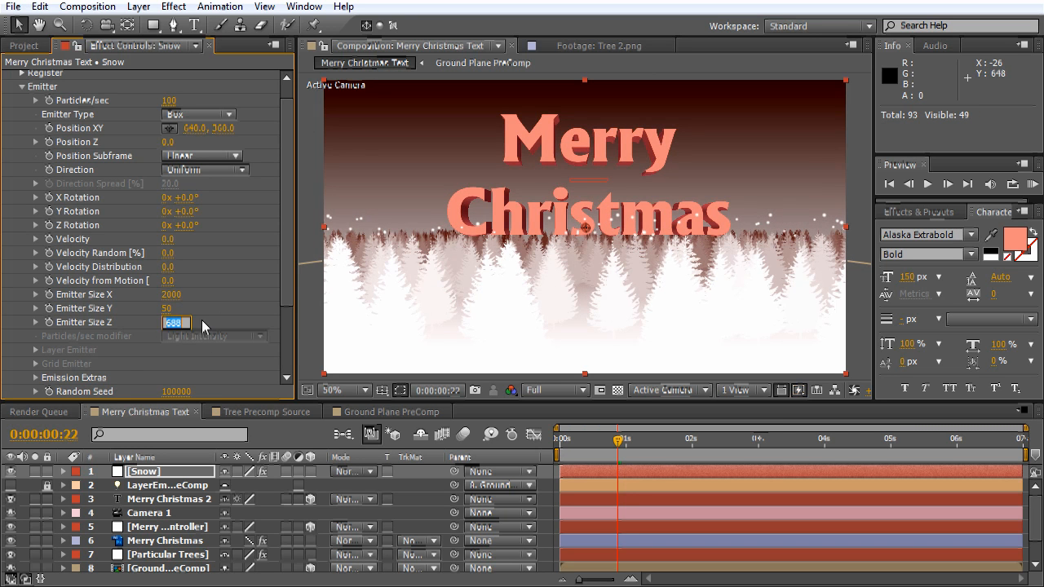
pyautogui.write('2000')
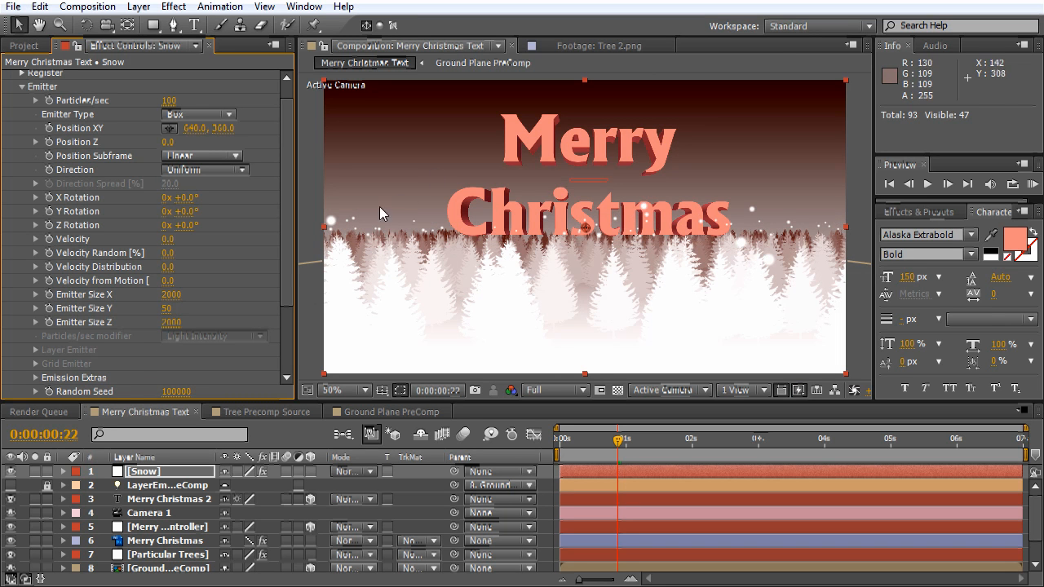
pyautogui.moveTo(219, 165)
pyautogui.write('720')
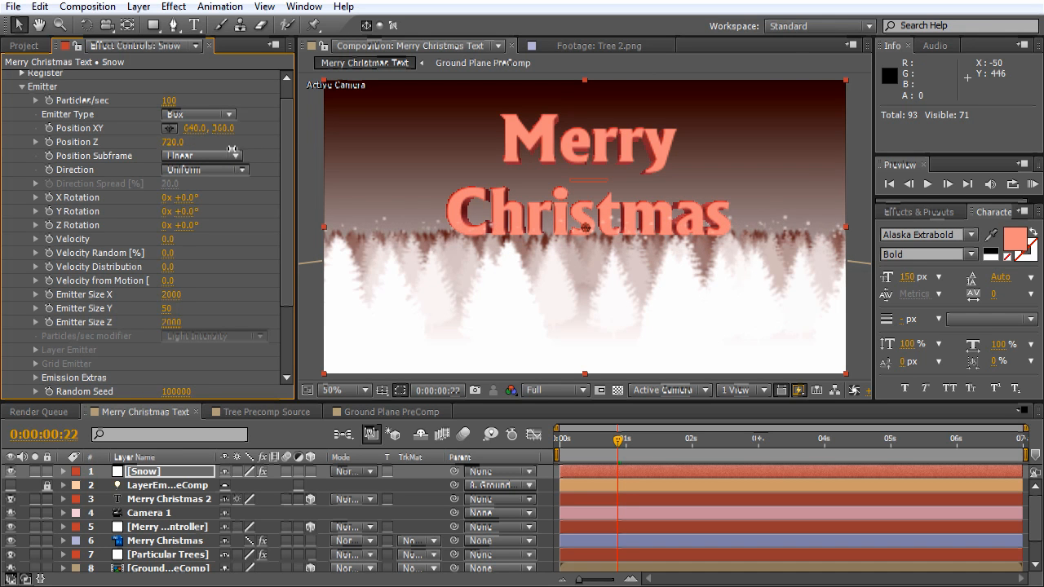
pyautogui.moveTo(173, 141); pyautogui.dragTo(173, 147)
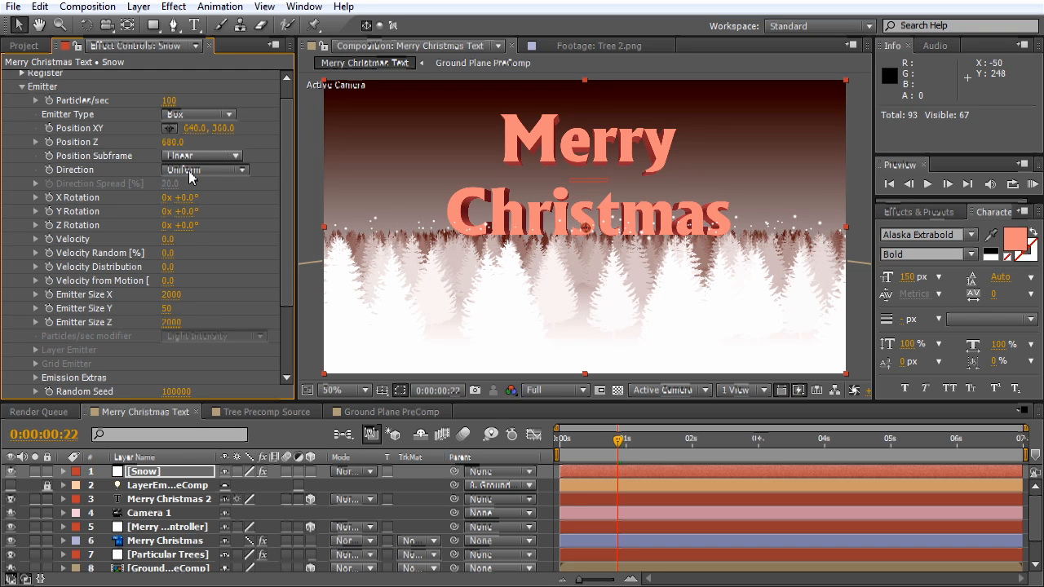
pyautogui.moveTo(170, 314)
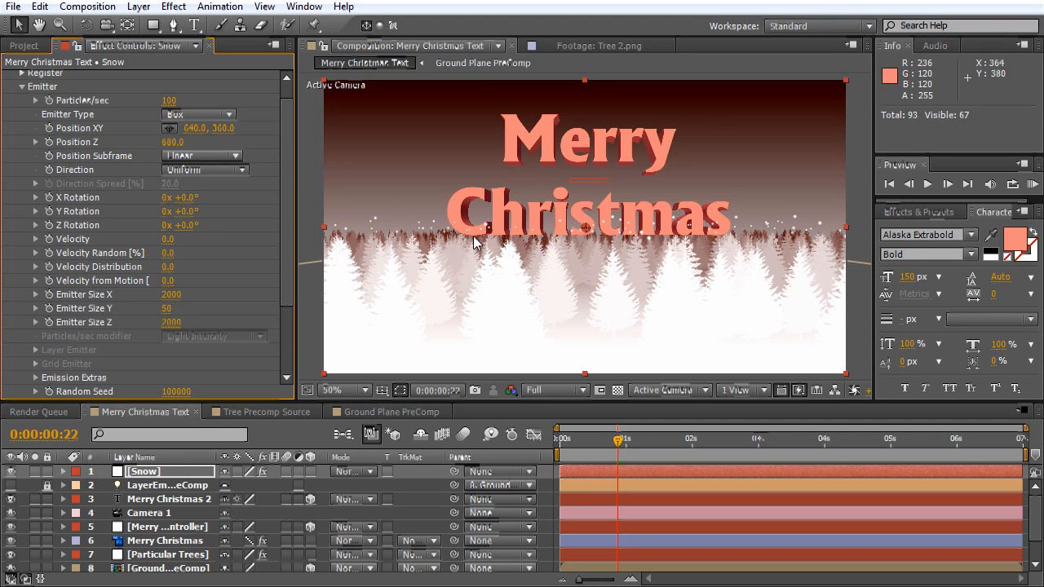
pyautogui.moveTo(205, 147)
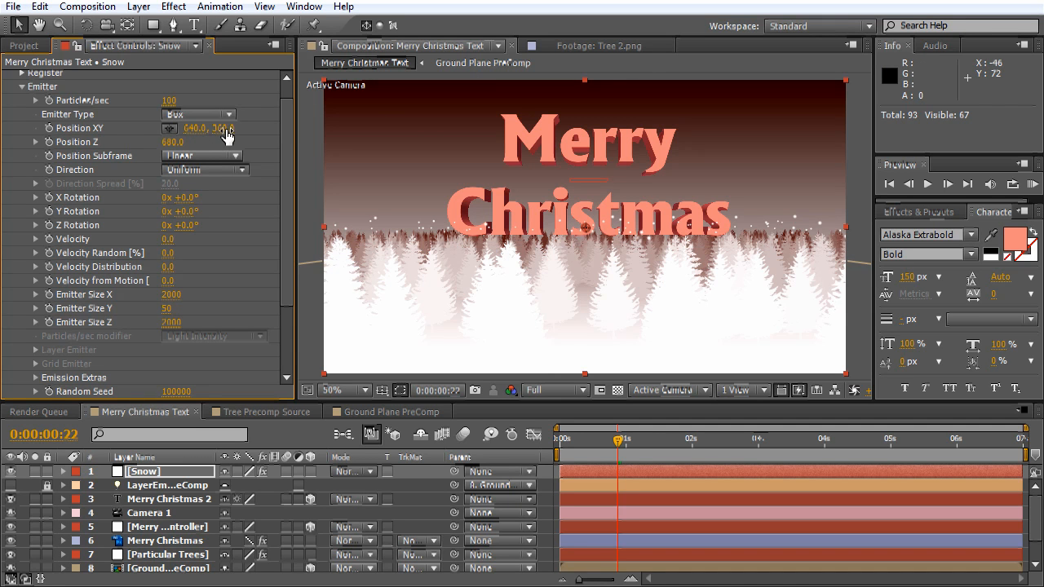
pyautogui.moveTo(209, 127); pyautogui.dragTo(209, 97)
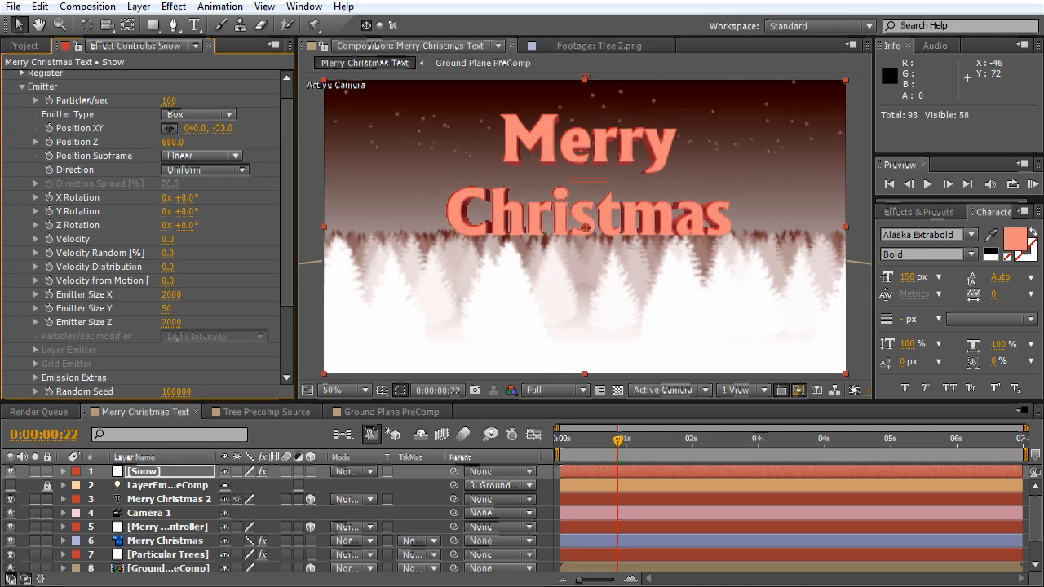
pyautogui.moveTo(207, 127); pyautogui.dragTo(208, 106)
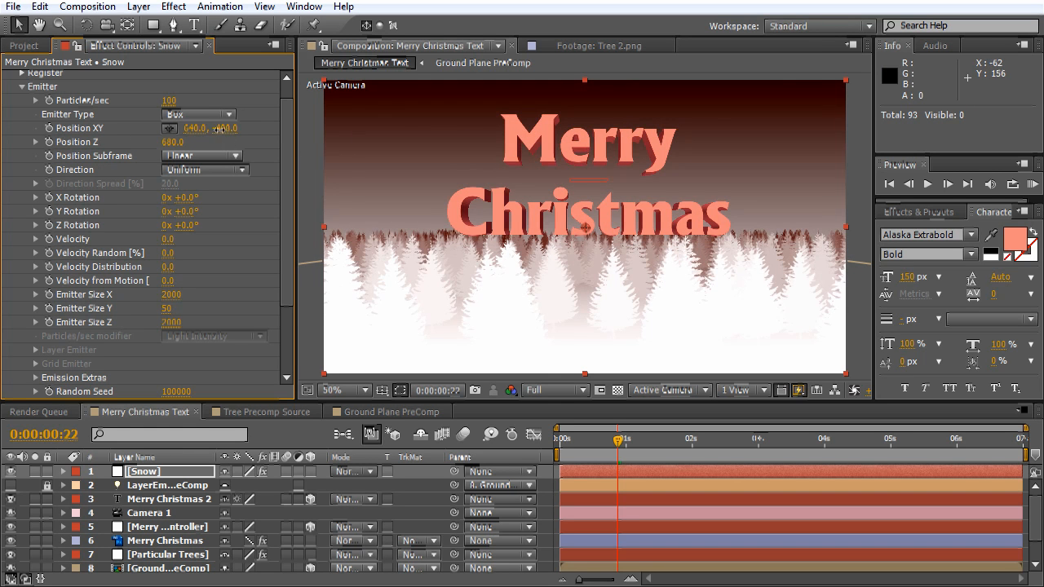
pyautogui.scroll(-3)
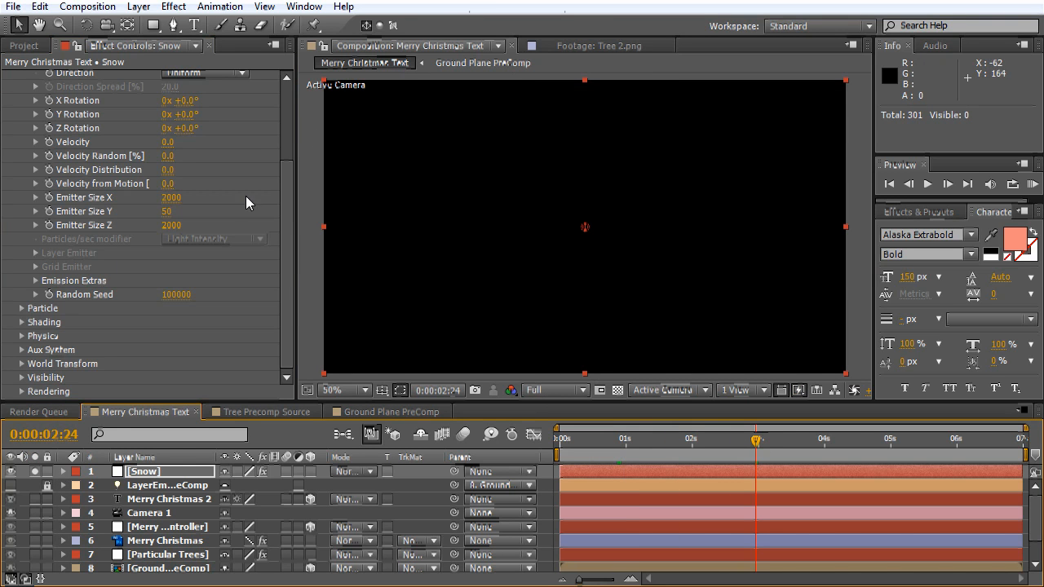
# Give the Snow particles a strong positive Wind Y under Physics > Air.
pyautogui.click(21, 323)
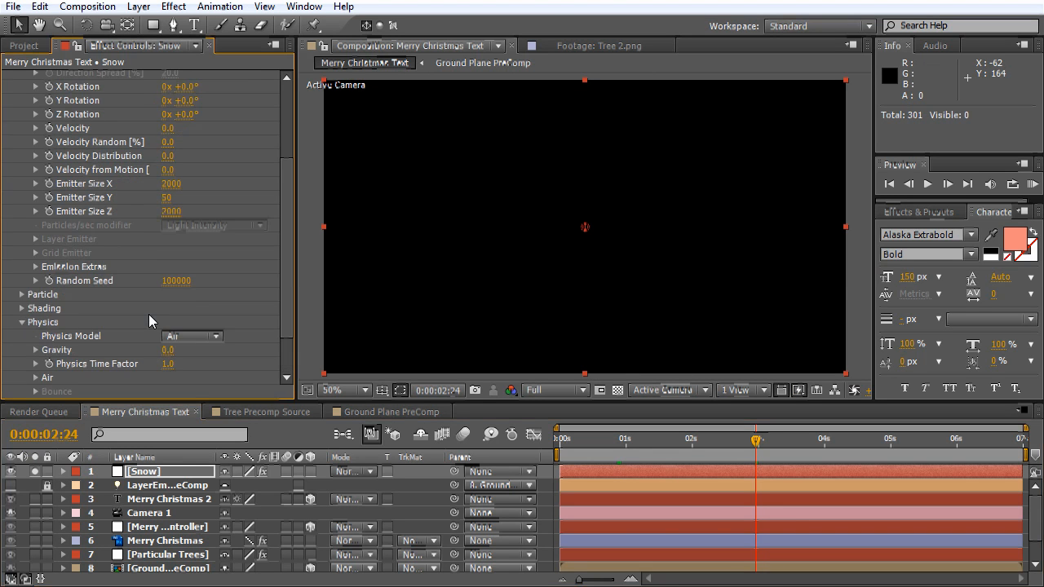
pyautogui.scroll(-3)
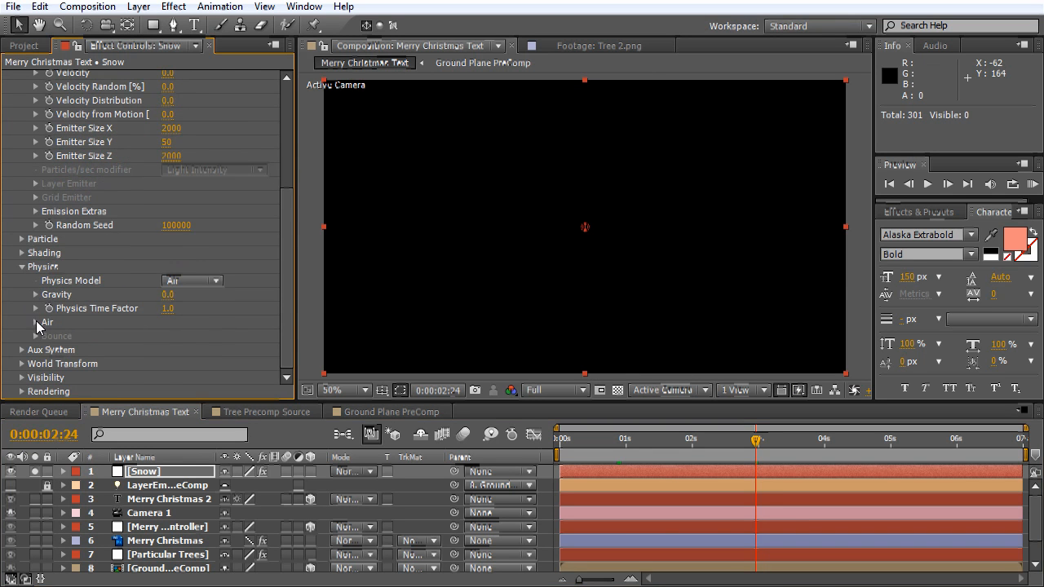
pyautogui.click(35, 323)
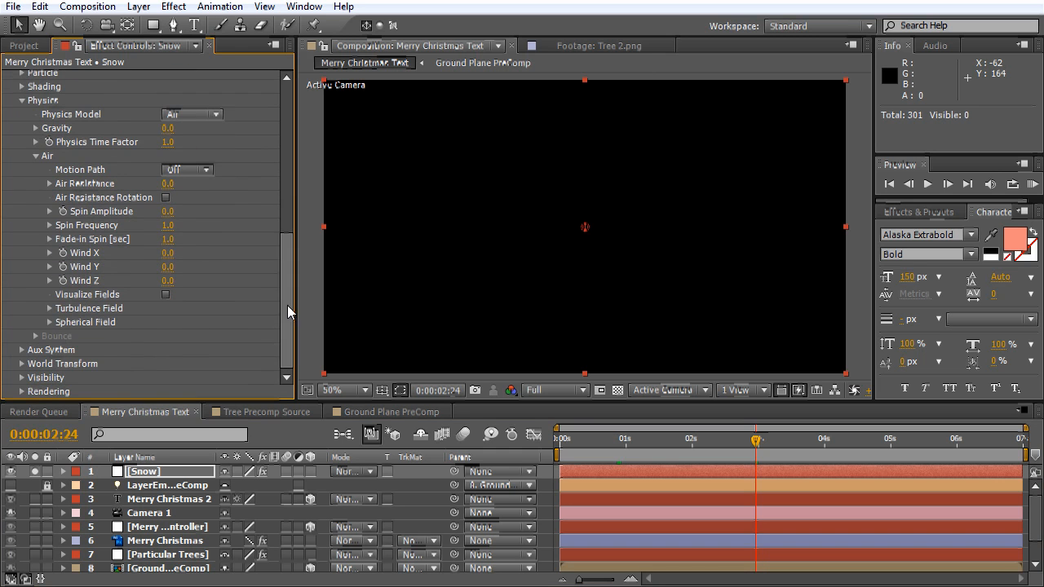
pyautogui.moveTo(167, 268); pyautogui.dragTo(183, 268)
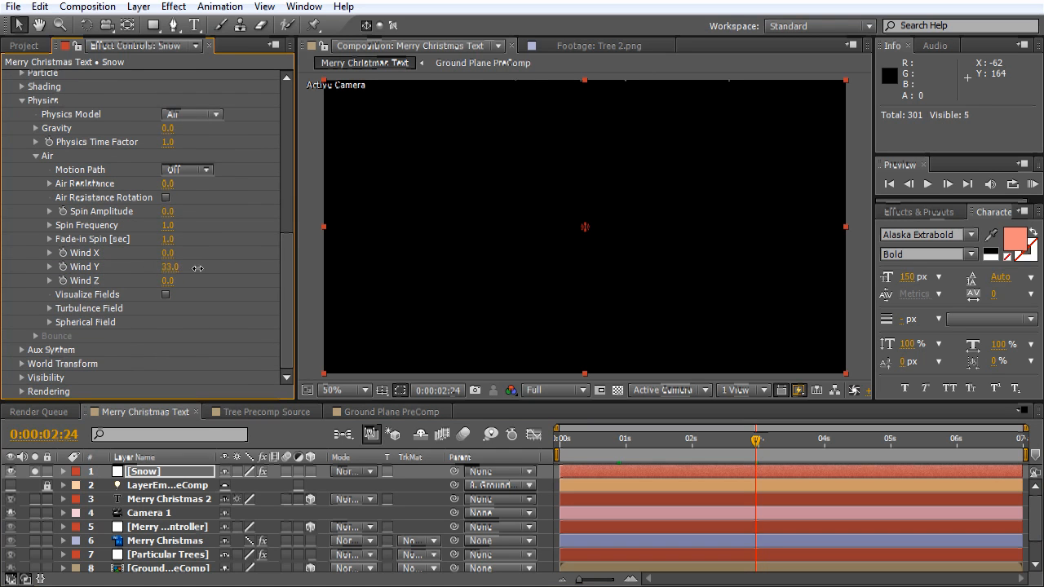
pyautogui.moveTo(171, 267); pyautogui.dragTo(334, 261)
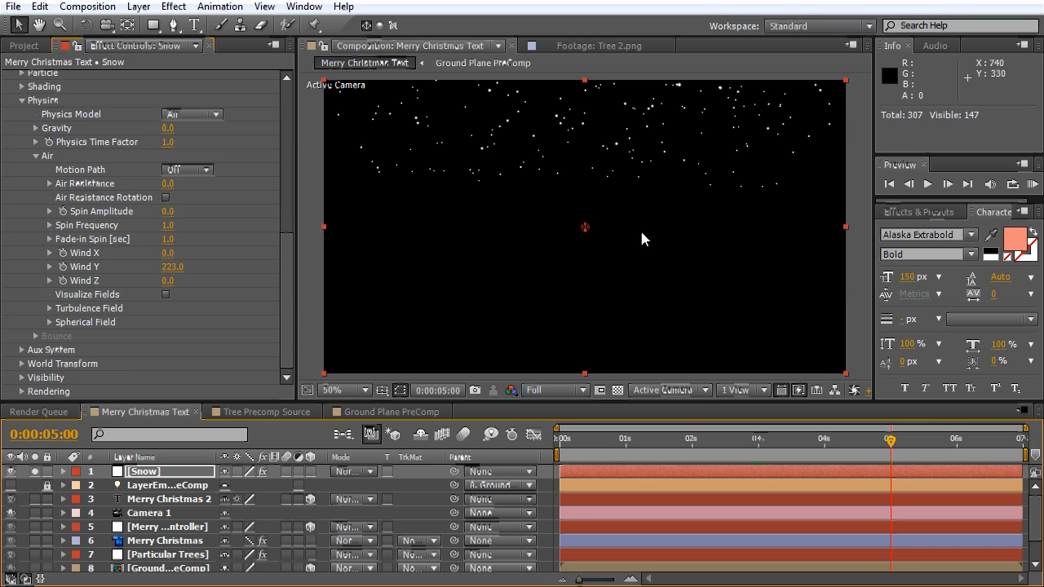
pyautogui.moveTo(633, 457)
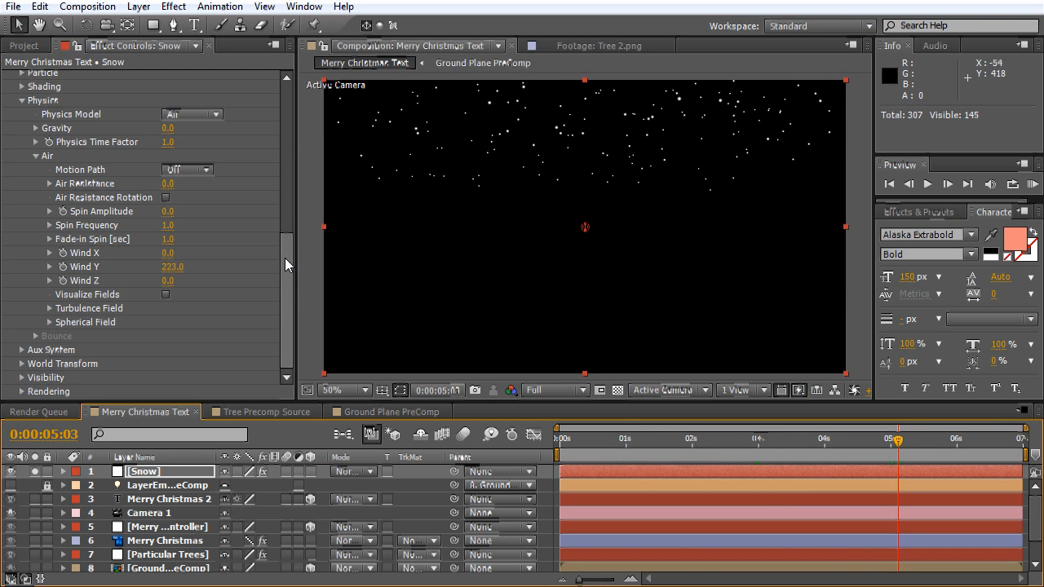
# Raise the Snow emission rate to 800 particles per second.
pyautogui.scroll(3)
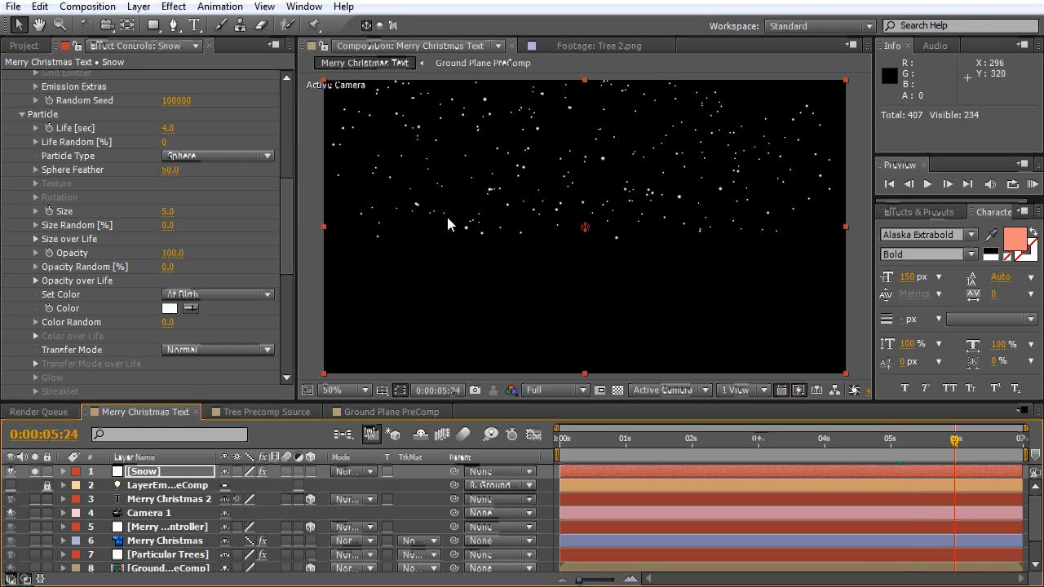
pyautogui.moveTo(449, 155)
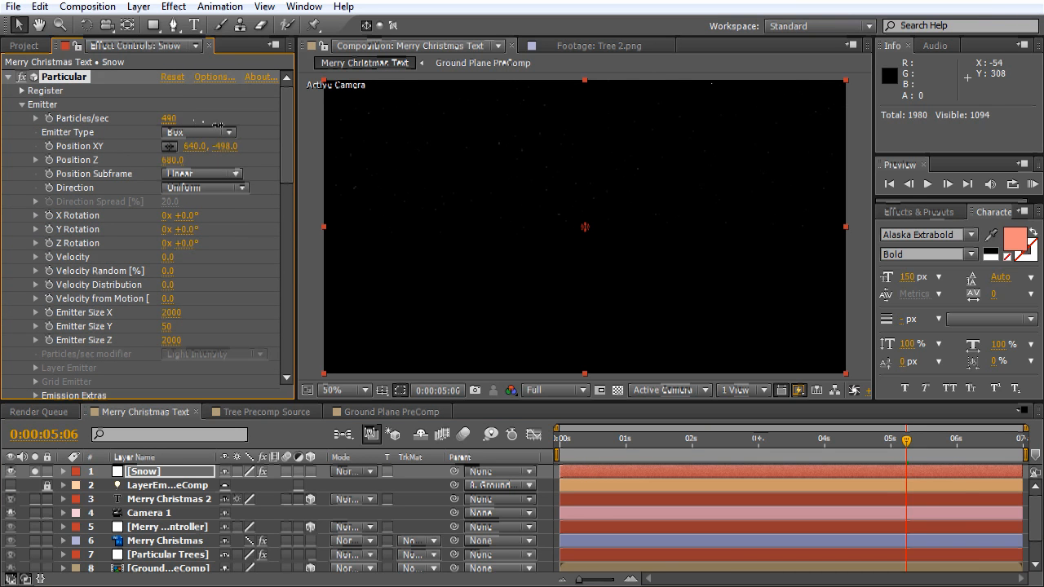
pyautogui.moveTo(170, 118); pyautogui.dragTo(173, 117)
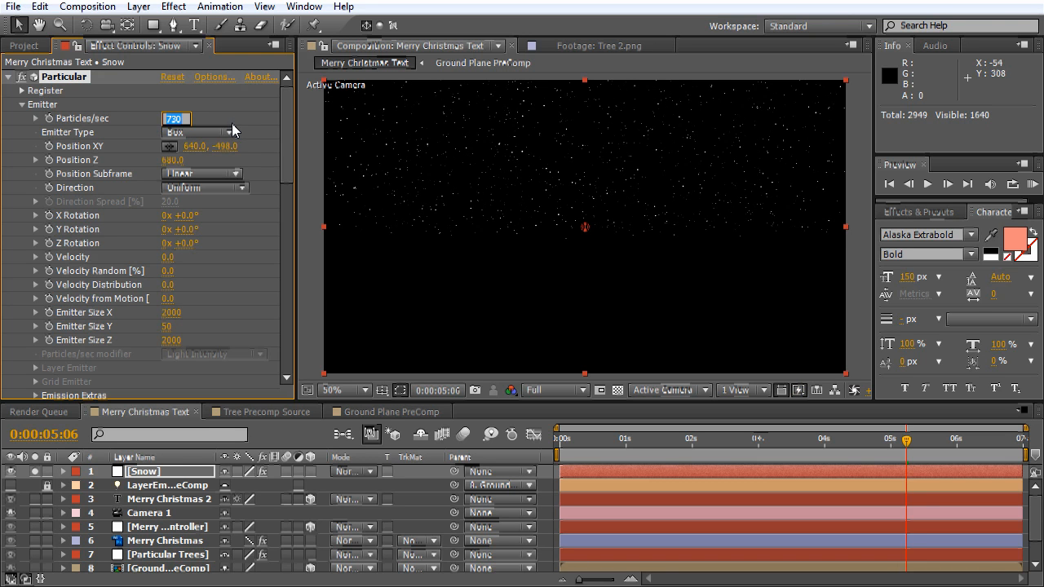
pyautogui.write('800')
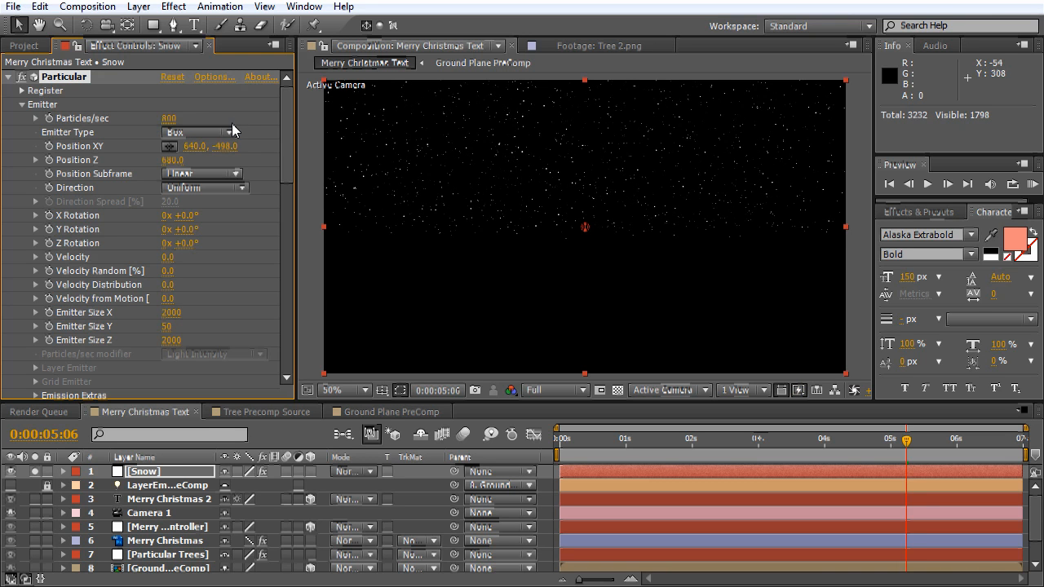
pyautogui.scroll(-3)
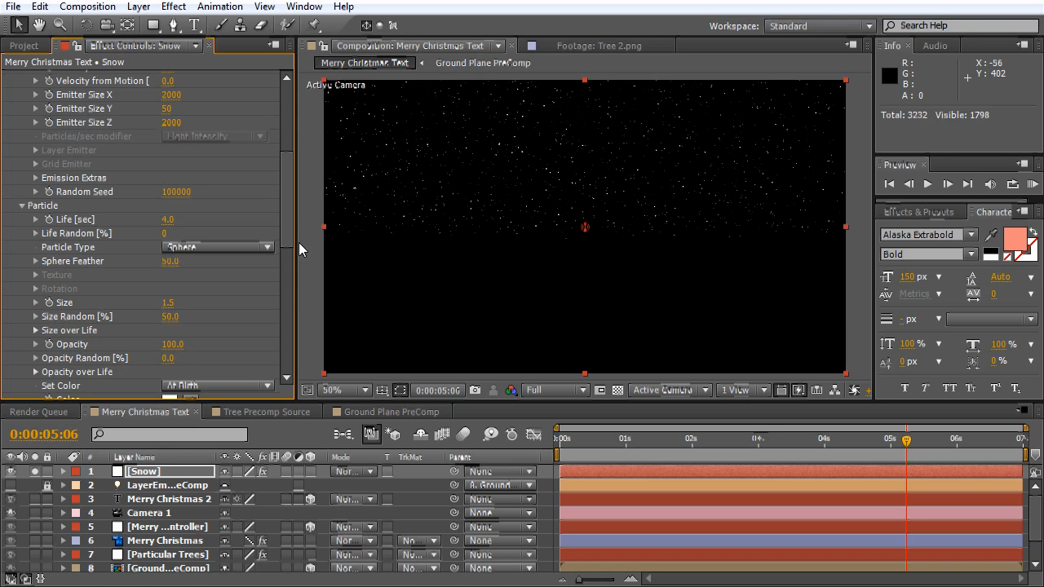
pyautogui.scroll(-3)
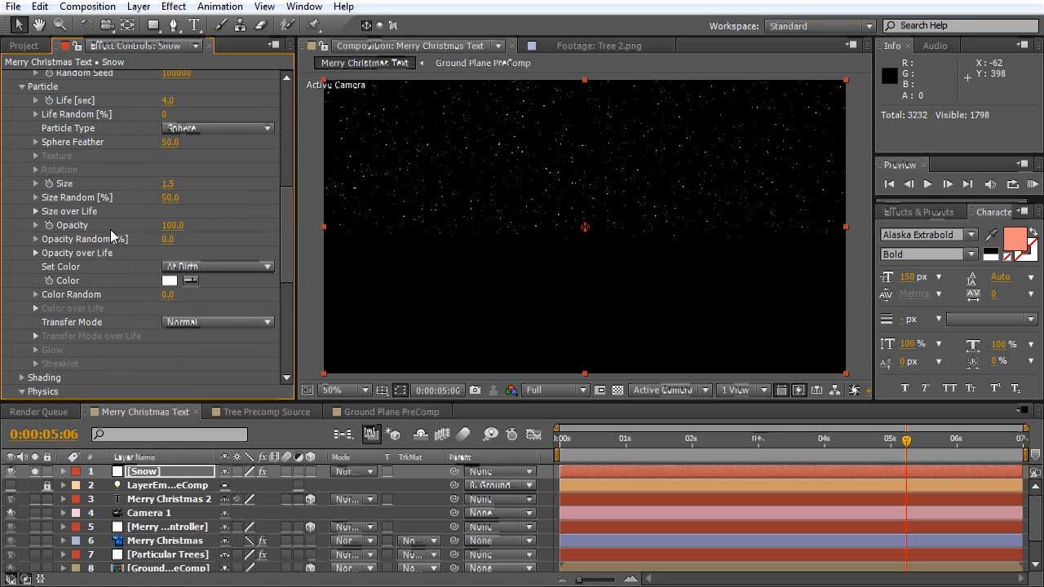
# Draw a descending Opacity over Life curve and adjust the flakes' random opacity.
pyautogui.click(36, 253)
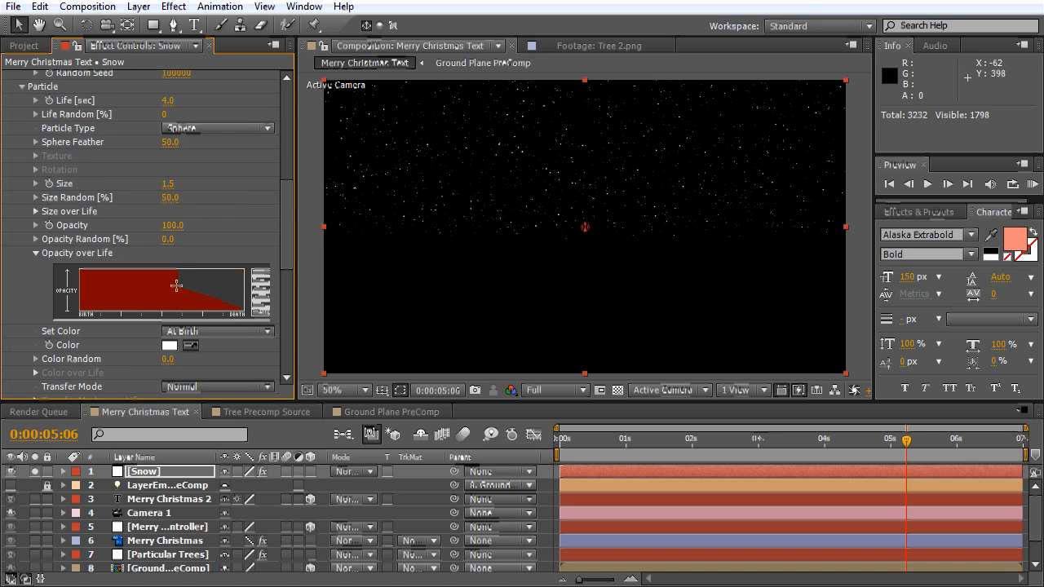
pyautogui.moveTo(176, 285); pyautogui.dragTo(256, 329)
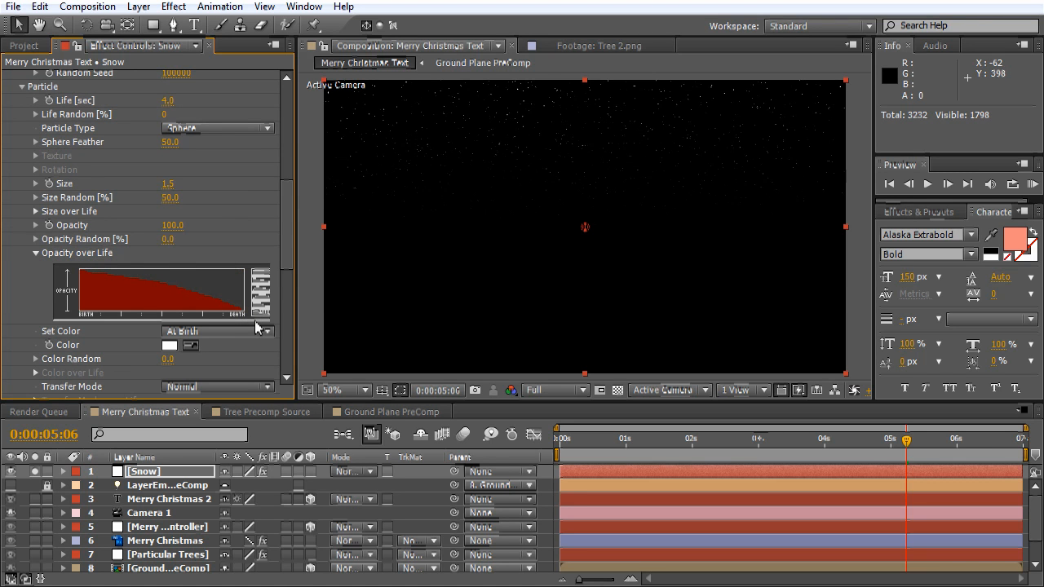
pyautogui.moveTo(177, 277)
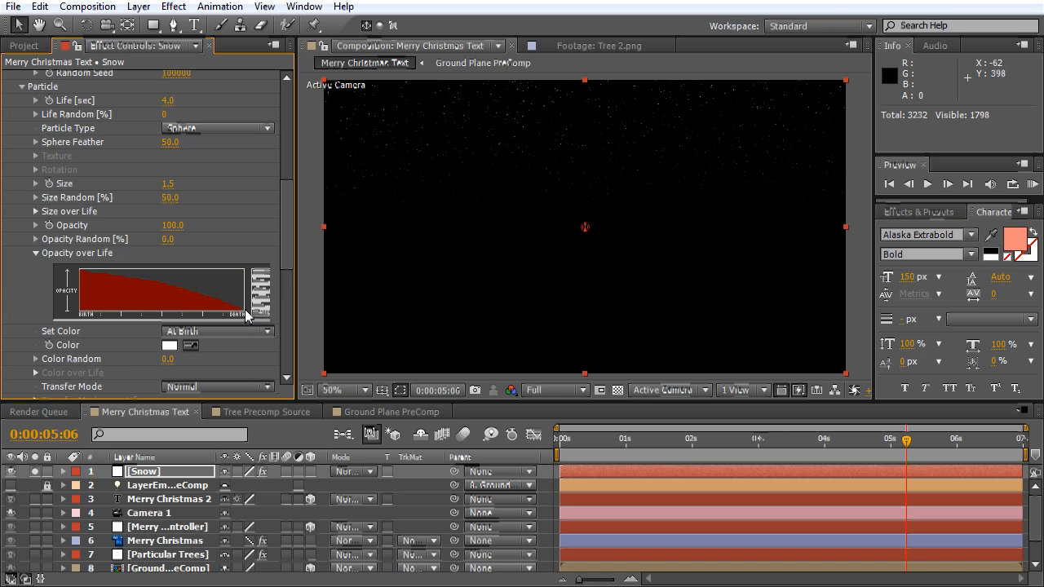
pyautogui.moveTo(248, 313); pyautogui.dragTo(122, 290)
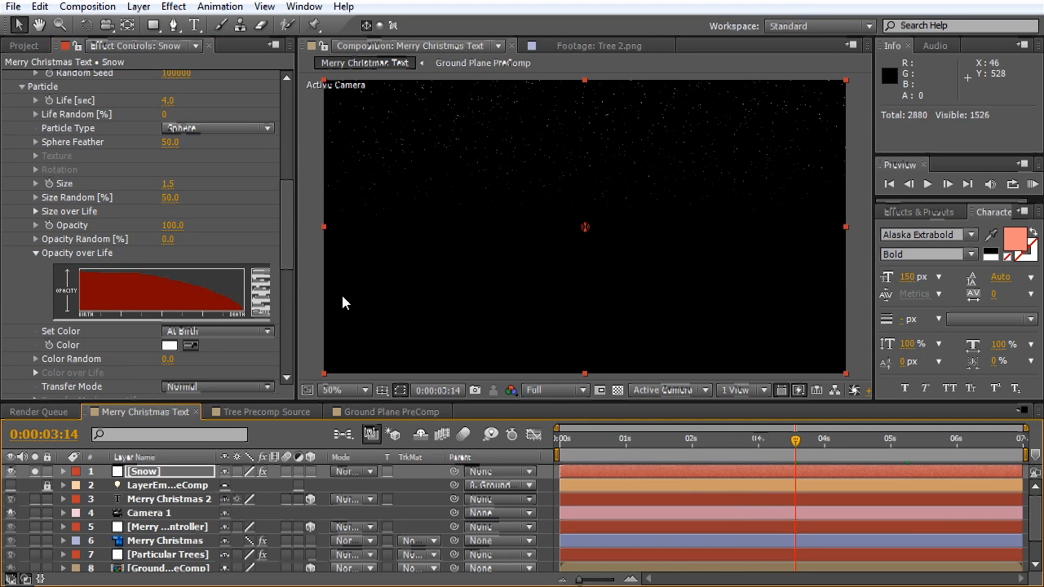
pyautogui.moveTo(178, 247)
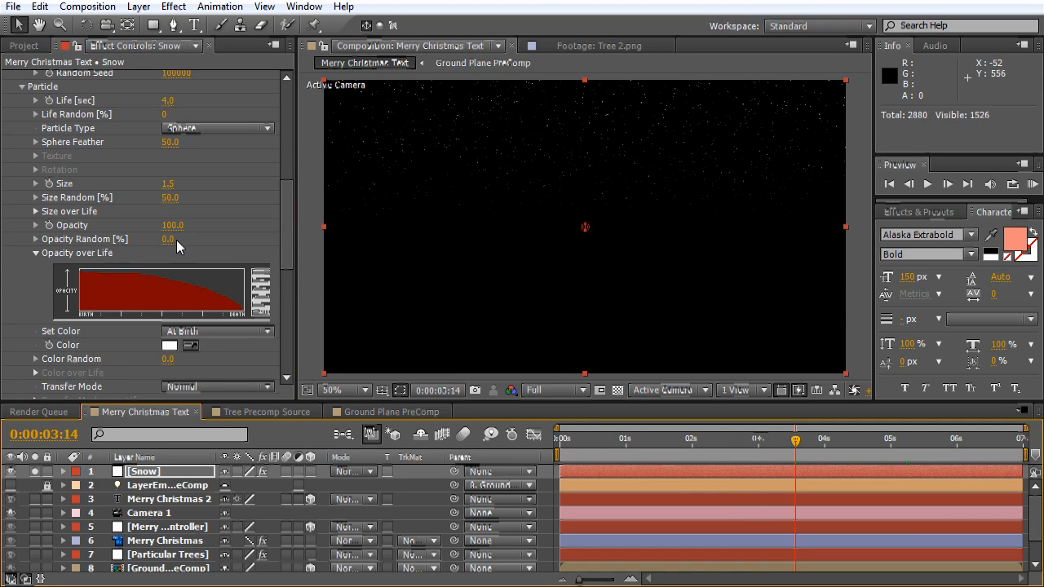
pyautogui.moveTo(168, 238); pyautogui.dragTo(188, 238)
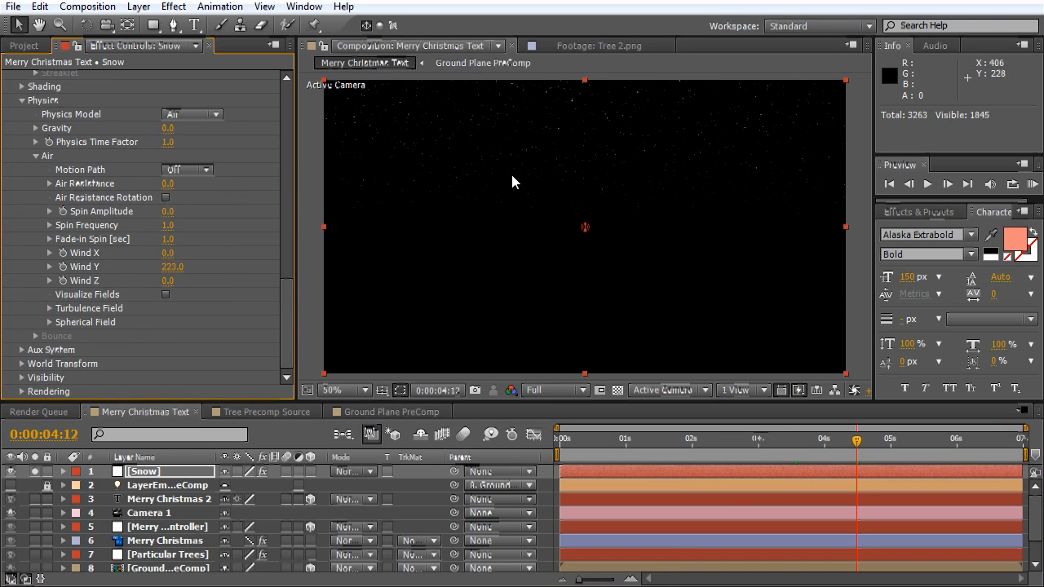
pyautogui.moveTo(279, 341)
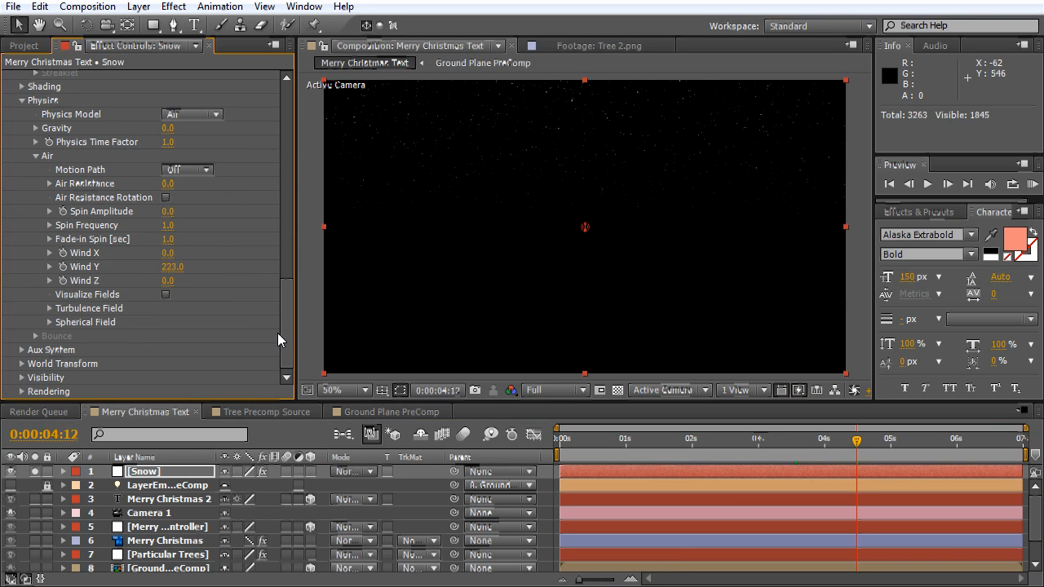
pyautogui.moveTo(170, 235)
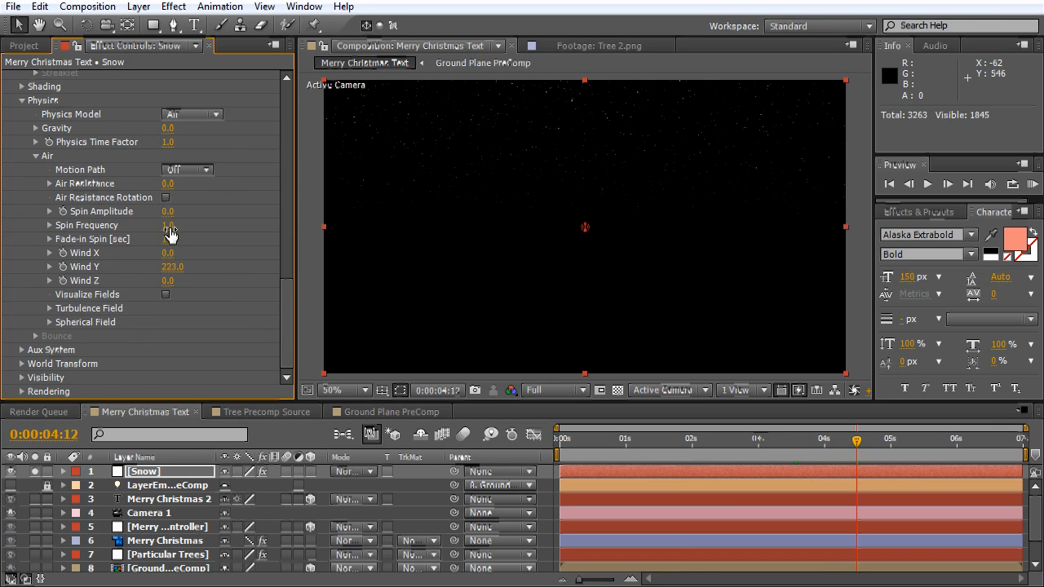
# Raise the Snow Spin Amplitude to about 74 so the flakes tumble.
pyautogui.moveTo(170, 211); pyautogui.dragTo(193, 211)
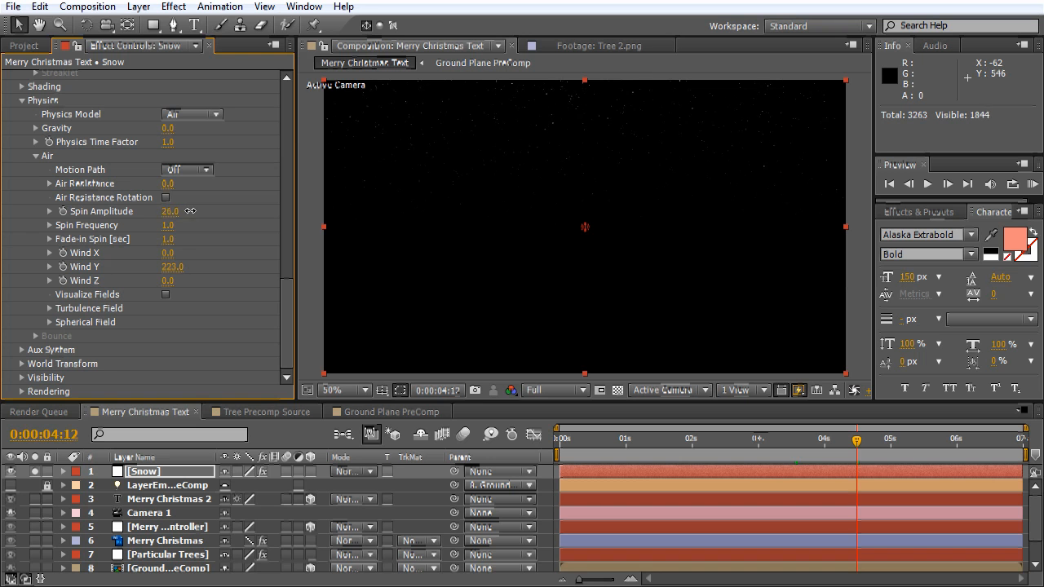
pyautogui.moveTo(169, 210); pyautogui.dragTo(221, 211)
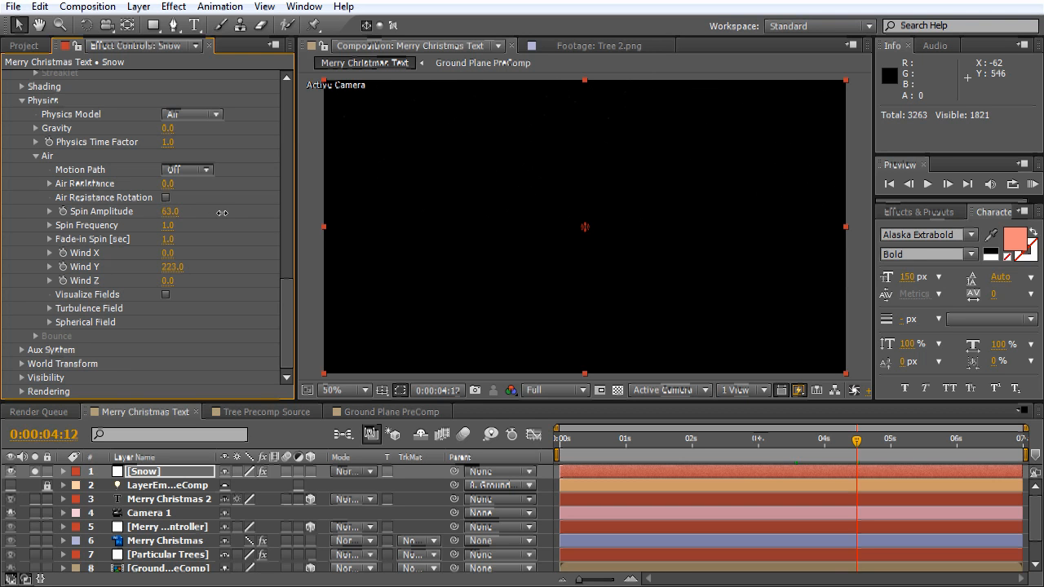
pyautogui.moveTo(169, 211); pyautogui.dragTo(221, 210)
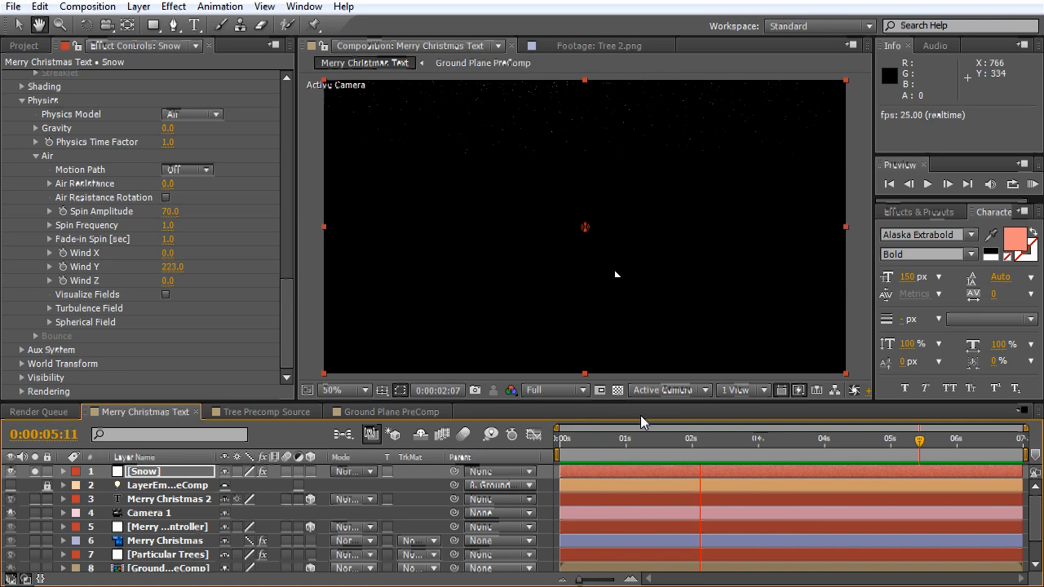
# Scrub to a later time to check the snow, then show the whole scene again.
pyautogui.click(558, 437)
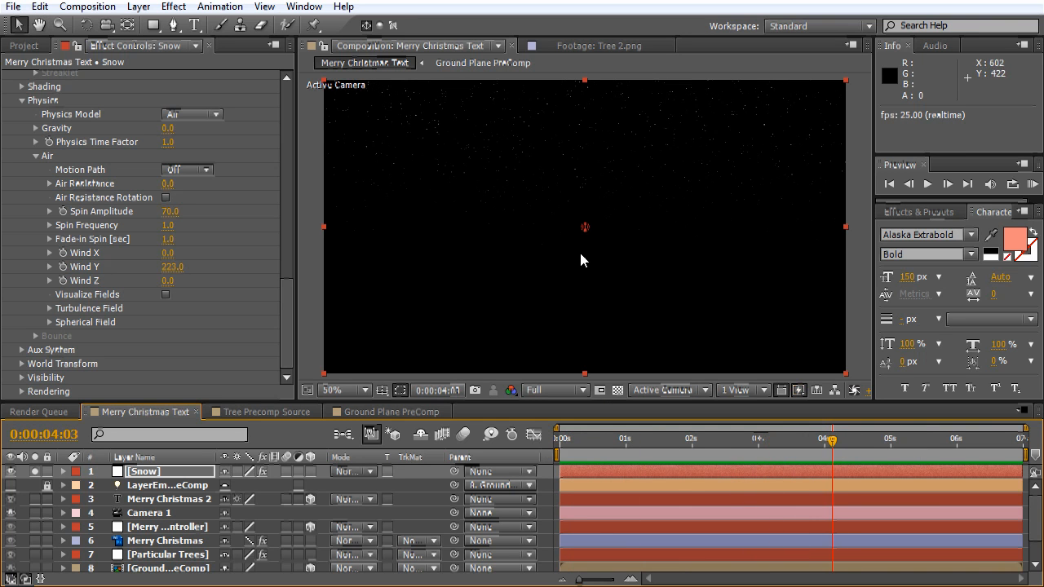
pyautogui.moveTo(705, 243)
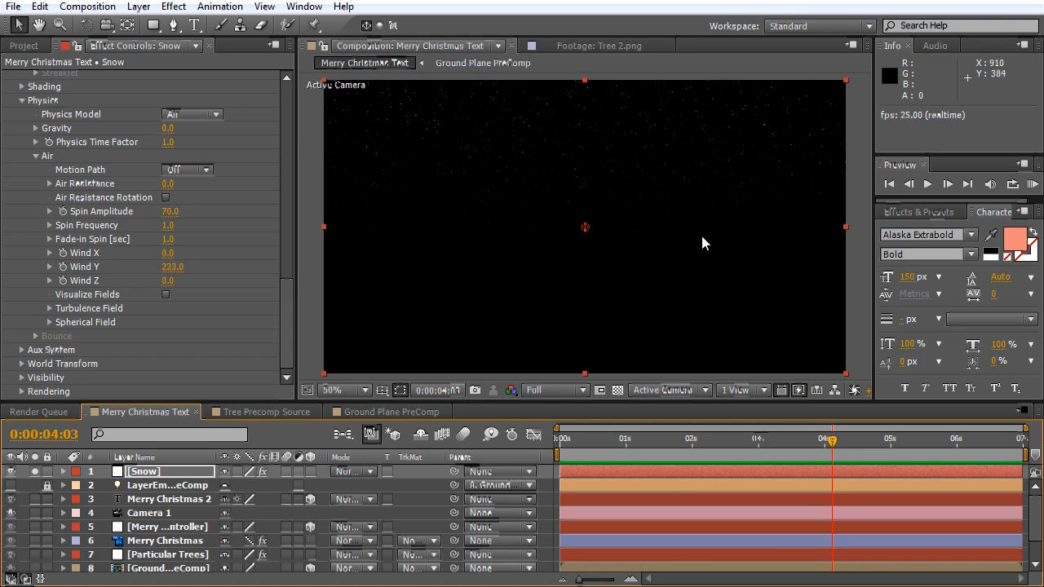
pyautogui.moveTo(431, 230)
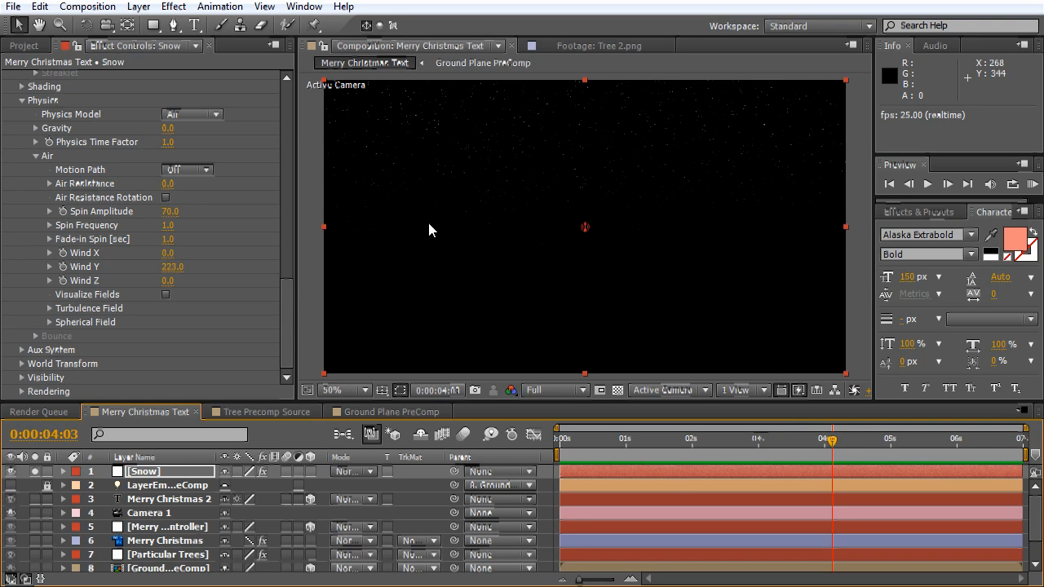
pyautogui.moveTo(672, 336)
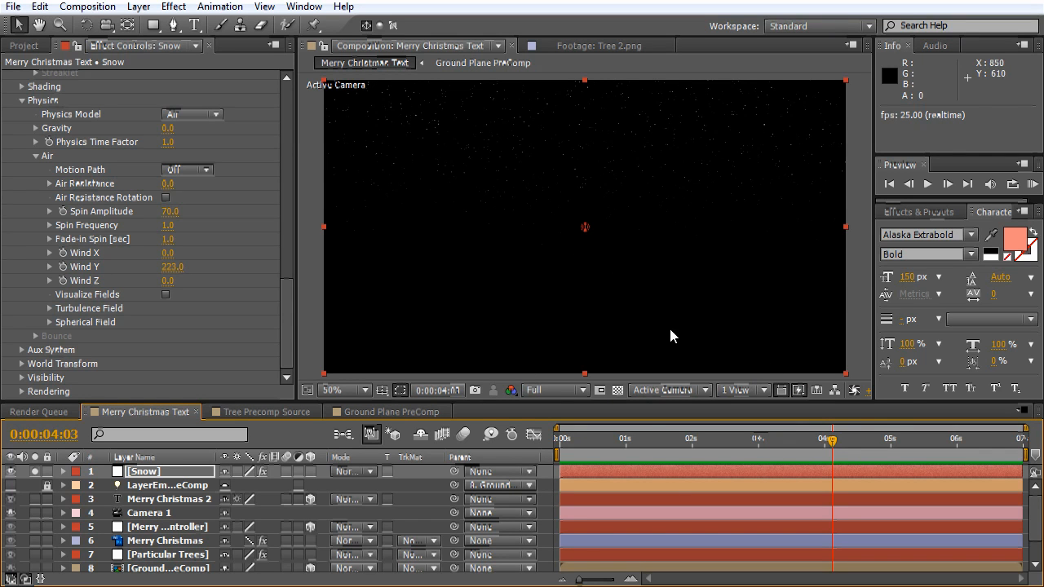
pyautogui.moveTo(547, 444)
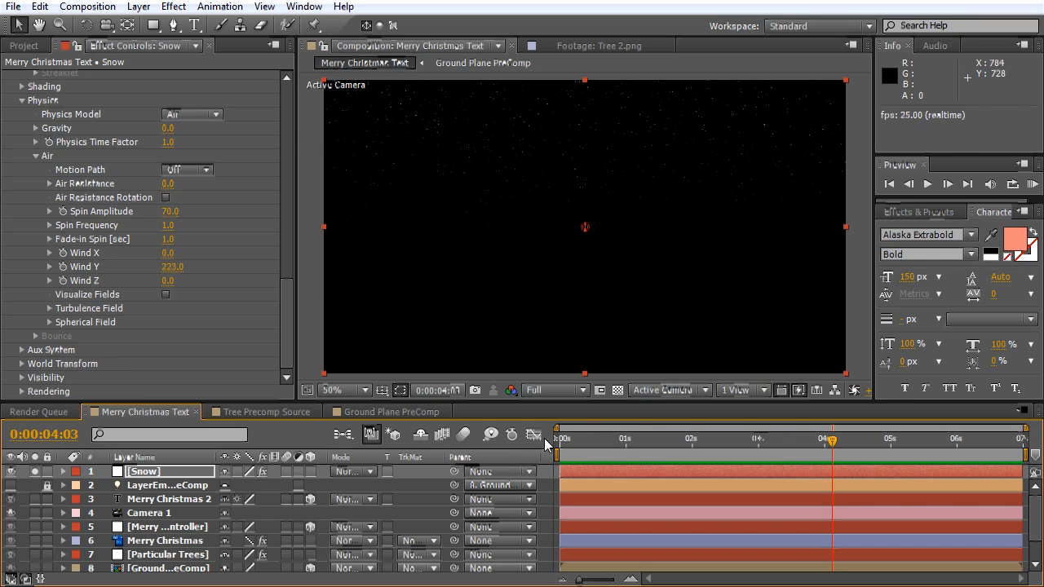
pyautogui.moveTo(829, 470)
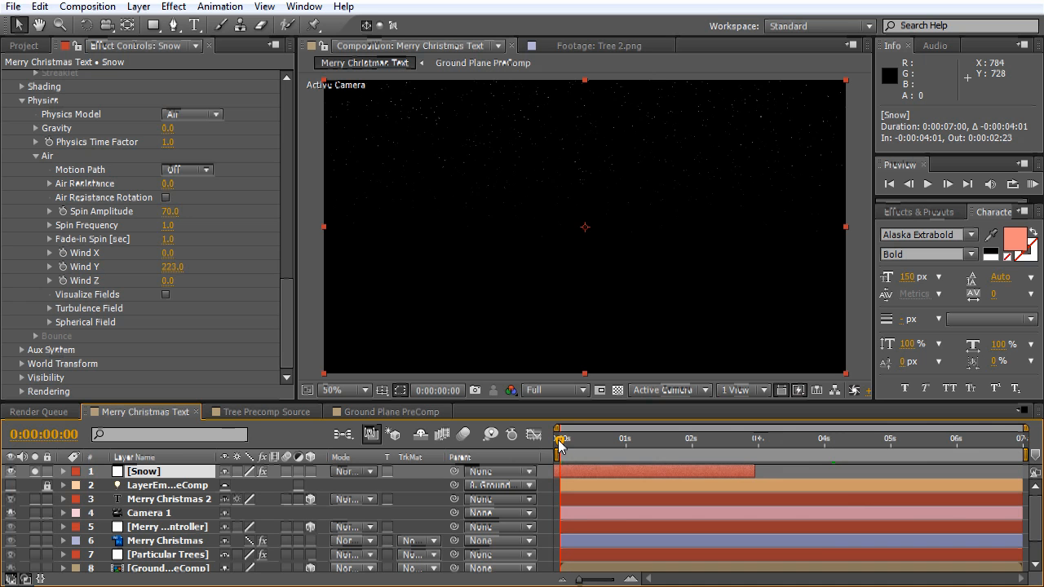
pyautogui.moveTo(562, 440)
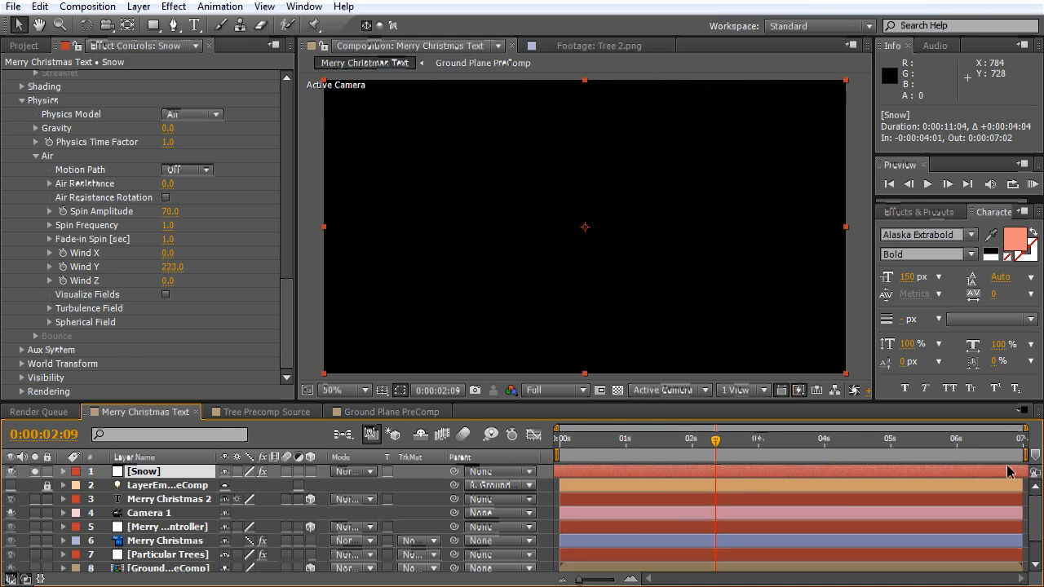
pyautogui.click(923, 439)
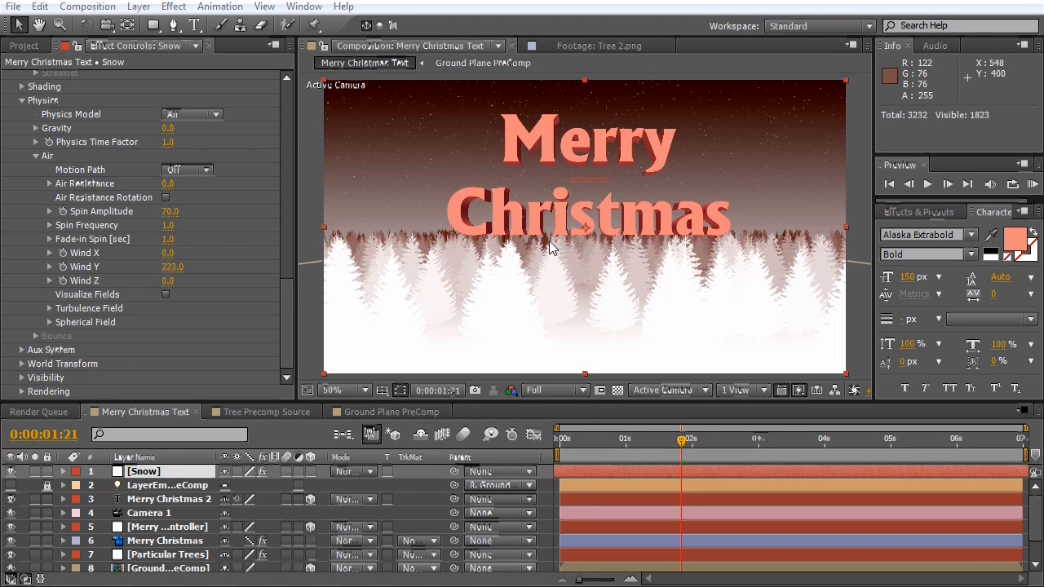
pyautogui.moveTo(498, 272)
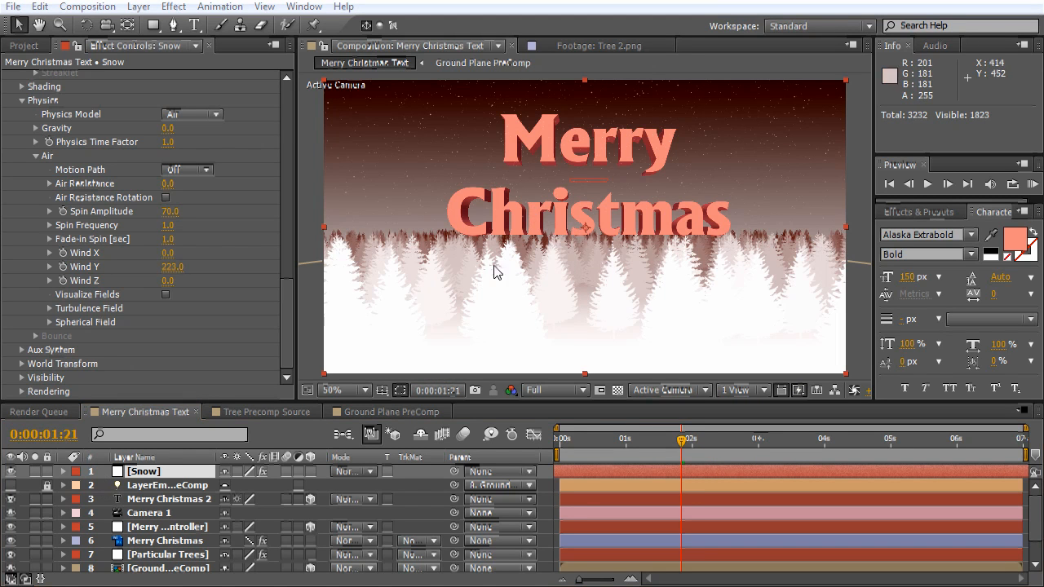
pyautogui.moveTo(160, 496)
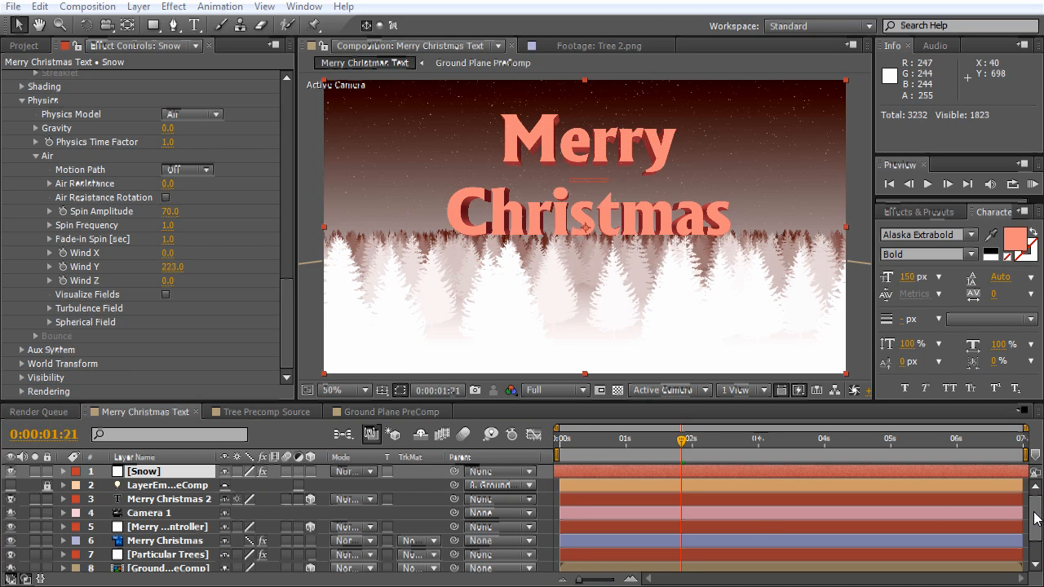
# Add a Null 1 layer and move it just below Merry Christmas 2.
pyautogui.click(137, 6)
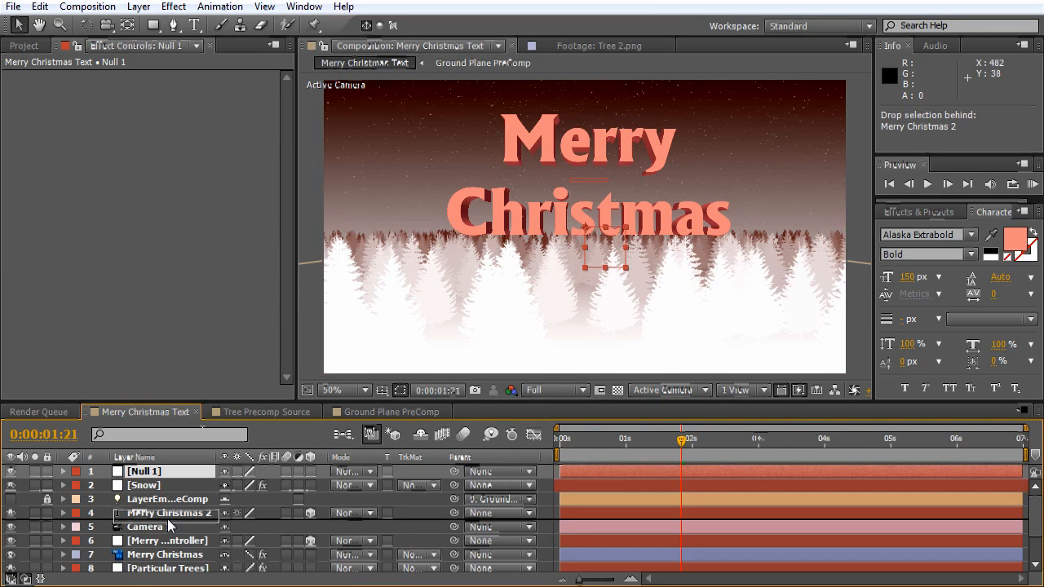
pyautogui.moveTo(163, 470); pyautogui.dragTo(163, 512)
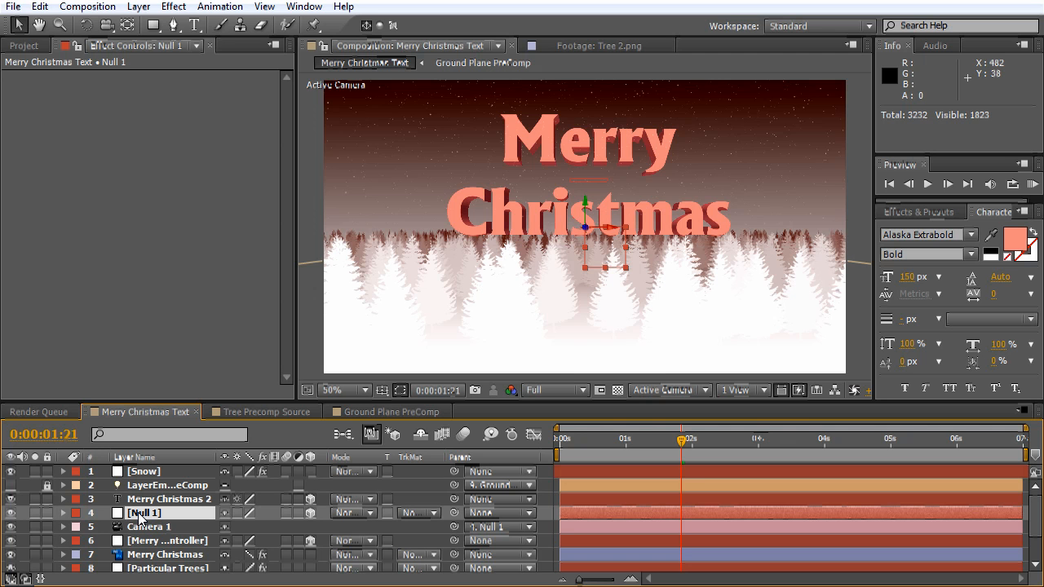
# Keyframe Null 1's X and Y Rotation at 0:00 and the last frame so the camera swings around the text.
pyautogui.click(64, 512)
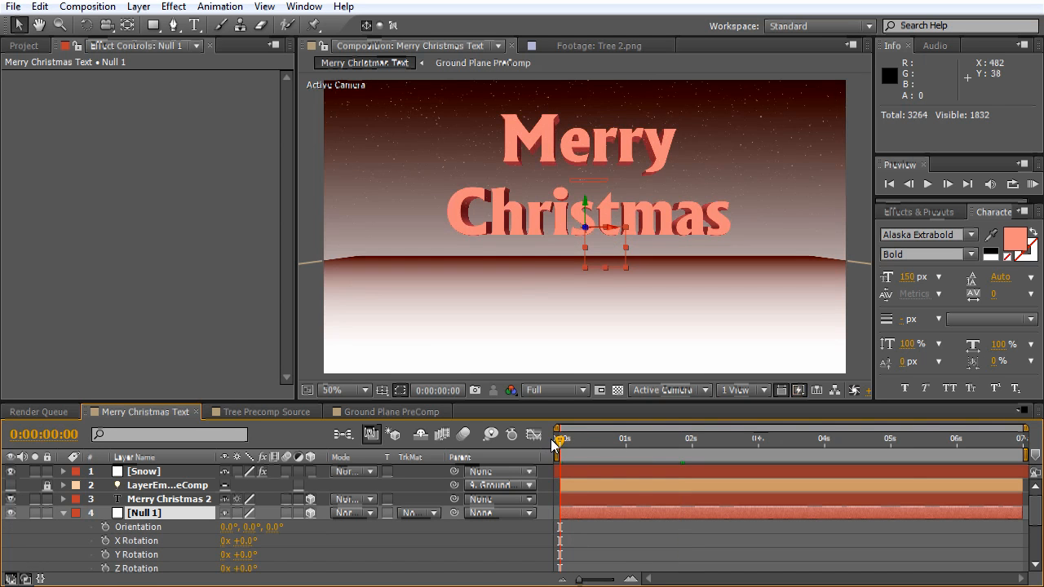
pyautogui.moveTo(463, 341)
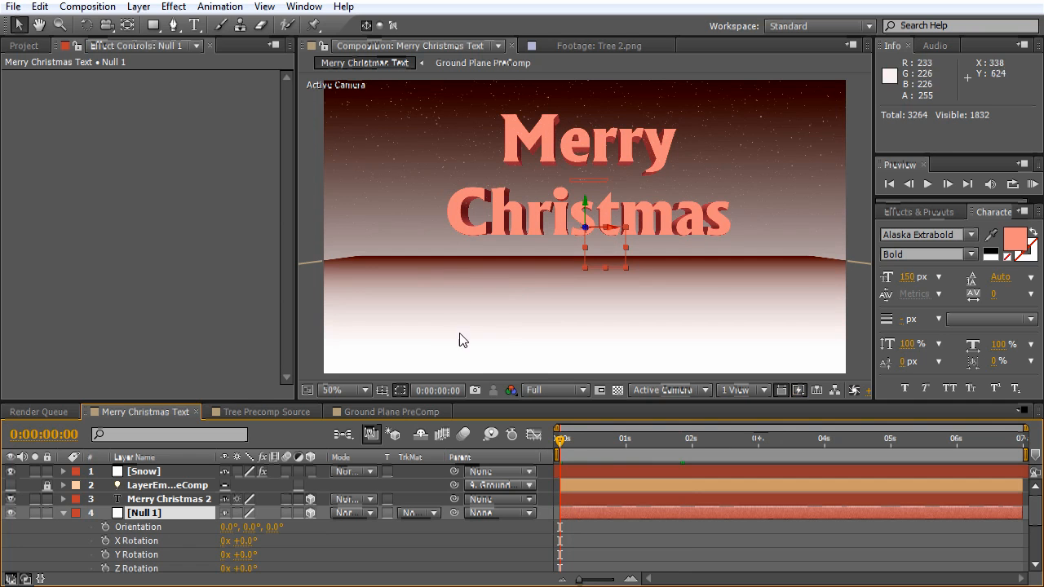
pyautogui.moveTo(570, 427)
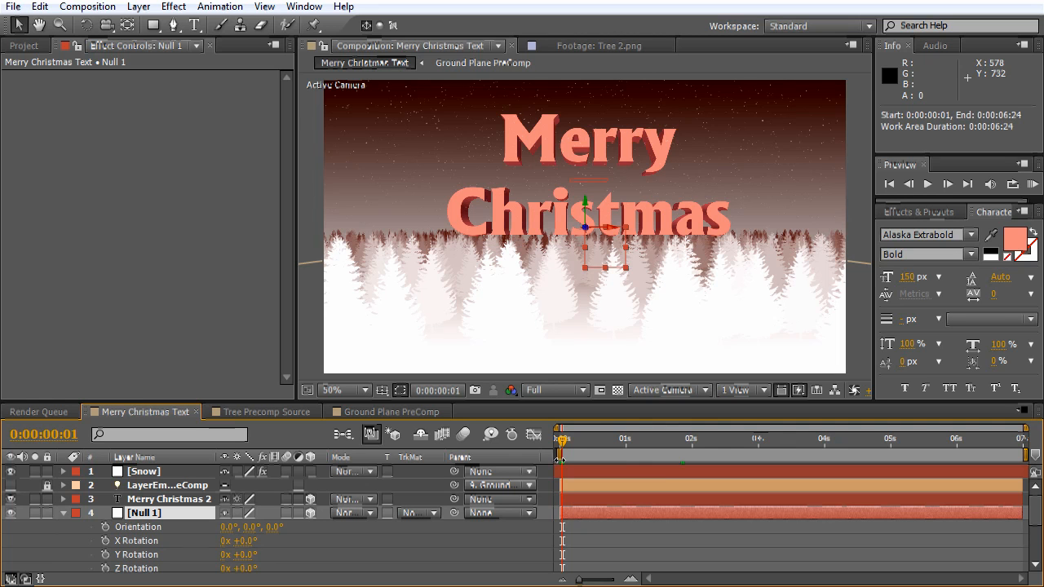
pyautogui.moveTo(574, 442)
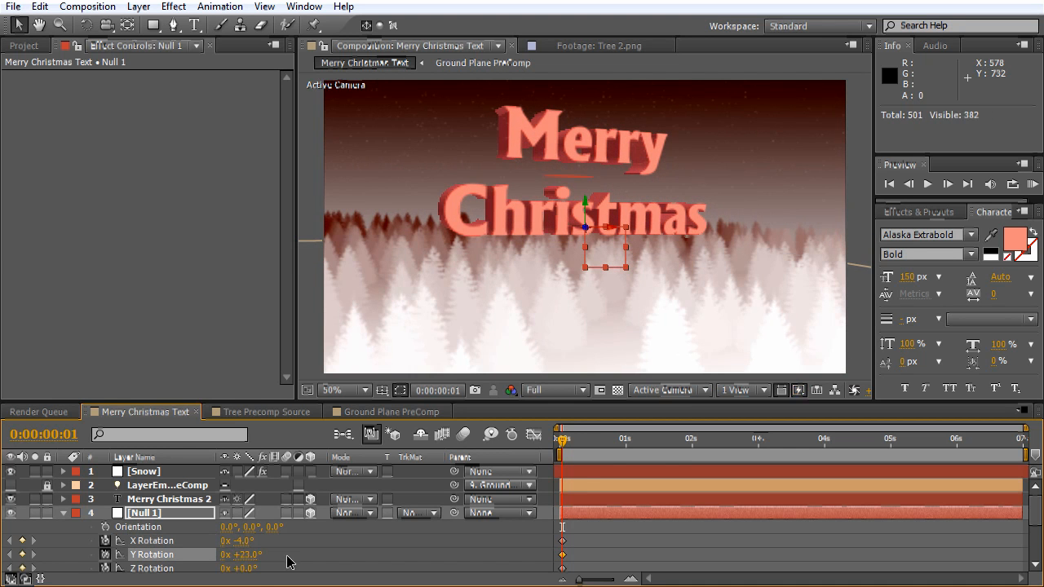
pyautogui.moveTo(561, 431); pyautogui.dragTo(623, 431)
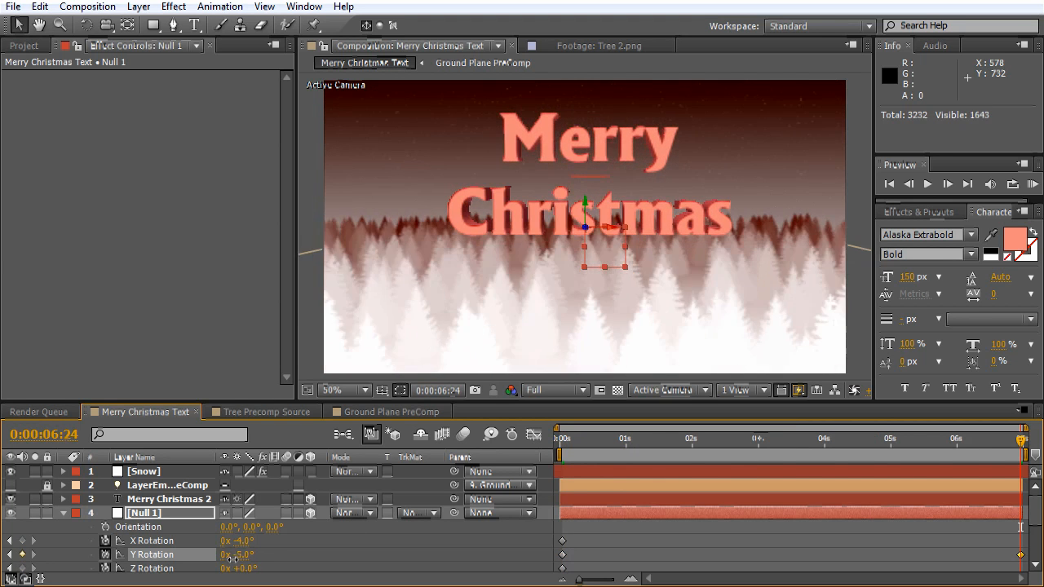
pyautogui.moveTo(242, 554); pyautogui.dragTo(236, 563)
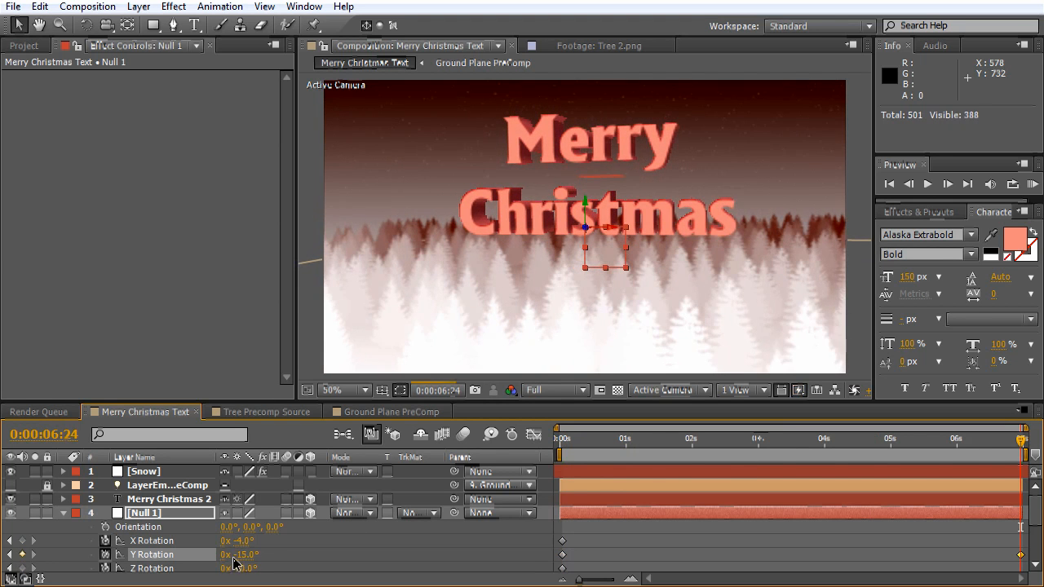
pyautogui.doubleClick(237, 541)
pyautogui.write('2')
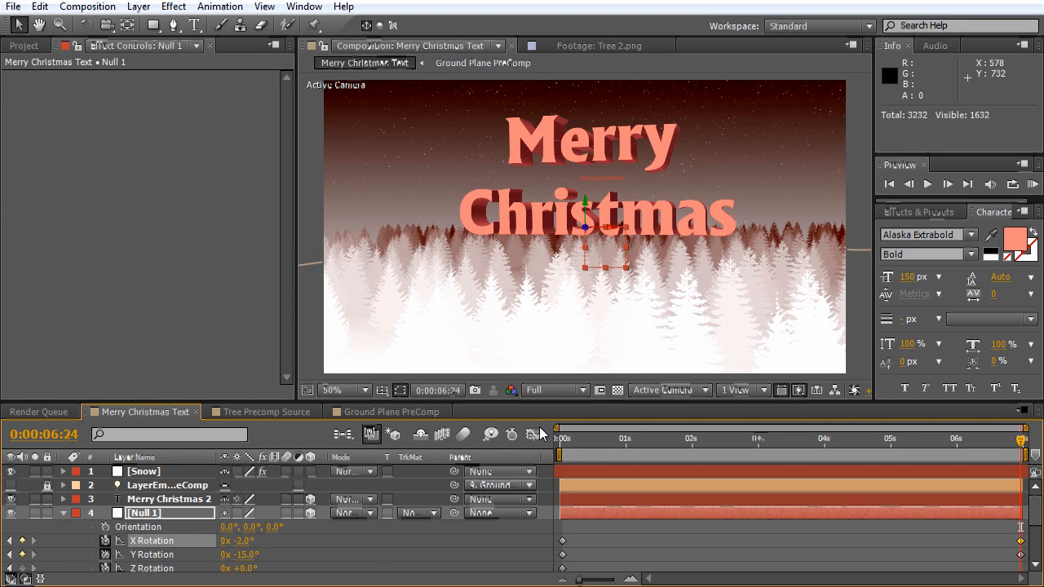
pyautogui.click(144, 471)
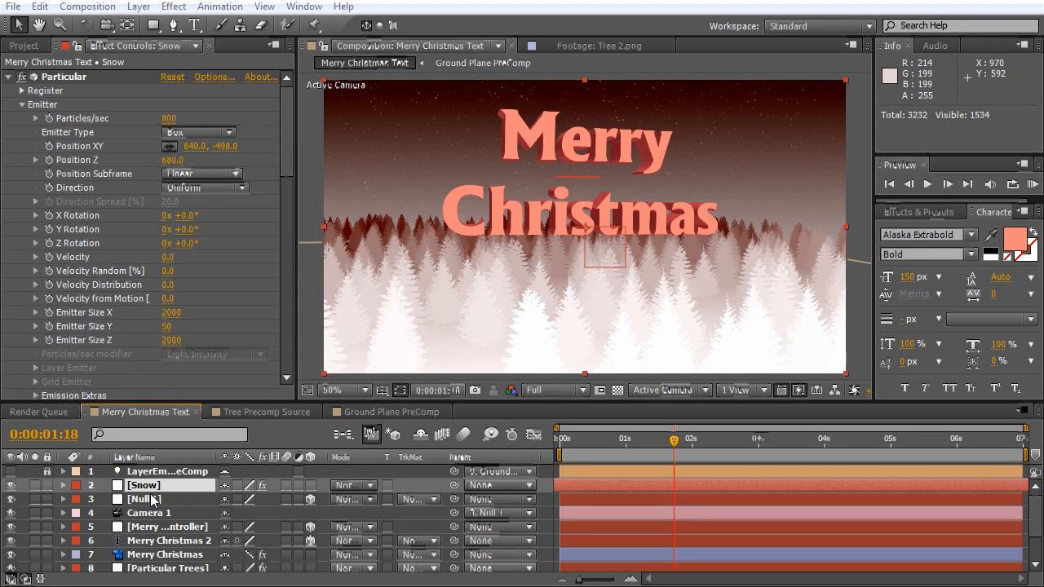
# Apply Easy Ease to all of Null 1's rotation keyframes, then collapse its properties.
pyautogui.click(146, 499)
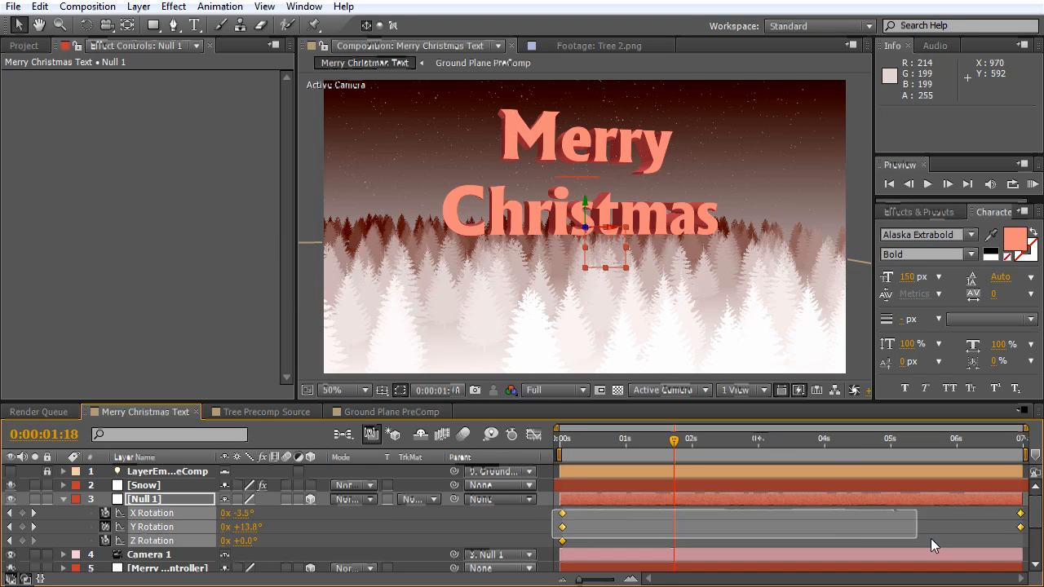
pyautogui.click(561, 512)
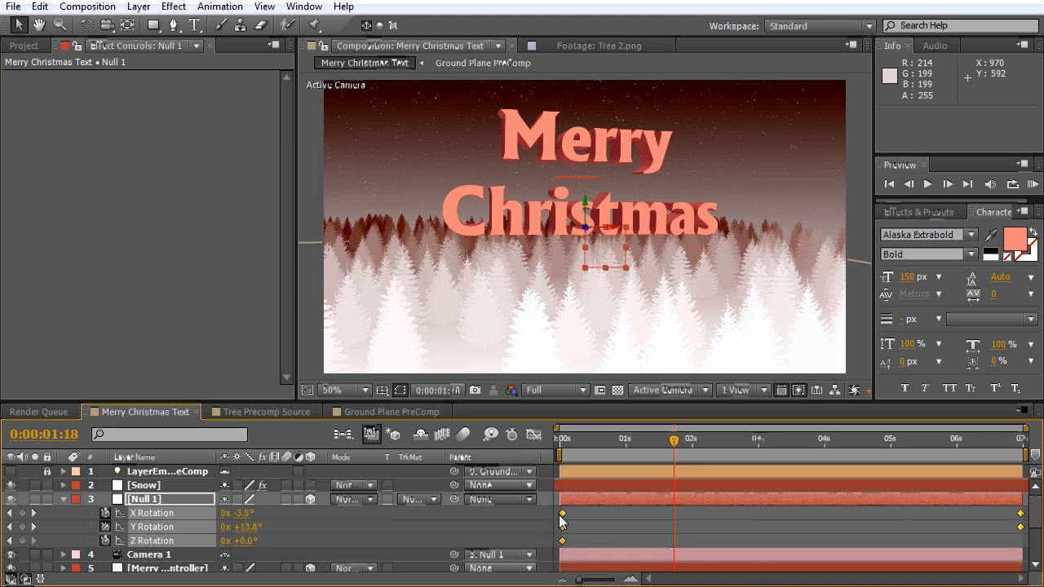
pyautogui.rightClick(561, 514)
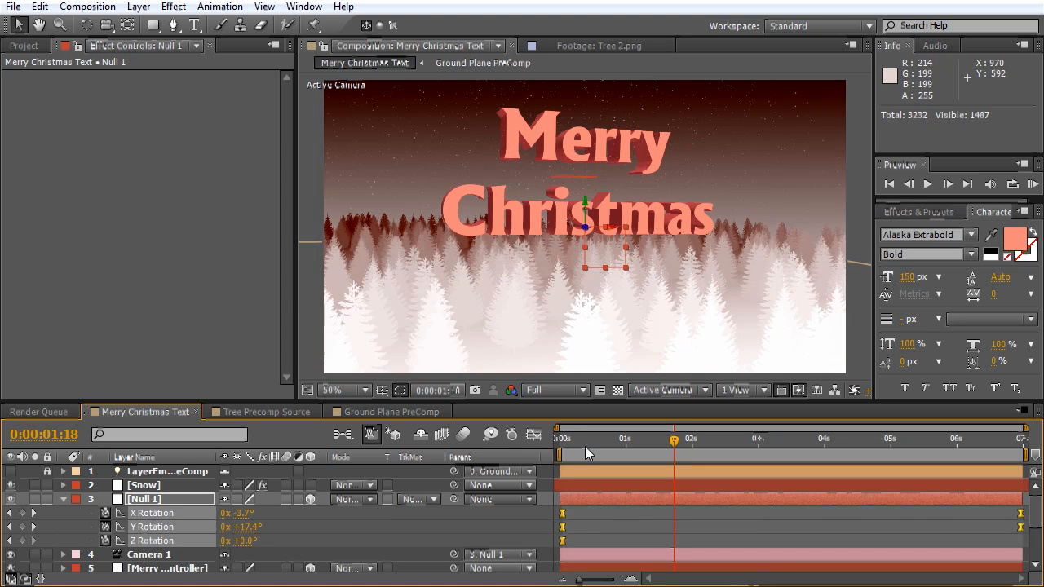
pyautogui.moveTo(610, 447)
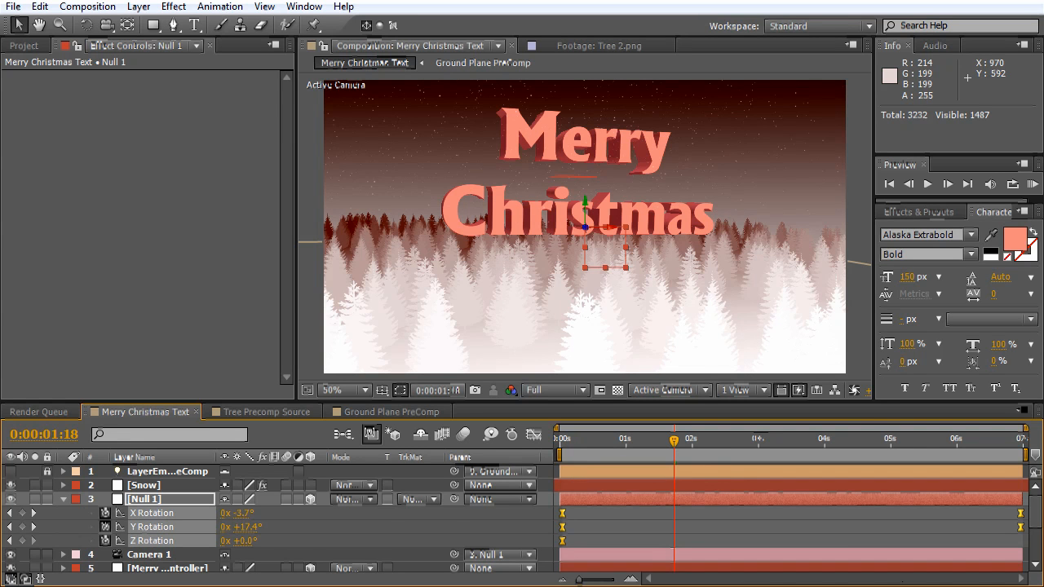
pyautogui.click(62, 499)
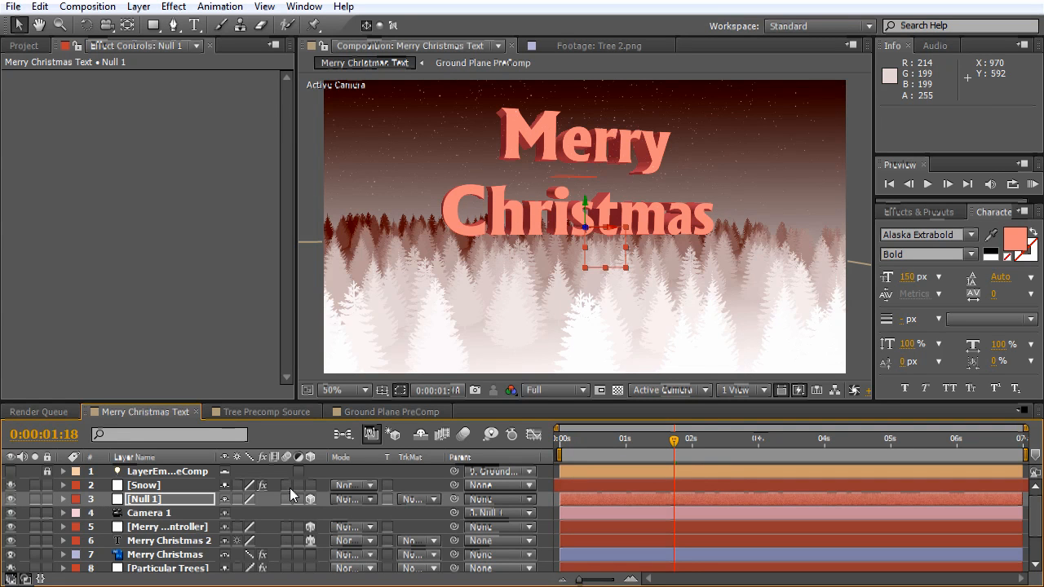
pyautogui.scroll(-3)
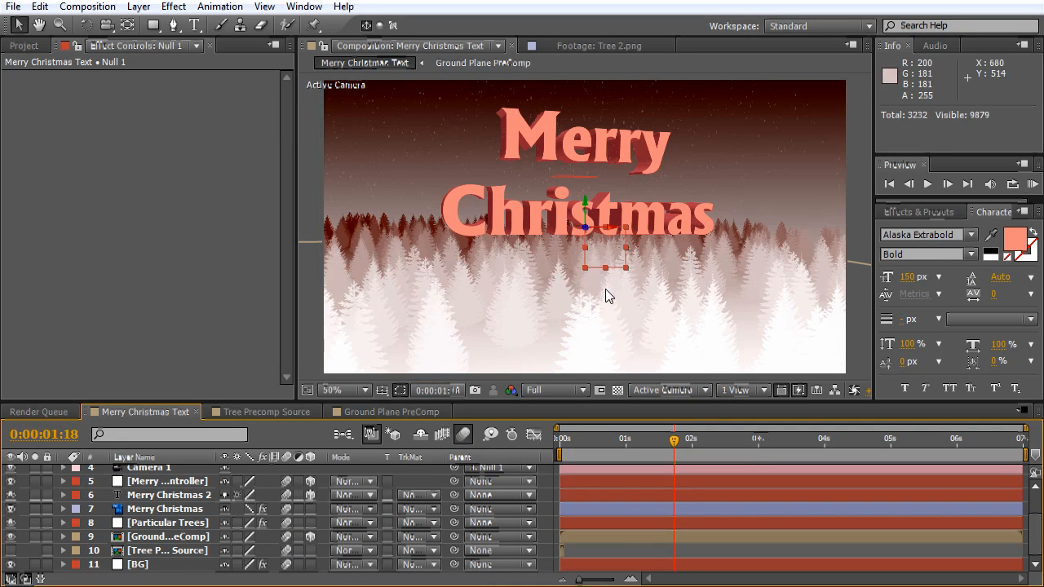
pyautogui.moveTo(329, 254)
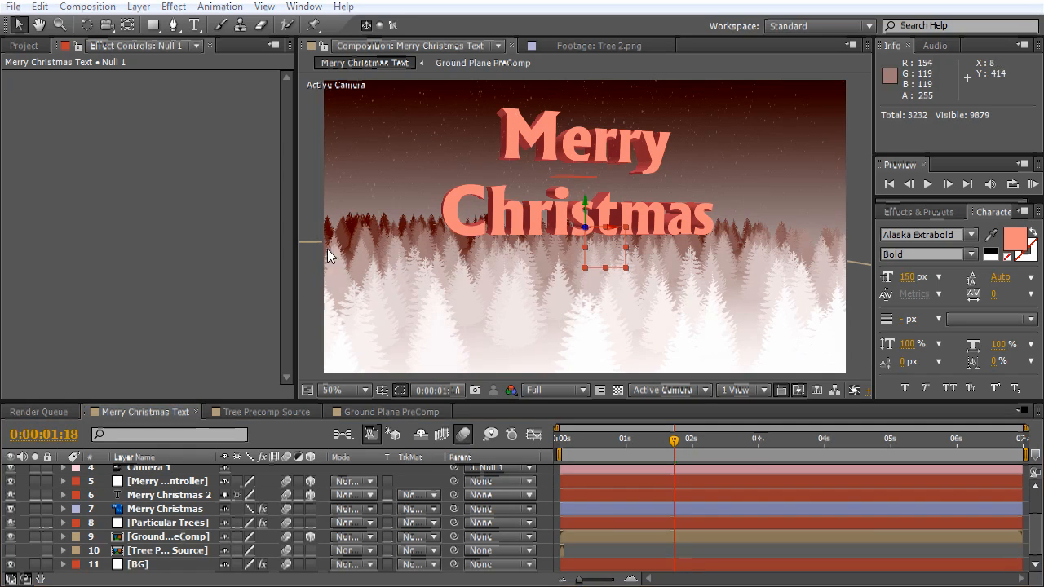